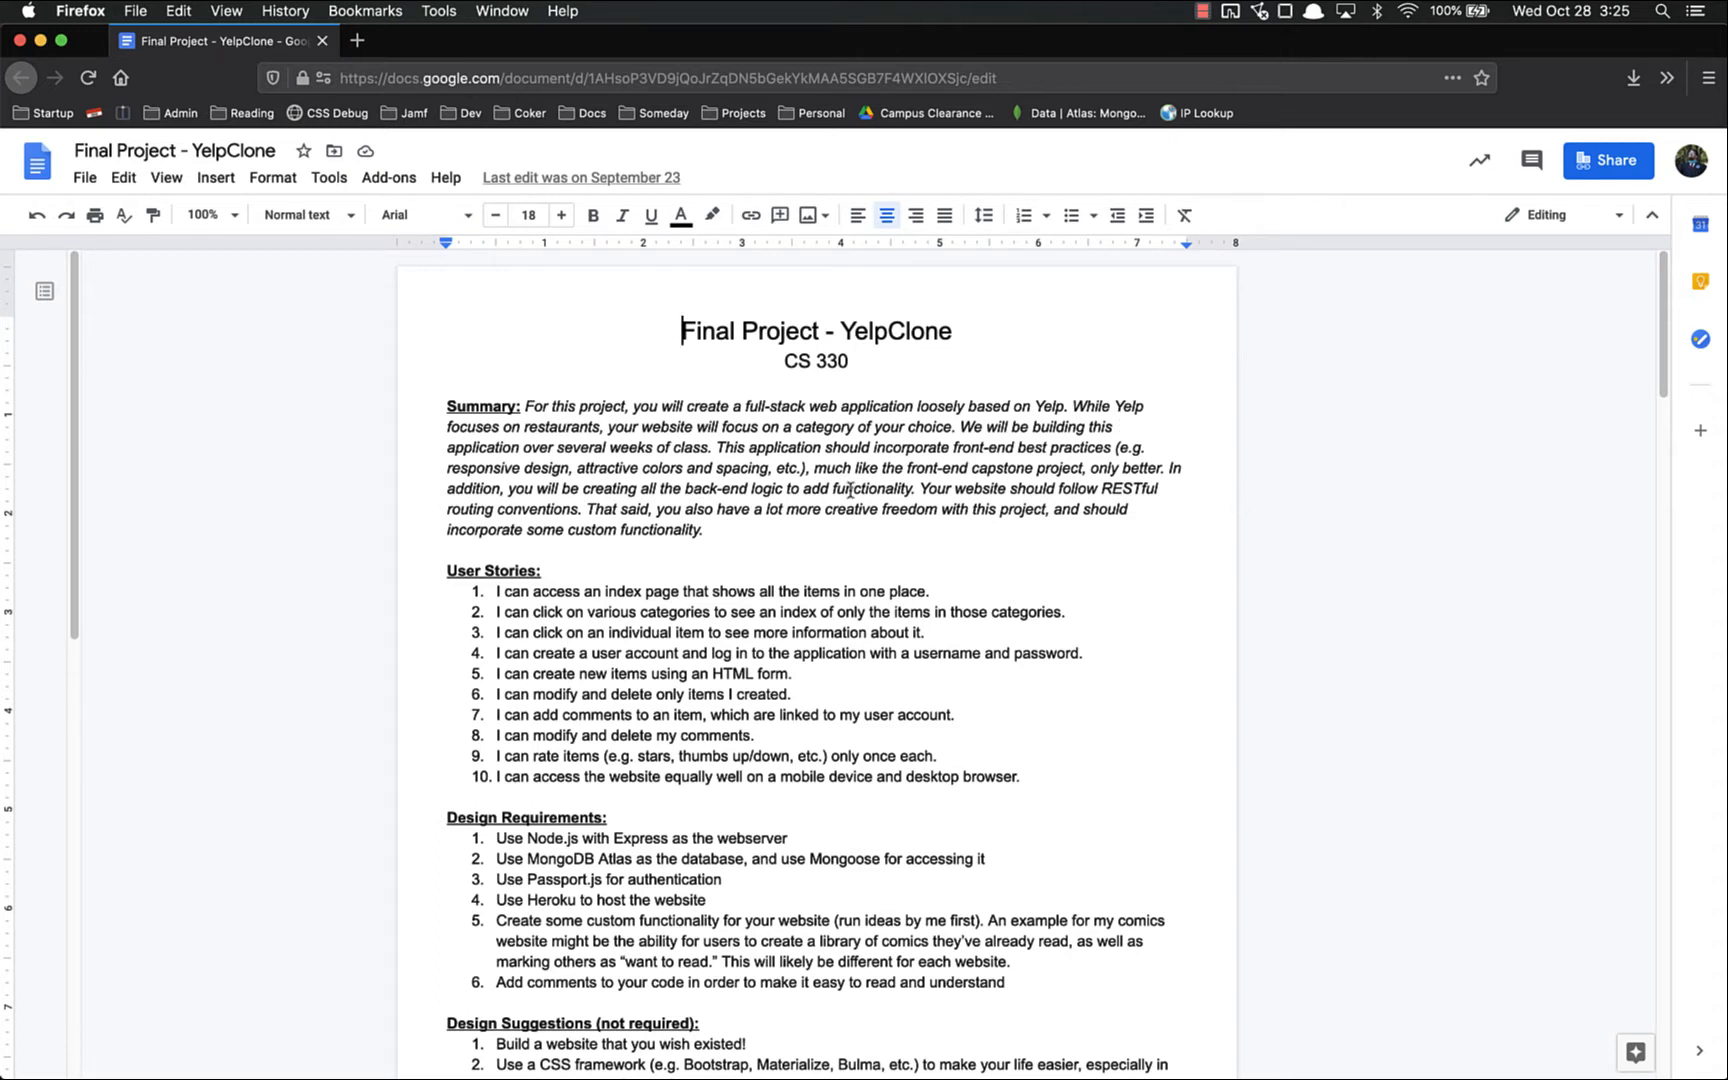
{"action": "mouse_move", "coordinate": [702, 402]}
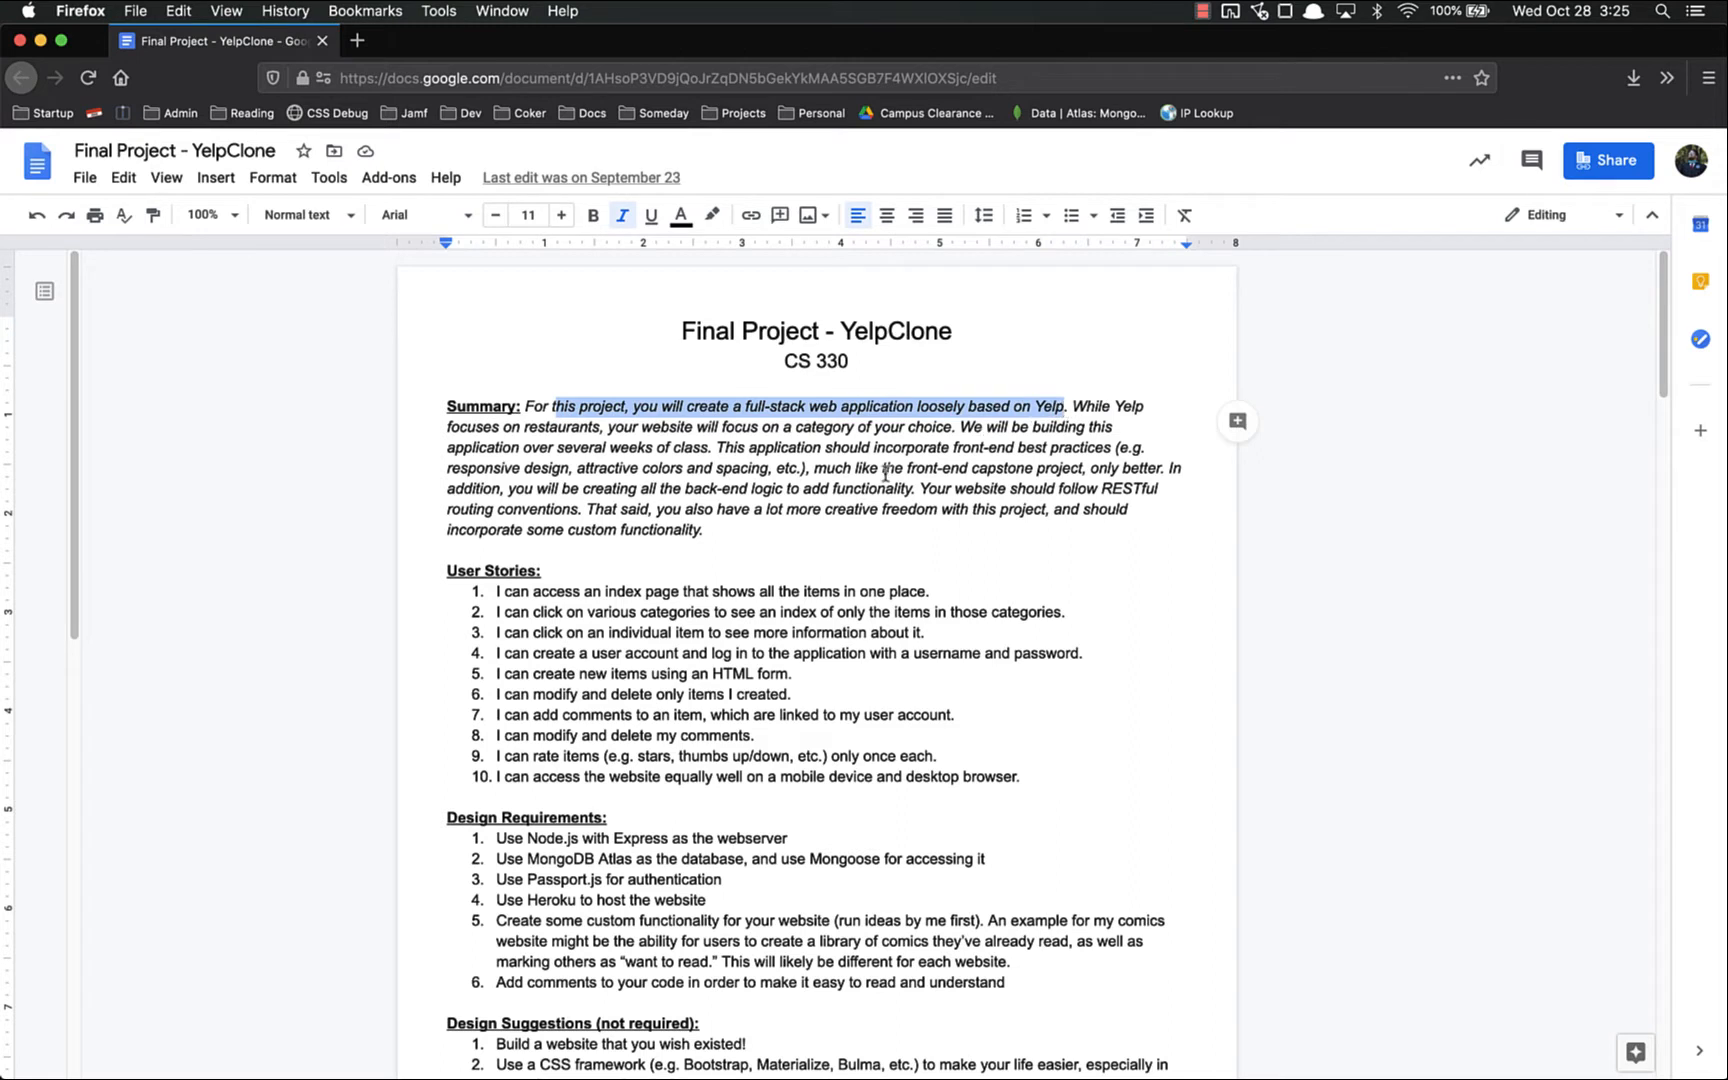
Clear the summary and back-end highlights, and select the first user story.
{"action": "left_click", "coordinate": [563, 468]}
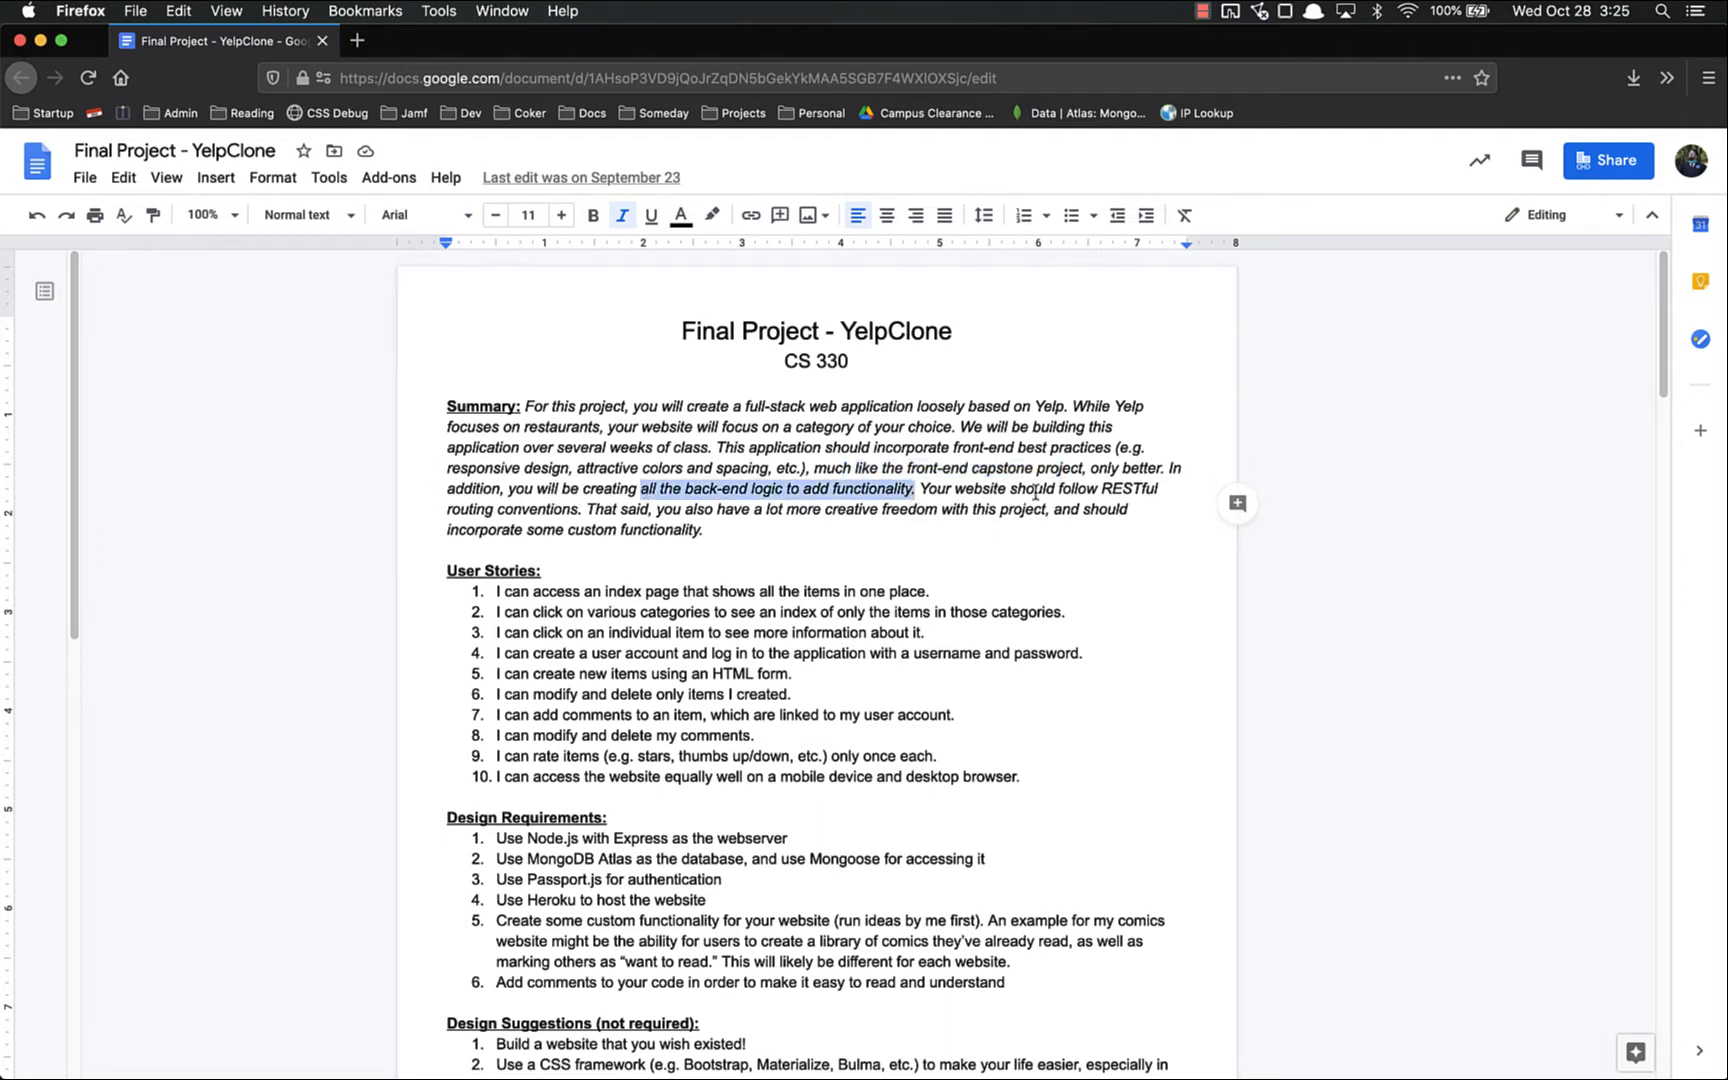
{"action": "left_click", "coordinate": [734, 509]}
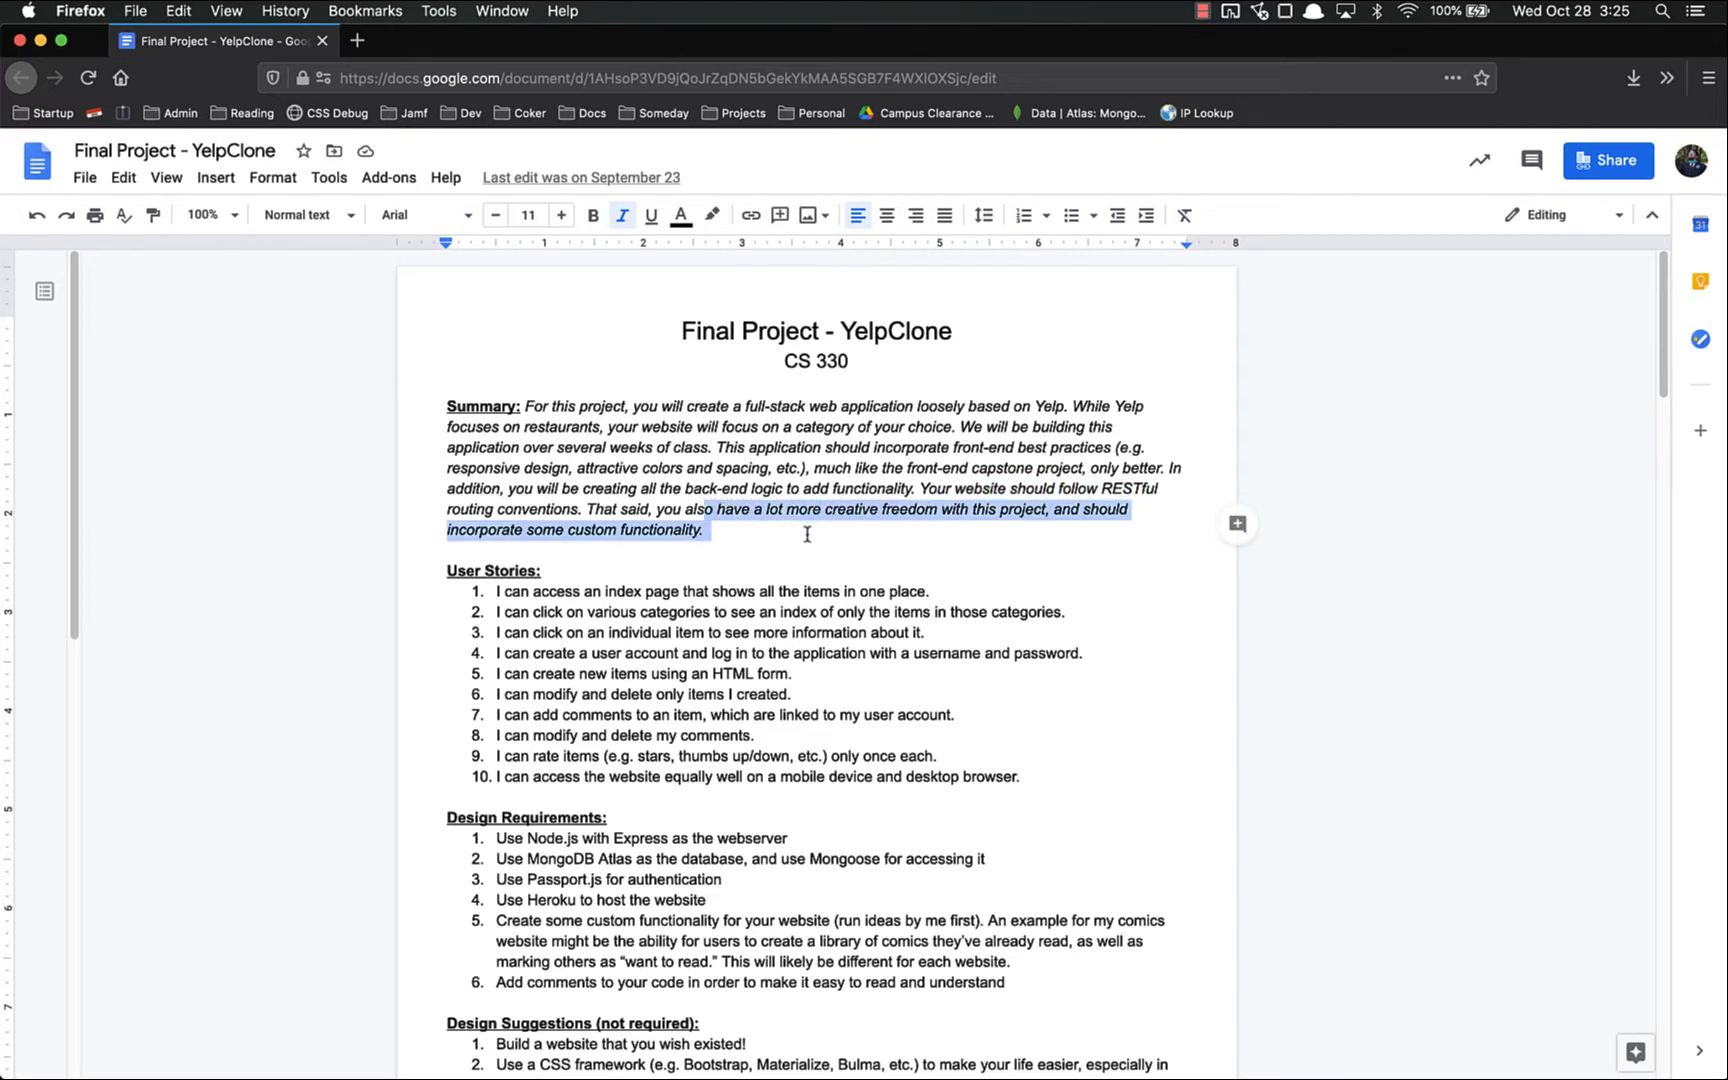
{"action": "scroll", "scroll_direction": "down", "scroll_amount": 3}
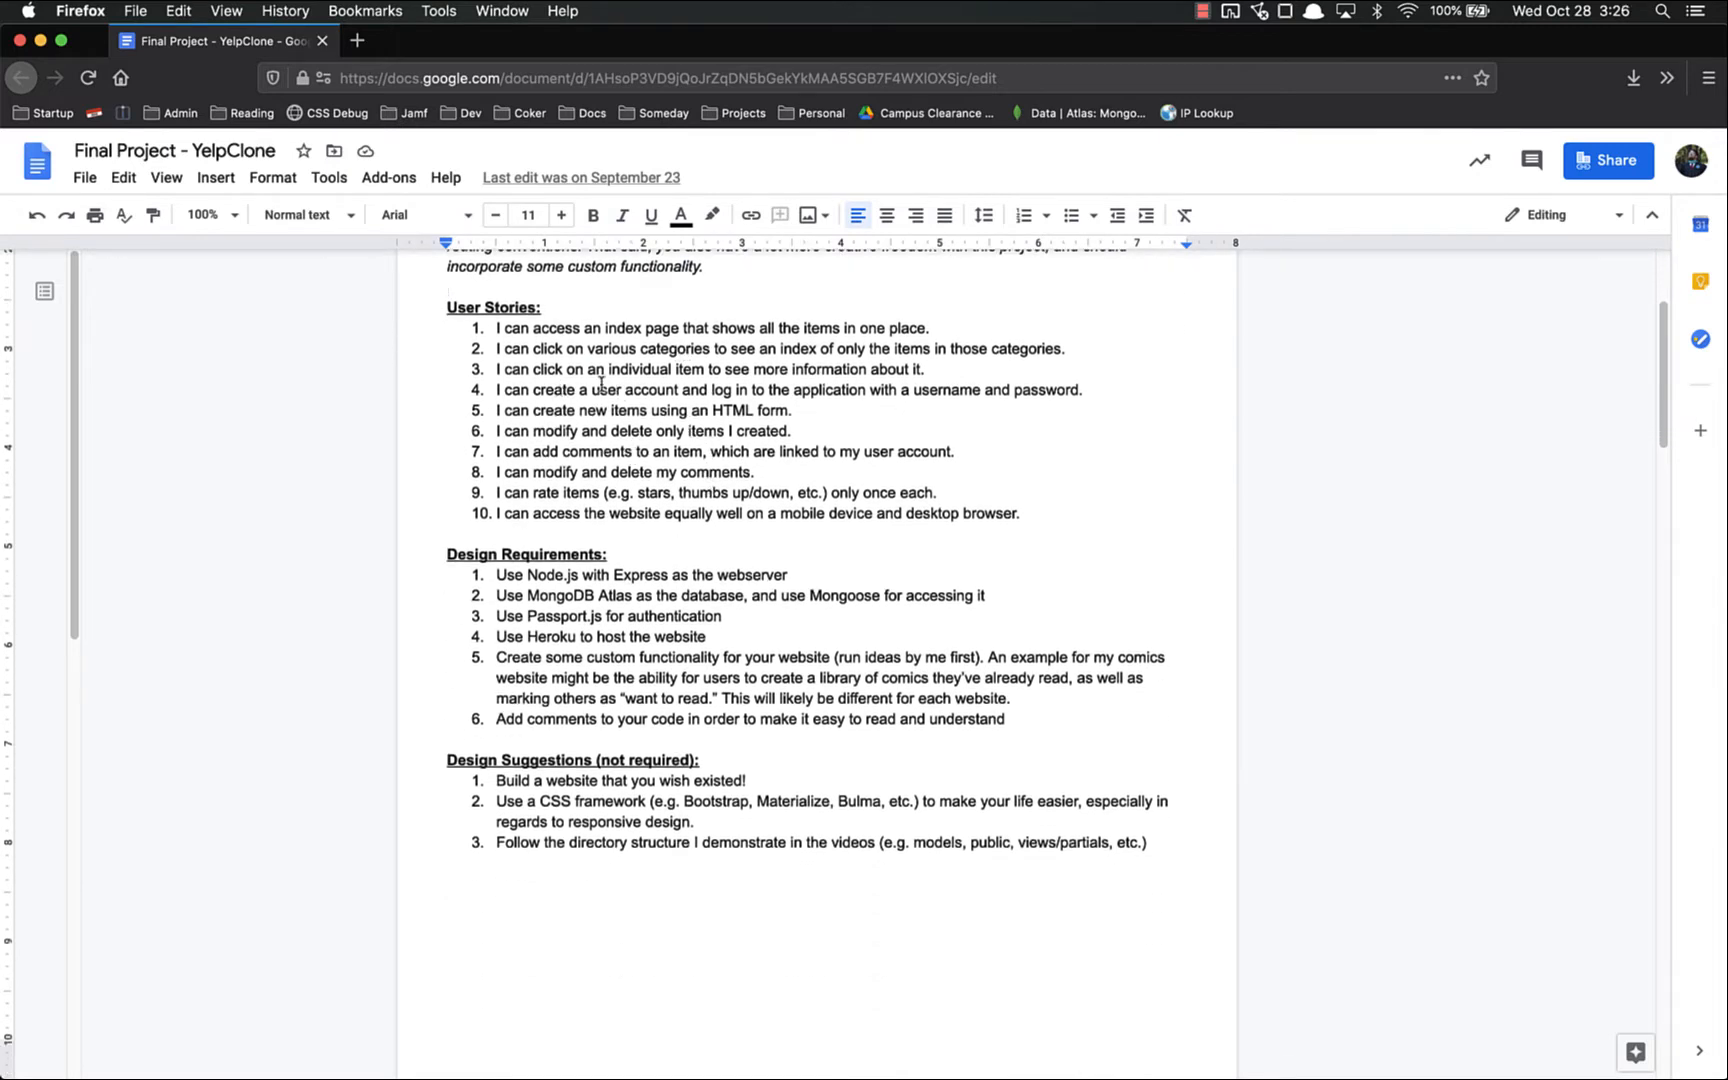
{"action": "triple_click", "coordinate": [696, 328]}
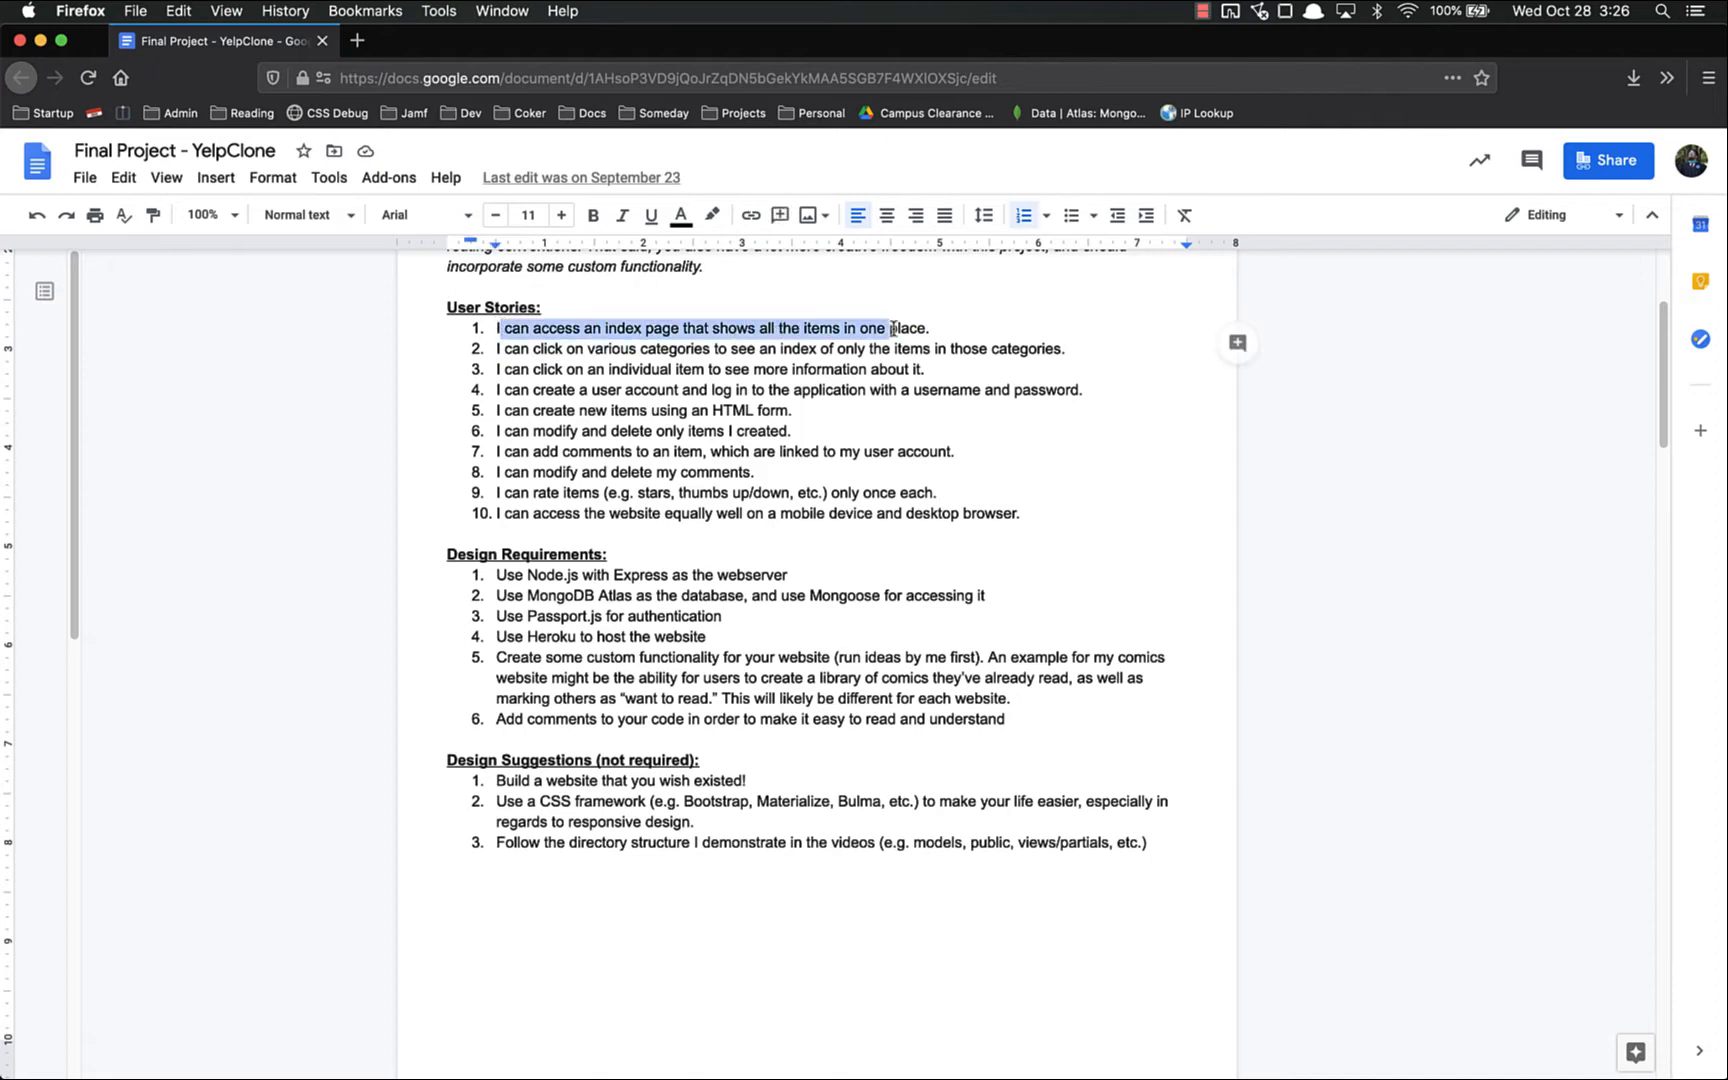
{"action": "left_click", "coordinate": [702, 472]}
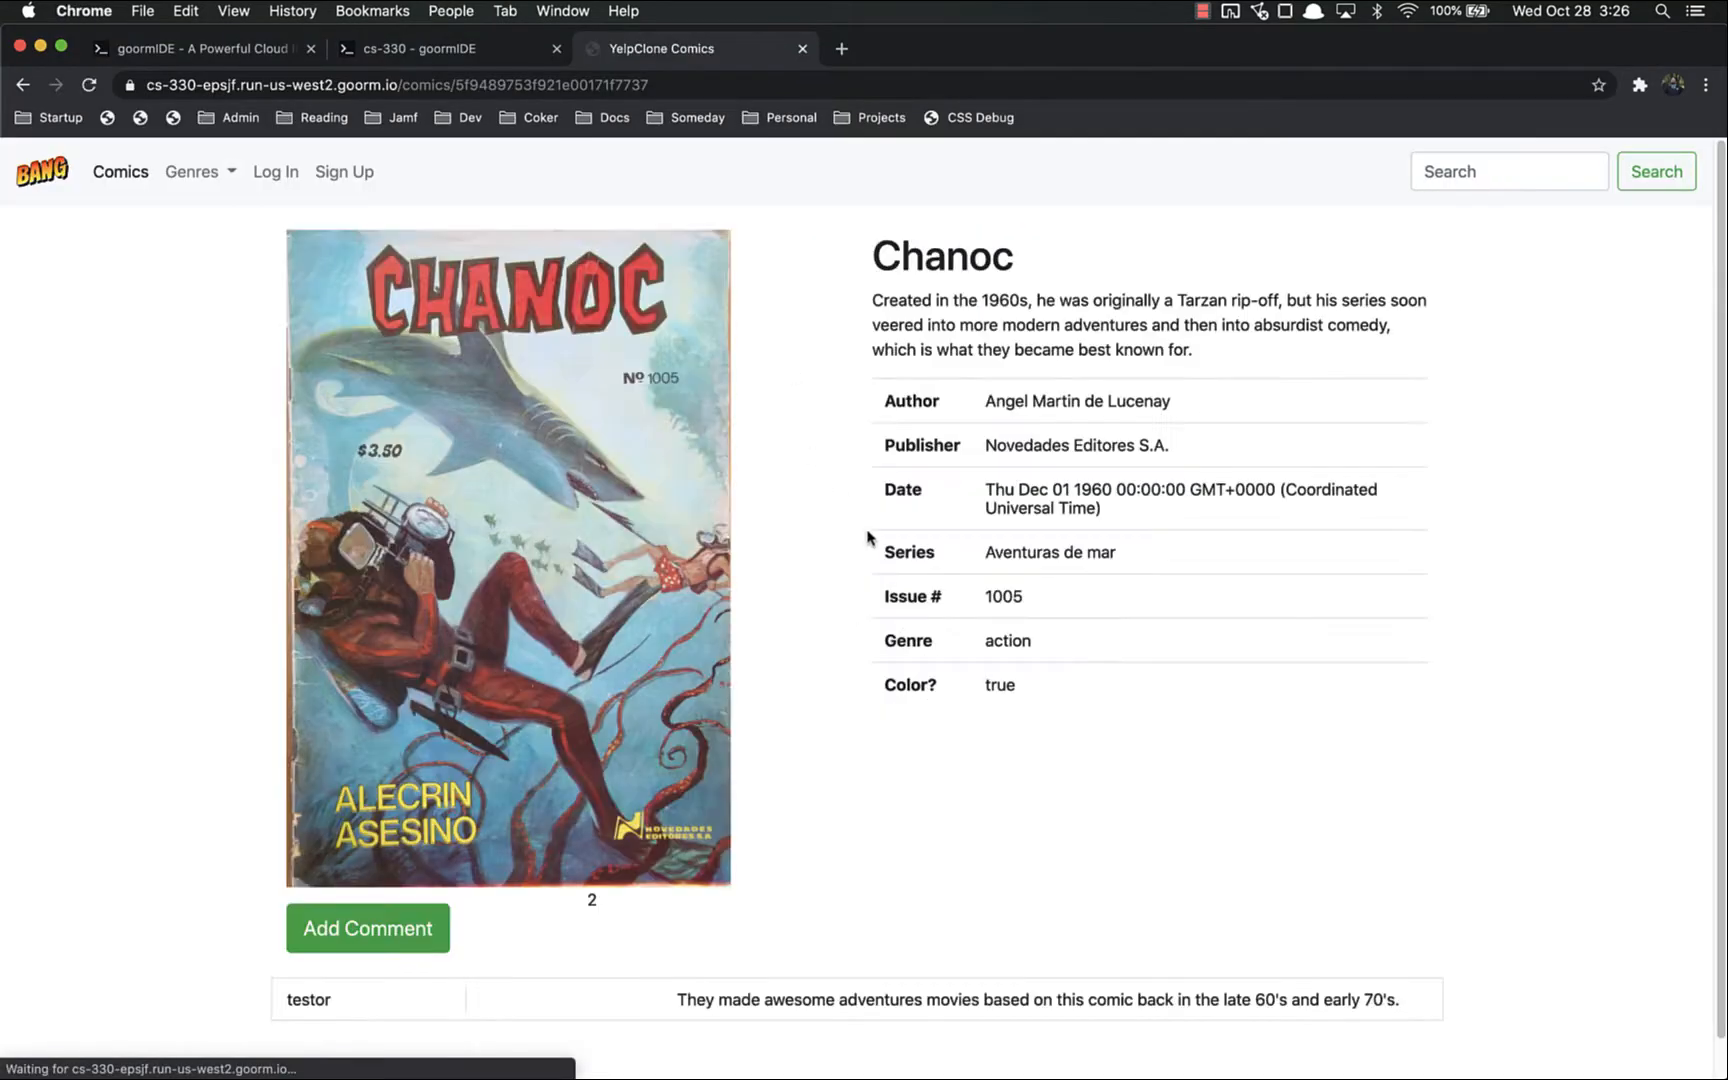
{"action": "mouse_move", "coordinate": [284, 203]}
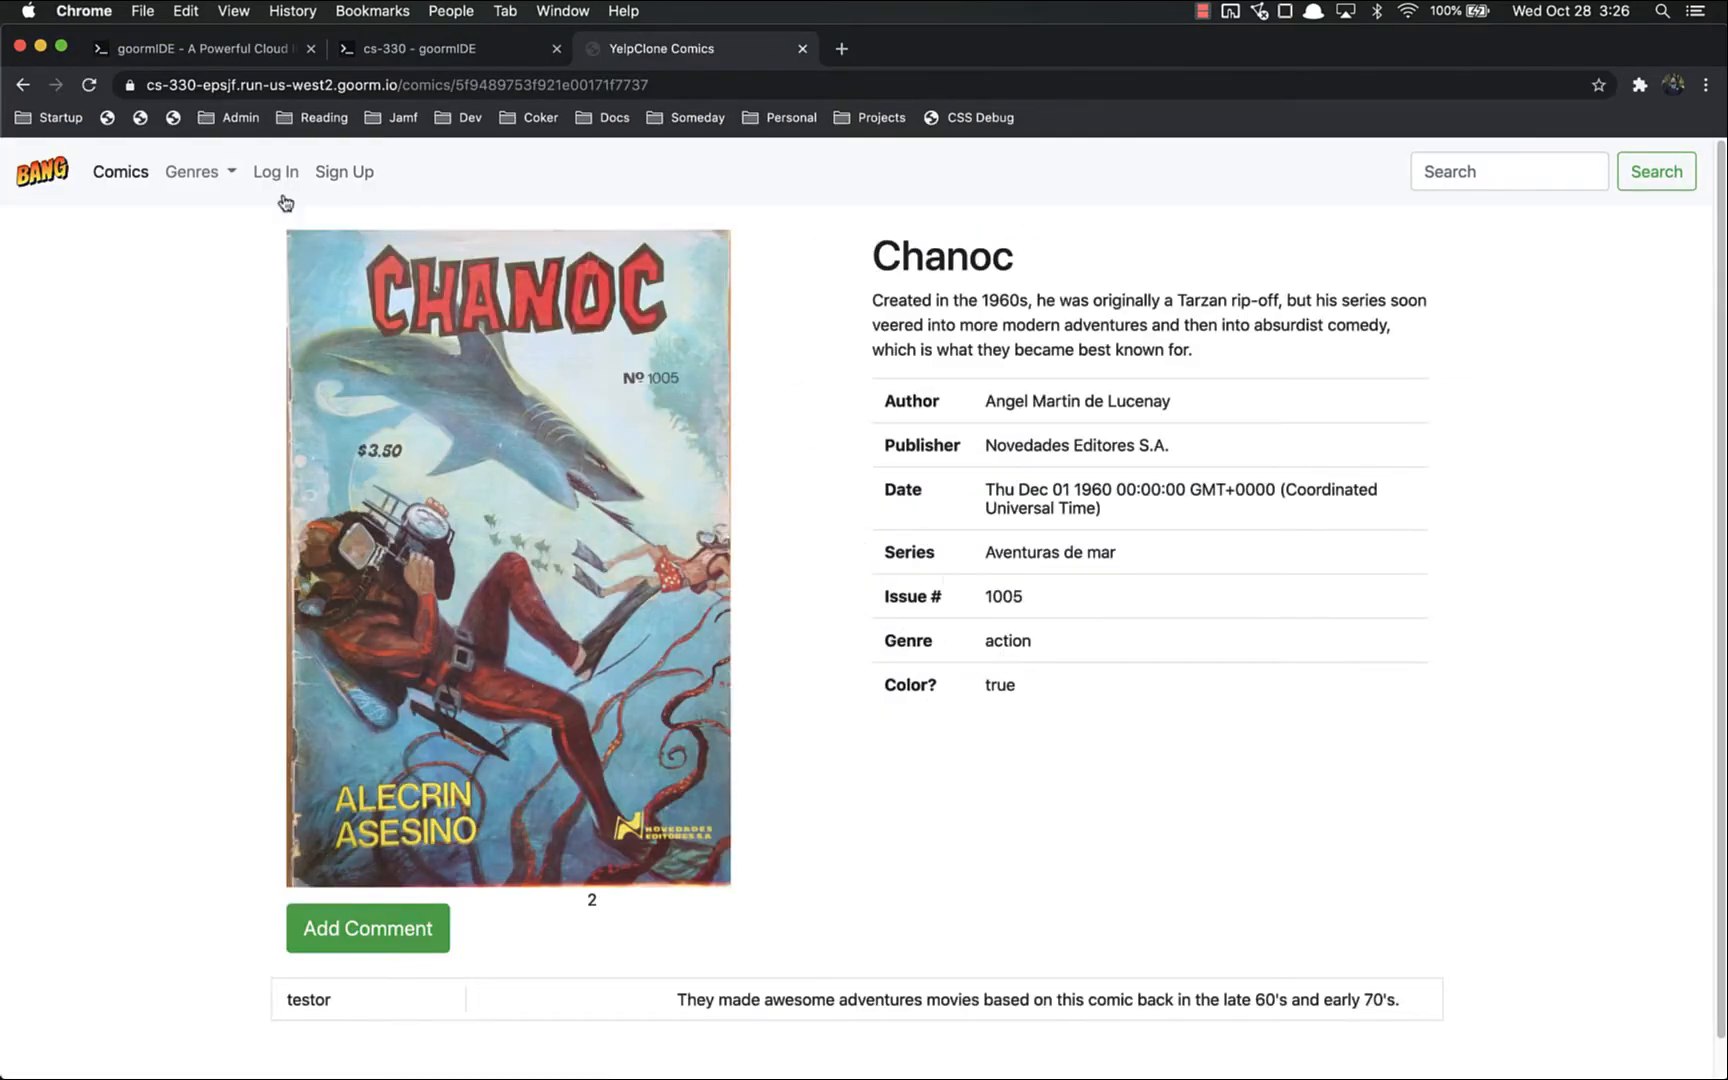
Browse to the Action genre and log in to YelpClone Comics.
{"action": "left_click", "coordinate": [193, 171]}
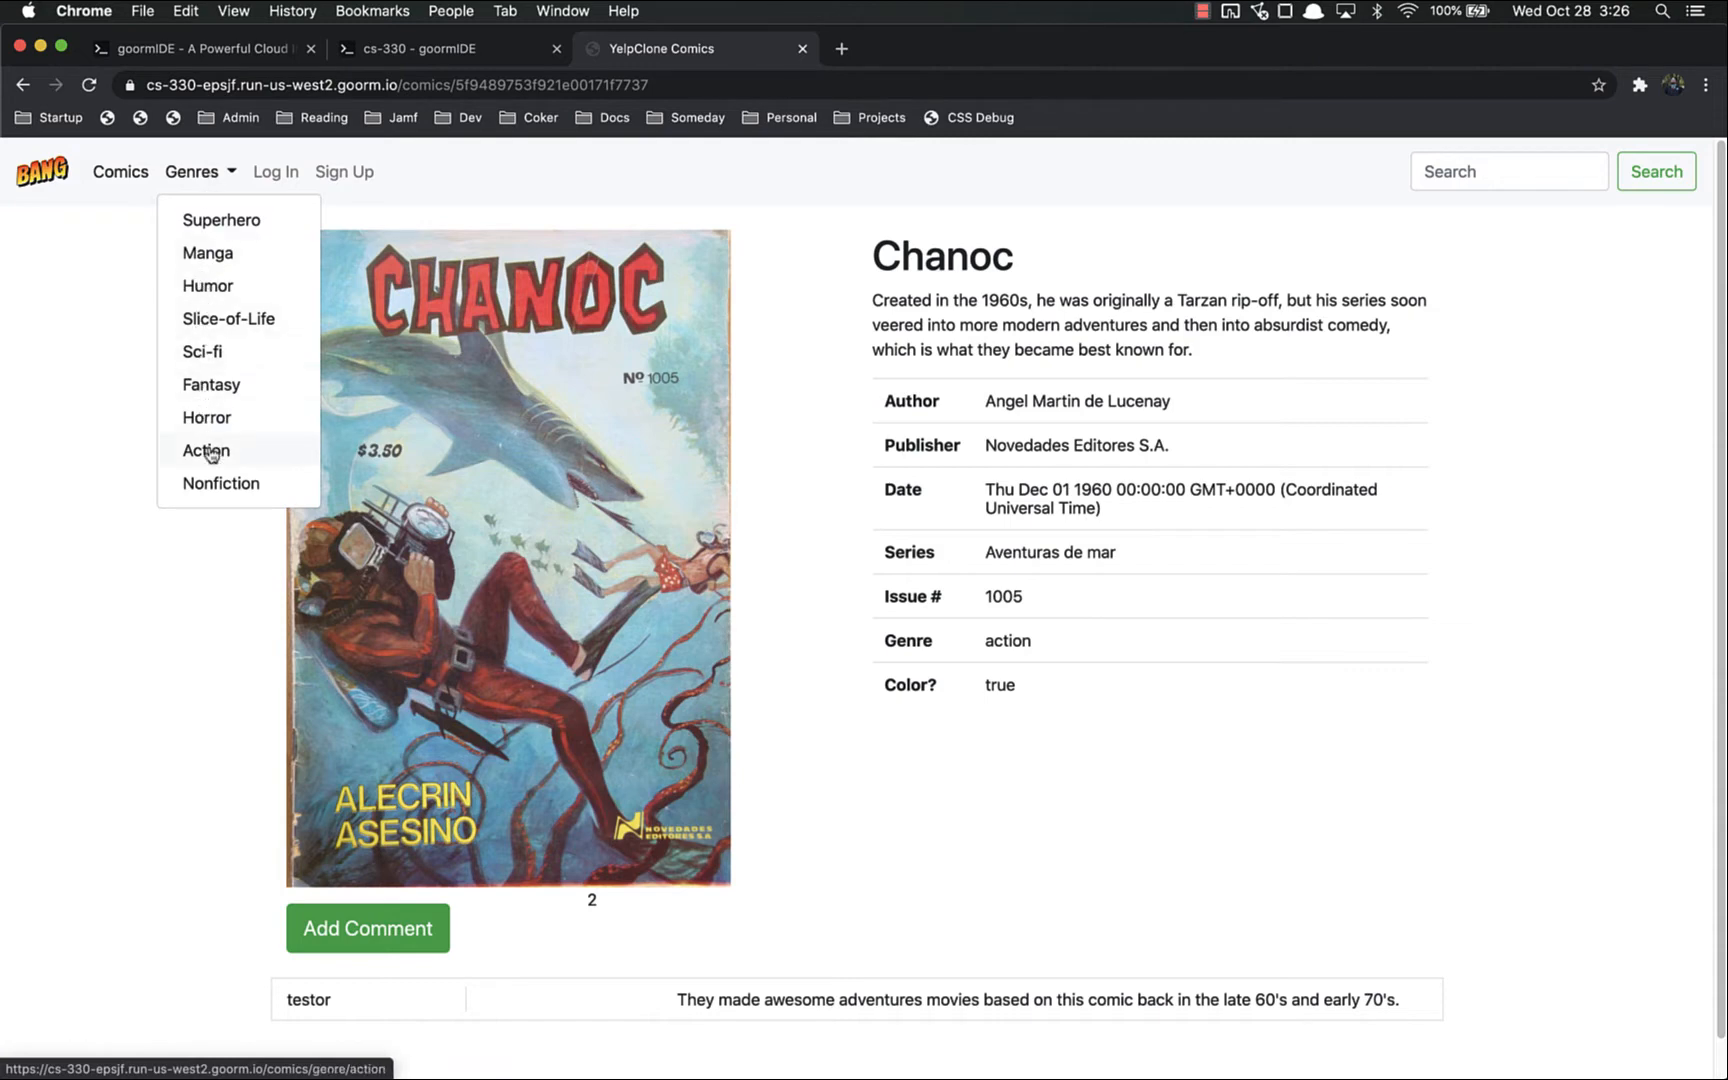
{"action": "left_click", "coordinate": [205, 451]}
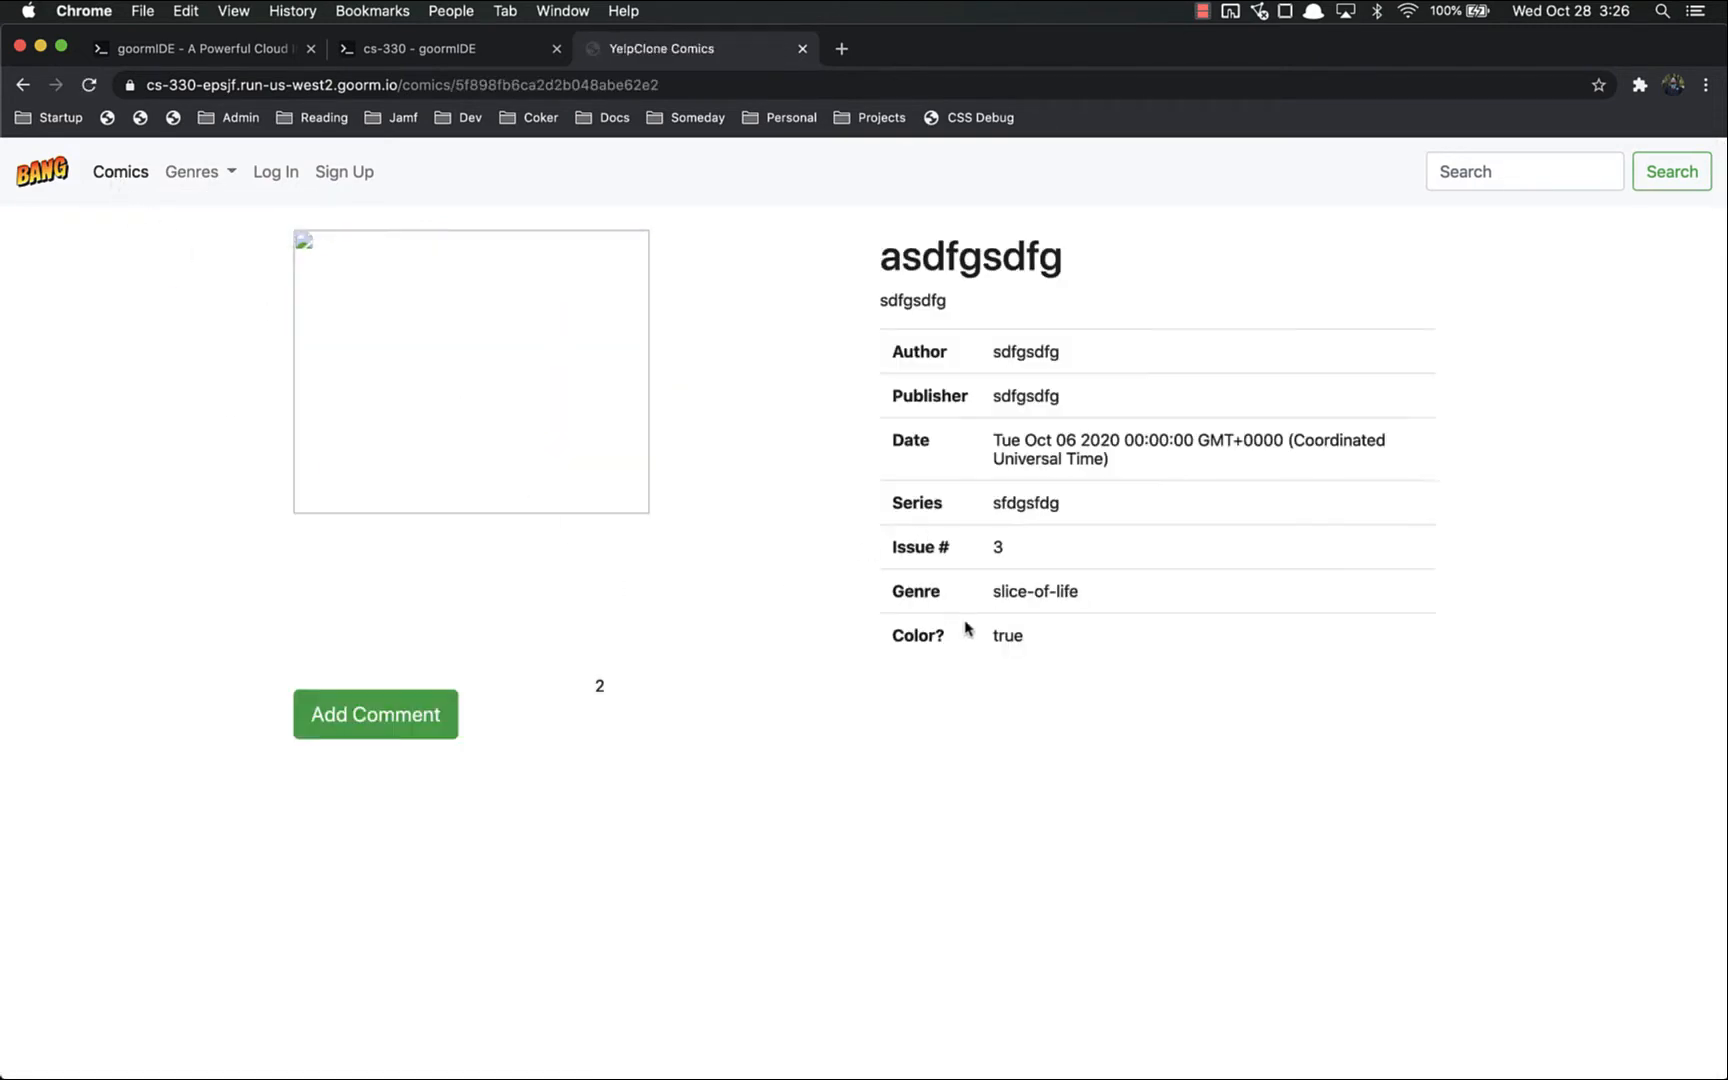
{"action": "left_click", "coordinate": [1034, 592]}
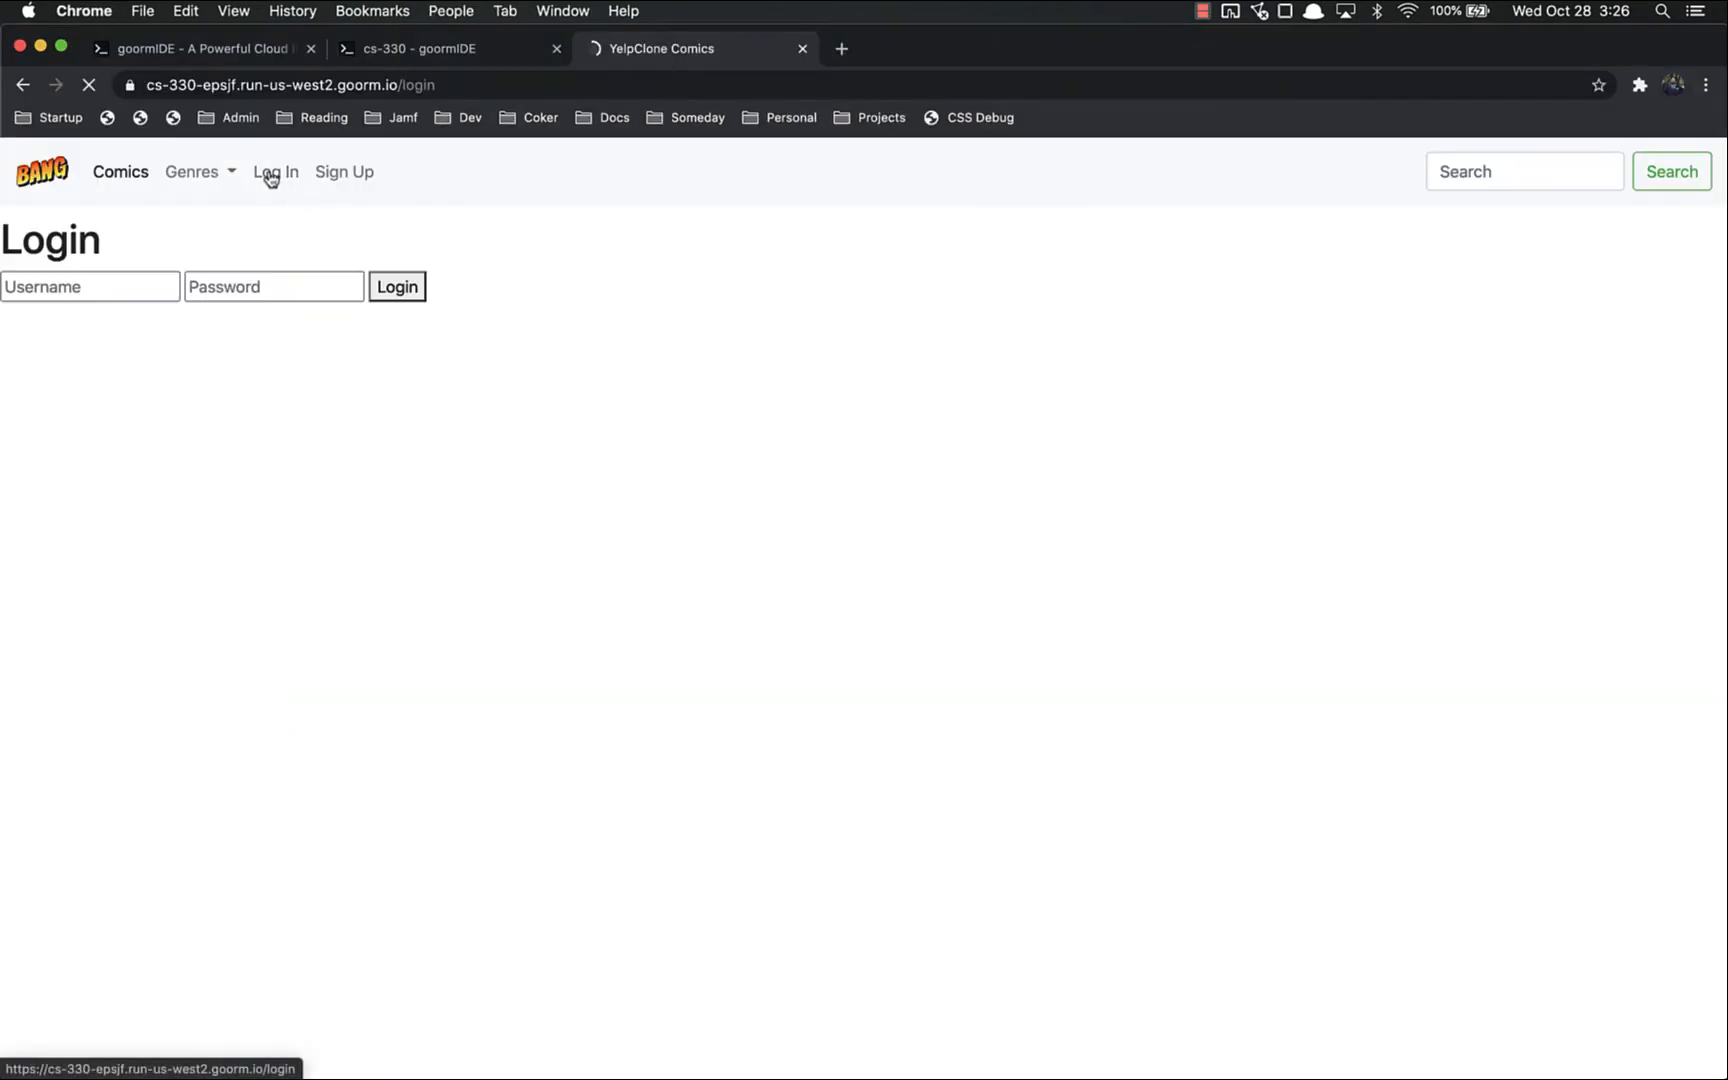
{"action": "left_click", "coordinate": [397, 287]}
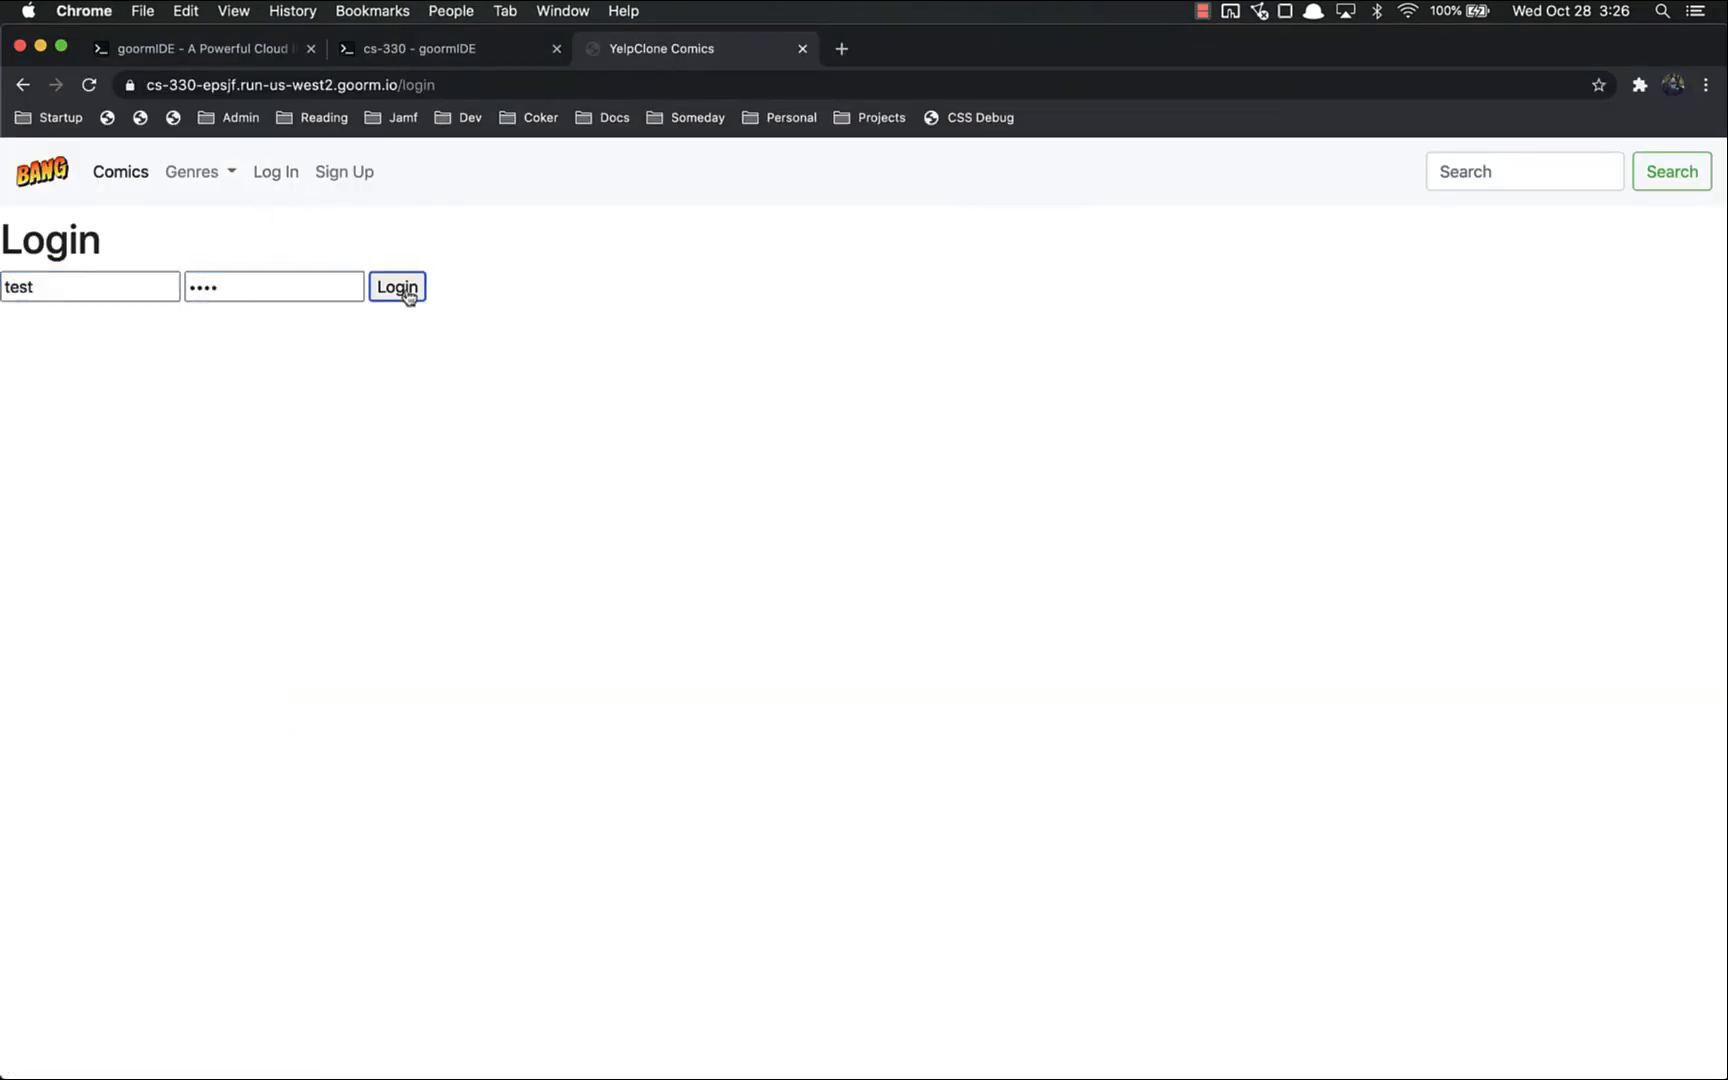
{"action": "left_click", "coordinate": [397, 287]}
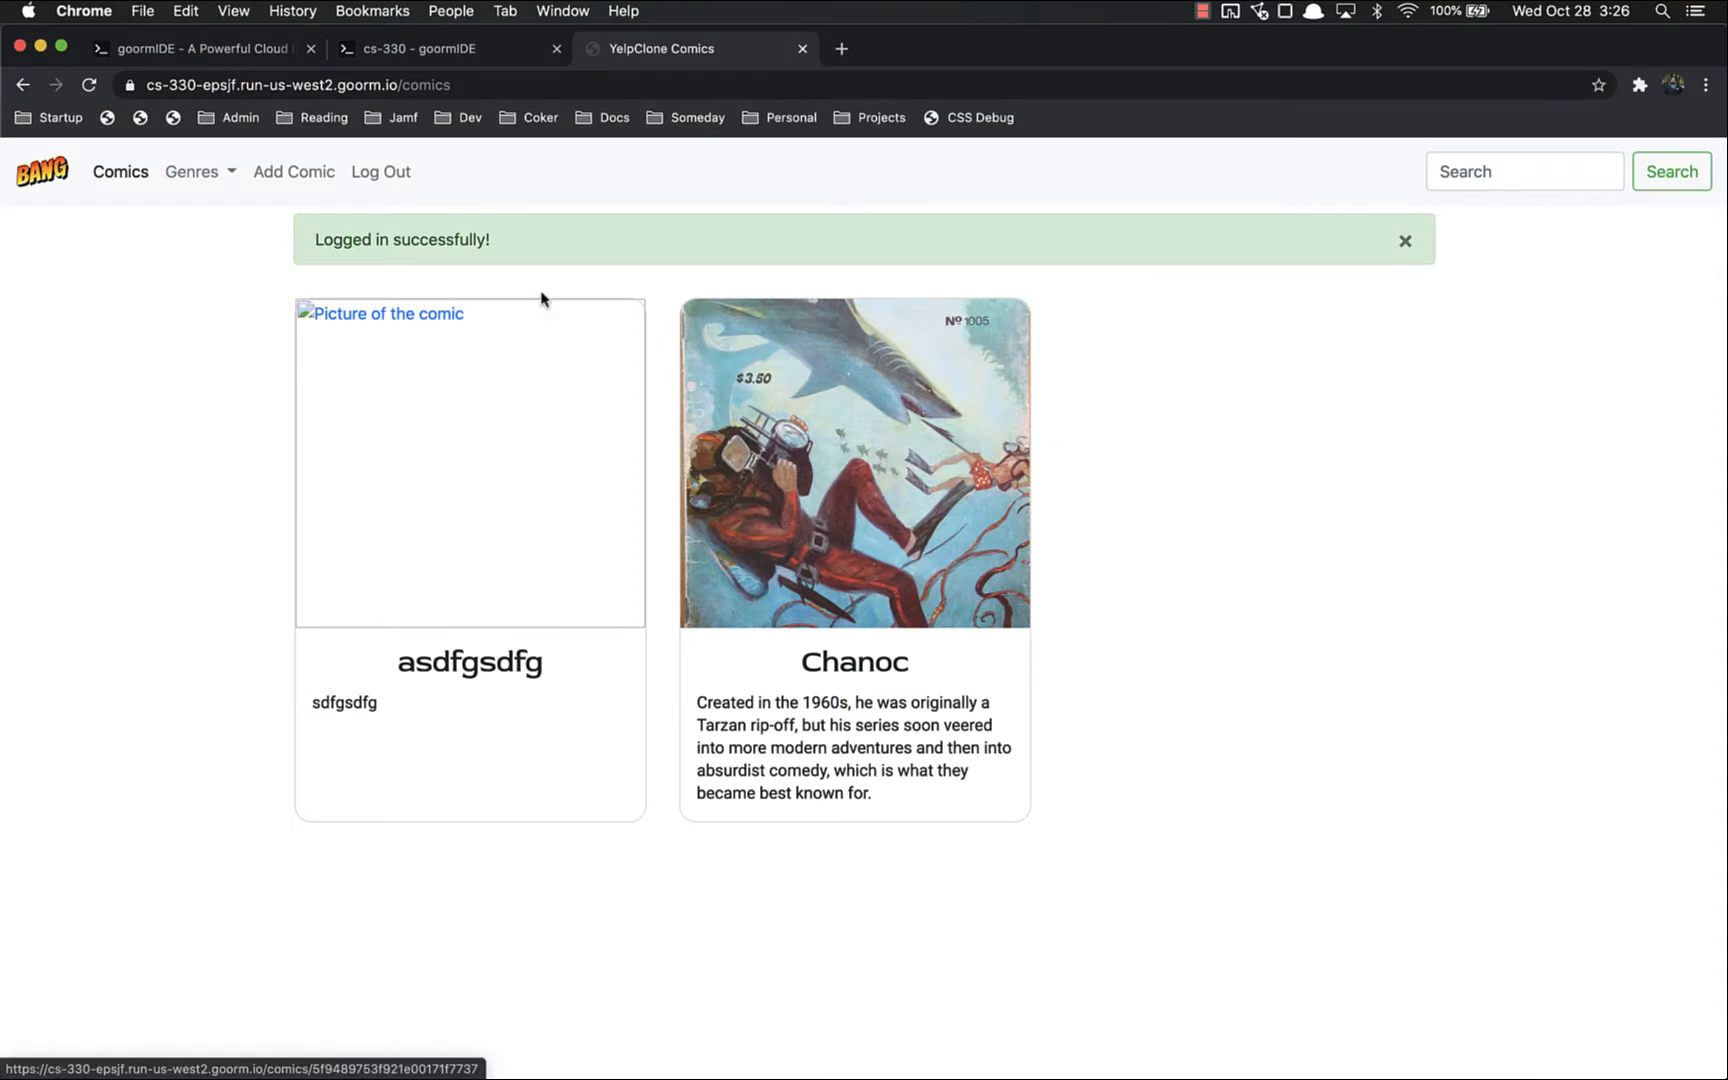
View the Add Comic form, then return to Chanoc's page showing its rating of 2.
{"action": "left_click", "coordinate": [293, 171]}
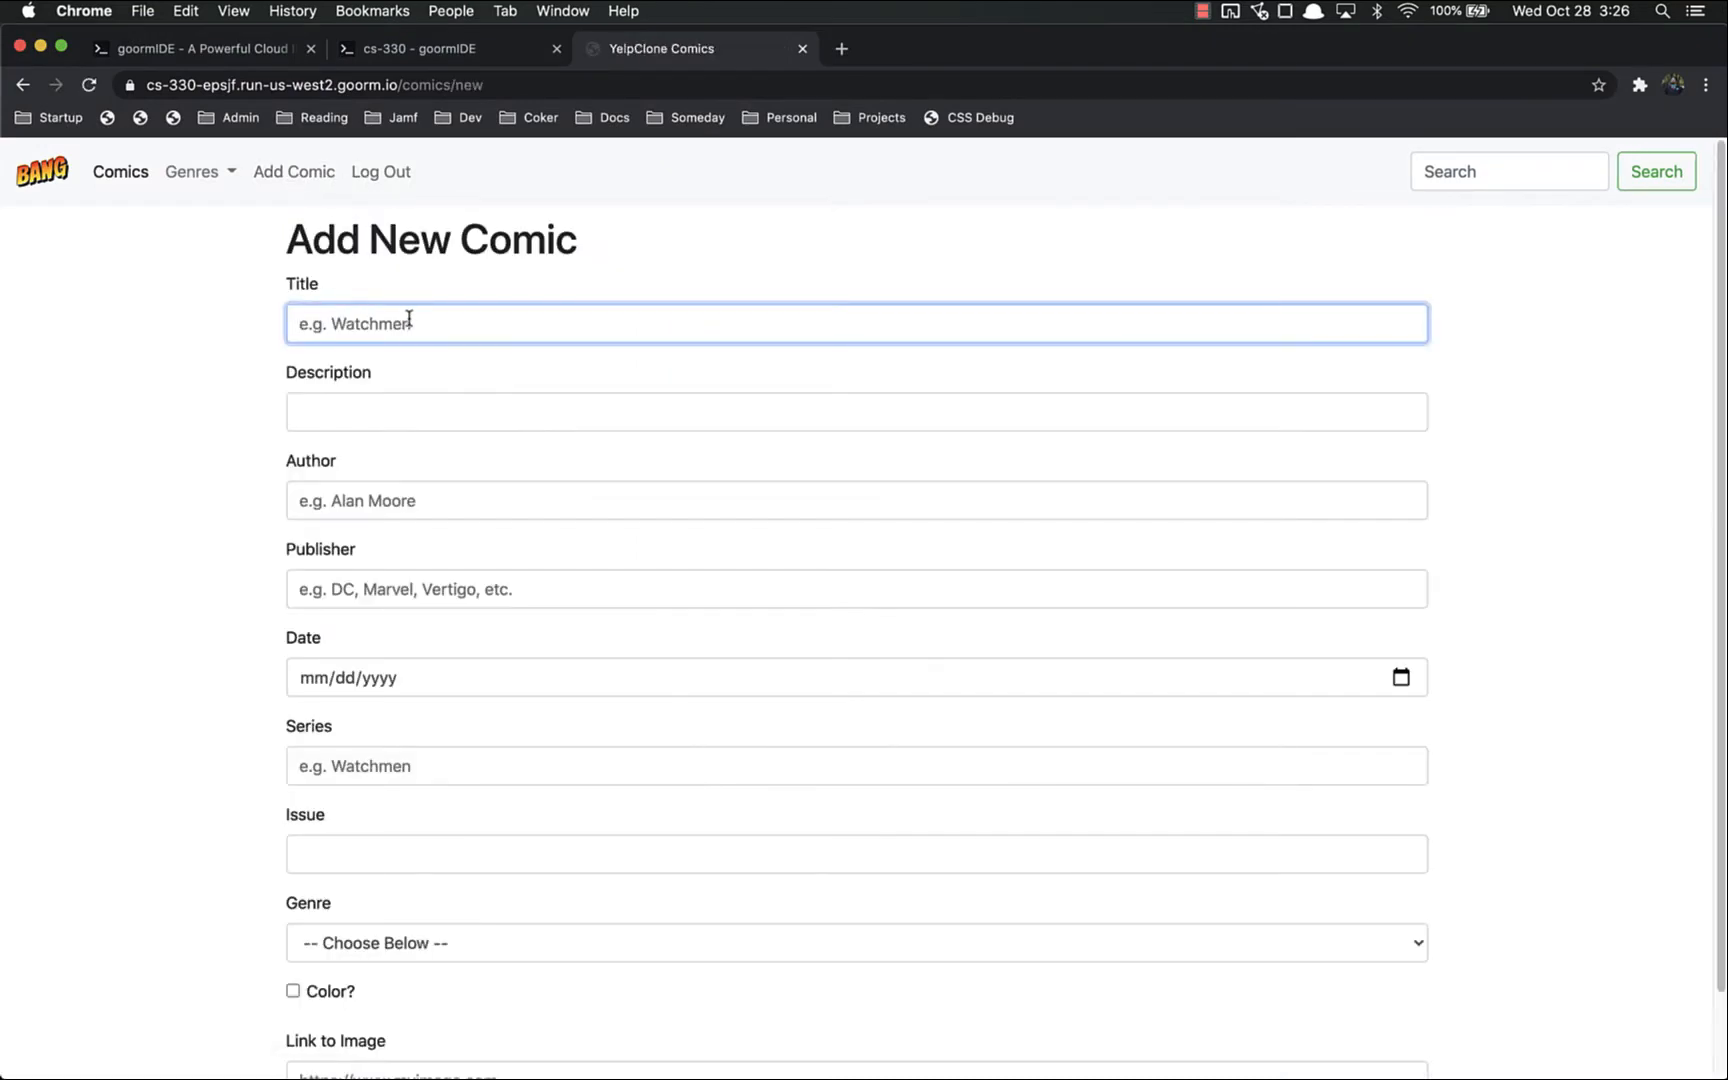
{"action": "type", "text": "s"}
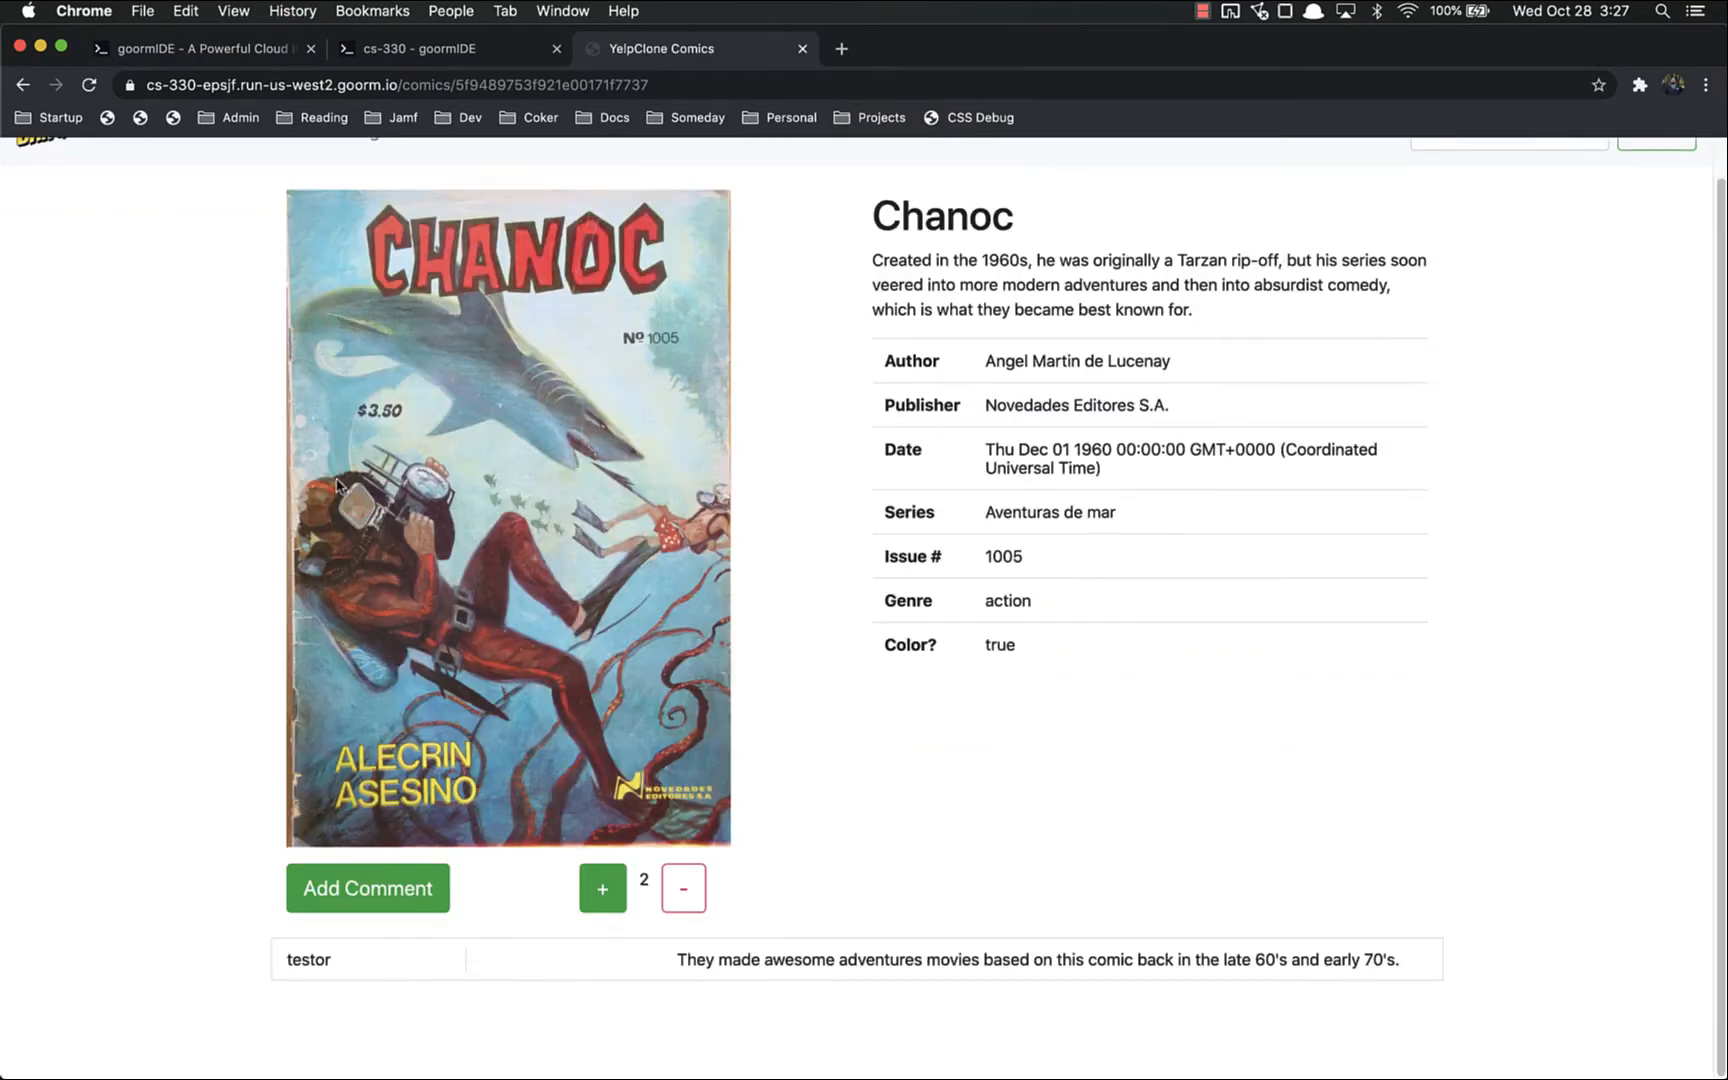
Post 'Awesome! Thanks for sharing.' on Chanoc, then test the down-vote and up-vote buttons.
{"action": "left_click", "coordinate": [367, 888]}
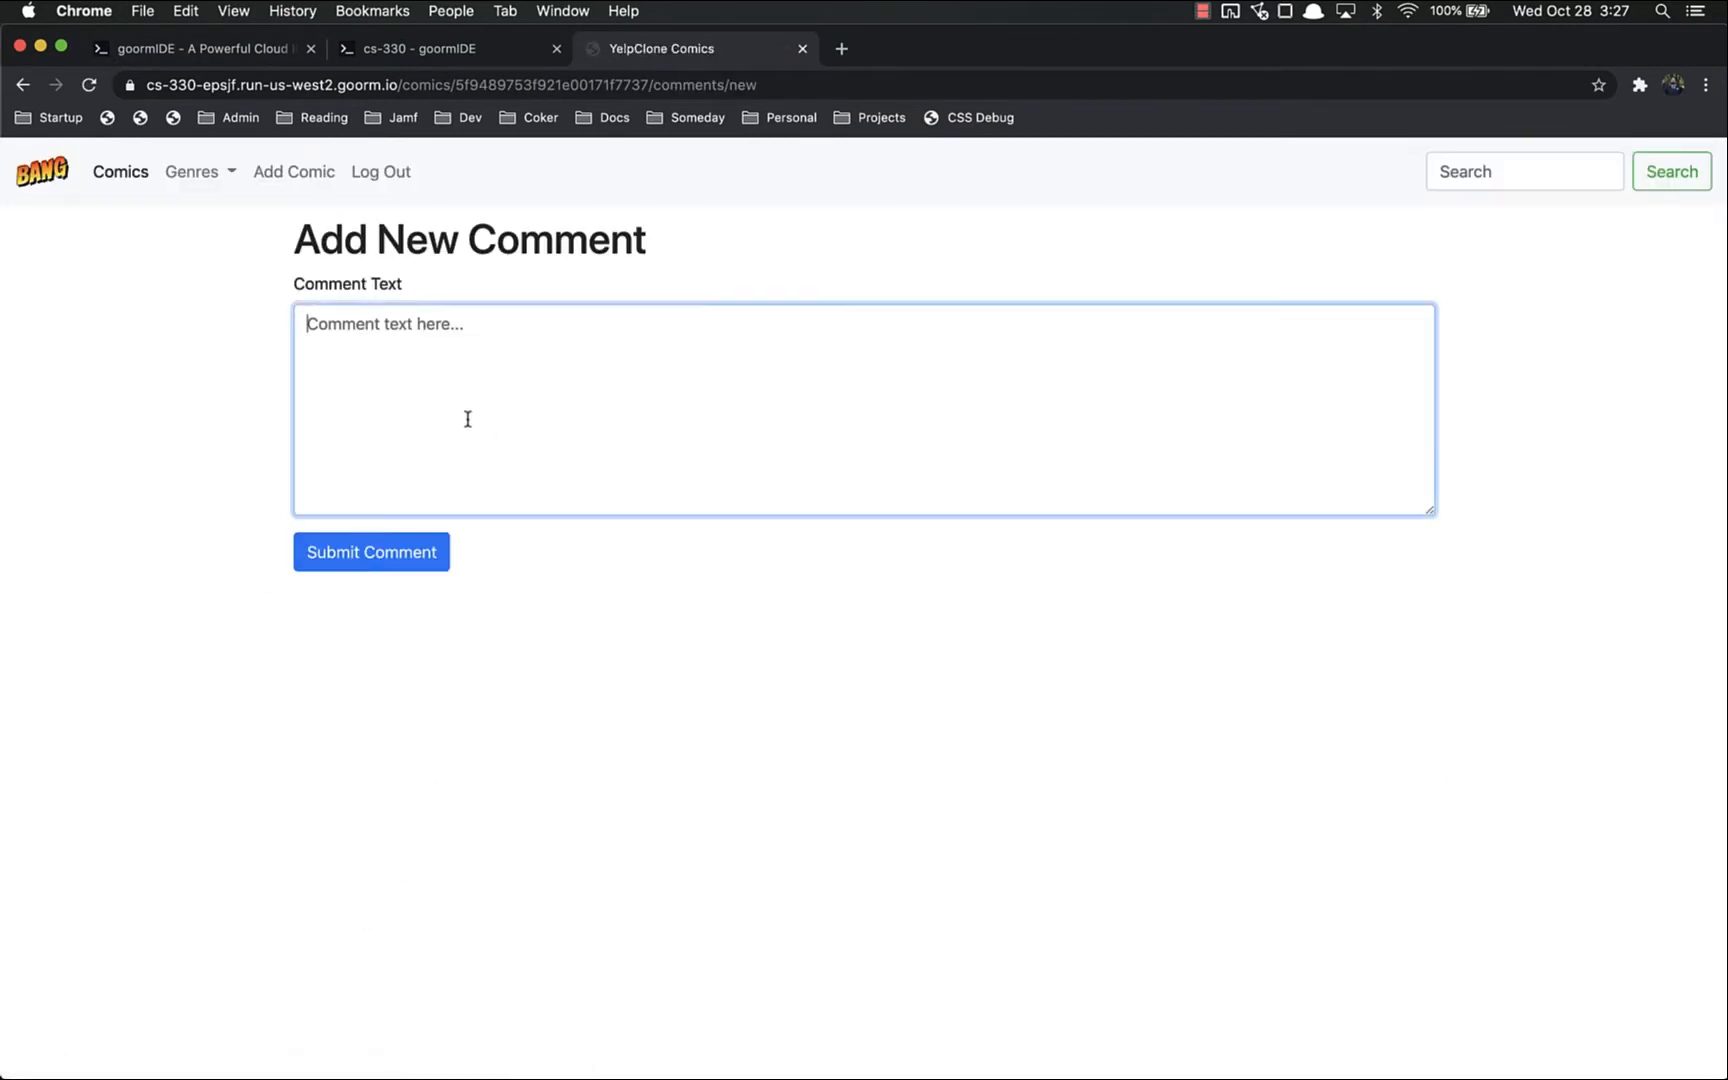
{"action": "type", "text": "Awesome! Than"}
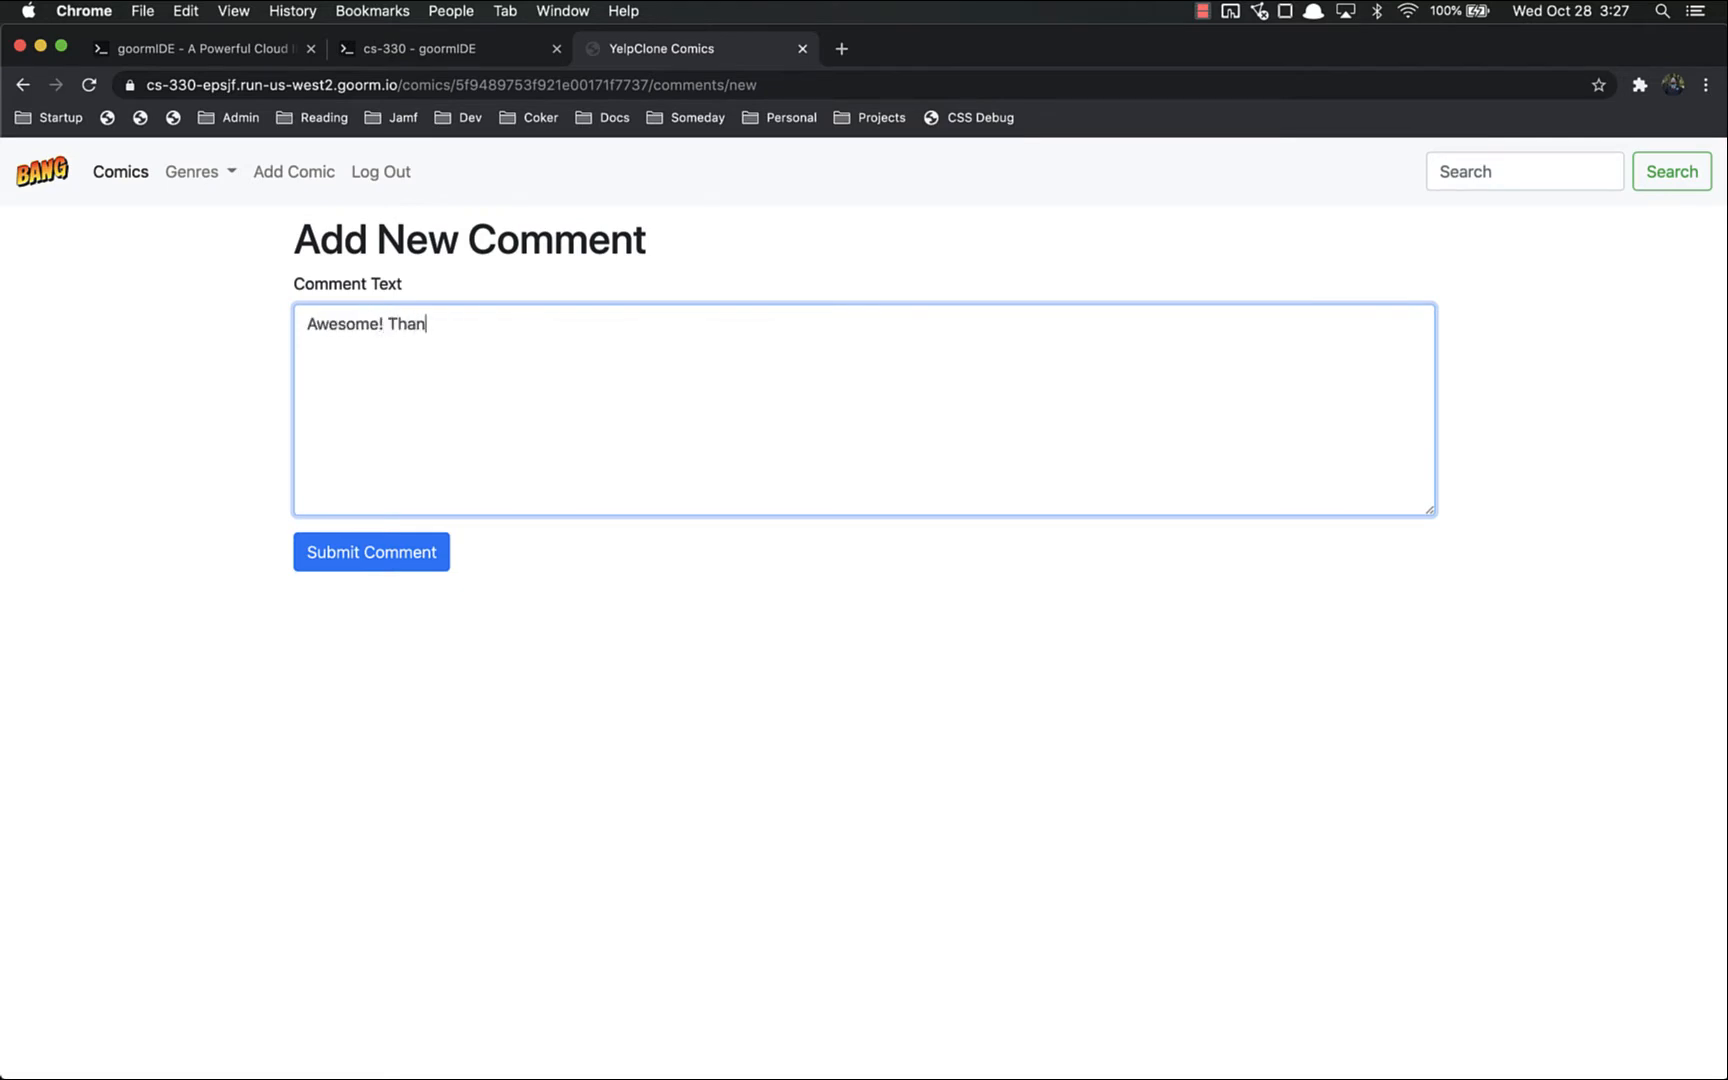
{"action": "type", "text": "ks for sharing"}
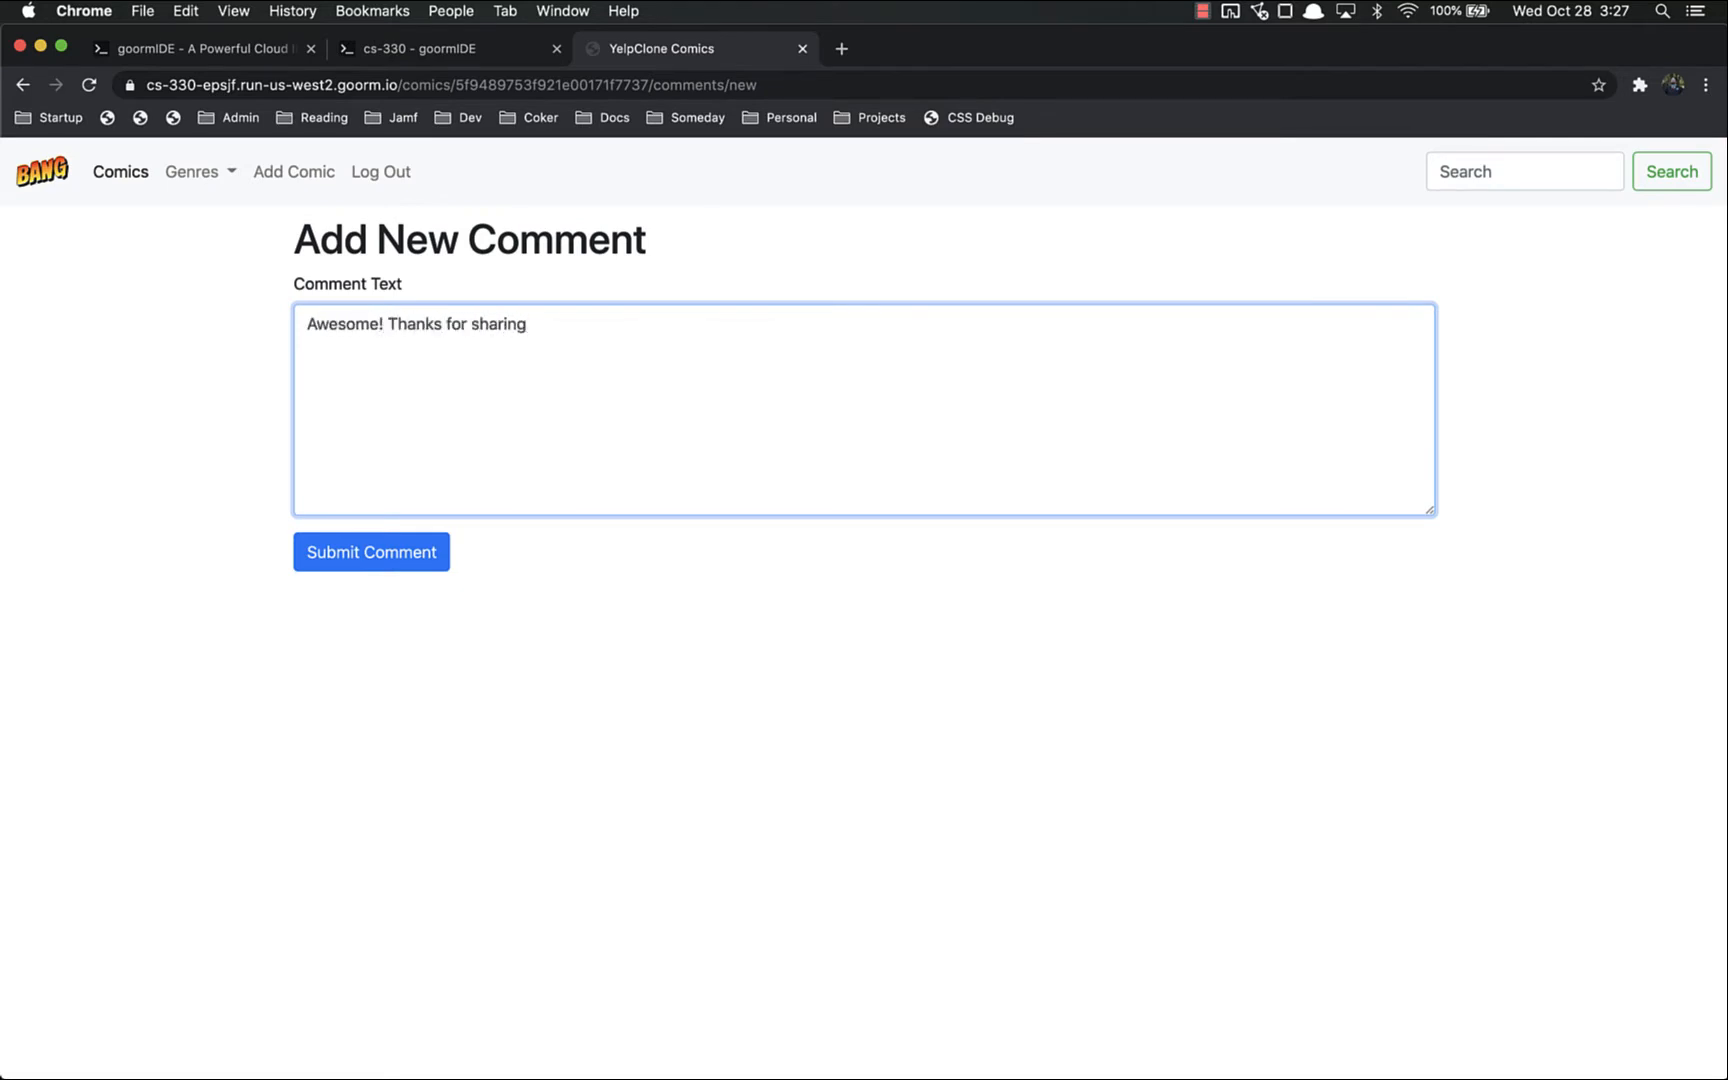
{"action": "left_click", "coordinate": [370, 552]}
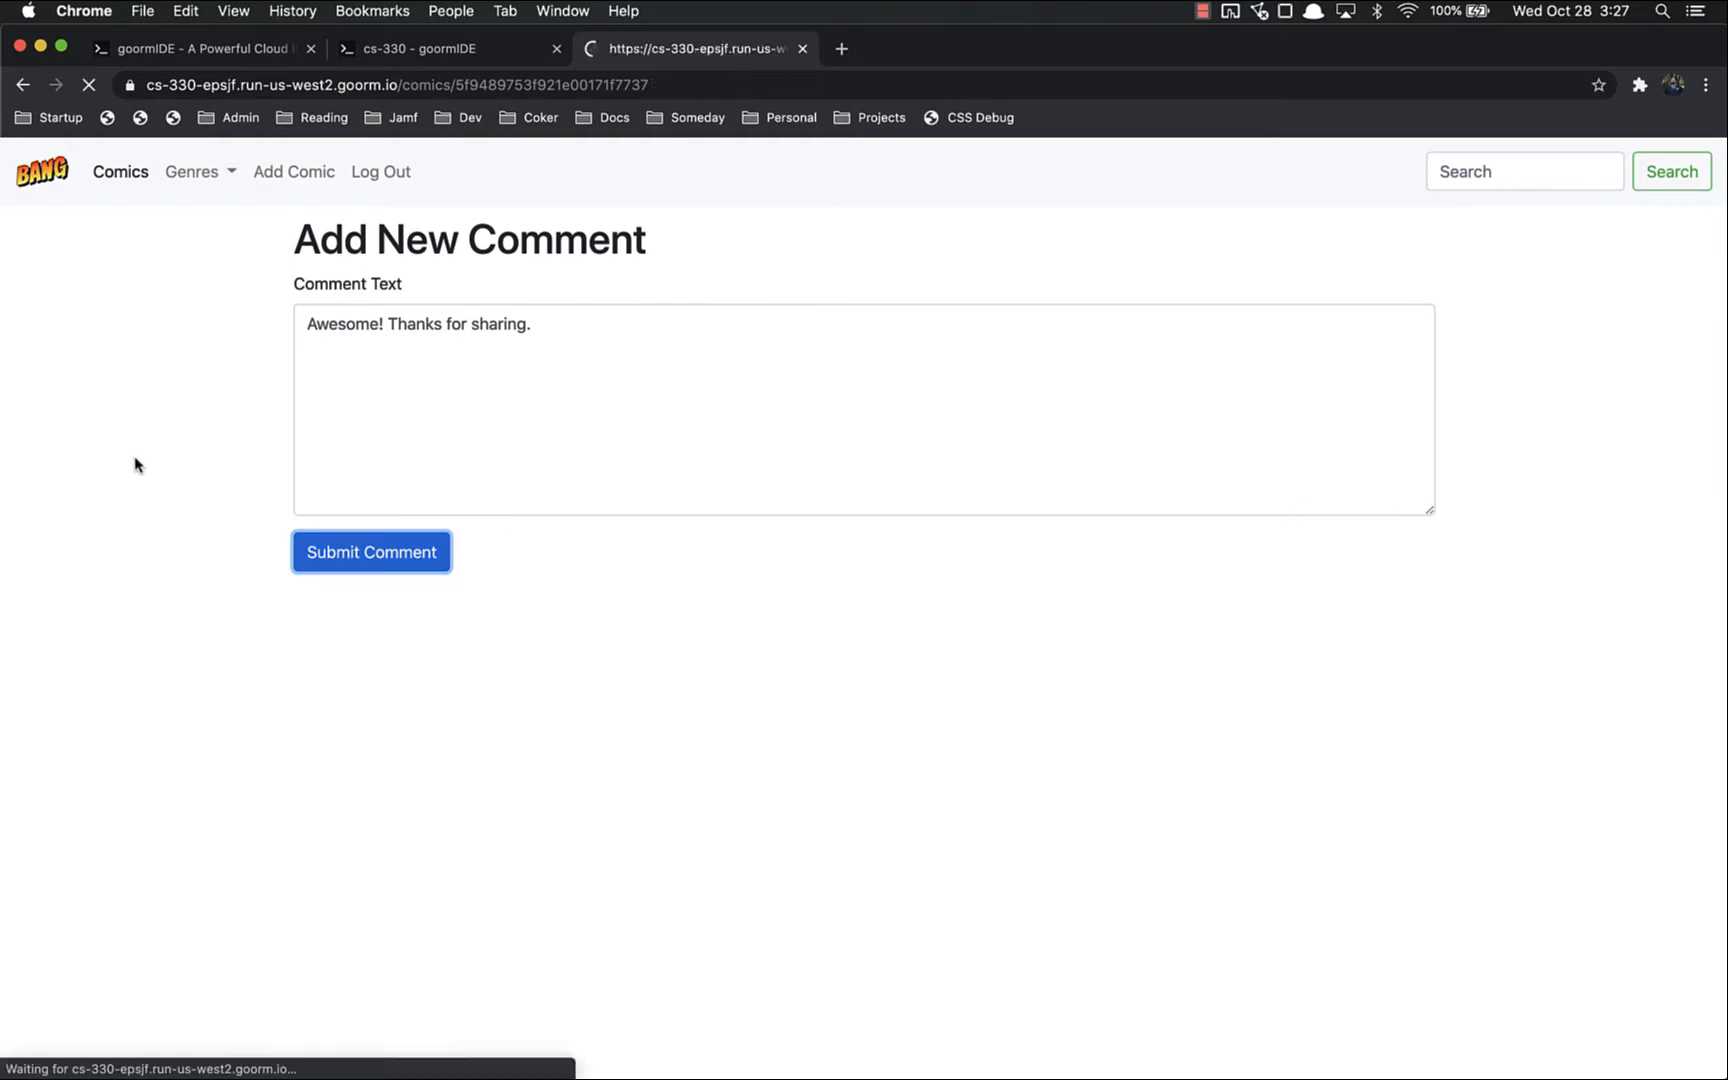
{"action": "left_click", "coordinate": [370, 551]}
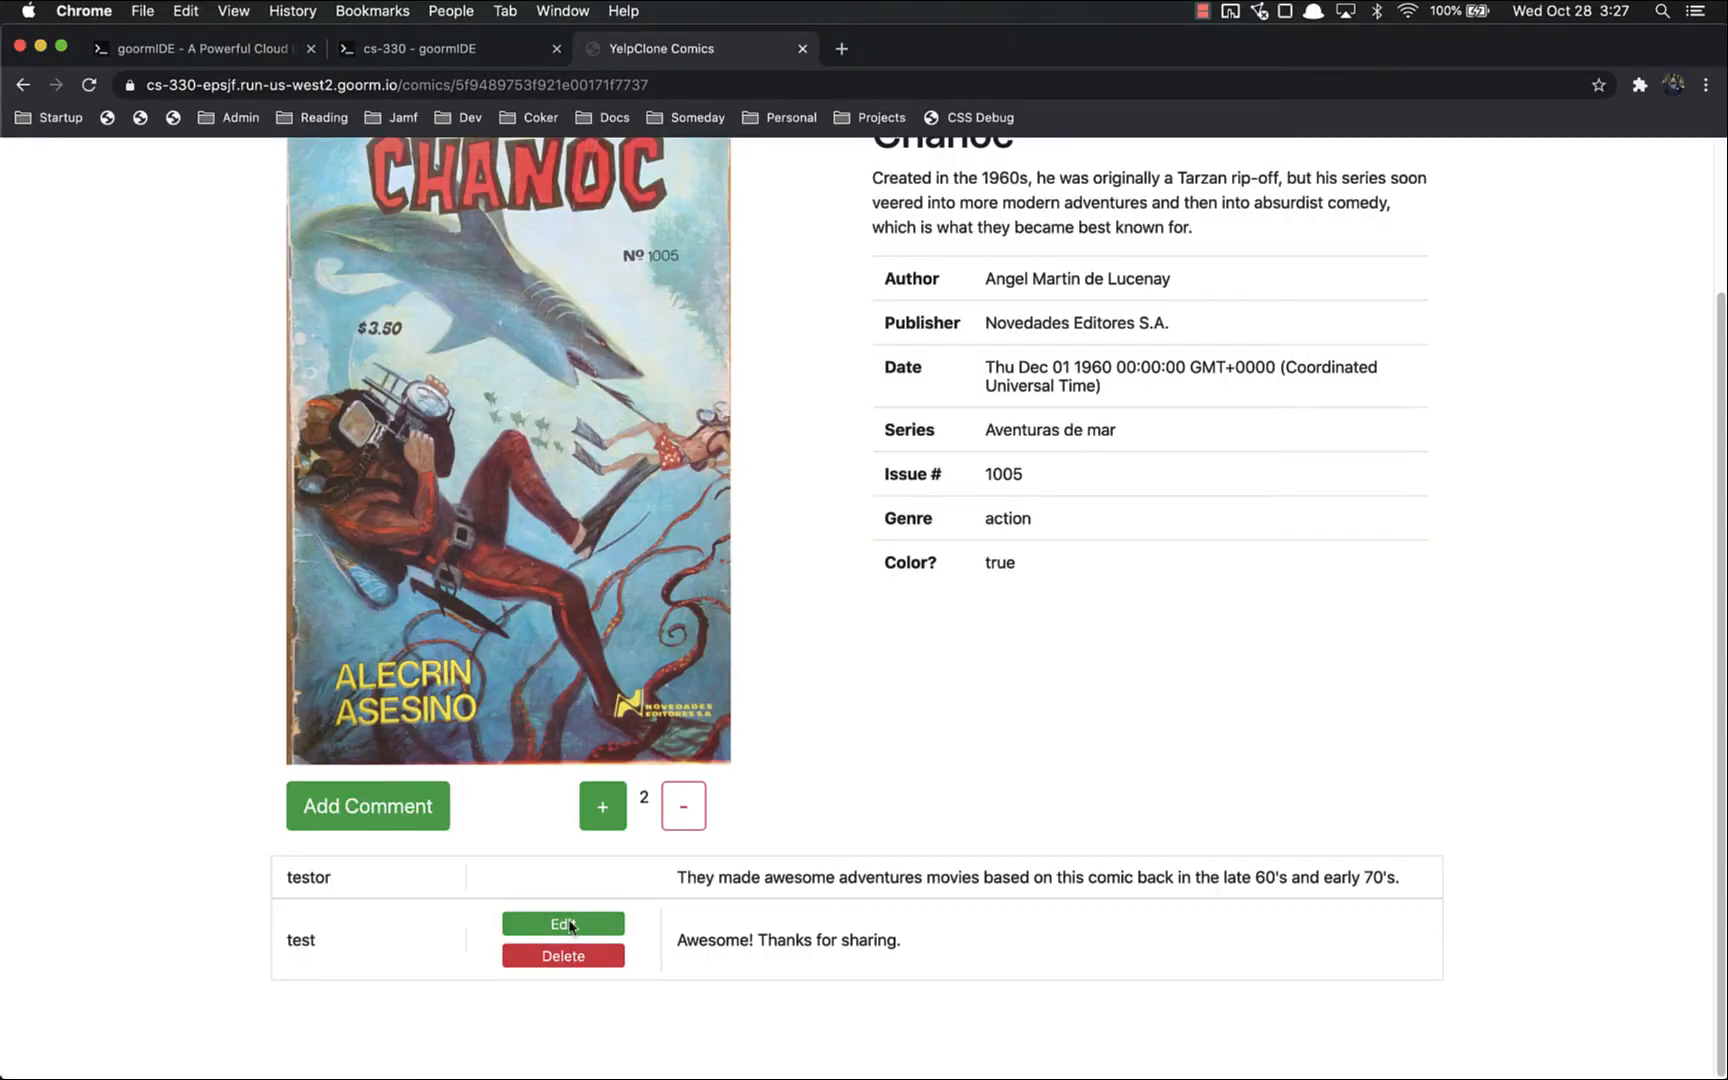
{"action": "mouse_move", "coordinate": [930, 890]}
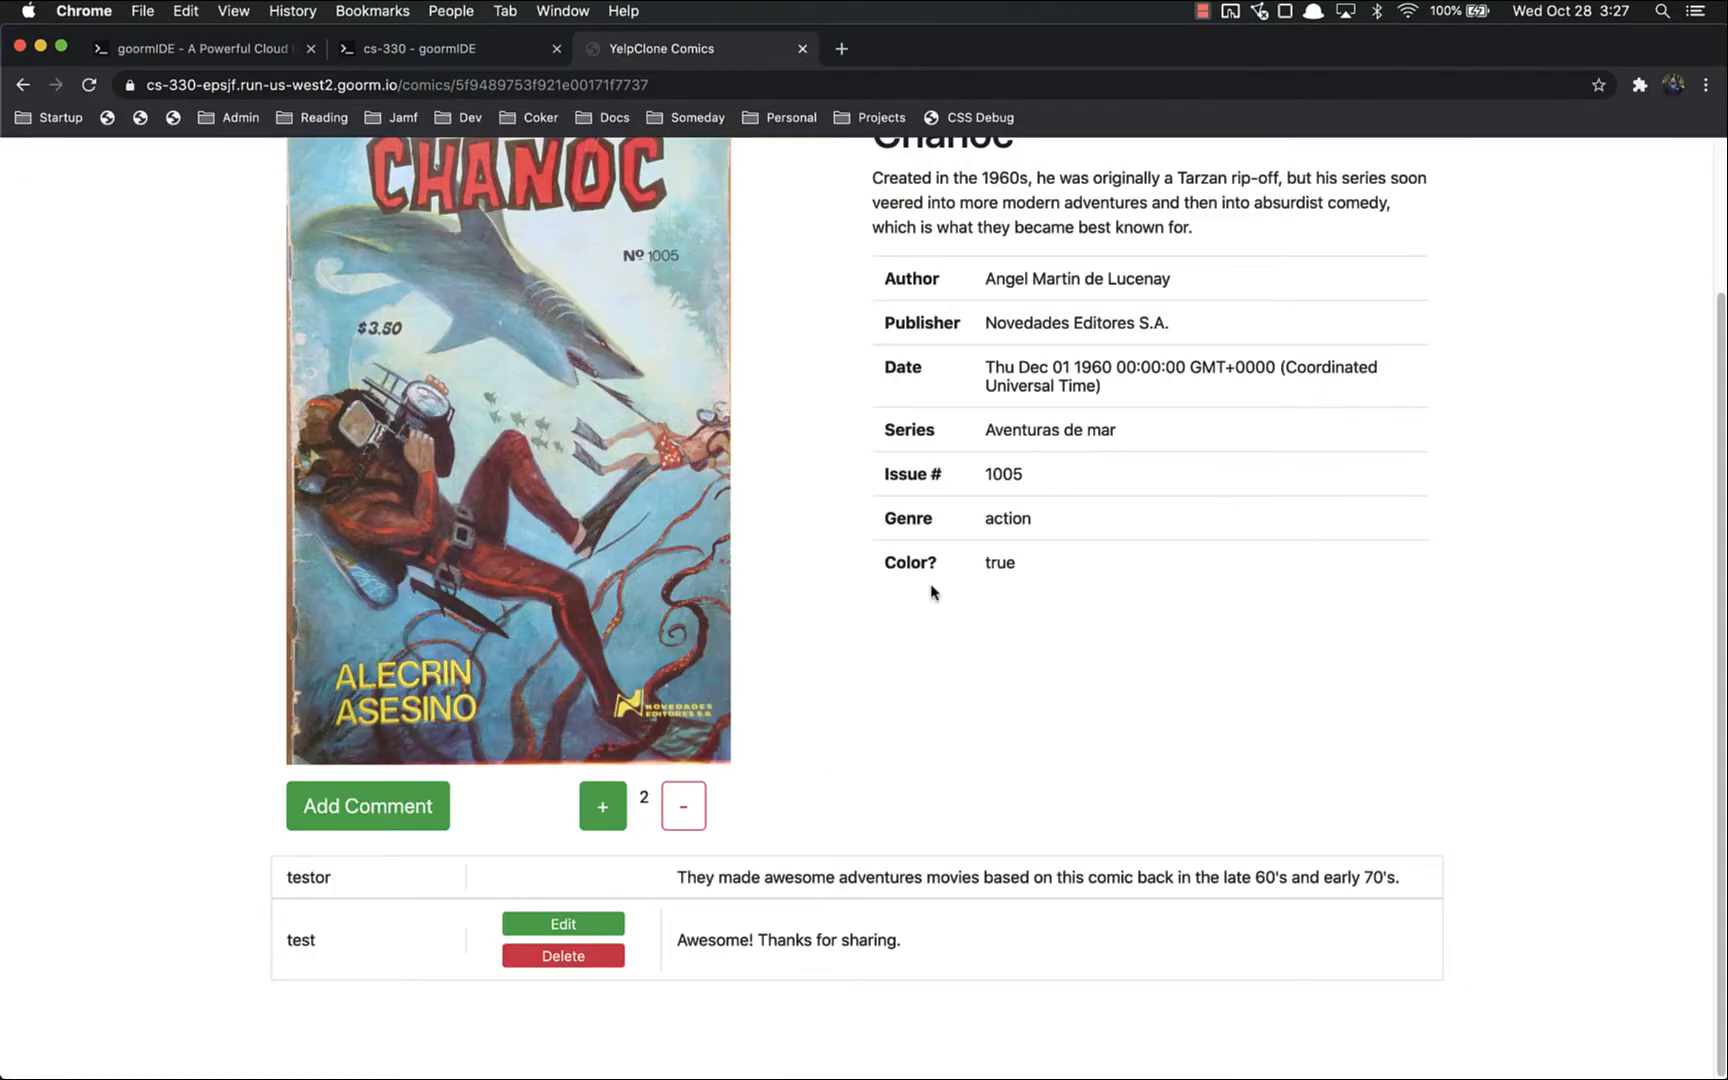
{"action": "left_click", "coordinate": [682, 806]}
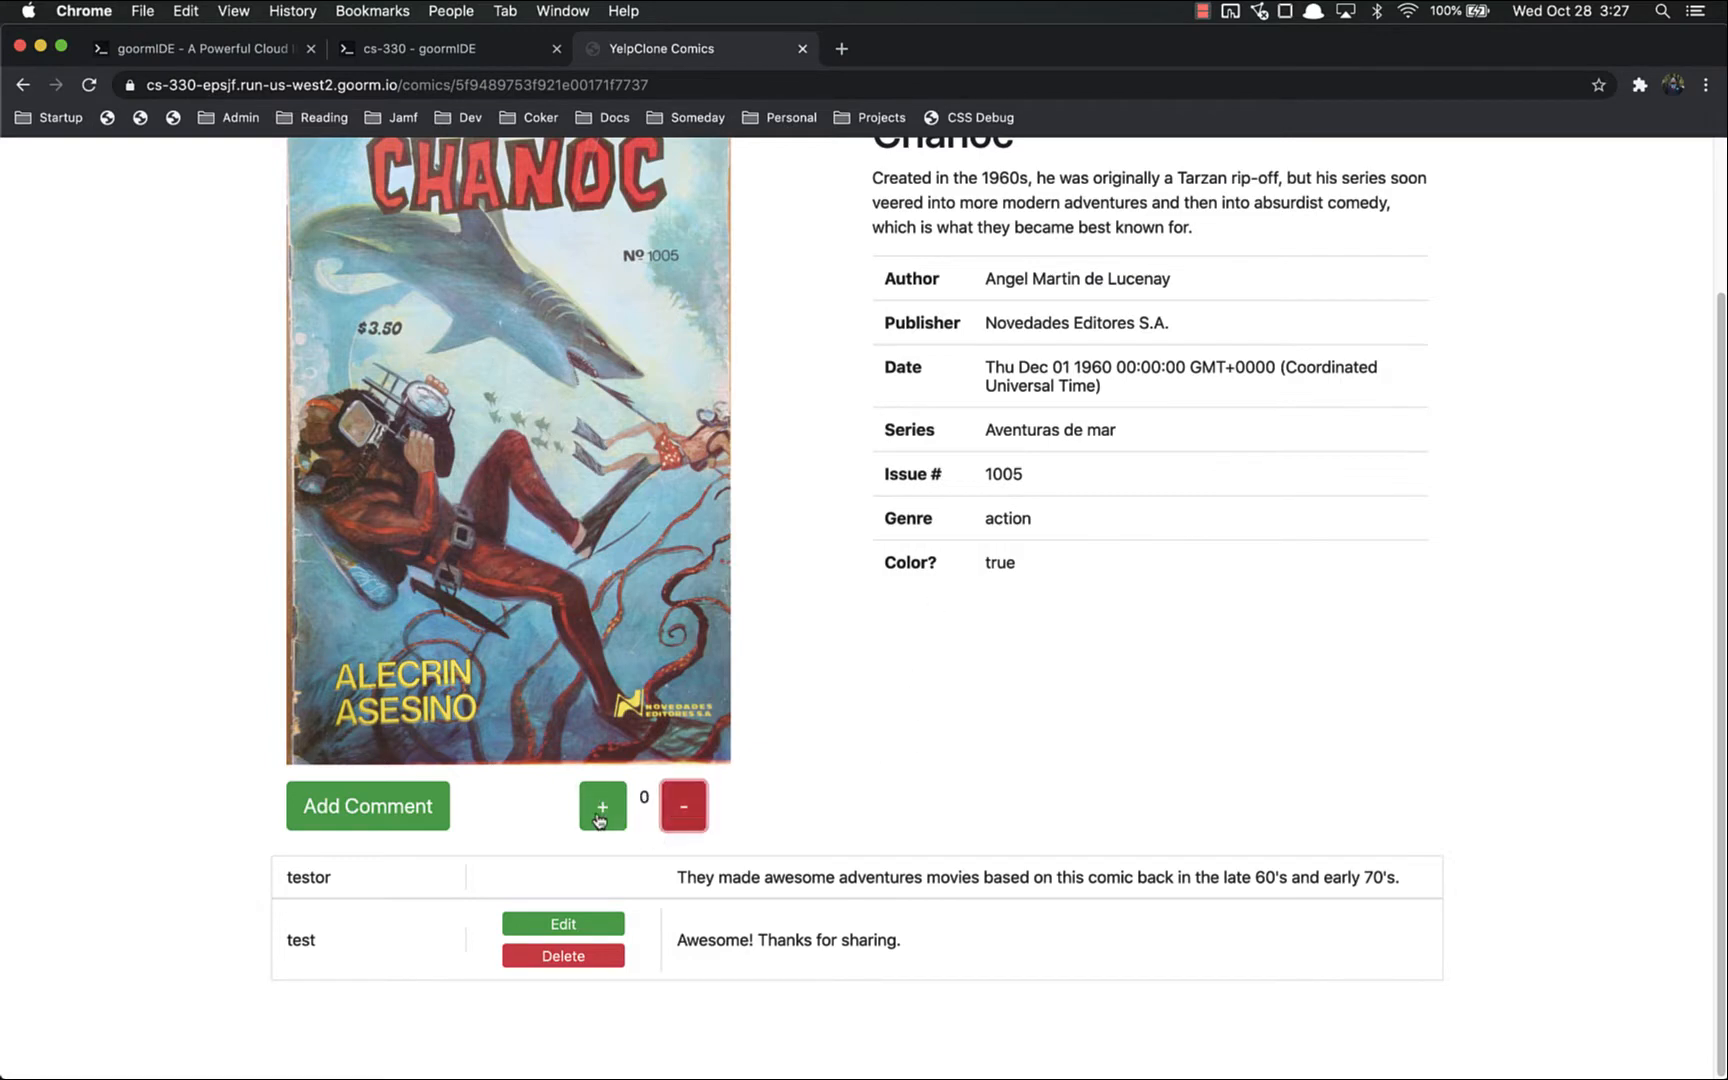
{"action": "left_click", "coordinate": [602, 806]}
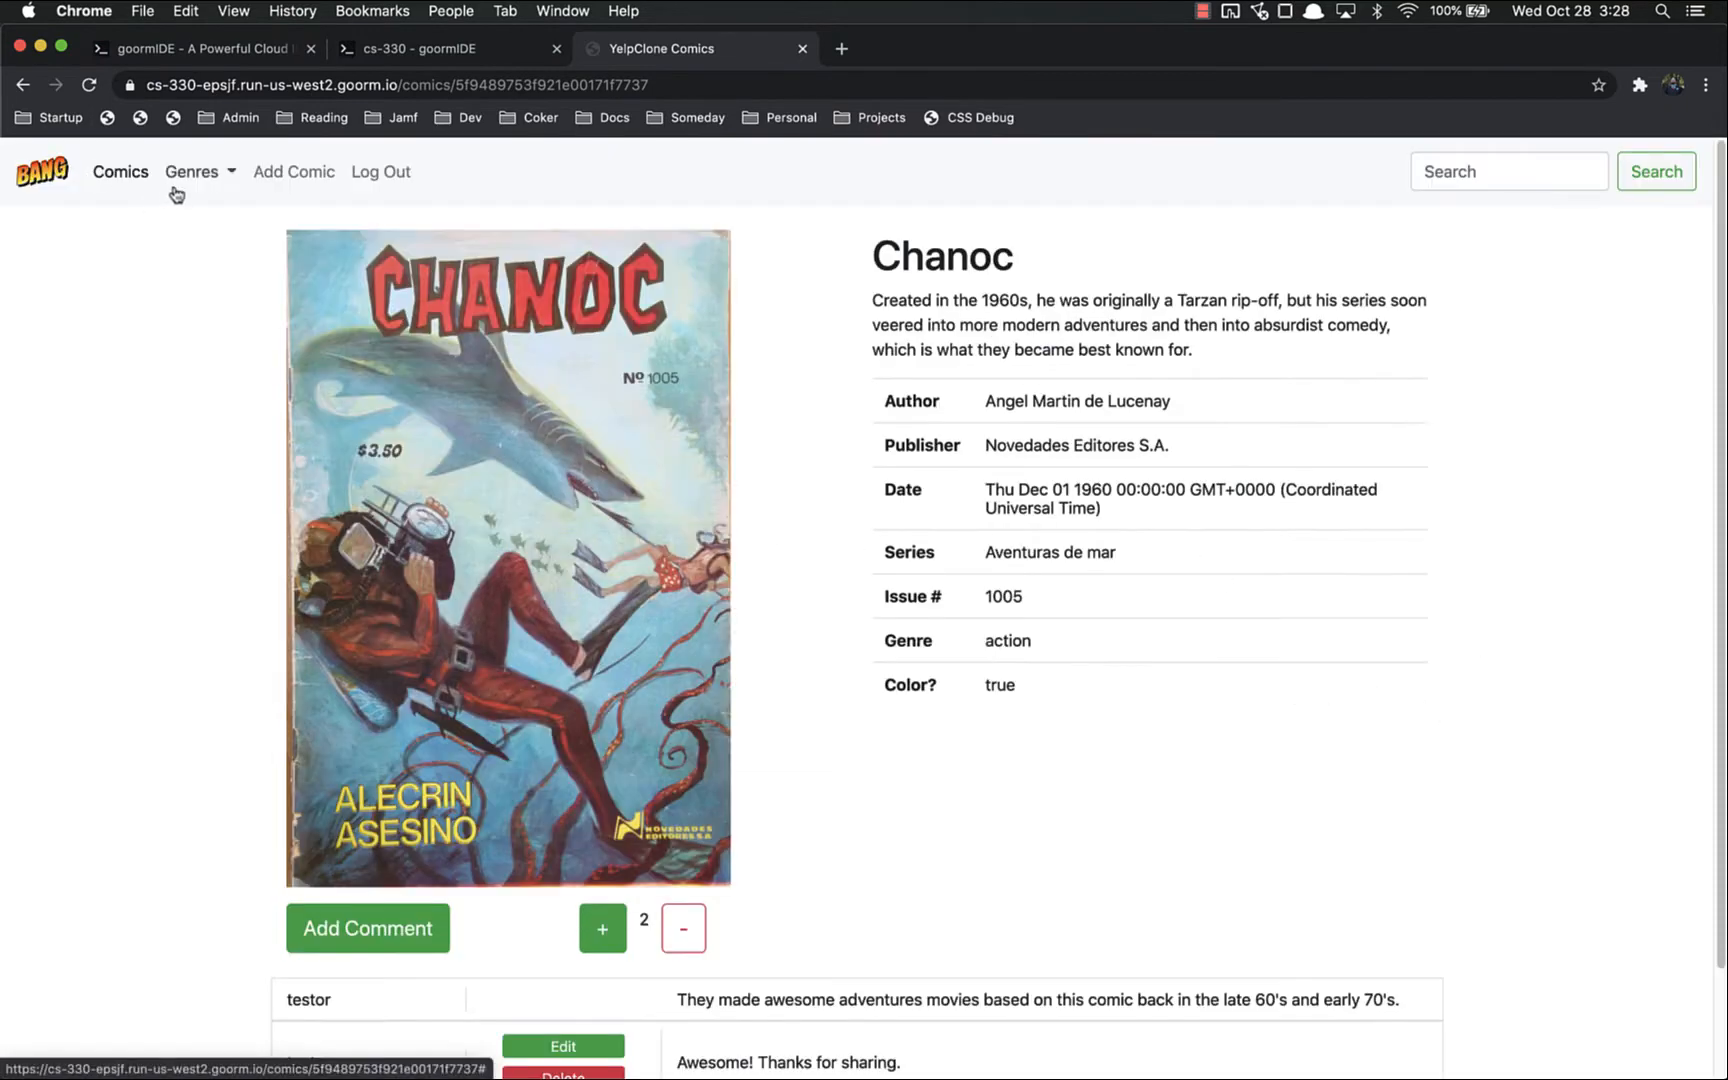
Preview Chanoc's detail page at phone width using the developer tools device view.
{"action": "left_click", "coordinate": [120, 171]}
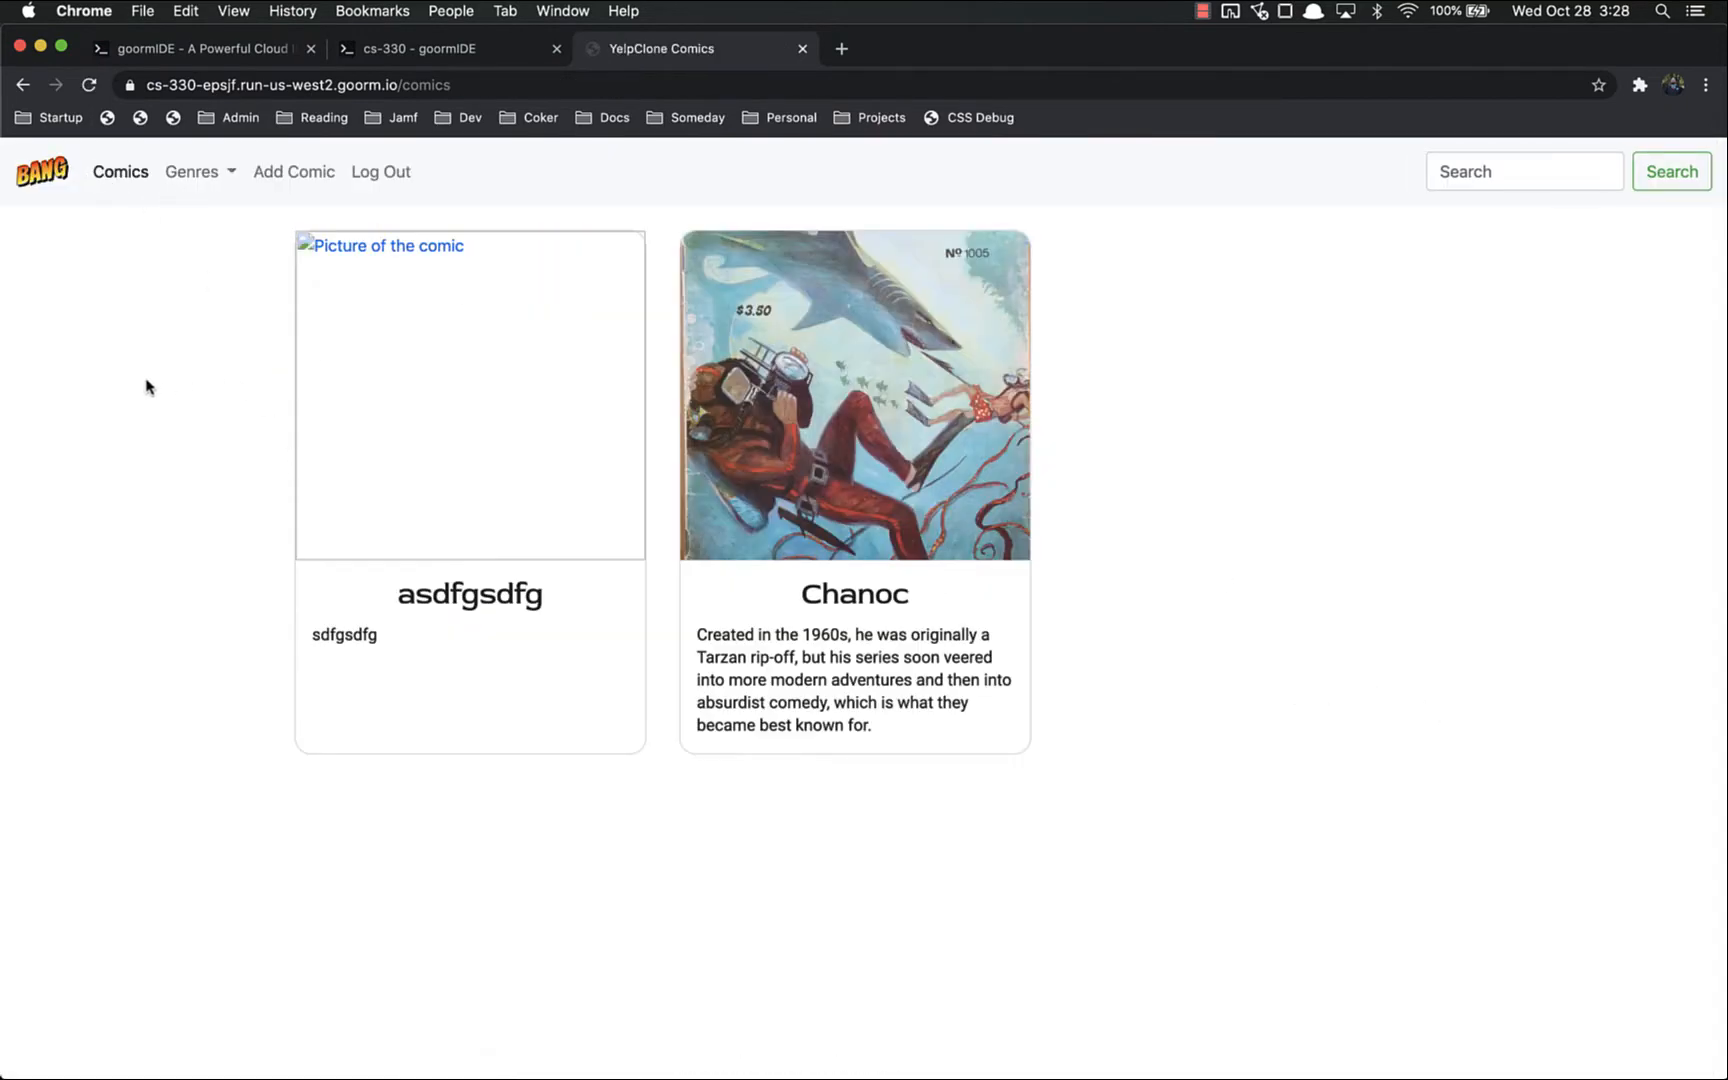
{"action": "key", "text": "F12"}
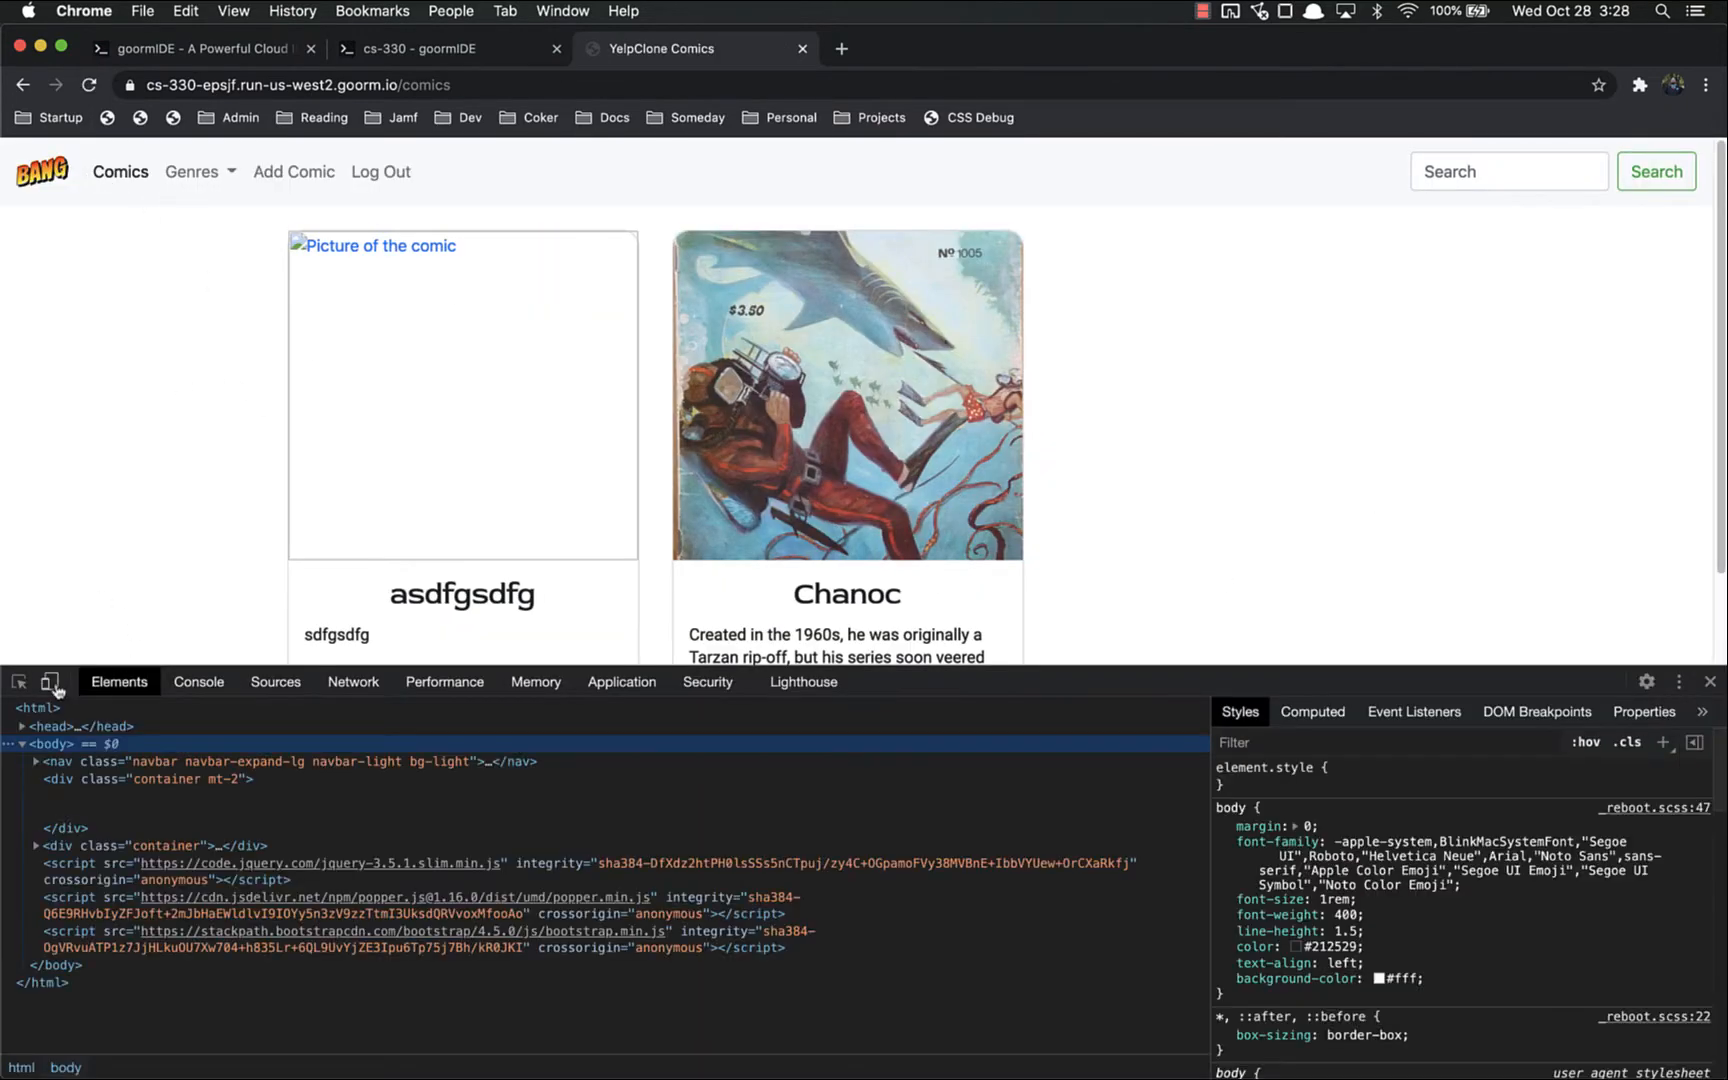
{"action": "mouse_move", "coordinate": [51, 681]}
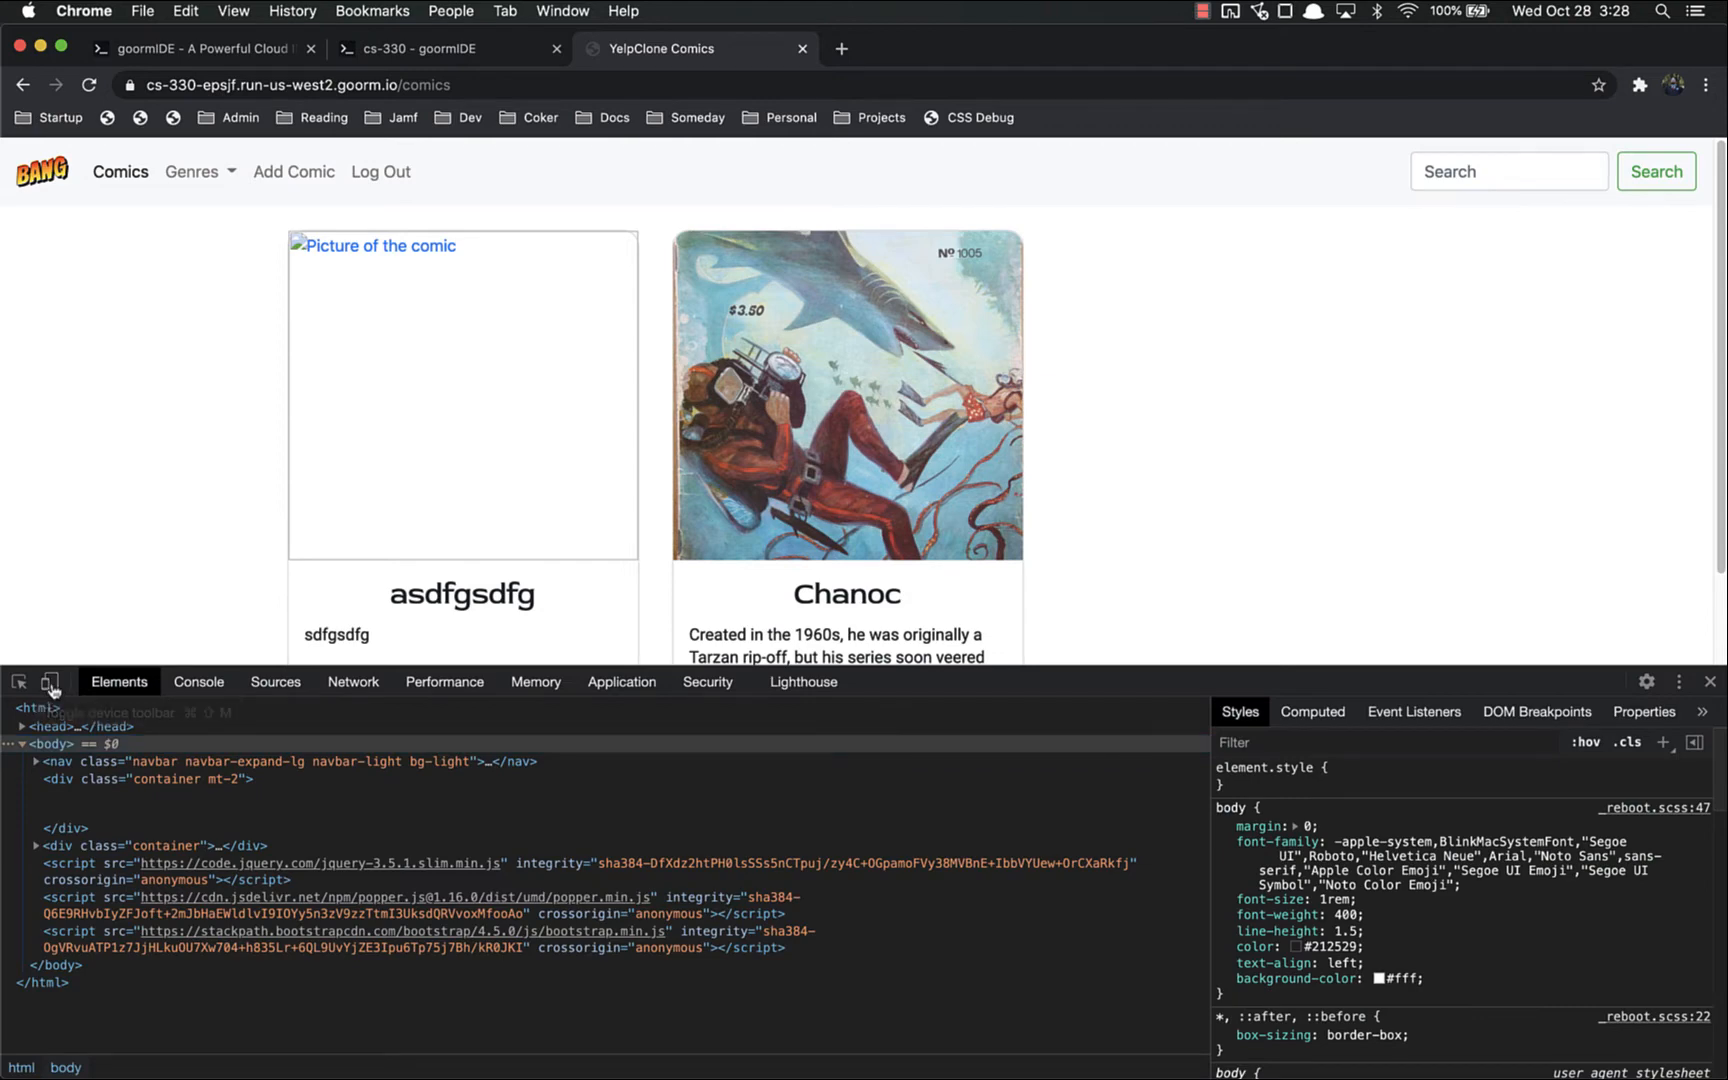
{"action": "left_click", "coordinate": [51, 681]}
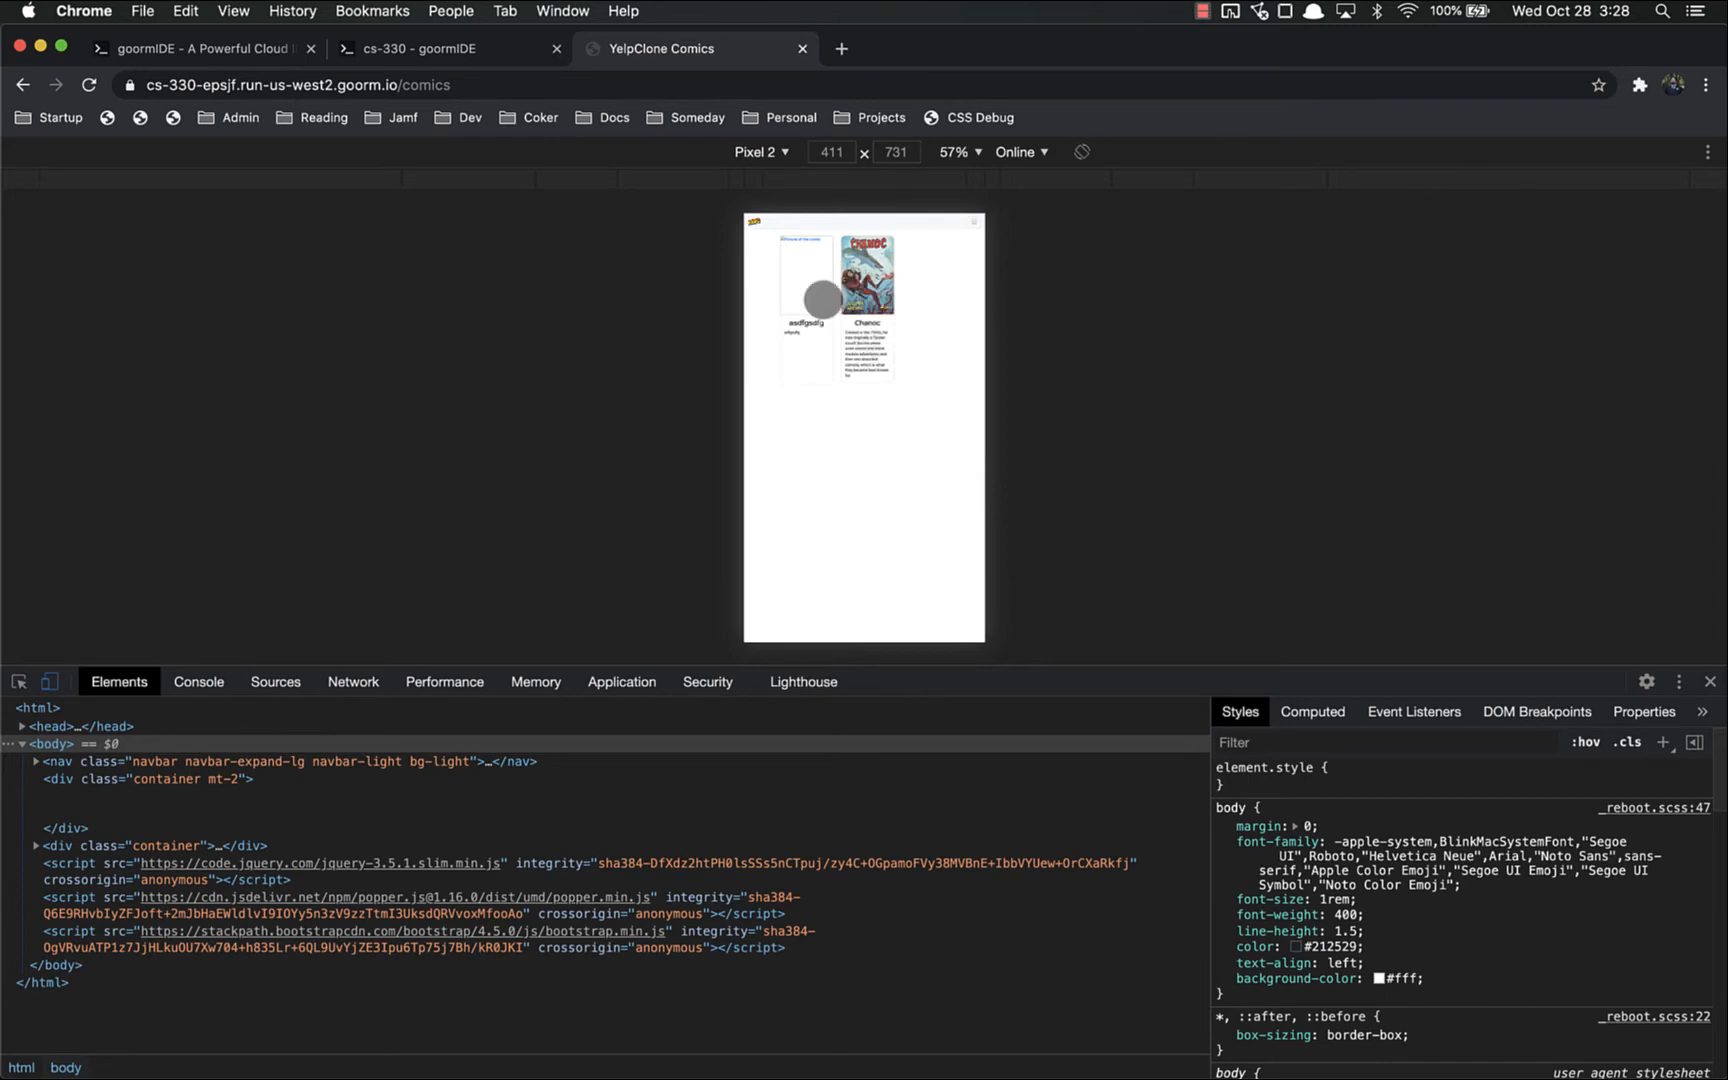
{"action": "left_click", "coordinate": [1709, 681]}
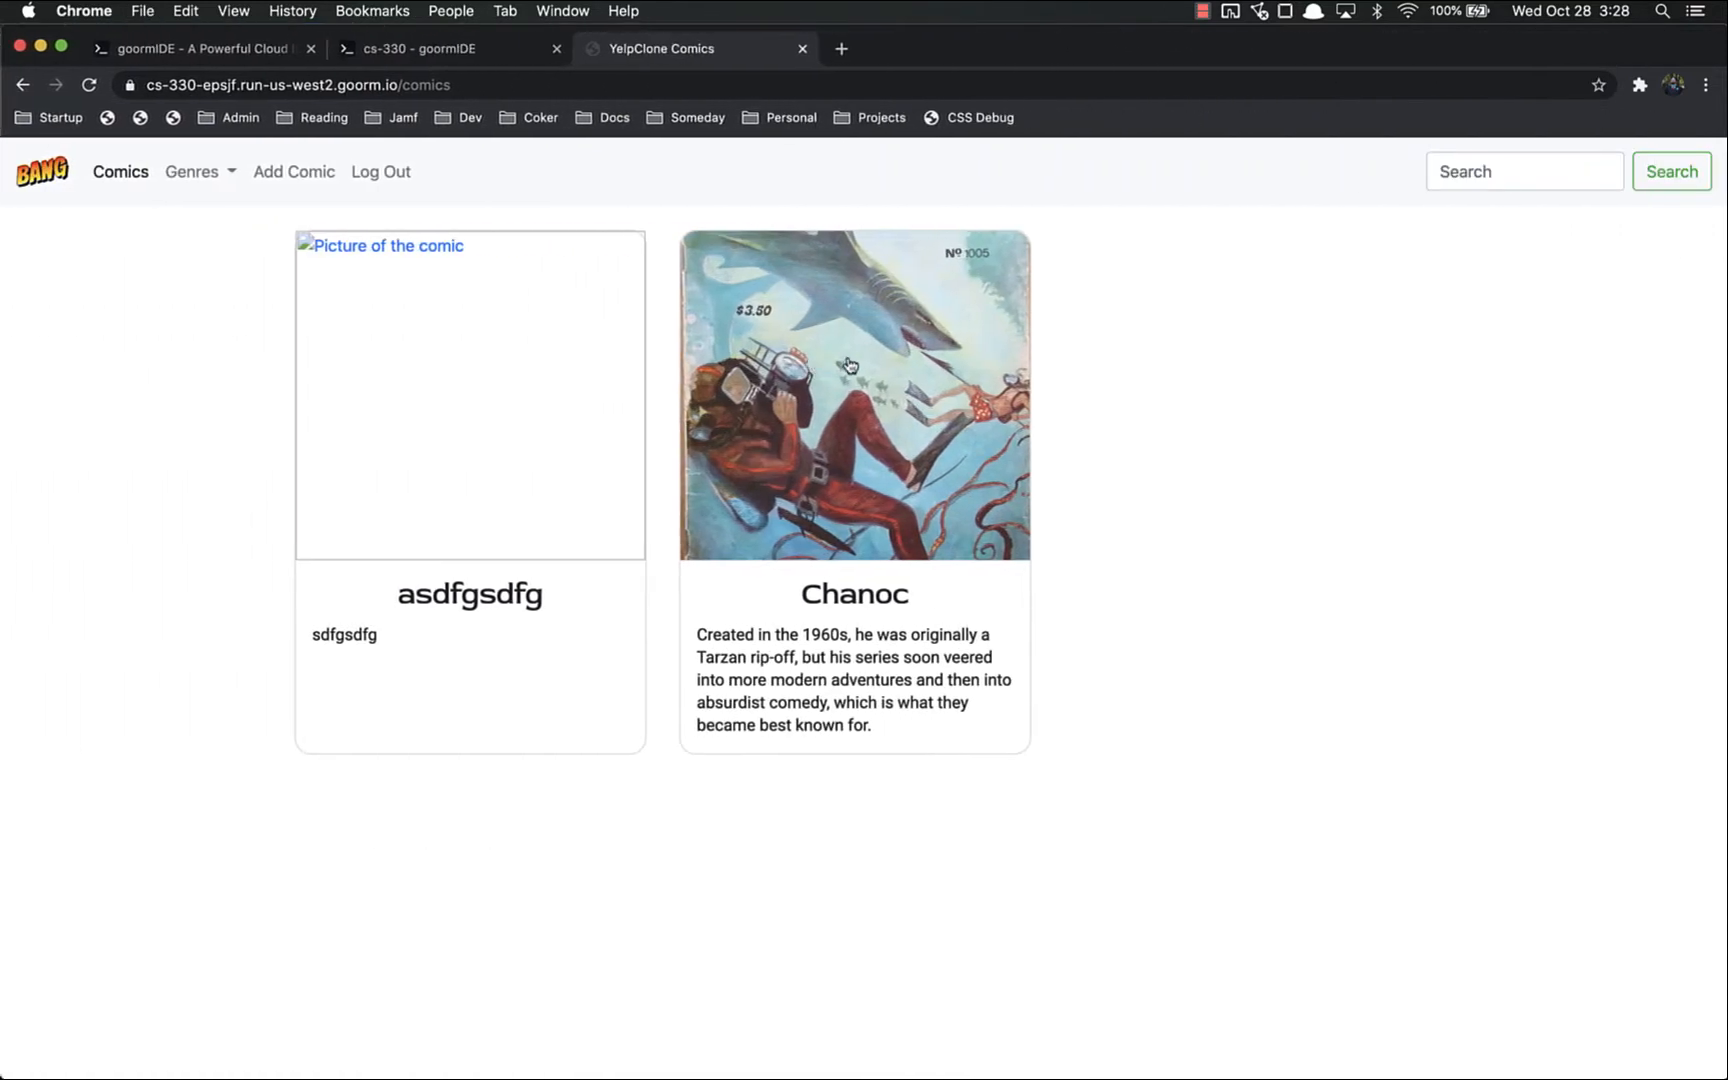
{"action": "left_click", "coordinate": [853, 393]}
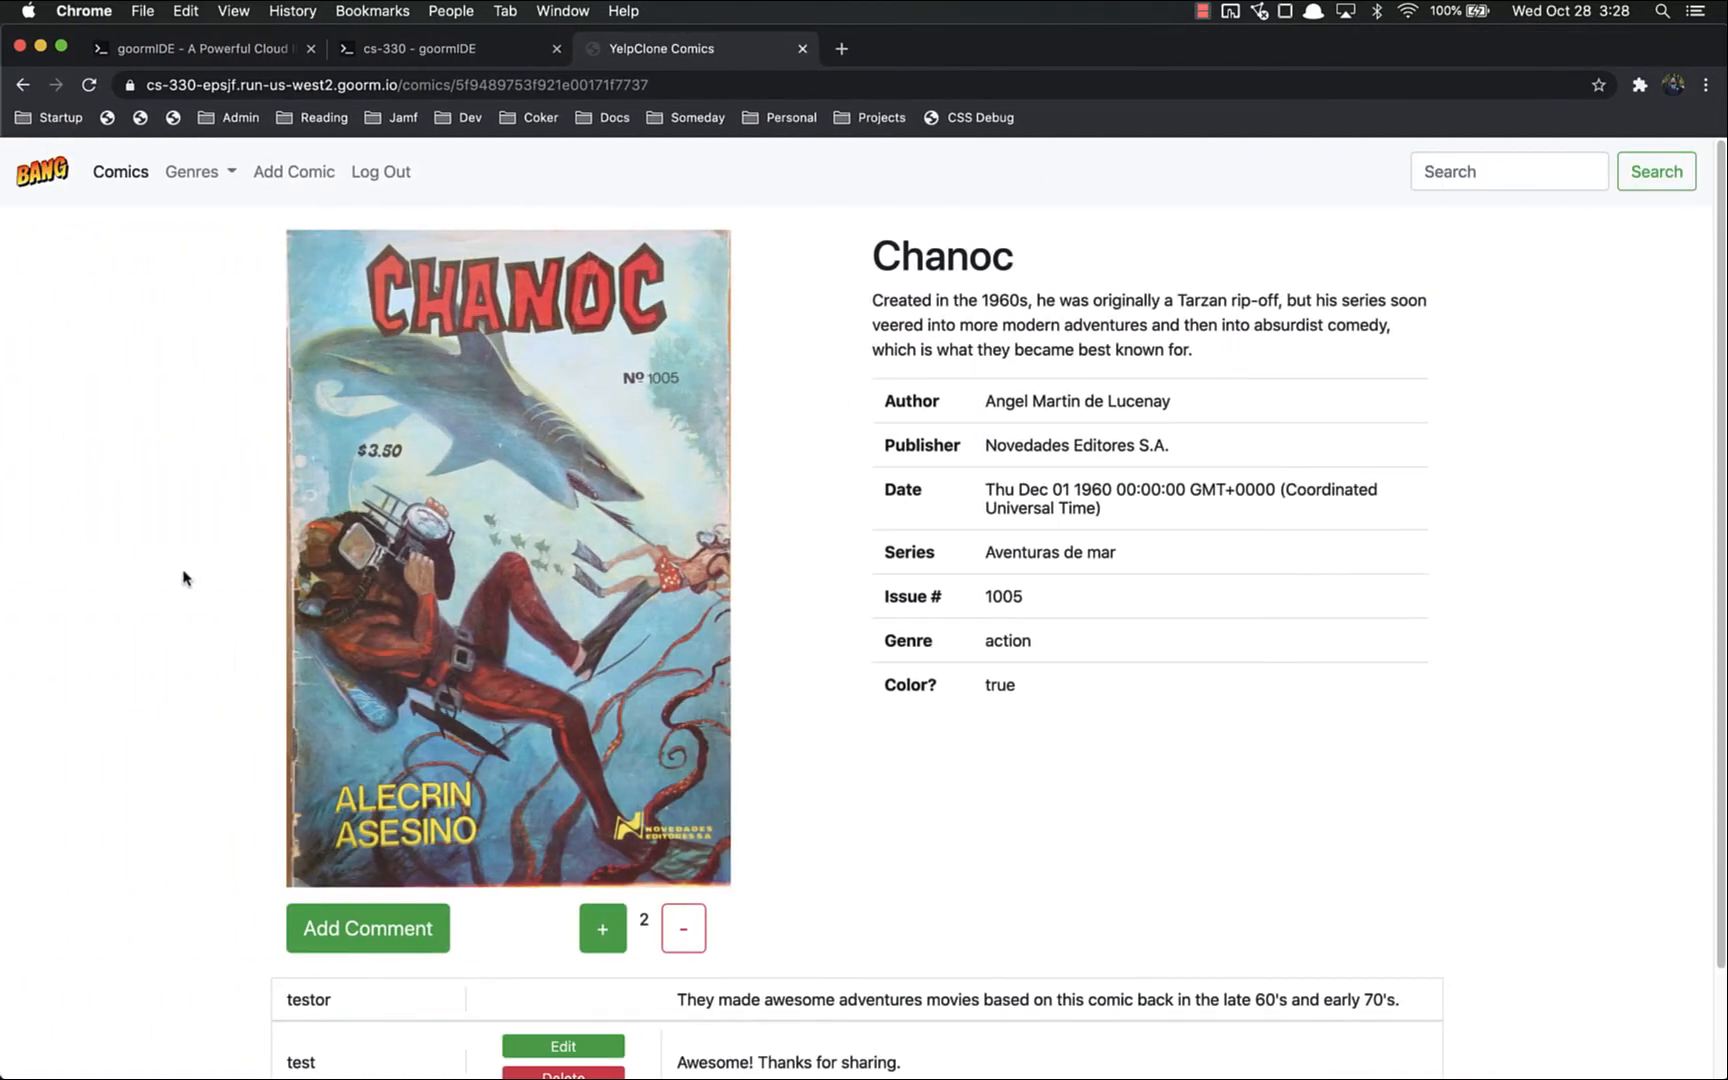
{"action": "mouse_move", "coordinate": [6, 395]}
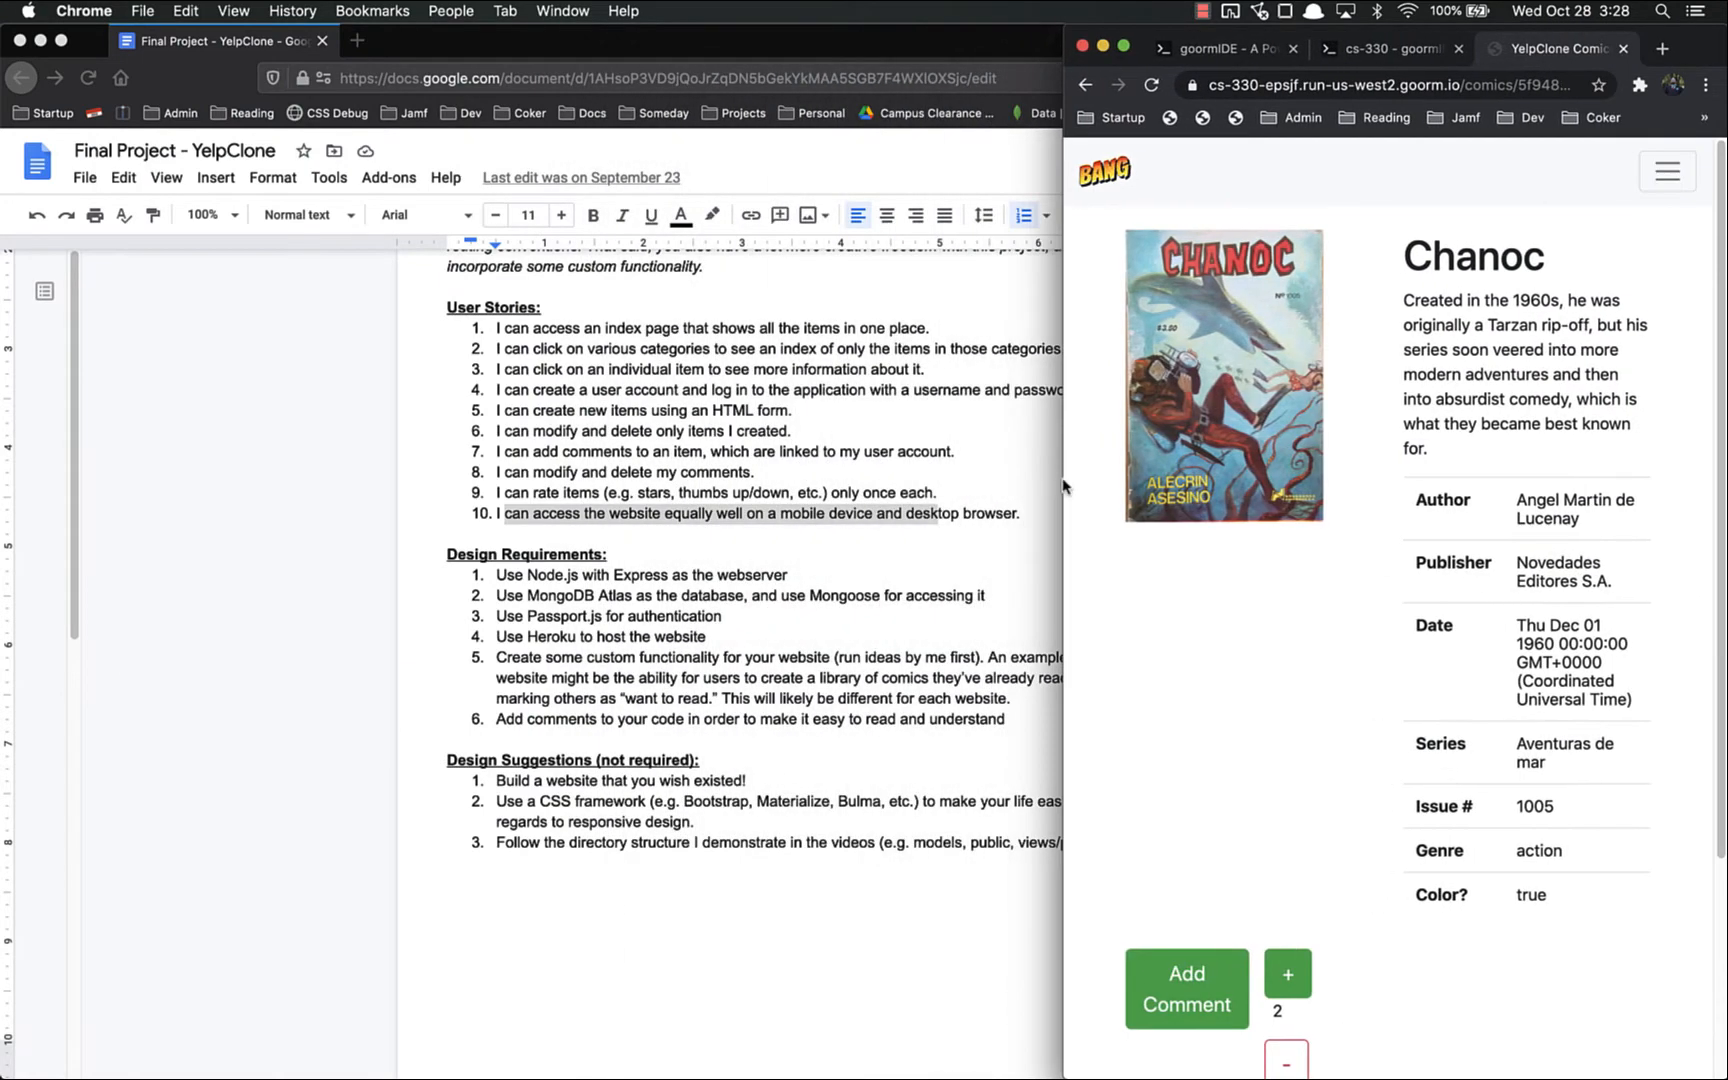
{"action": "scroll", "scroll_direction": "down", "scroll_amount": 3}
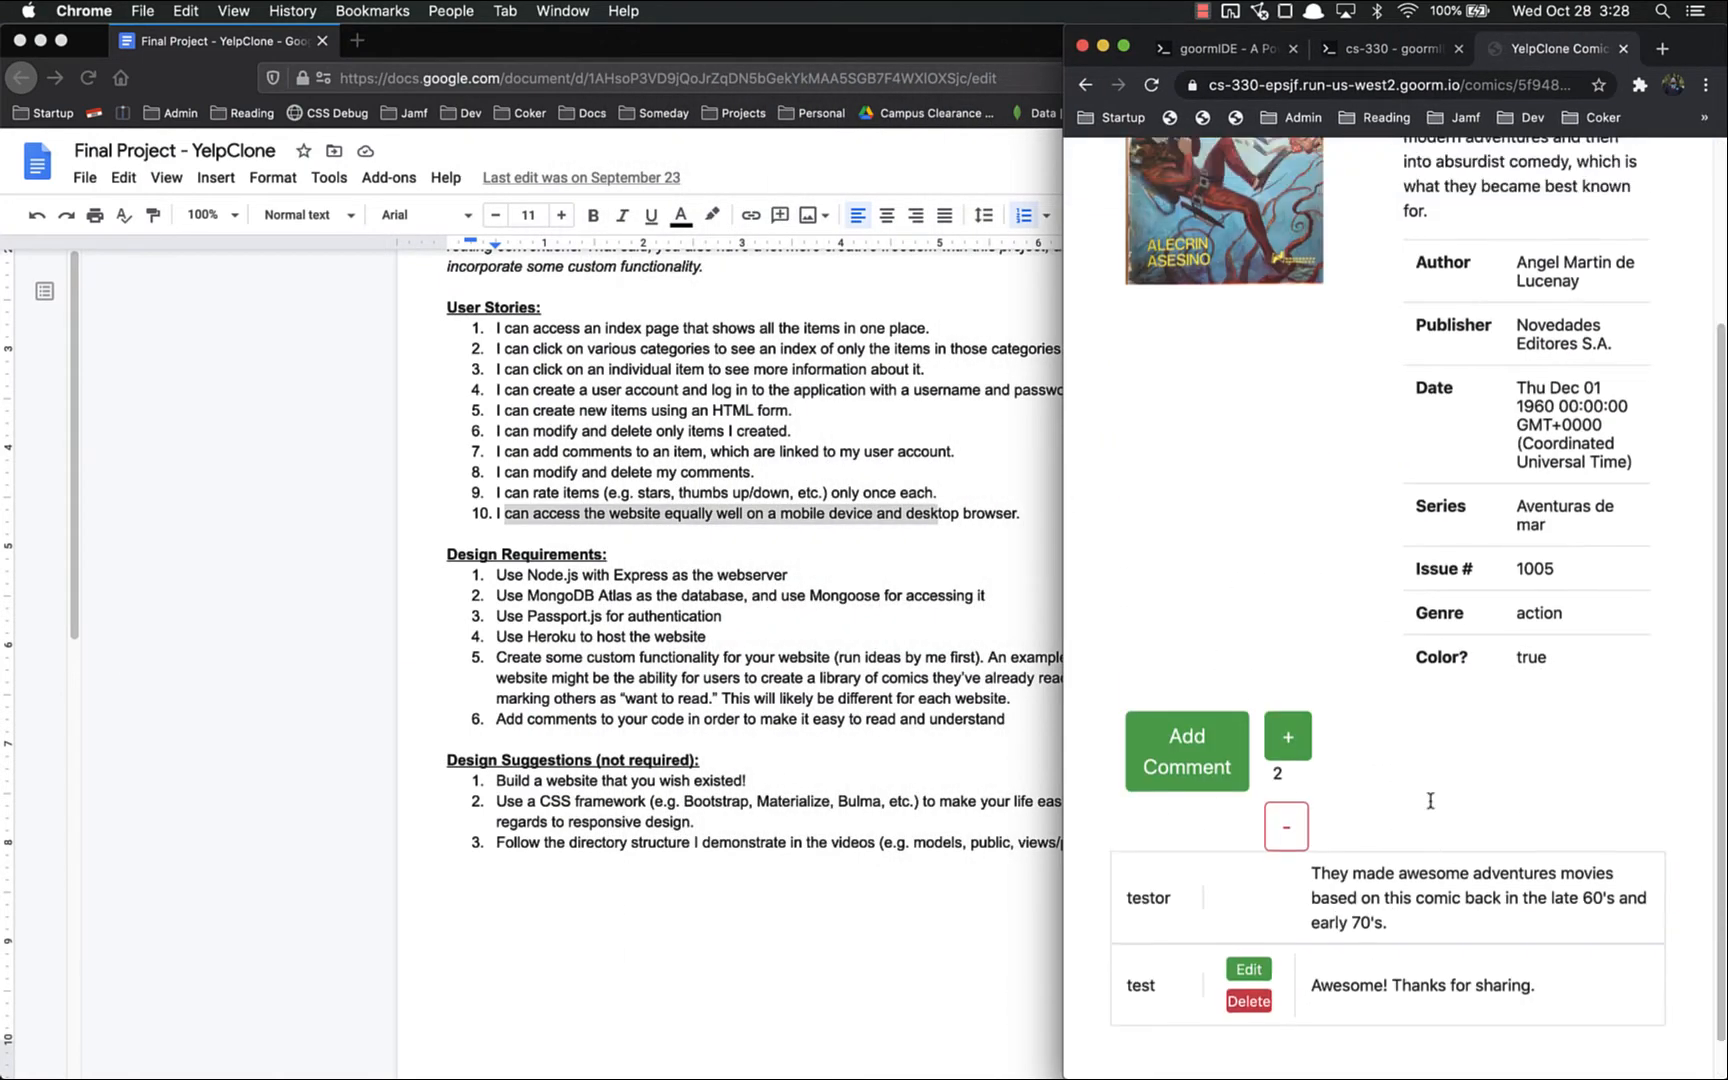
{"action": "scroll", "scroll_direction": "up", "scroll_amount": 3}
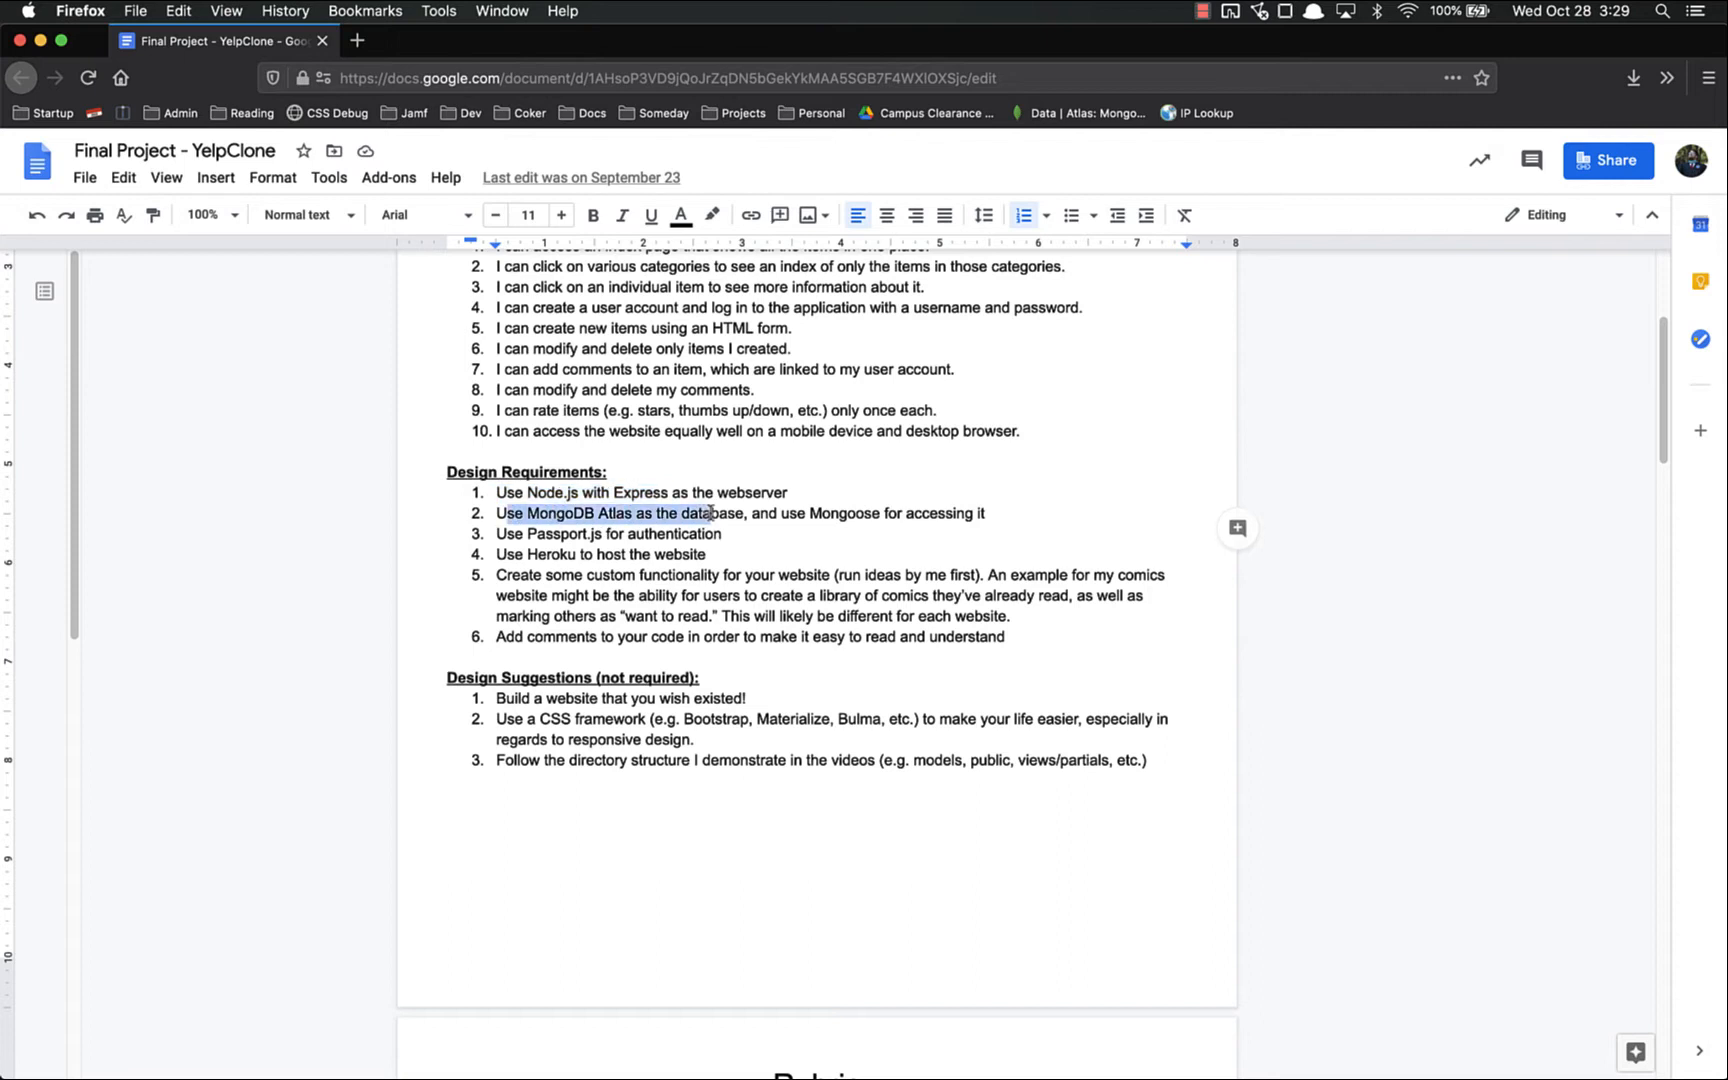
{"action": "double_click", "coordinate": [842, 512]}
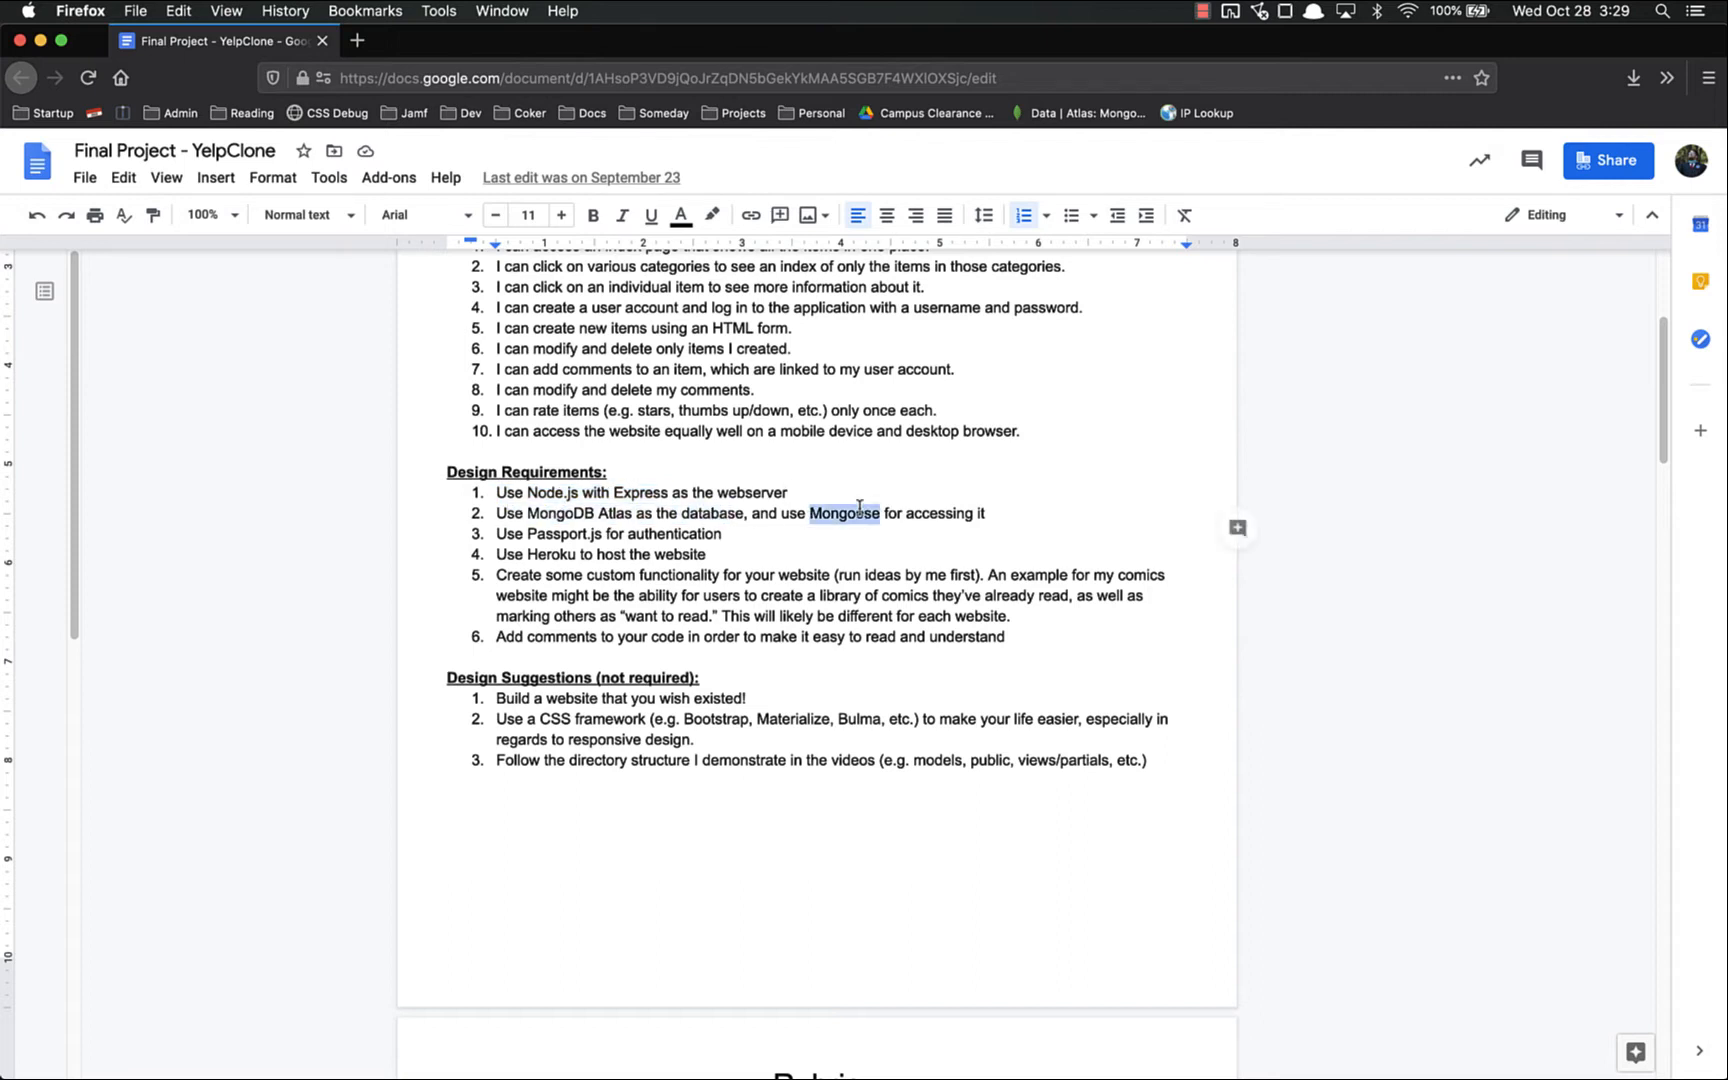
{"action": "left_click", "coordinate": [551, 554]}
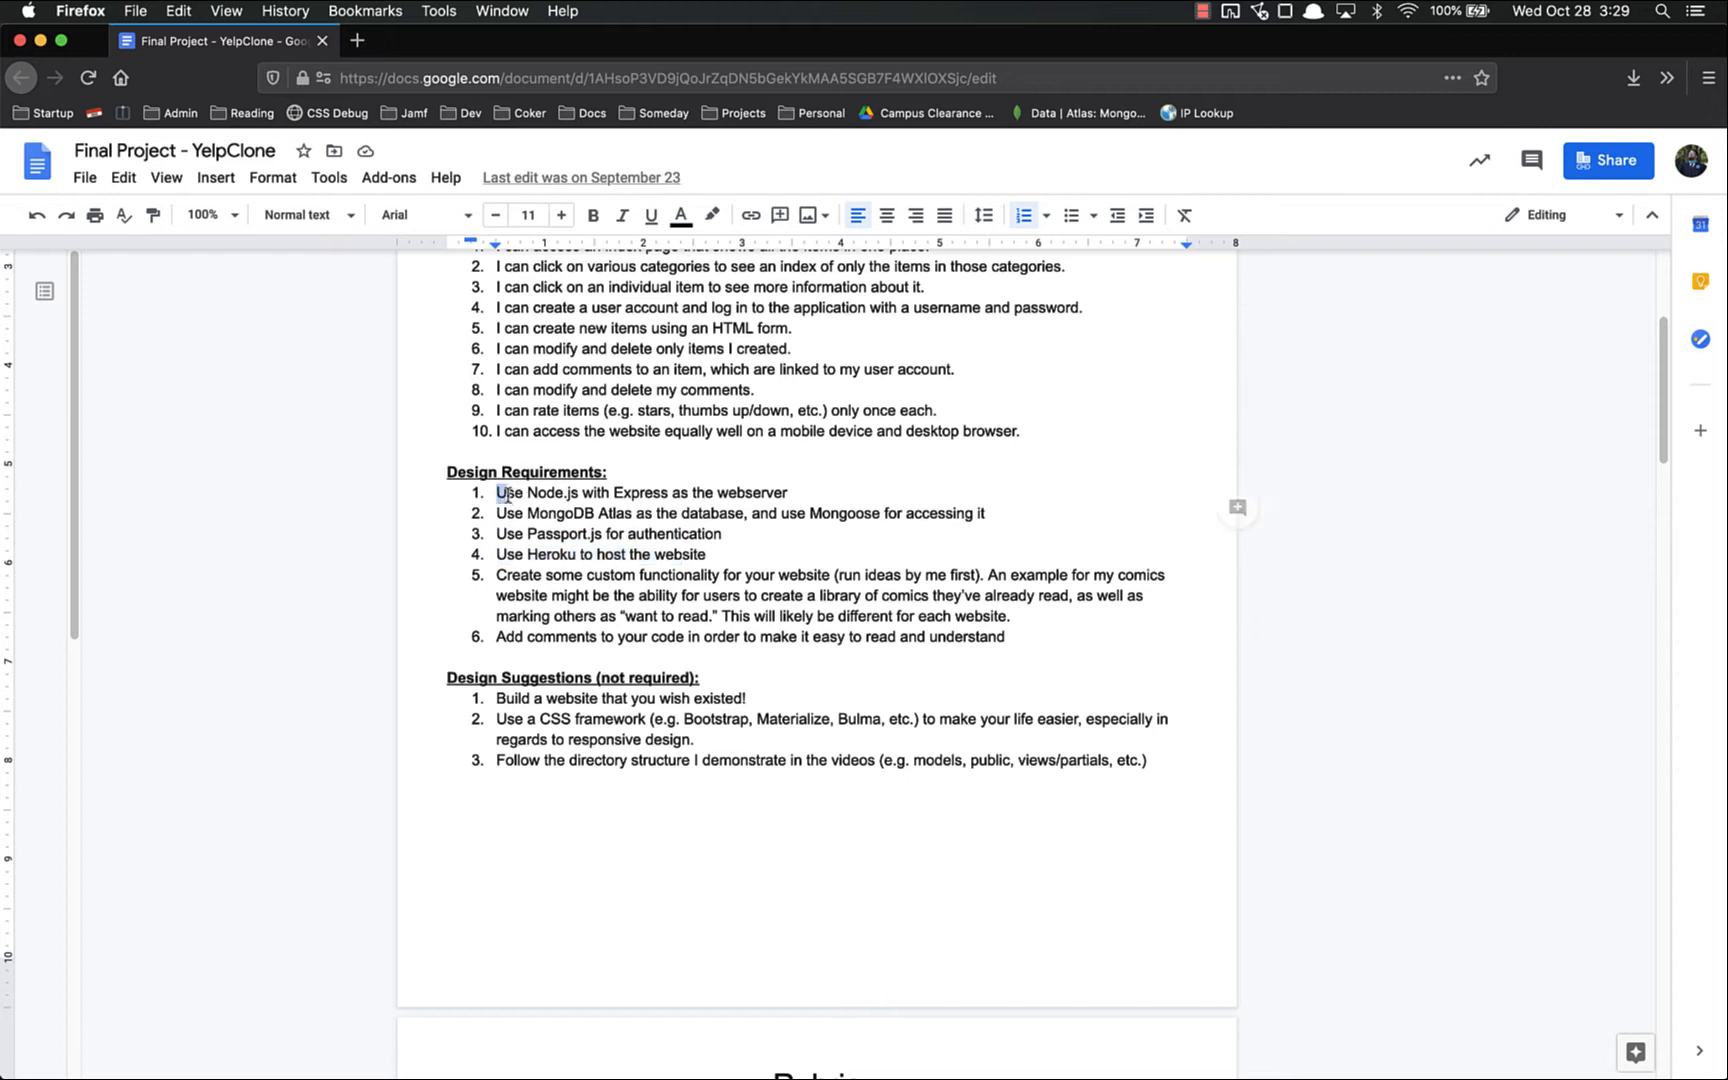
{"action": "left_click", "coordinate": [623, 574]}
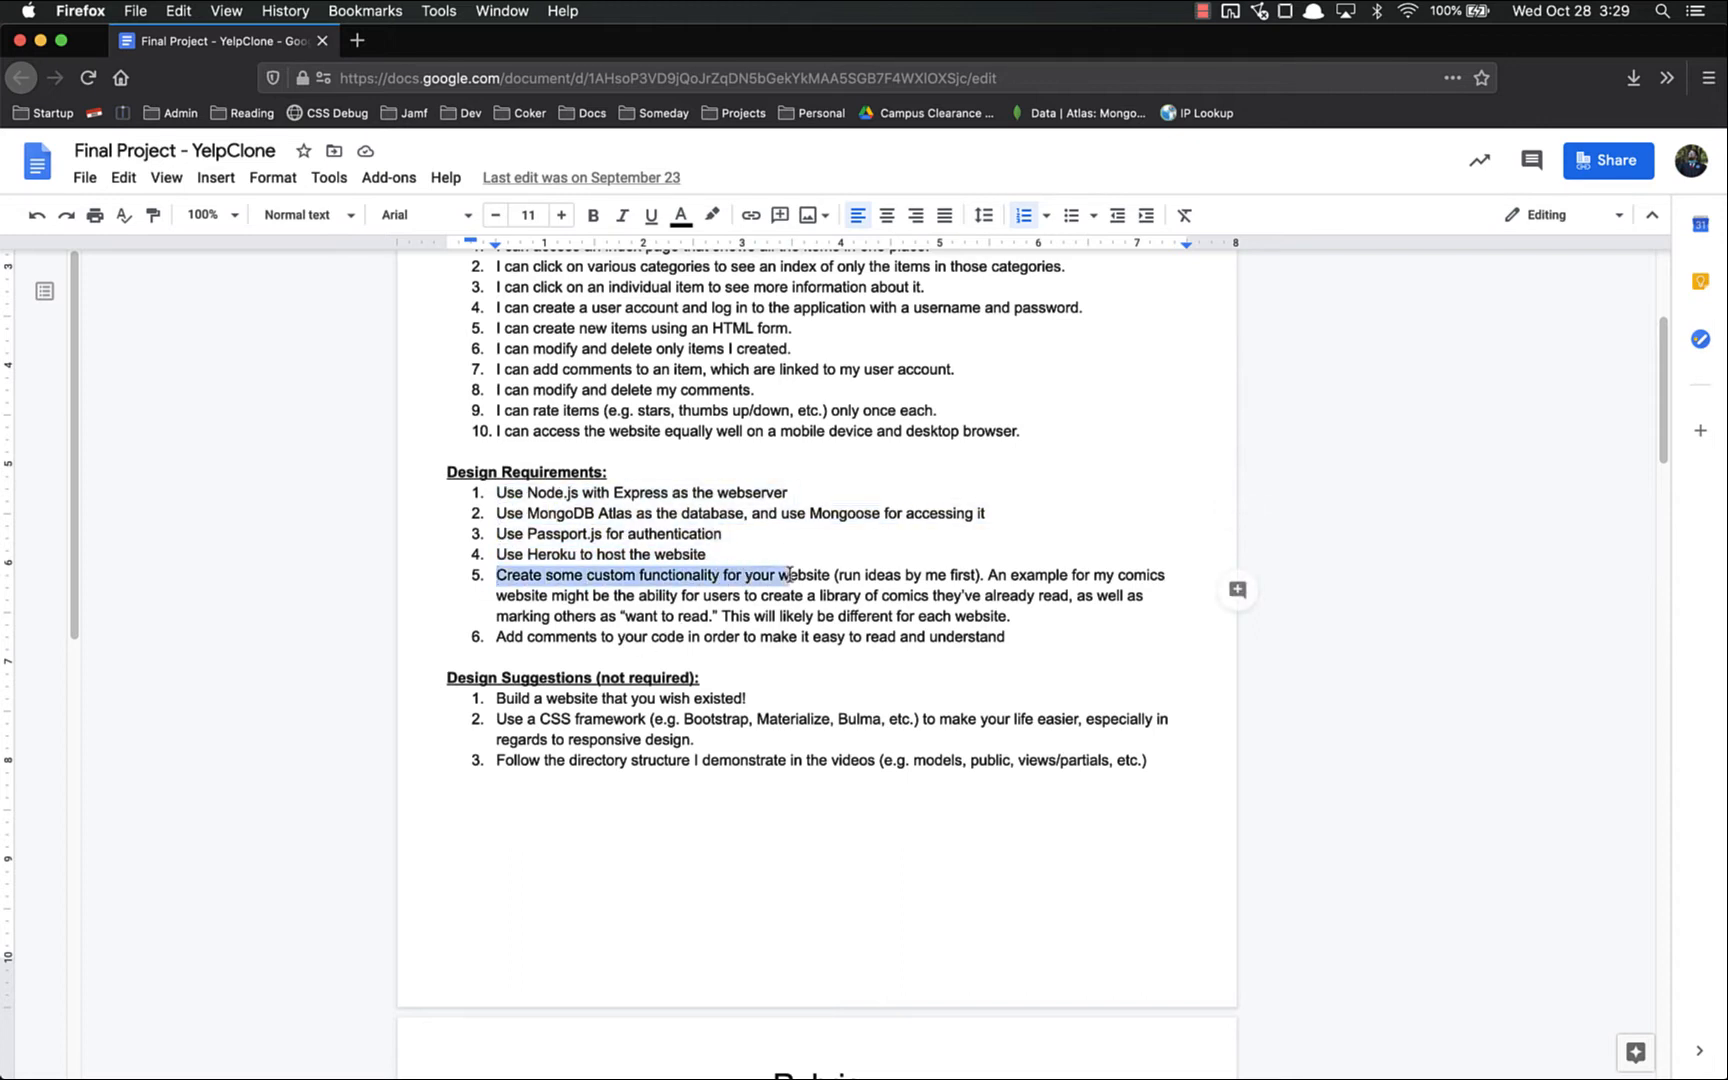
{"action": "left_click", "coordinate": [838, 574]}
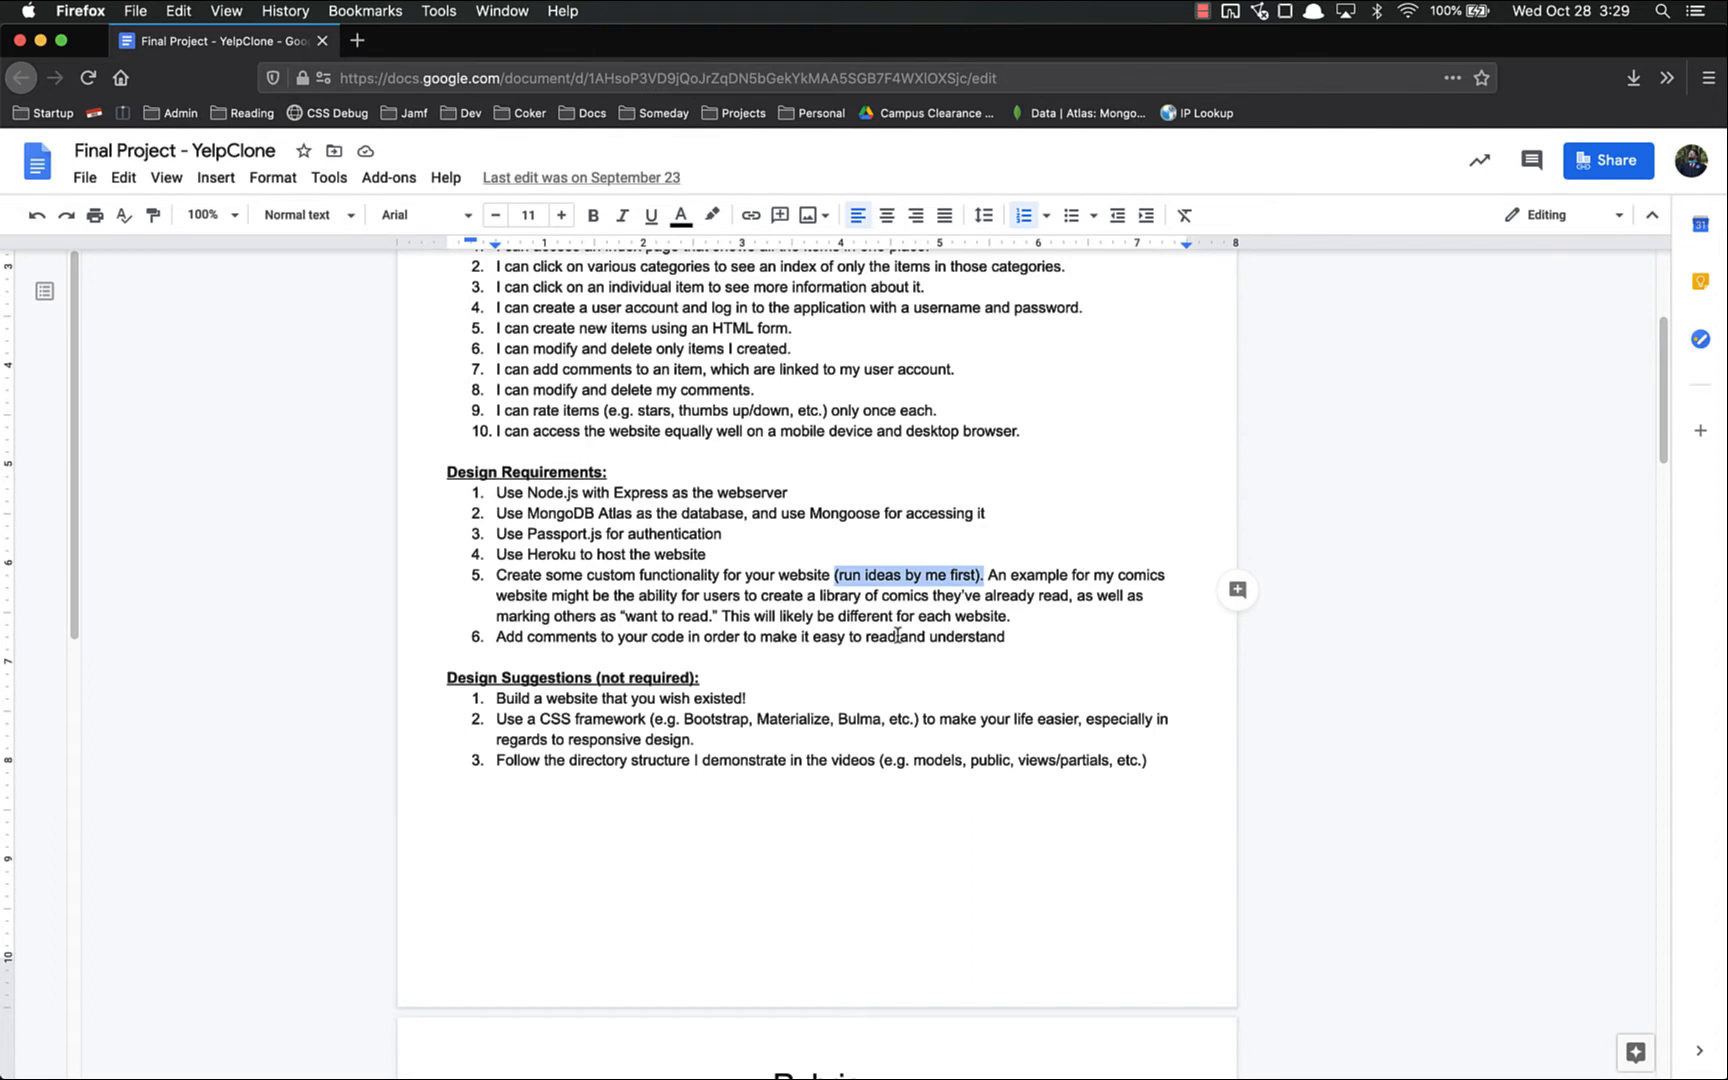
{"action": "mouse_move", "coordinate": [753, 619]}
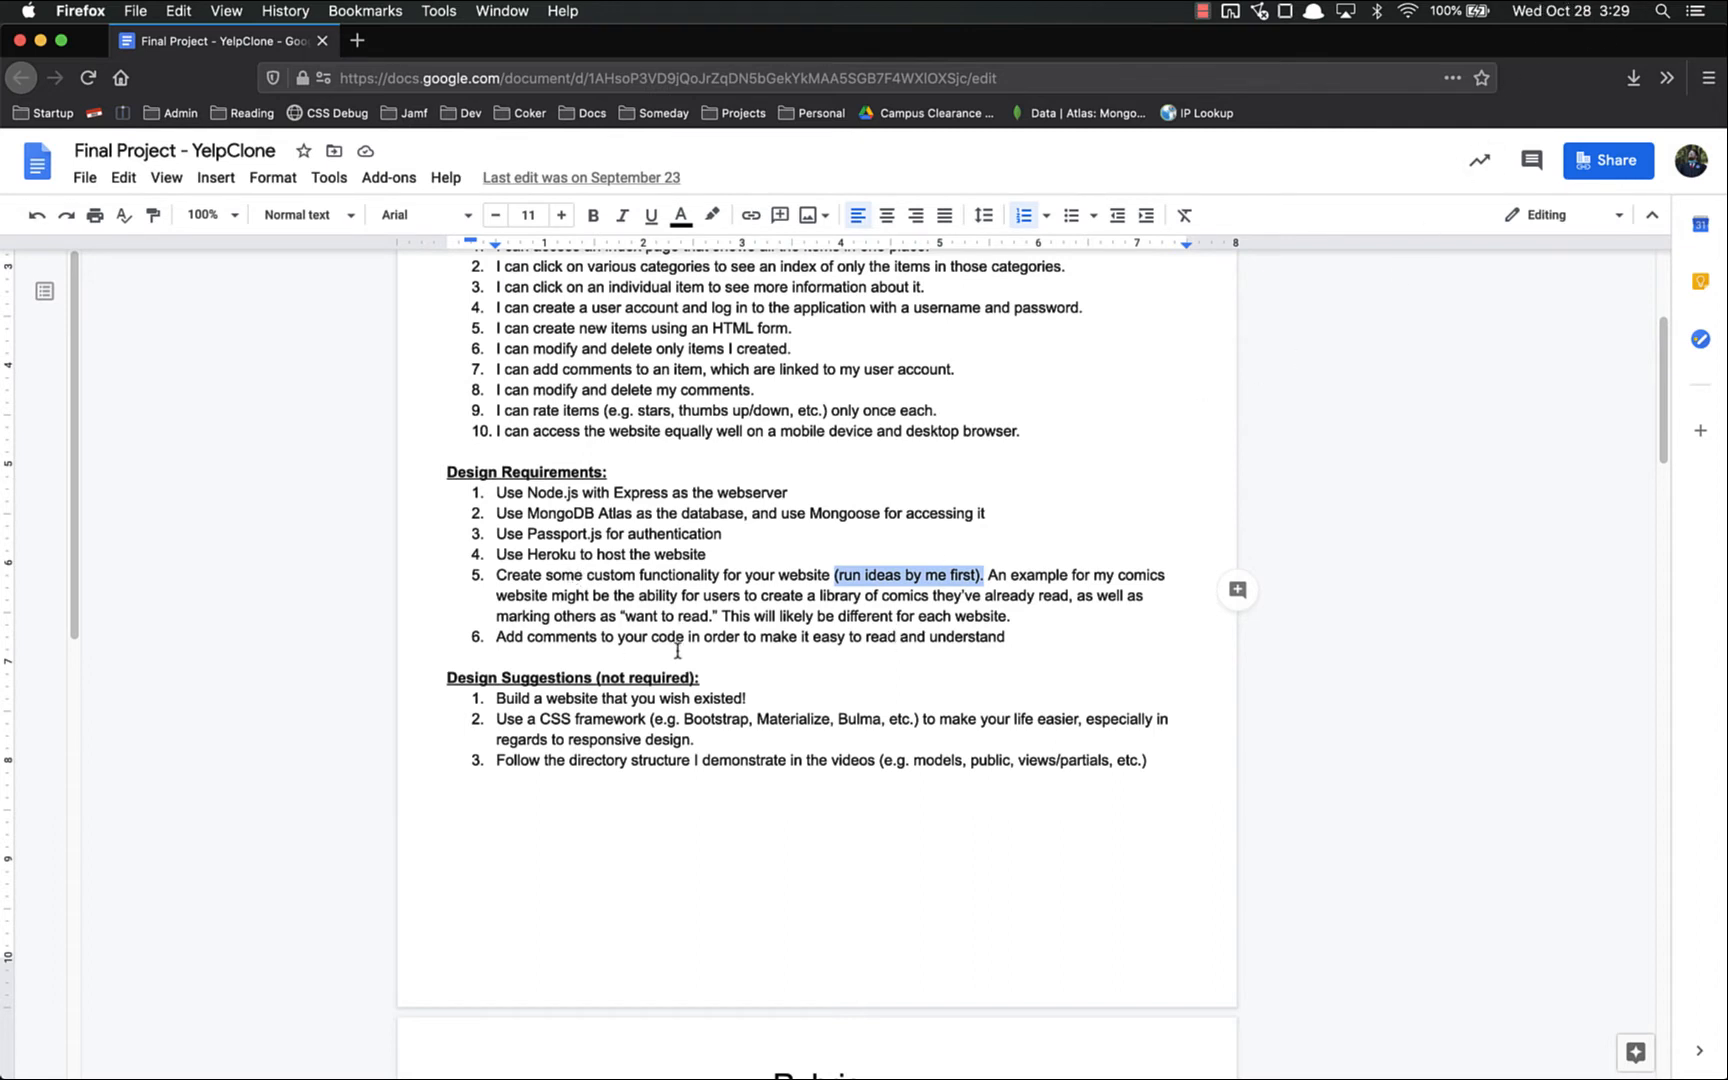
{"action": "mouse_move", "coordinate": [821, 595]}
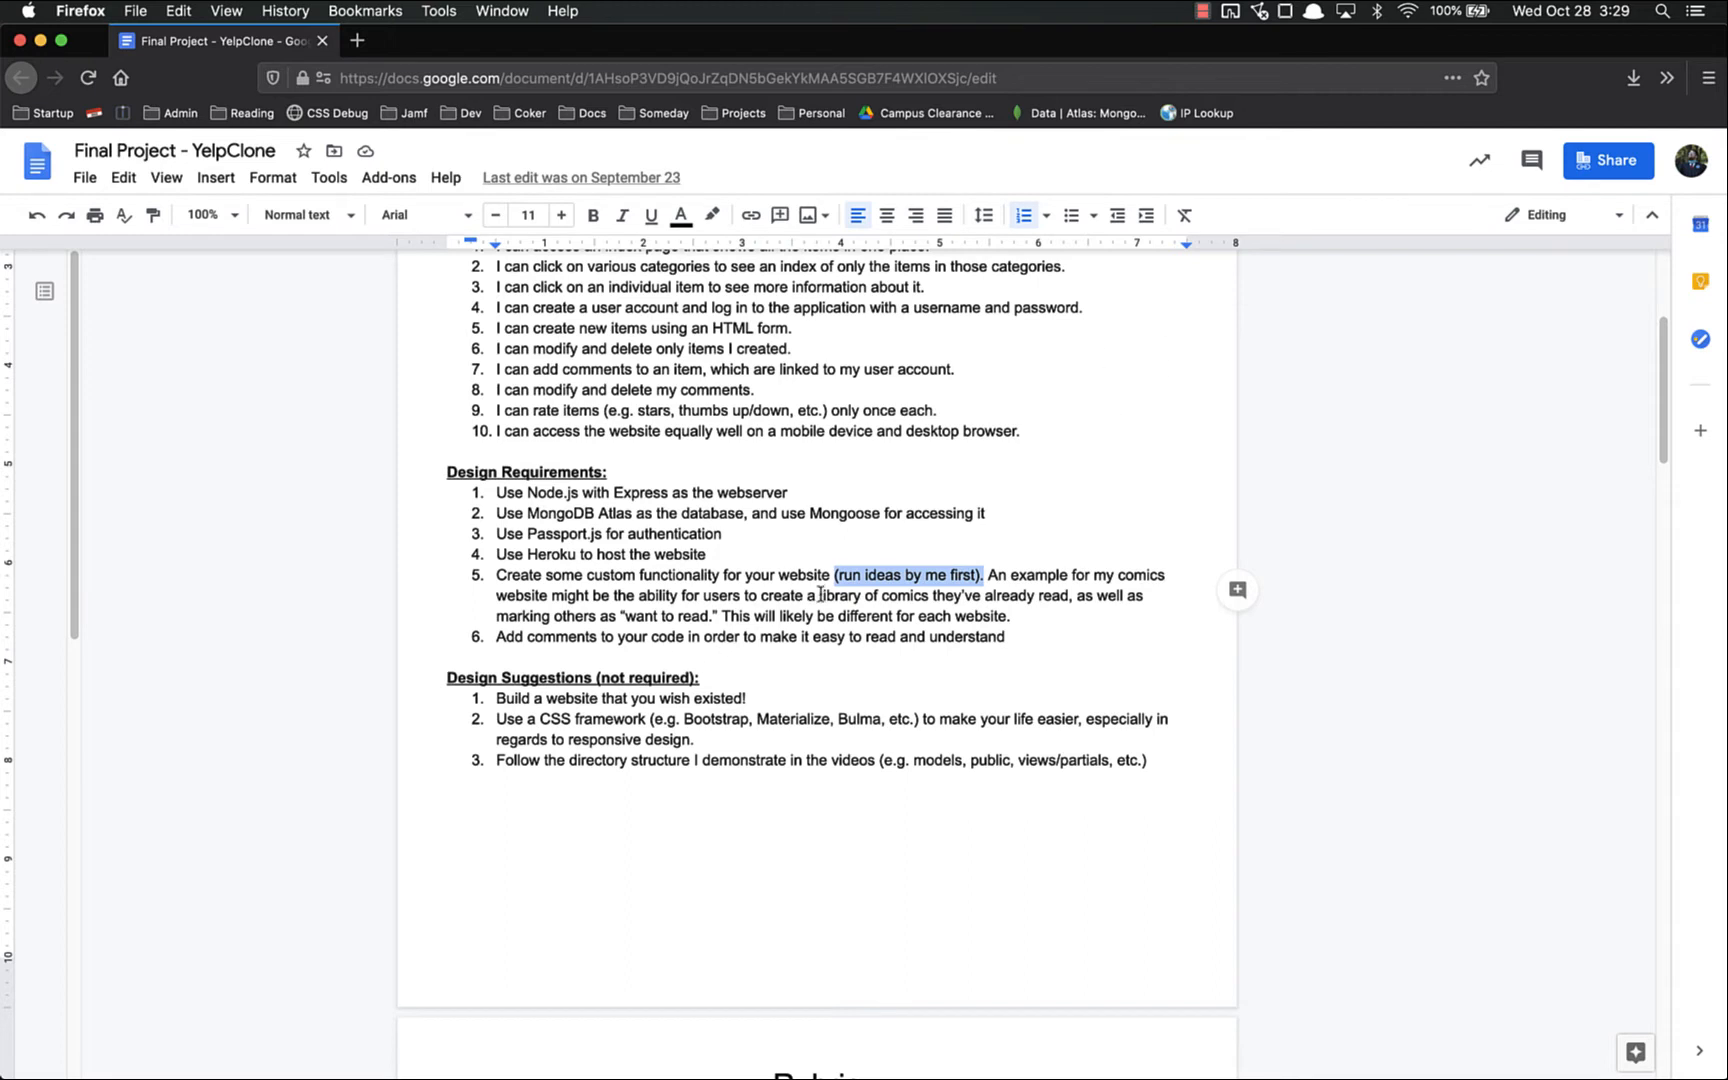
{"action": "left_click", "coordinate": [866, 574]}
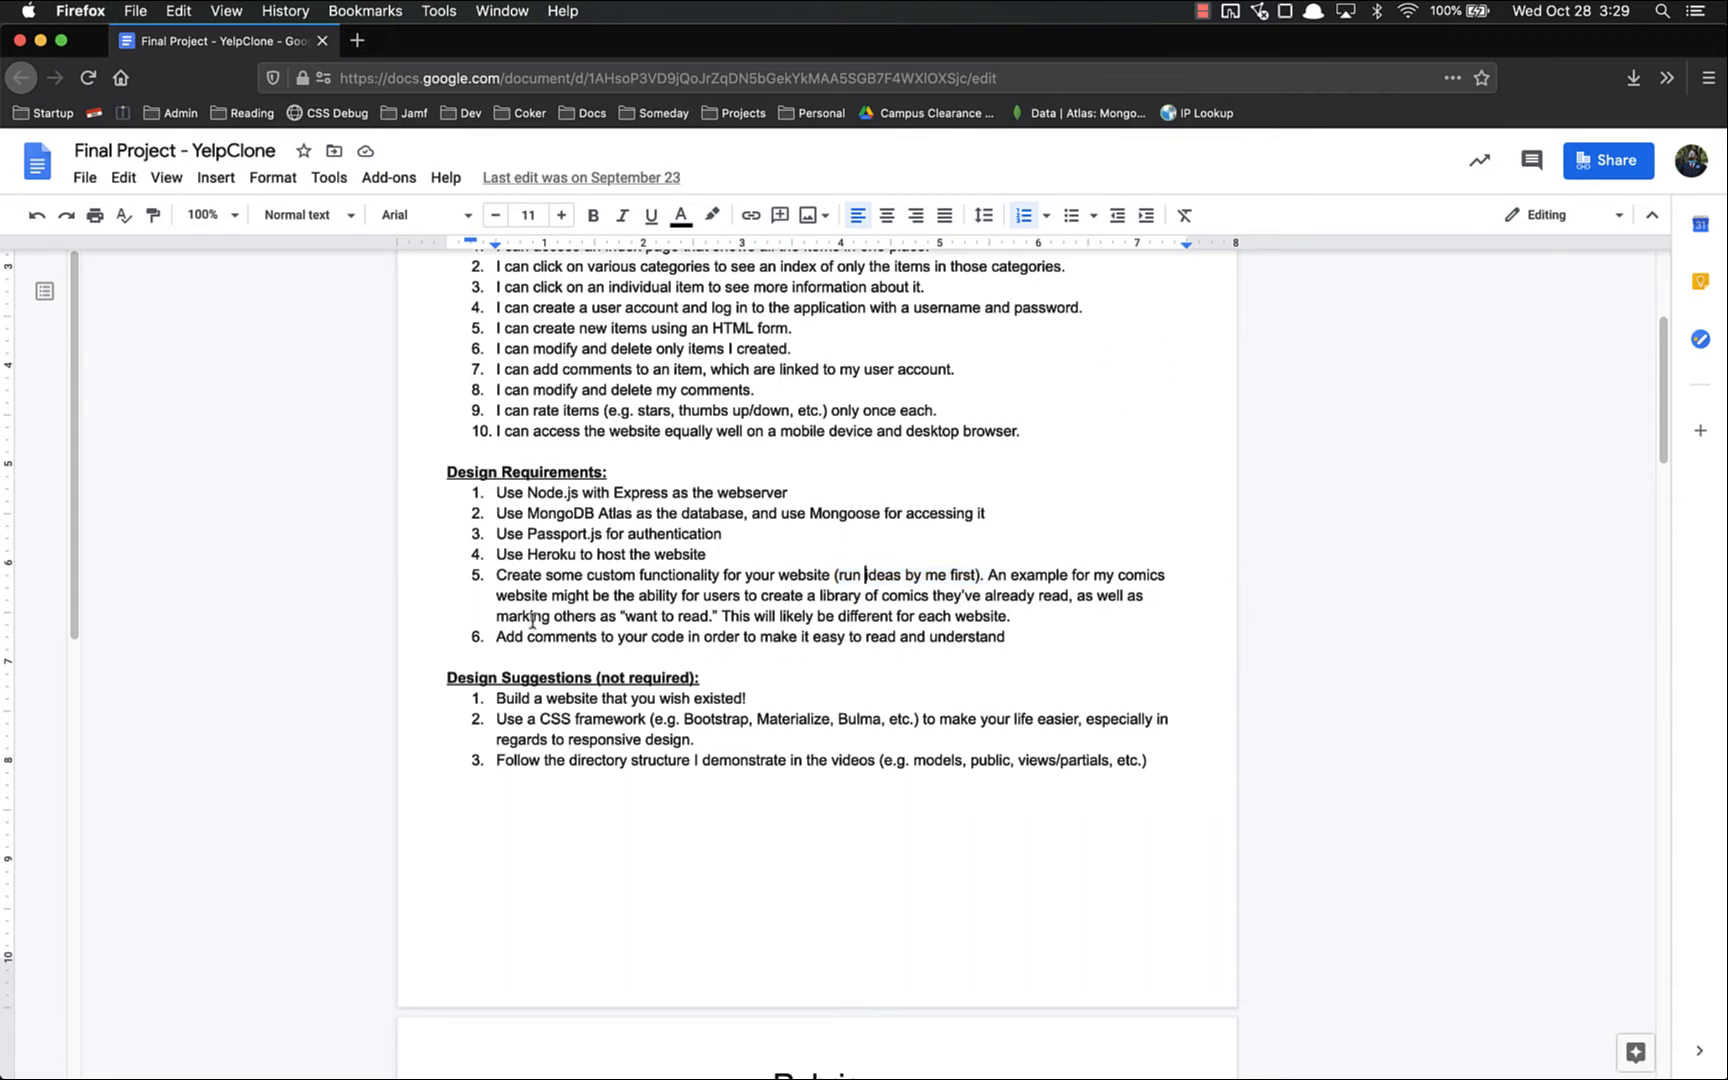
{"action": "mouse_move", "coordinate": [1092, 560]}
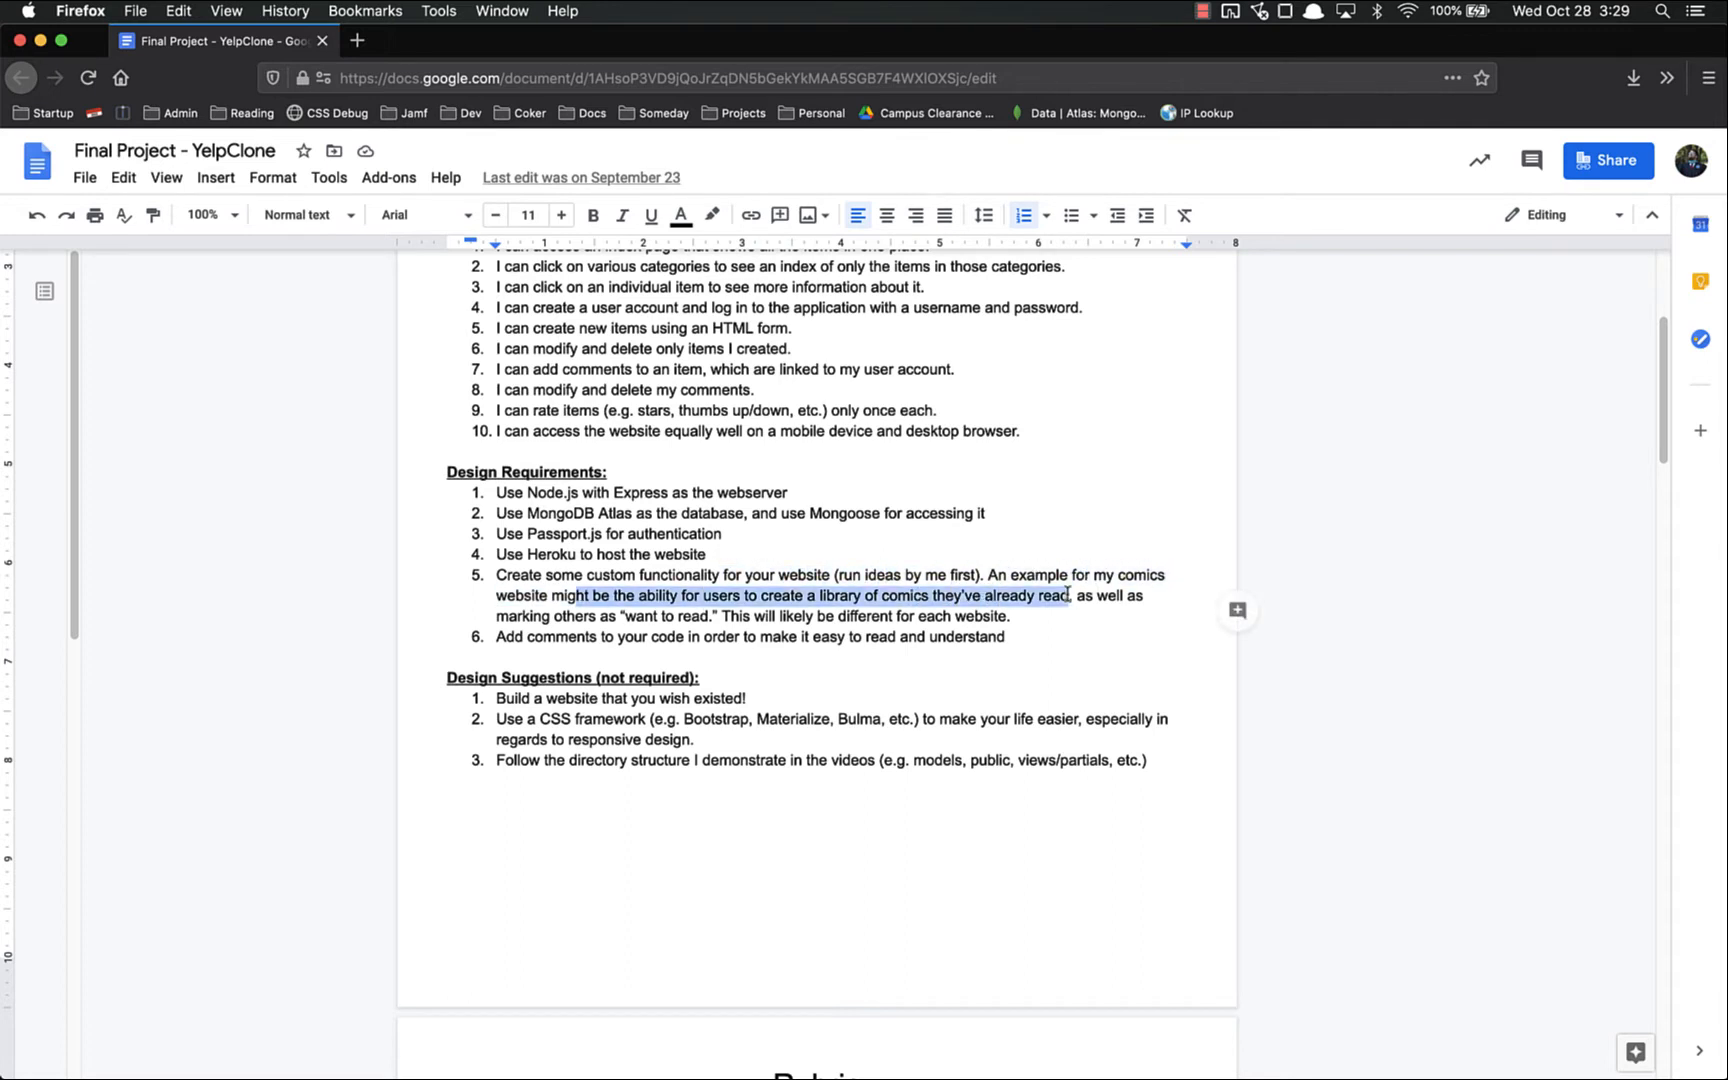
{"action": "left_click", "coordinate": [882, 615]}
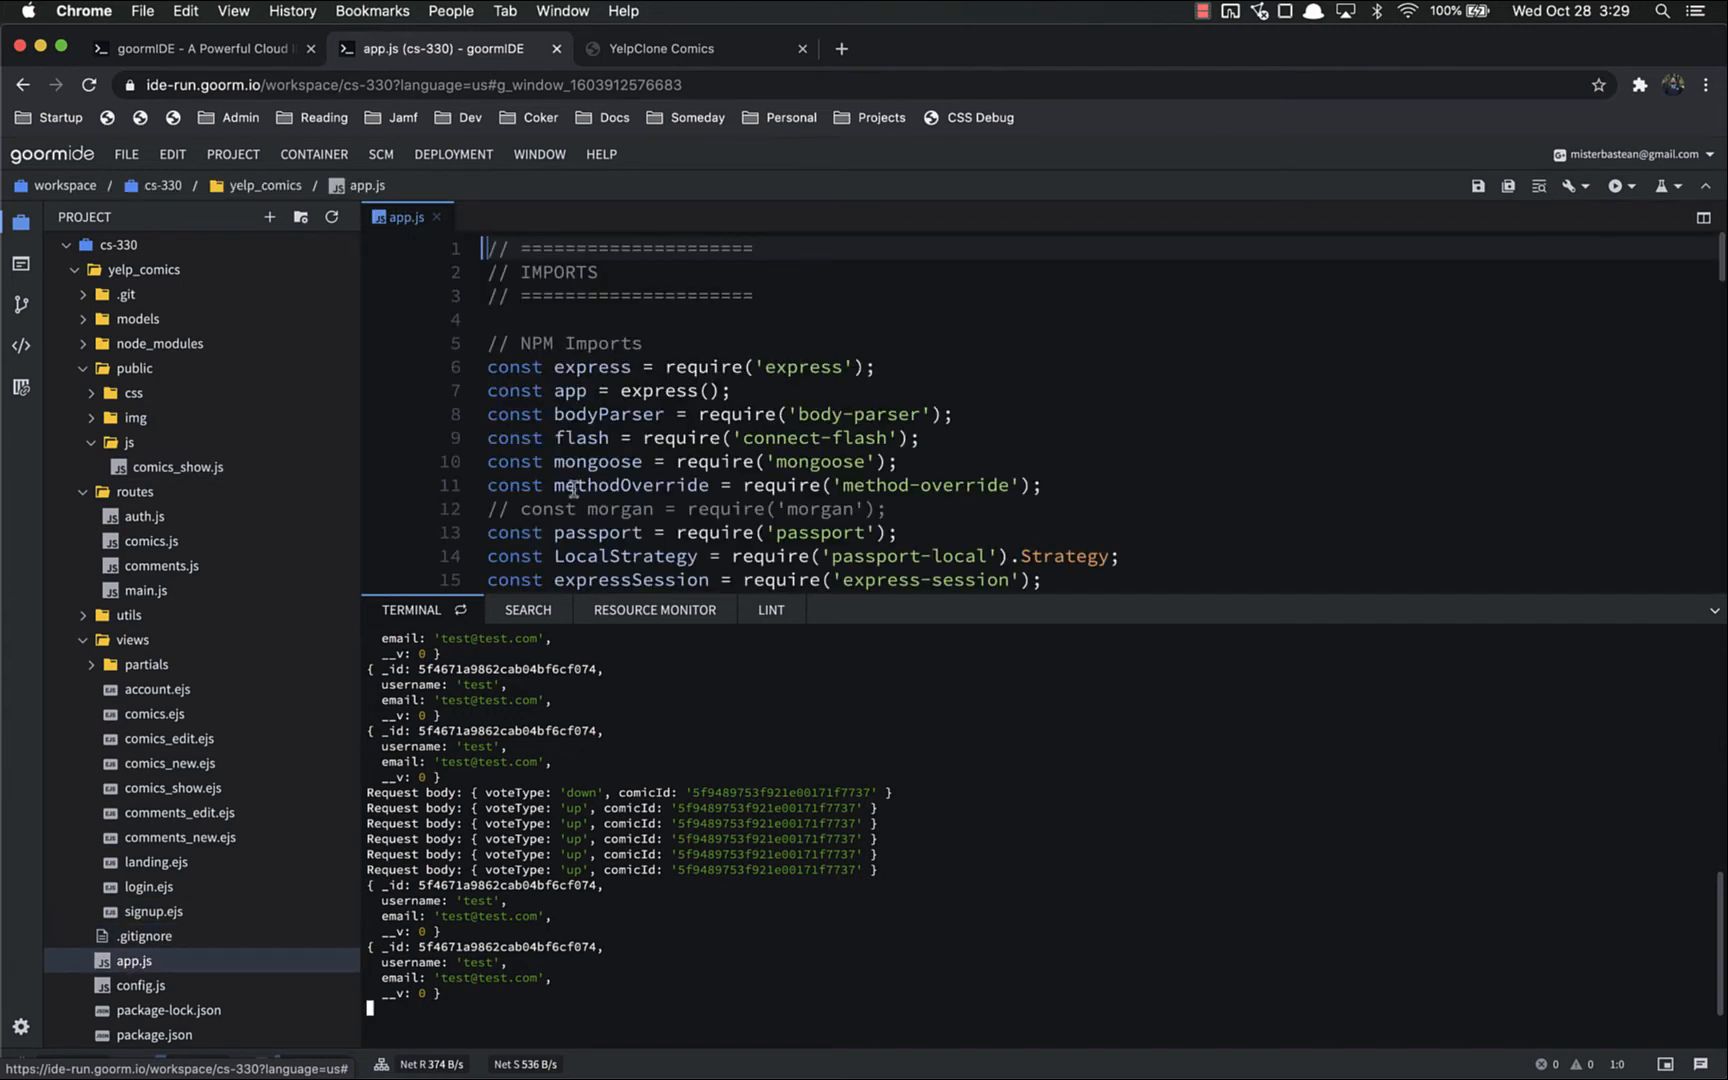
Scroll through the config, route and model imports in app.js.
{"action": "scroll", "scroll_direction": "down", "scroll_amount": 3}
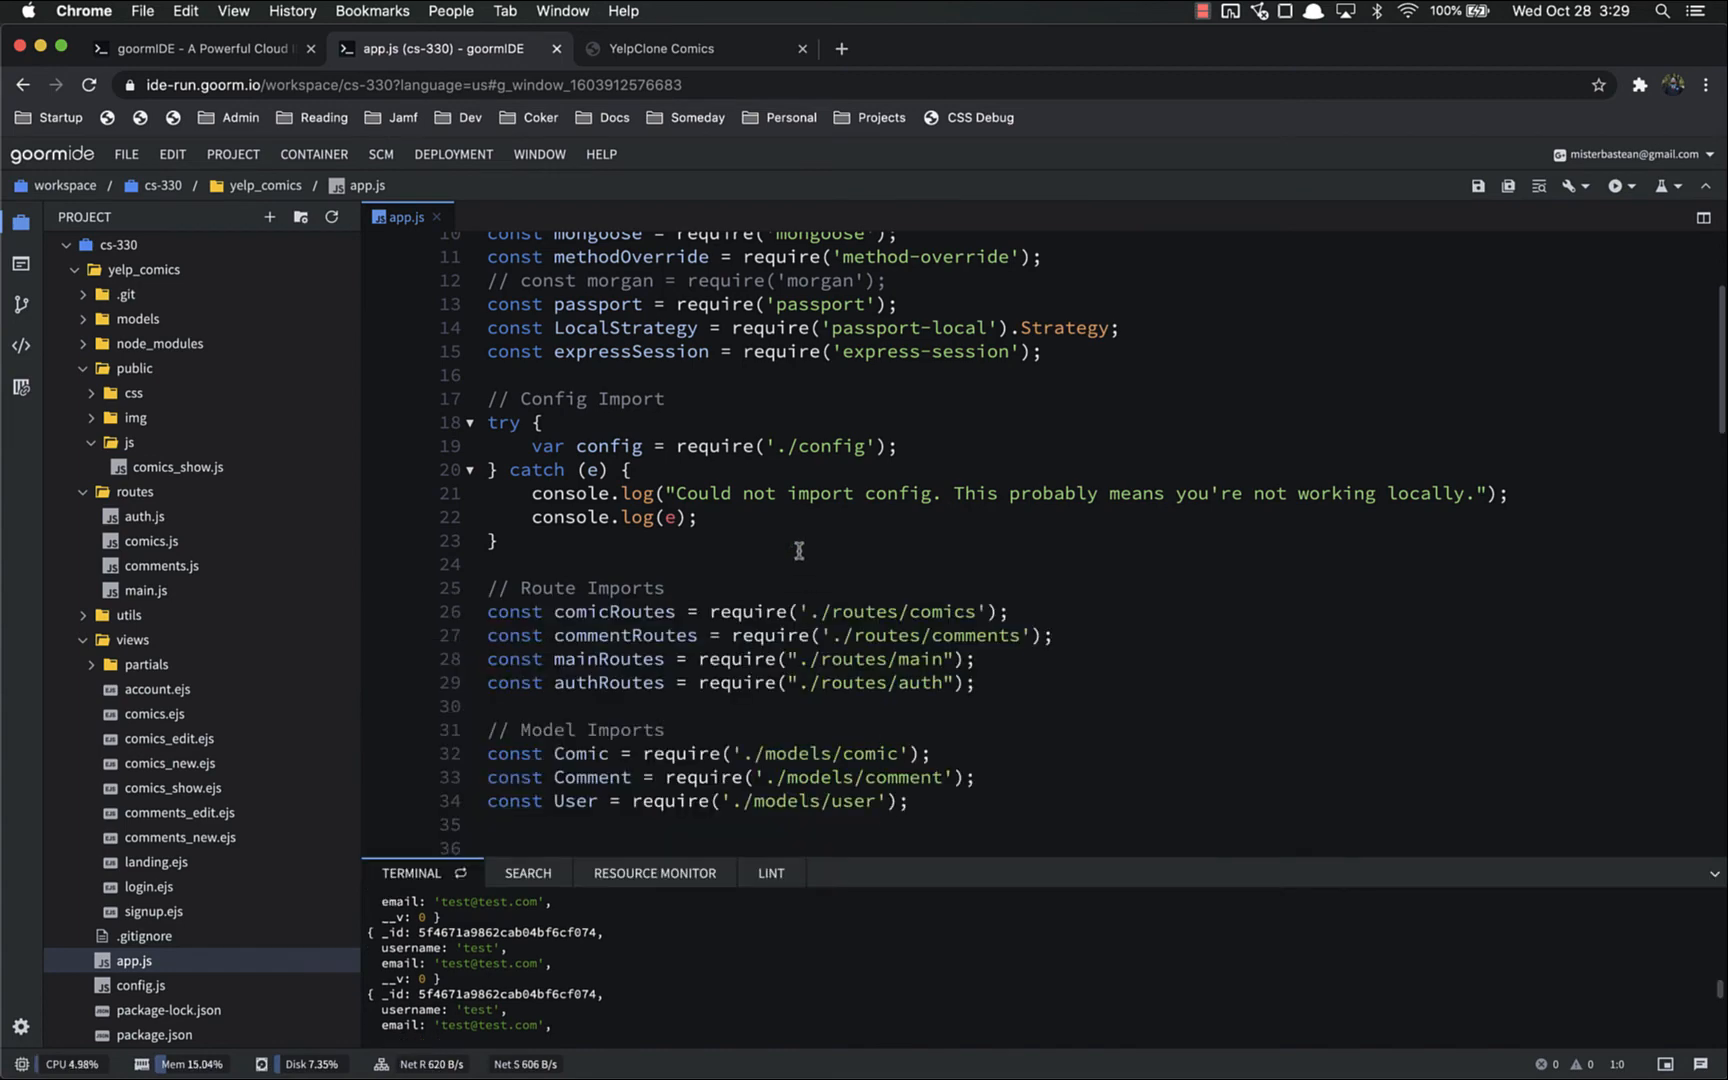
{"action": "scroll", "scroll_direction": "down", "scroll_amount": 3}
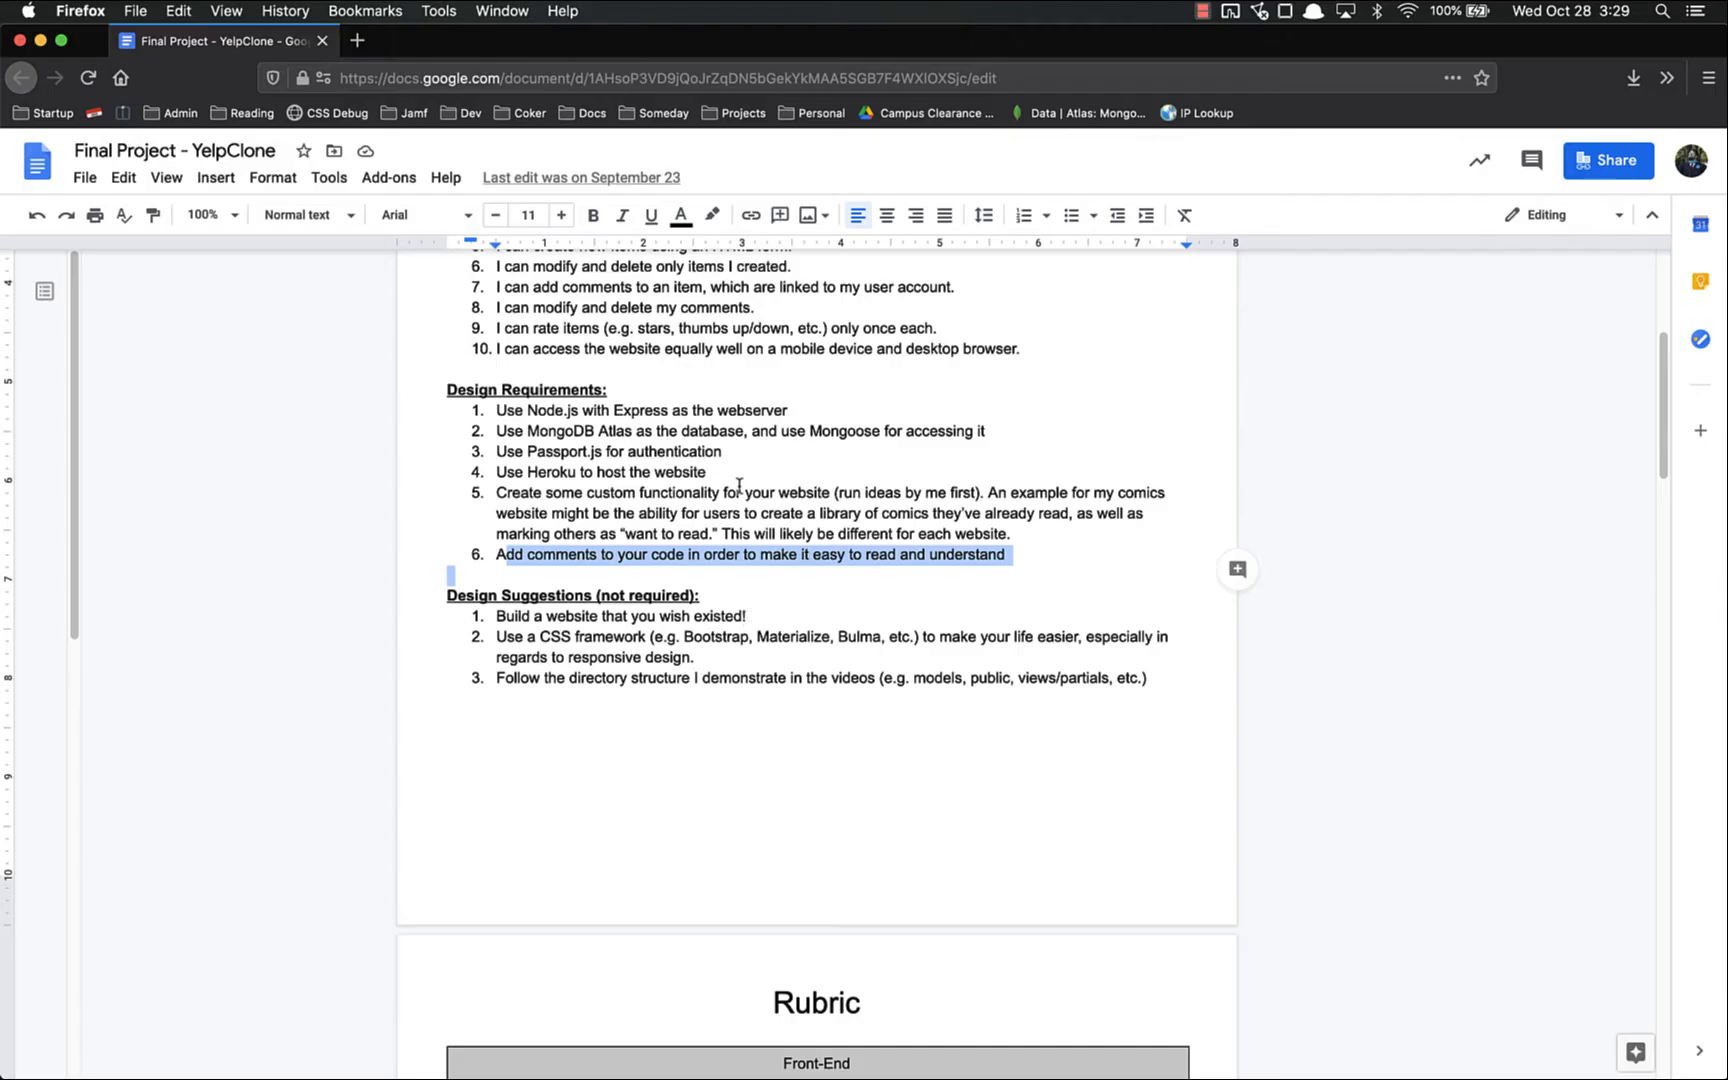
Highlight the CSS framework, responsive design and models suggestions, then reach the Front-End rubric.
{"action": "scroll", "scroll_direction": "down", "scroll_amount": 3}
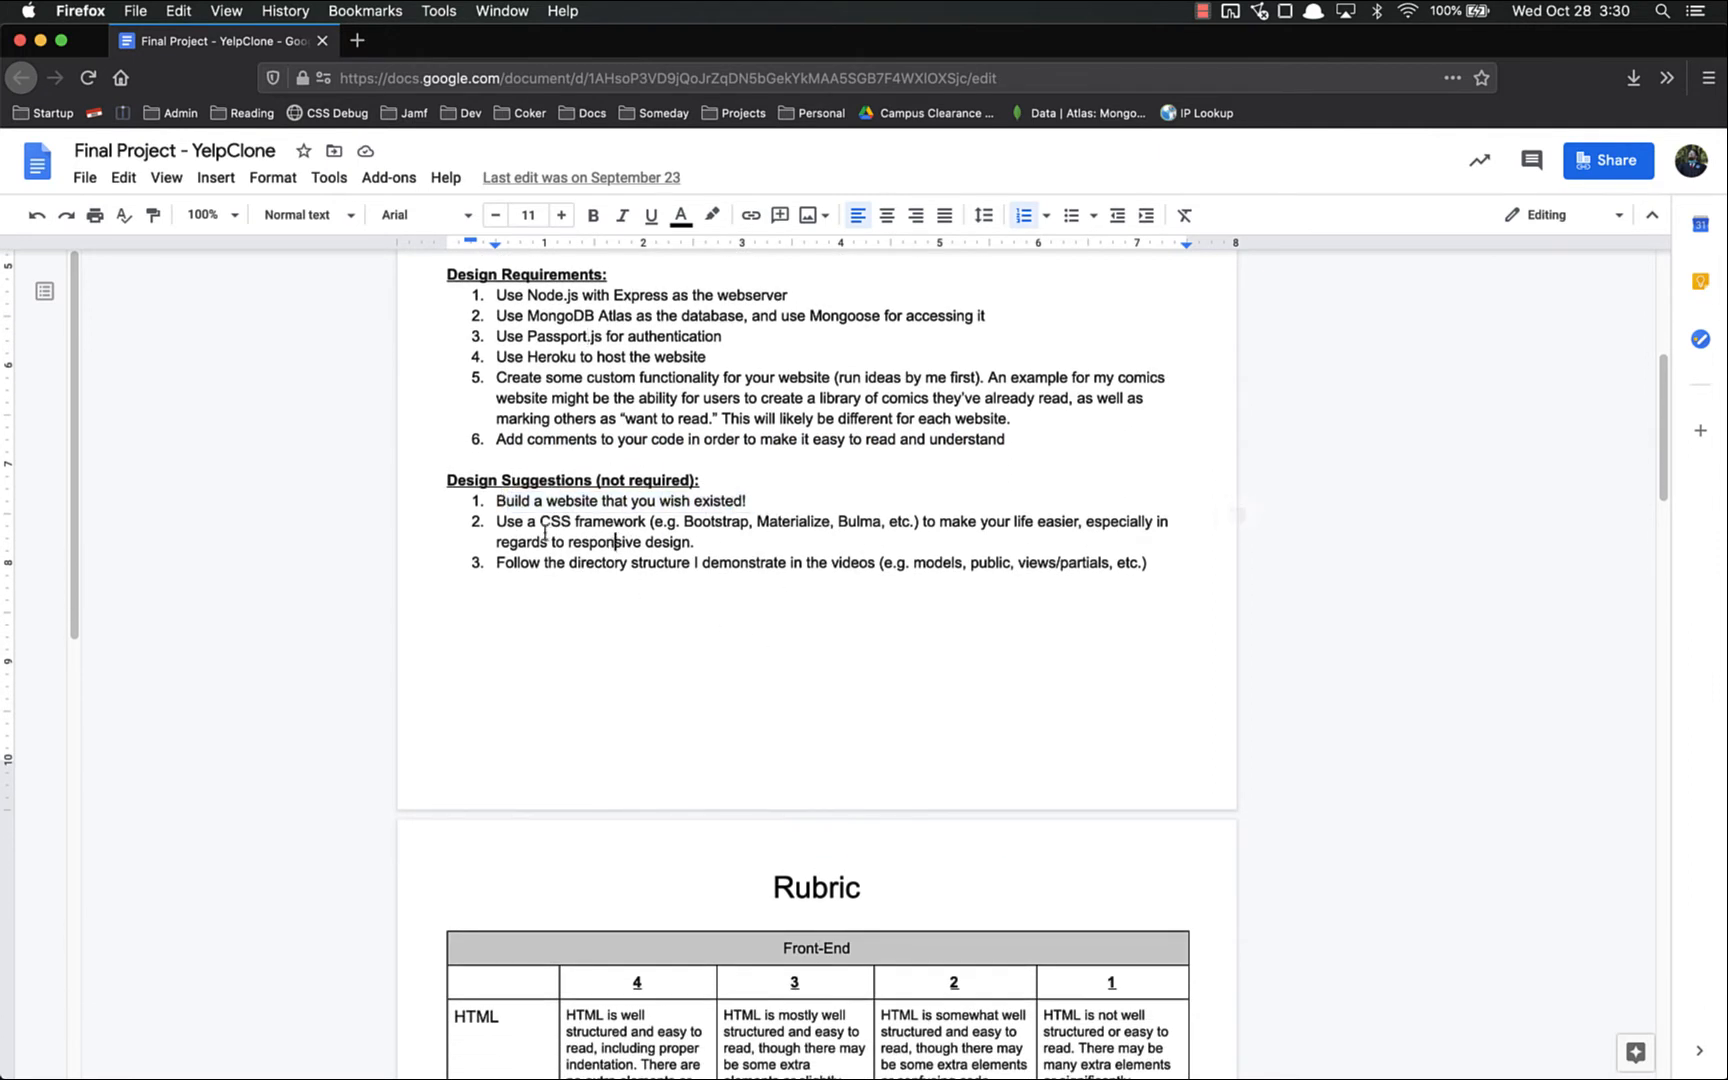
{"action": "double_click", "coordinate": [714, 521]}
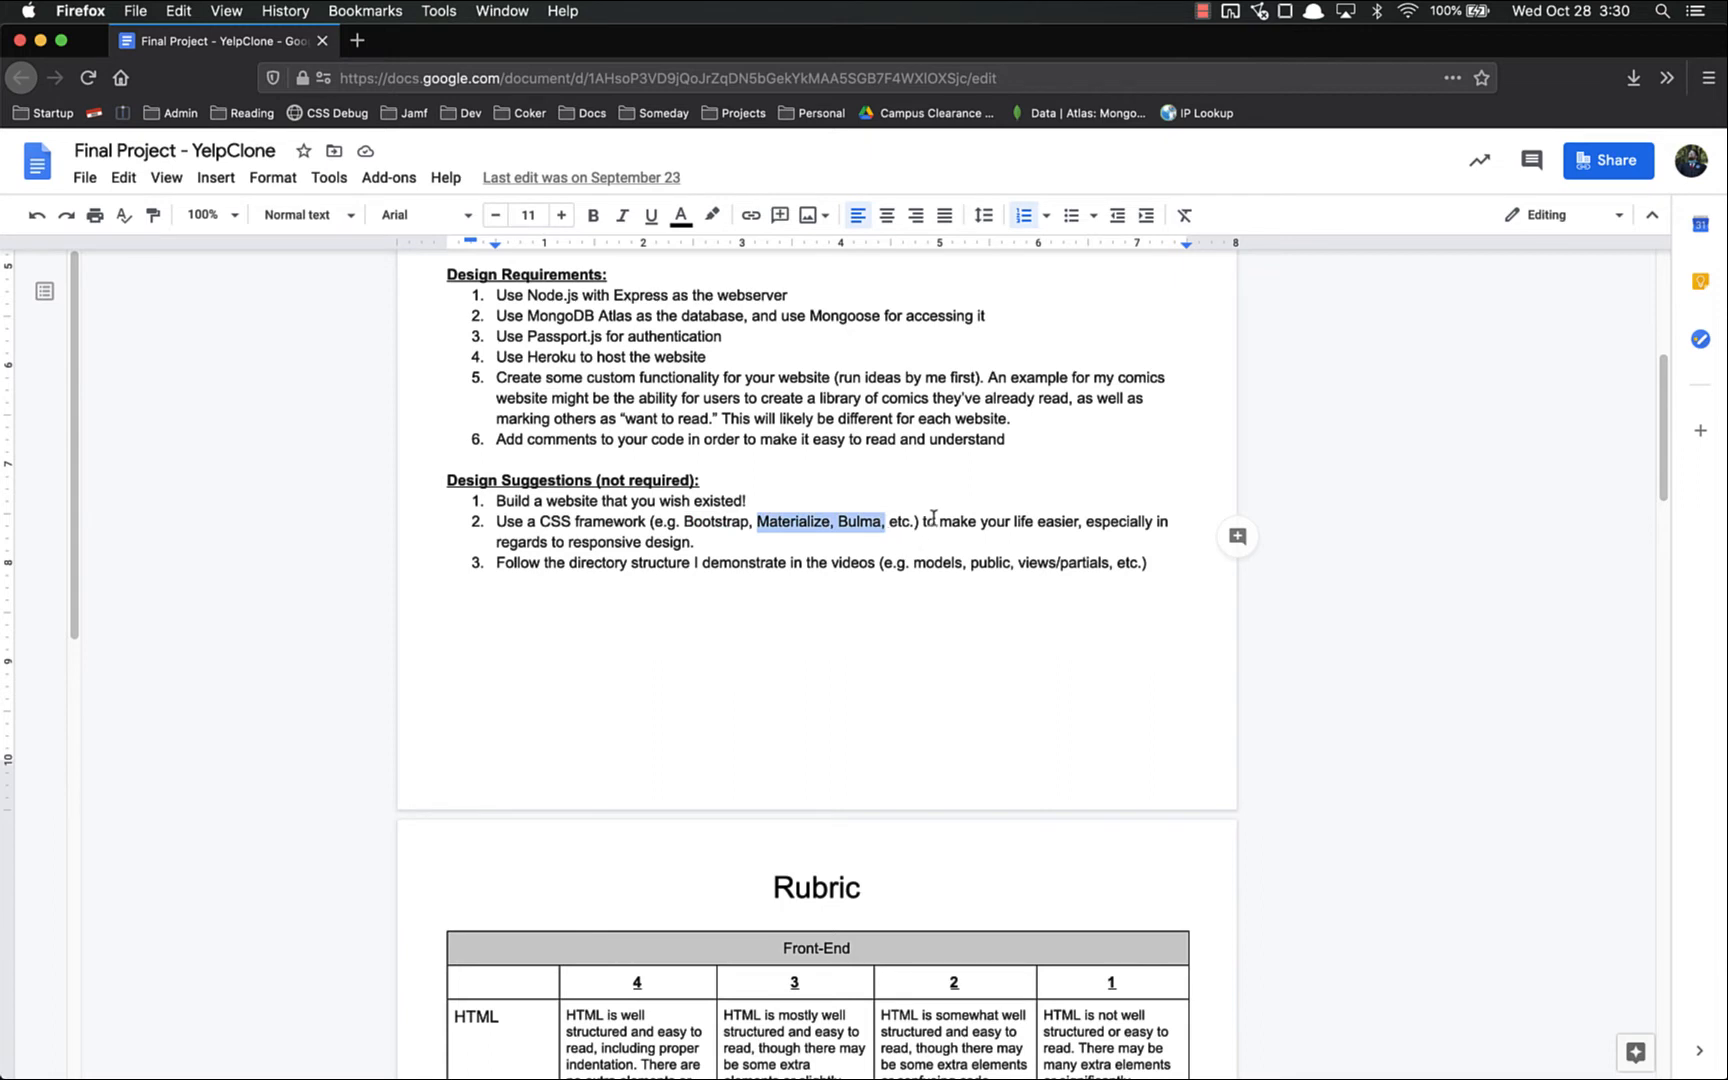
{"action": "left_click", "coordinate": [753, 510]}
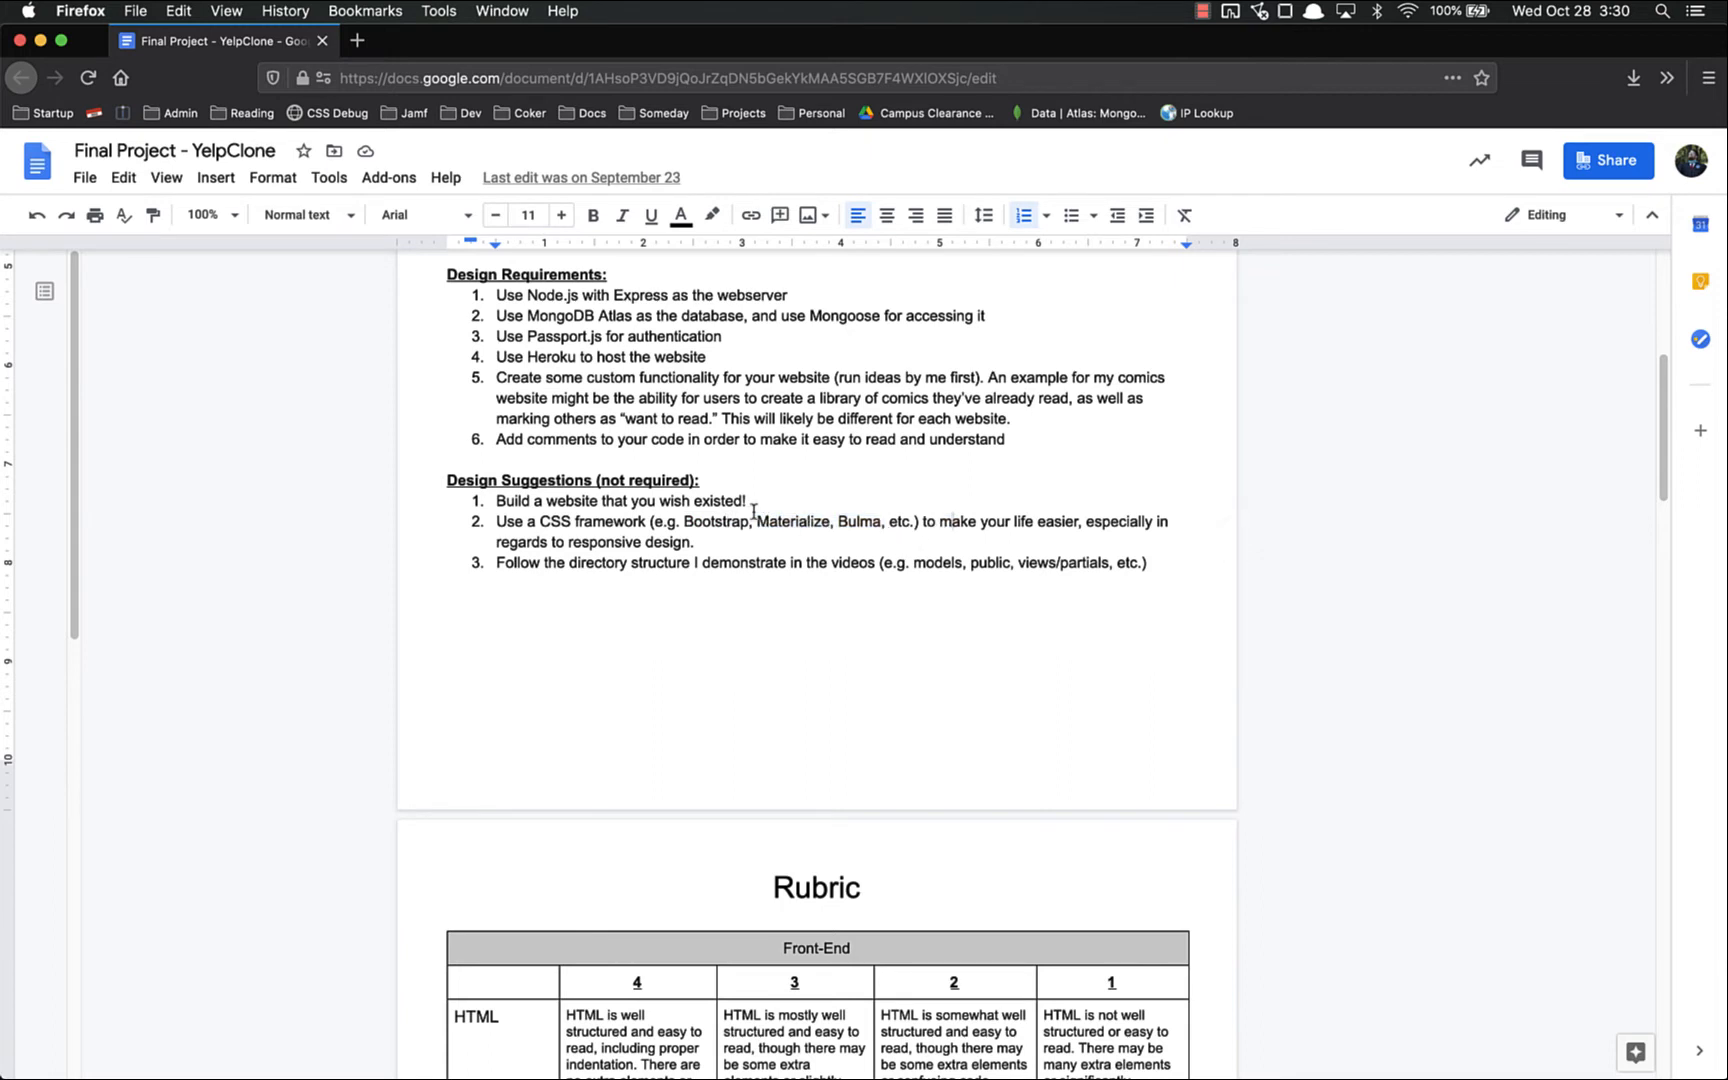
{"action": "mouse_move", "coordinate": [1044, 497]}
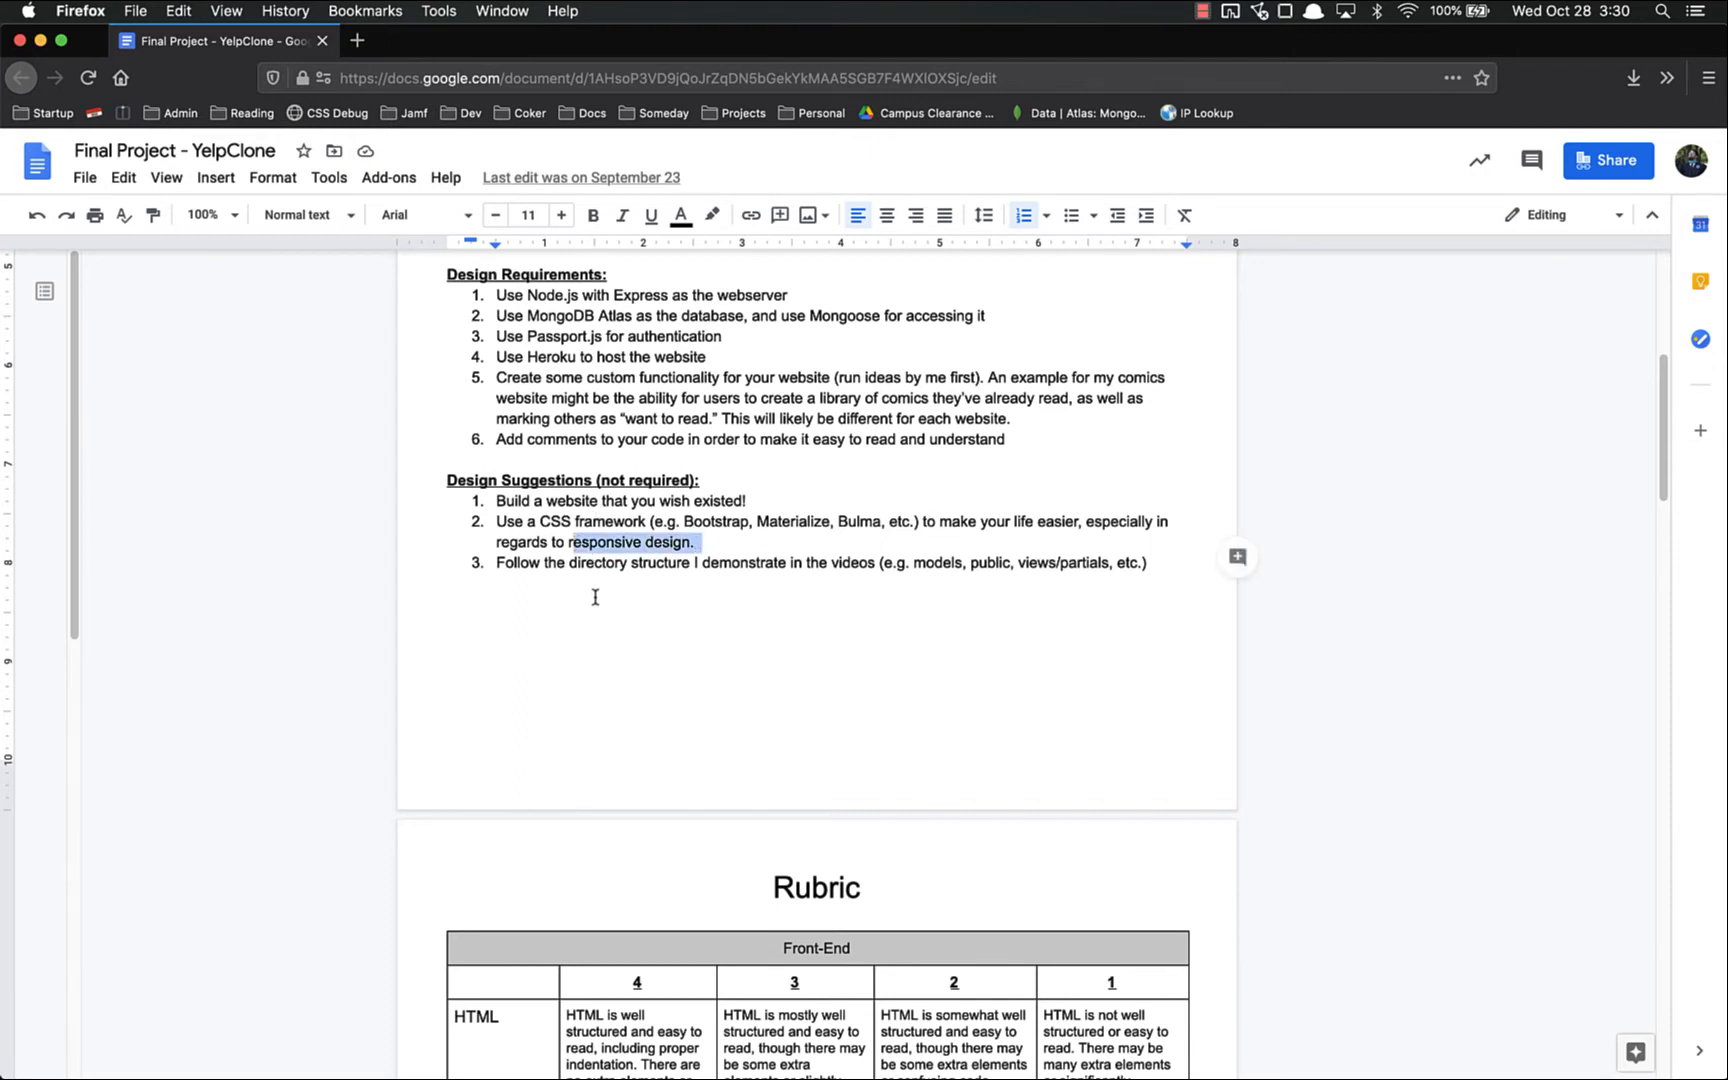
{"action": "left_click", "coordinate": [579, 562]}
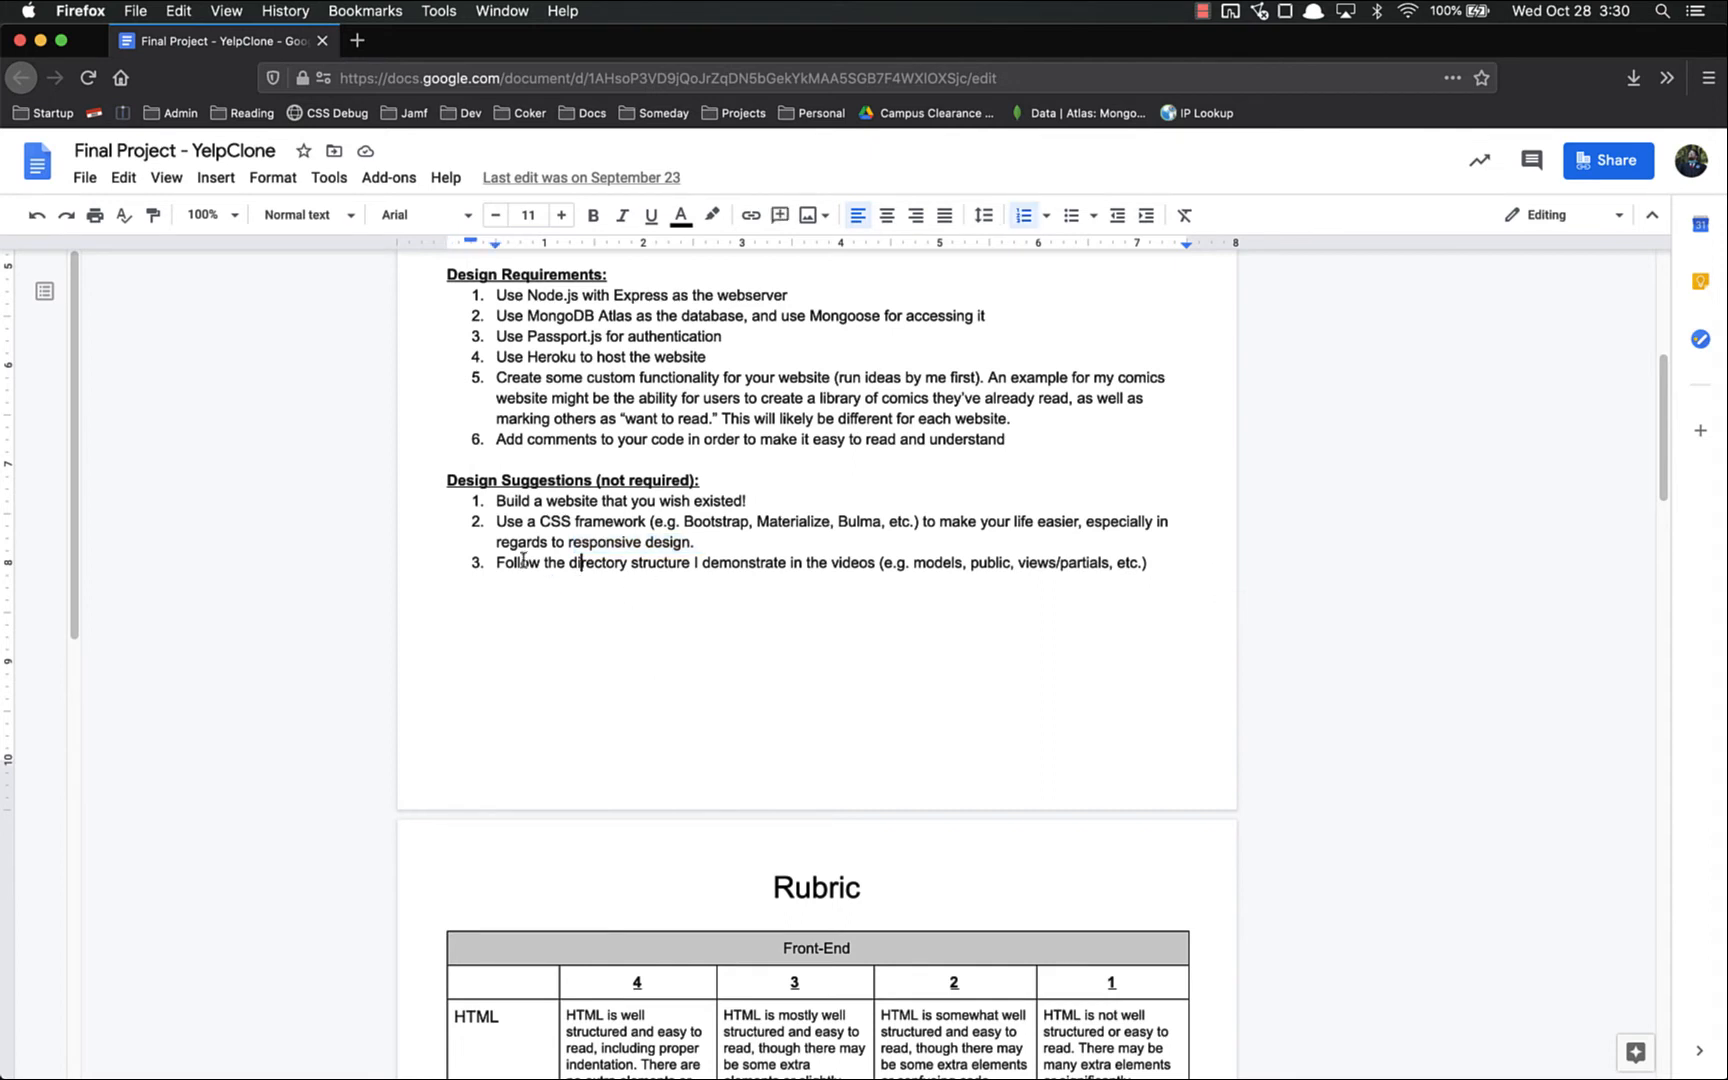
{"action": "mouse_move", "coordinate": [939, 562]}
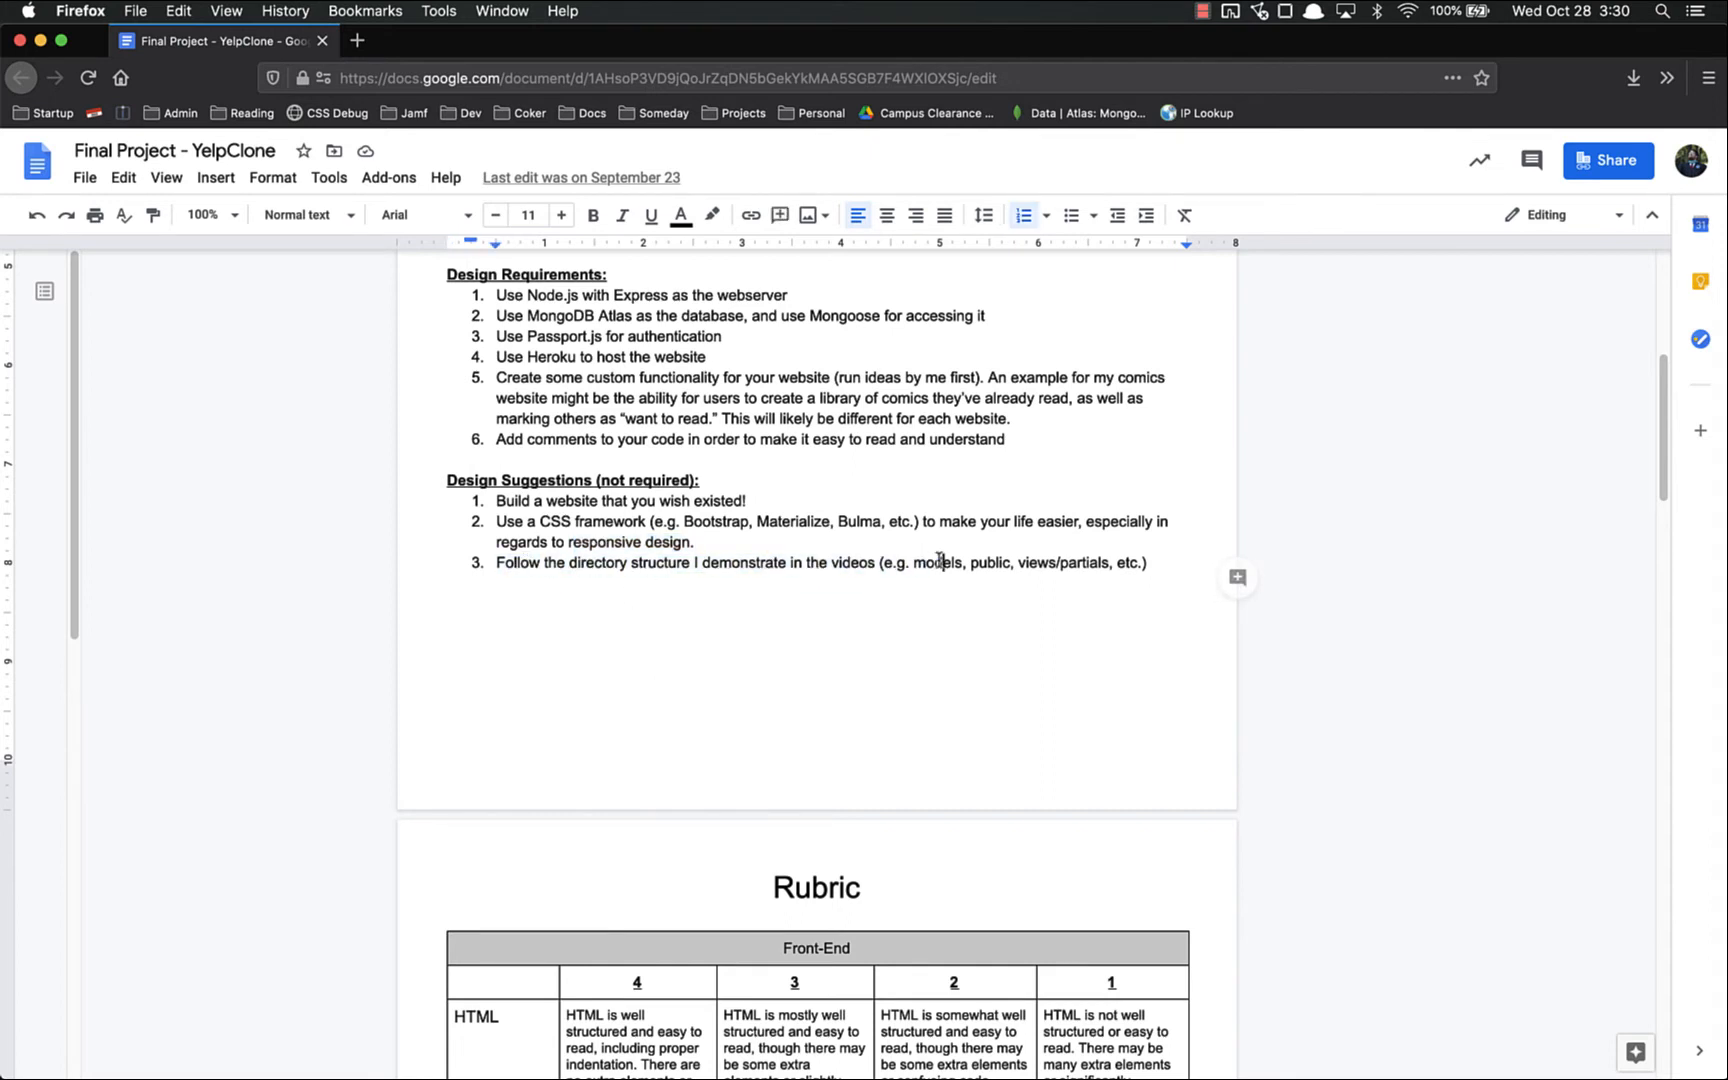
{"action": "double_click", "coordinate": [1081, 562]}
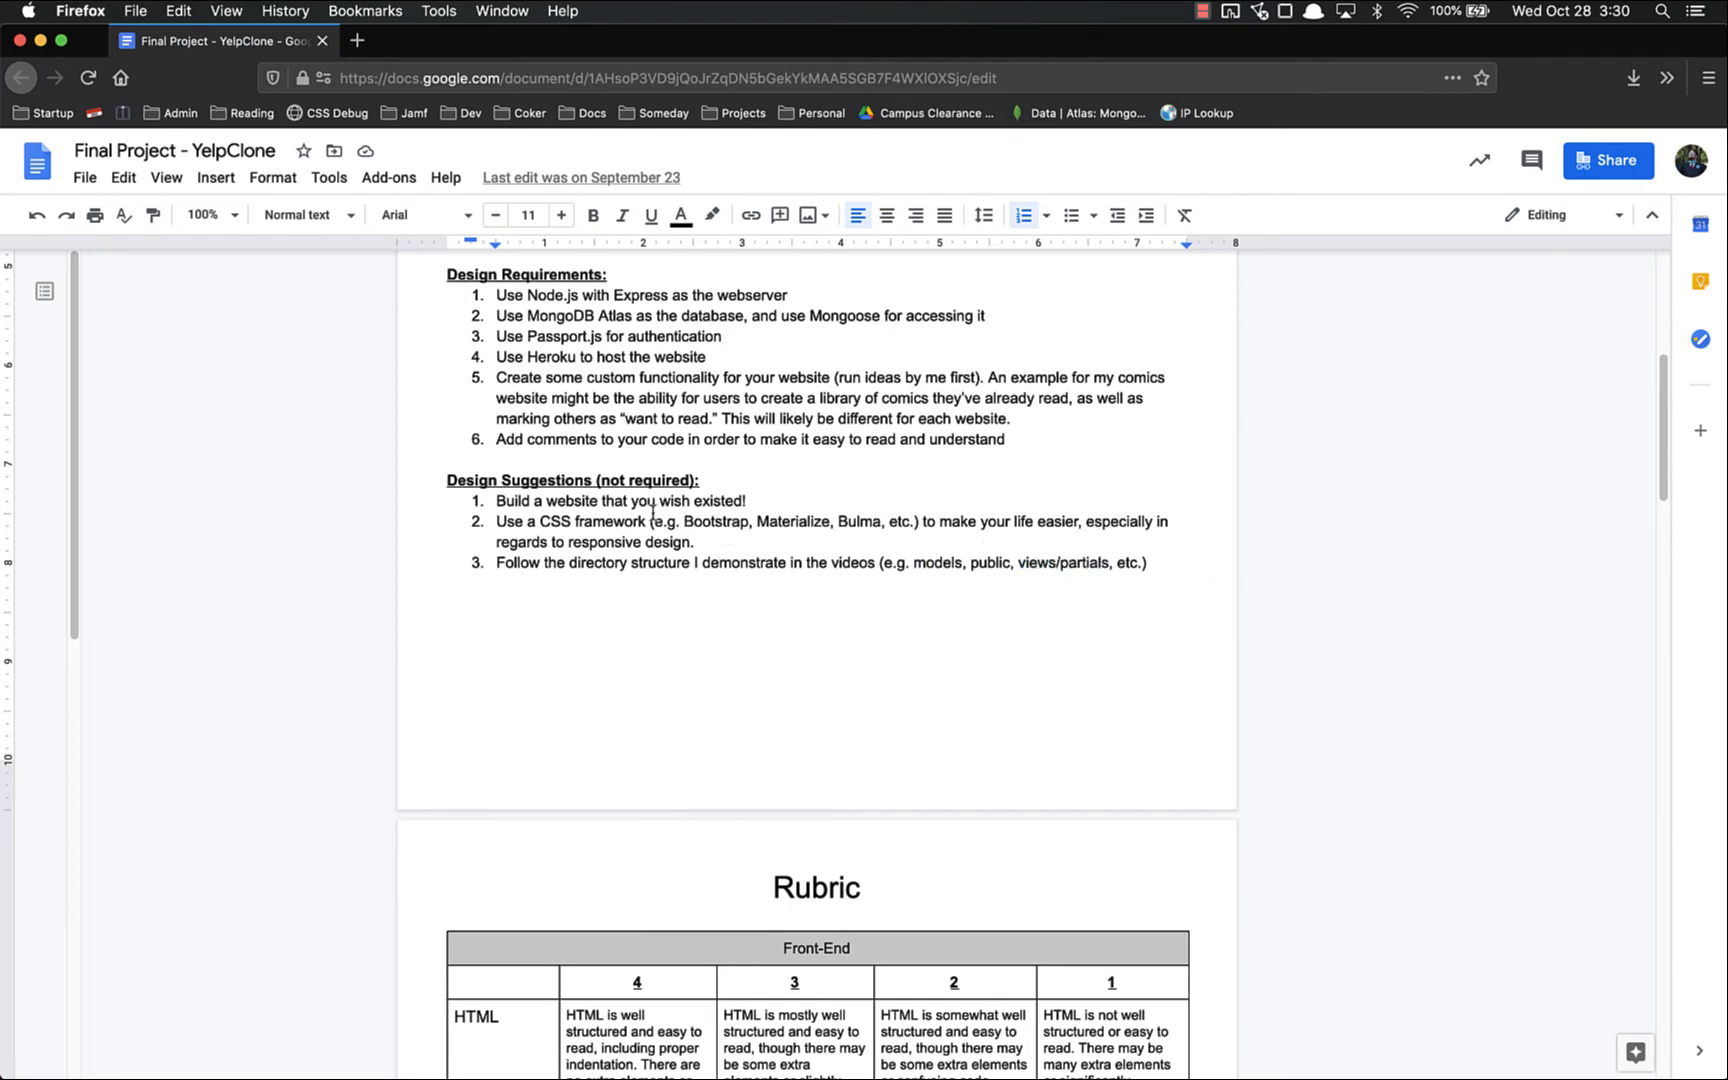
{"action": "scroll", "scroll_direction": "down", "scroll_amount": 3}
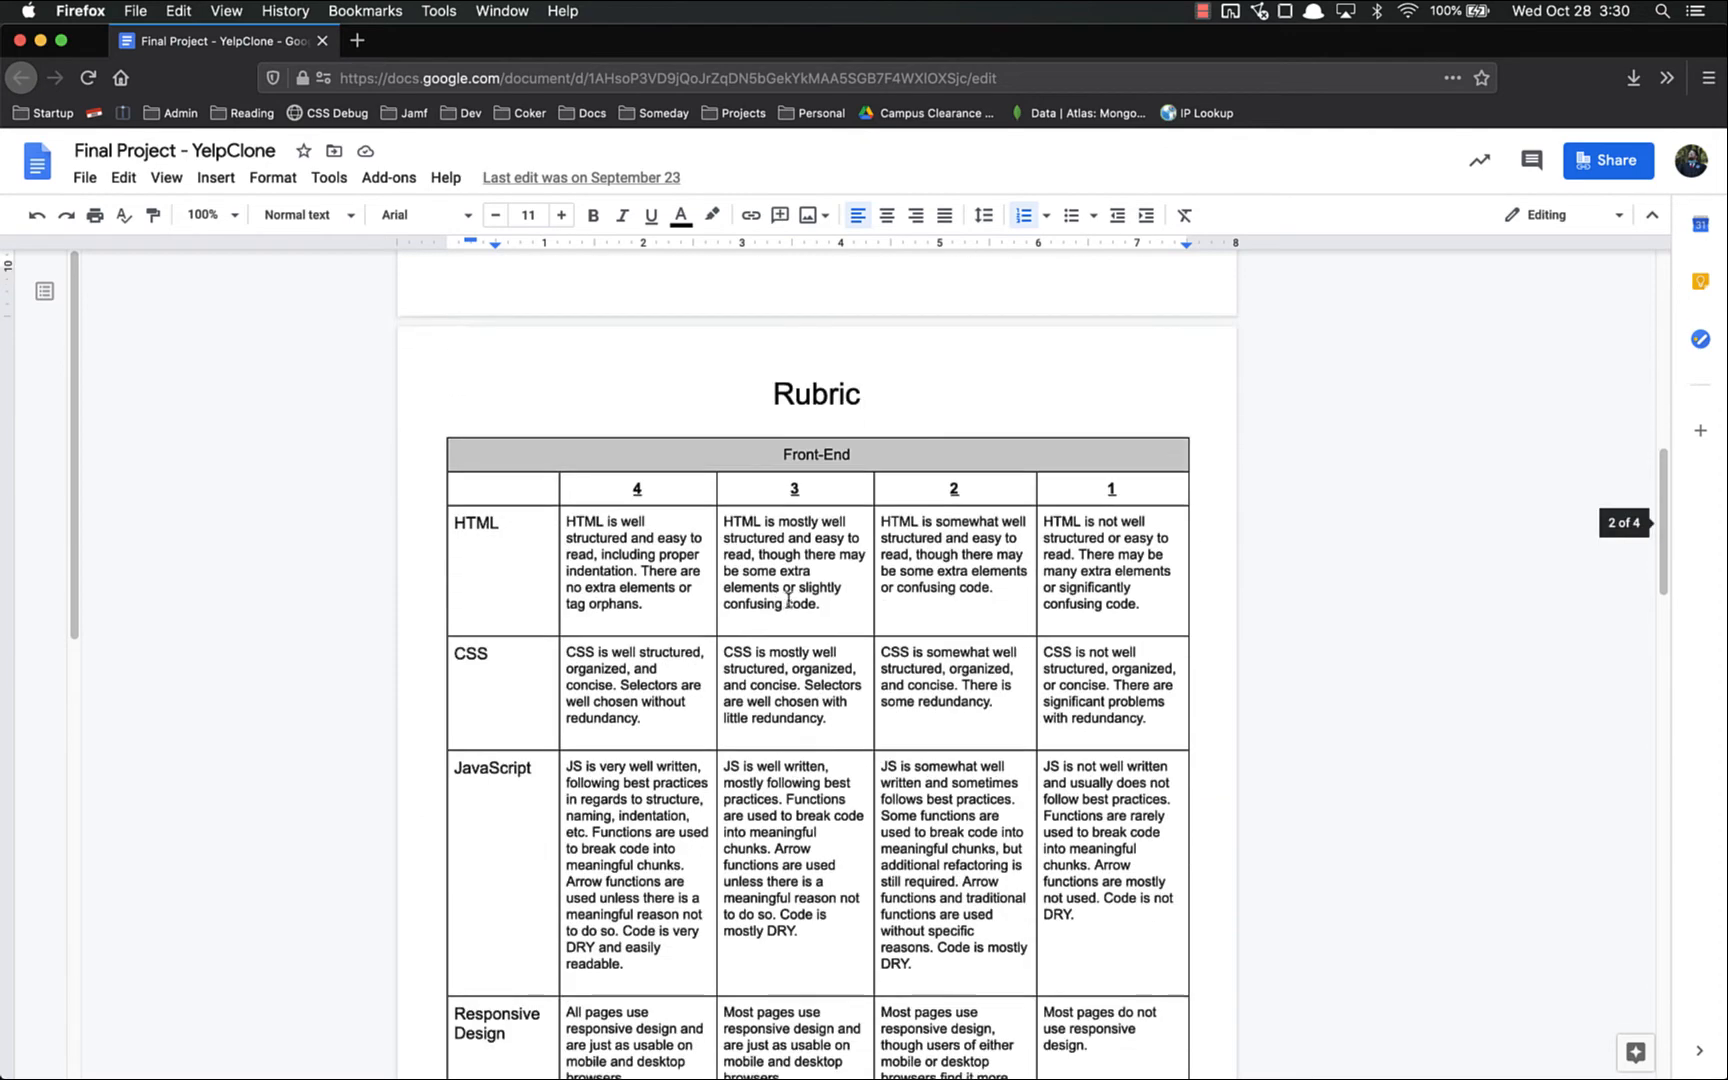
{"action": "scroll", "scroll_direction": "down", "scroll_amount": 3}
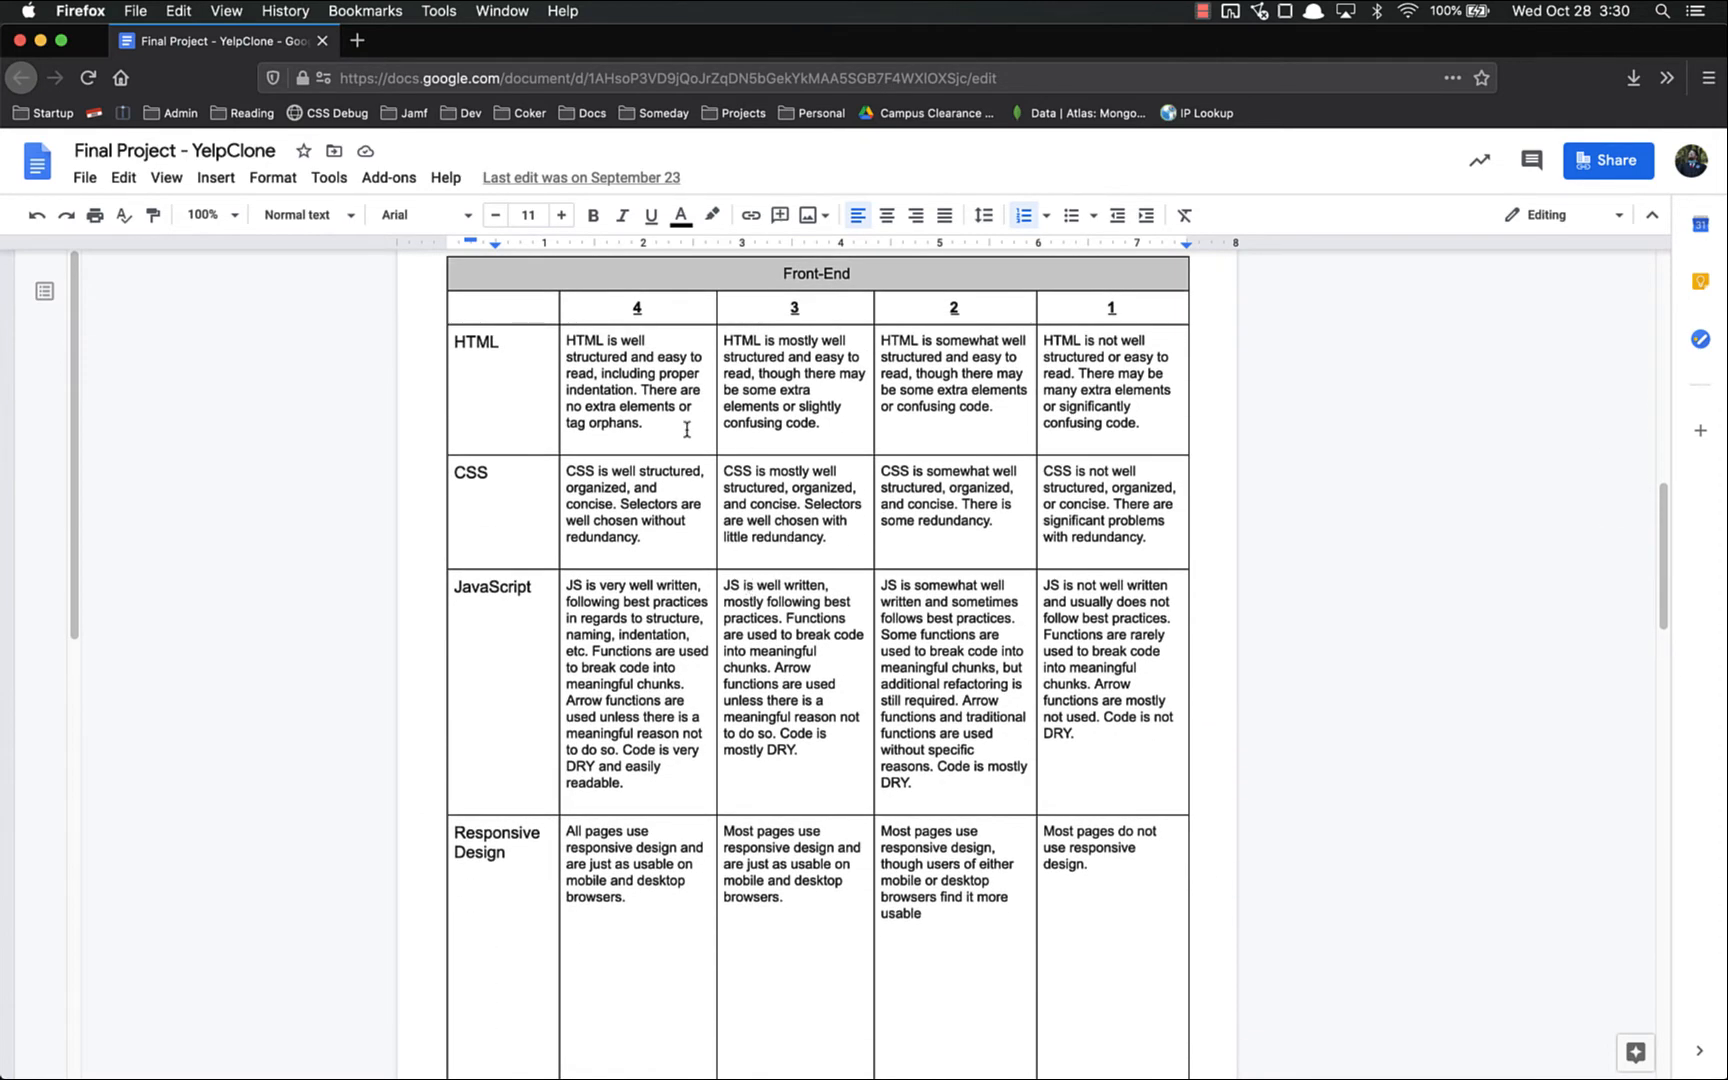
{"action": "mouse_move", "coordinate": [564, 432]}
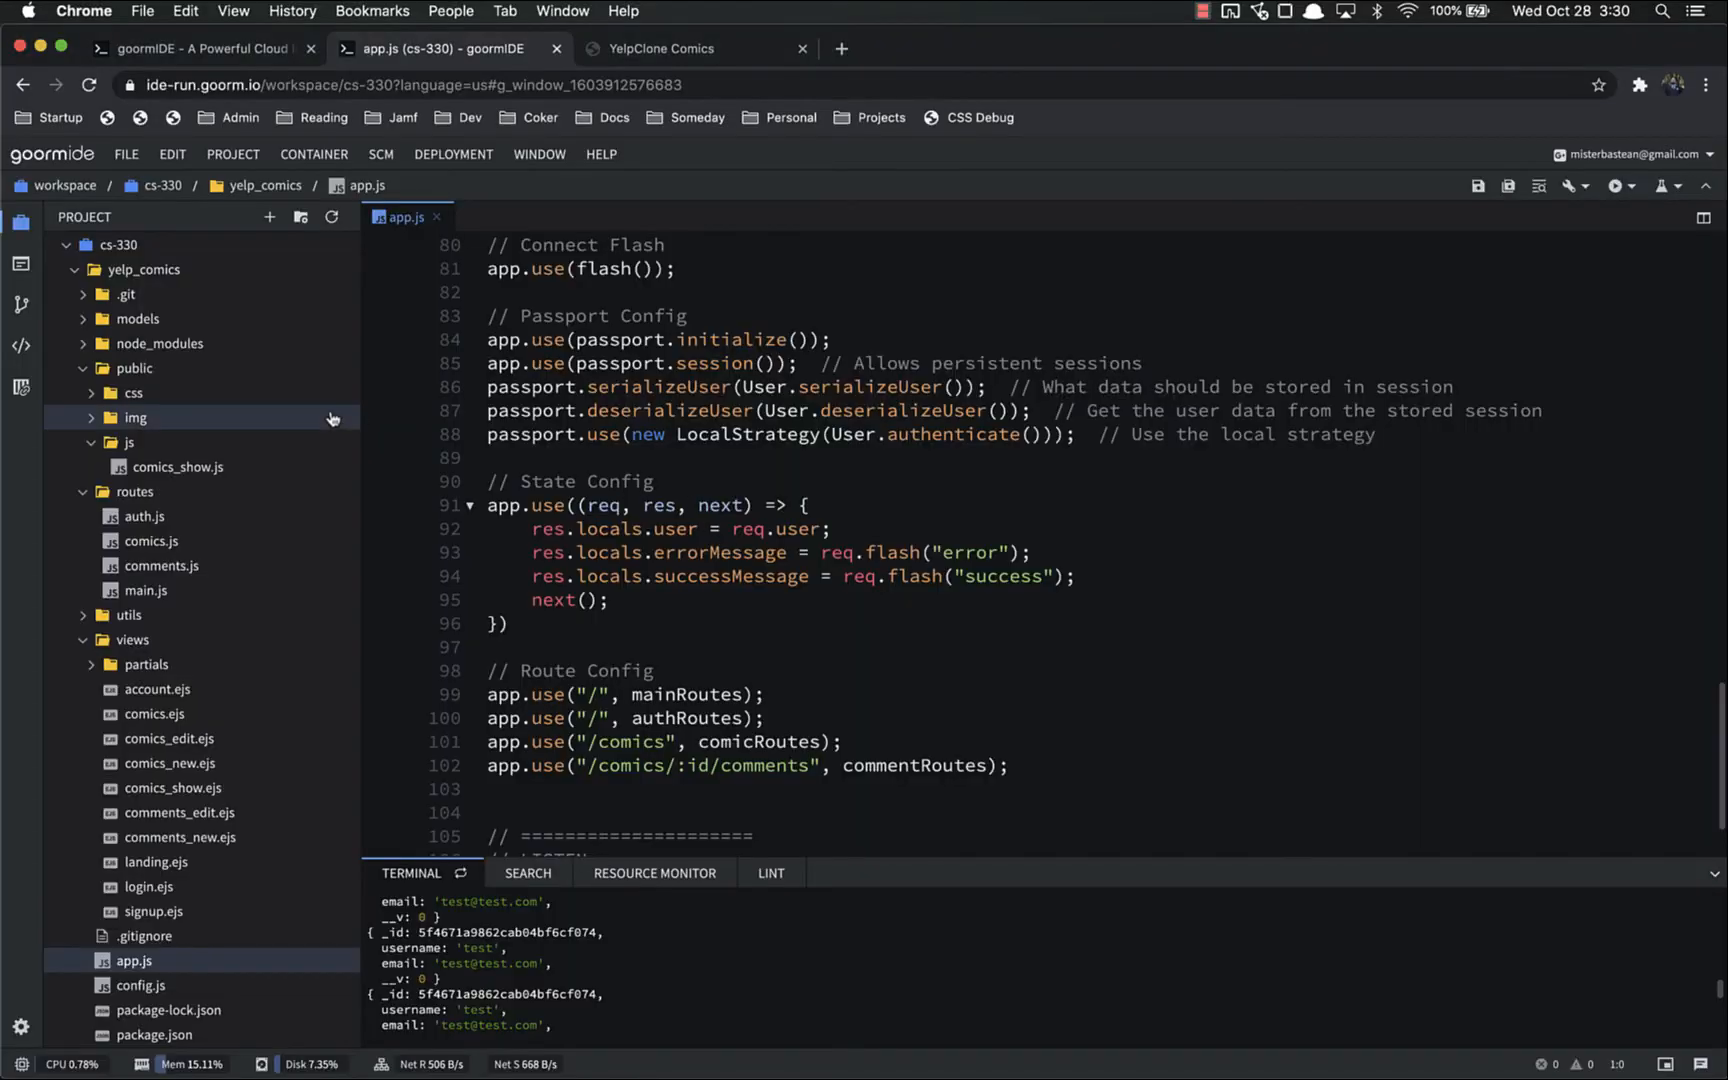
{"action": "mouse_move", "coordinate": [155, 689]}
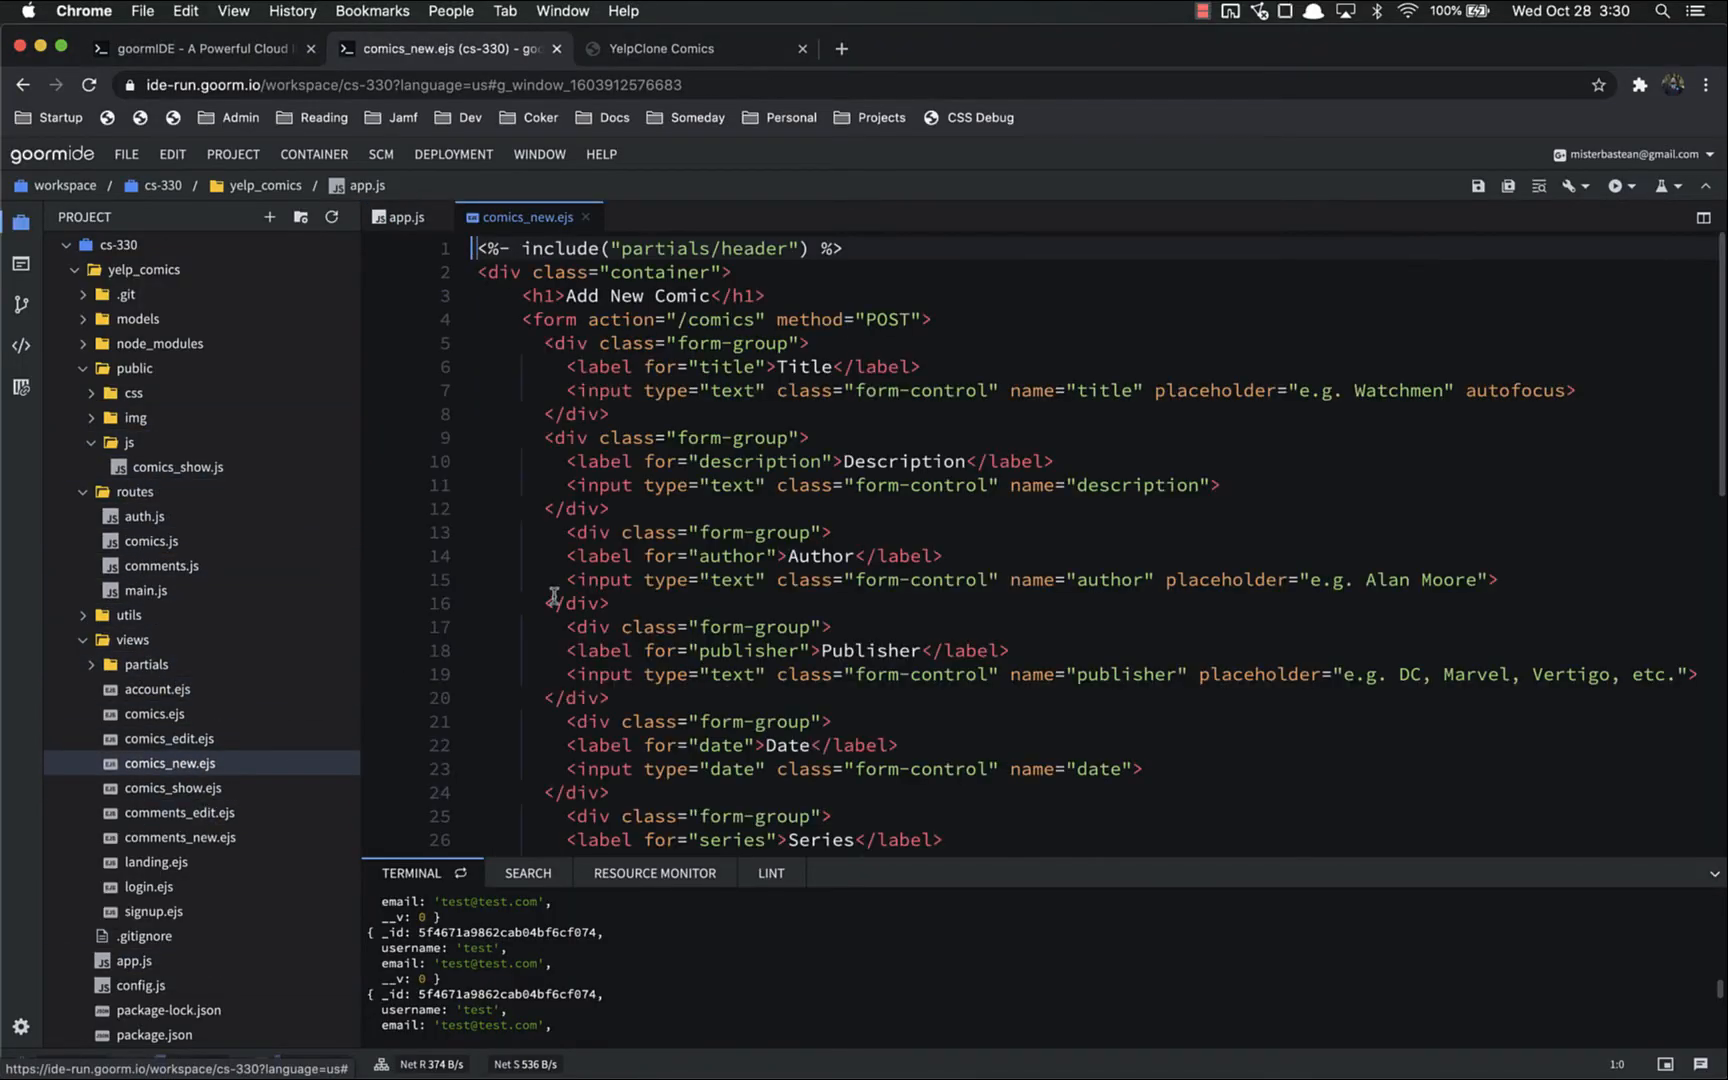
Open and scroll through comics_show.ejs, comics.ejs and comics_edit.ejs.
{"action": "scroll", "scroll_direction": "down", "scroll_amount": 3}
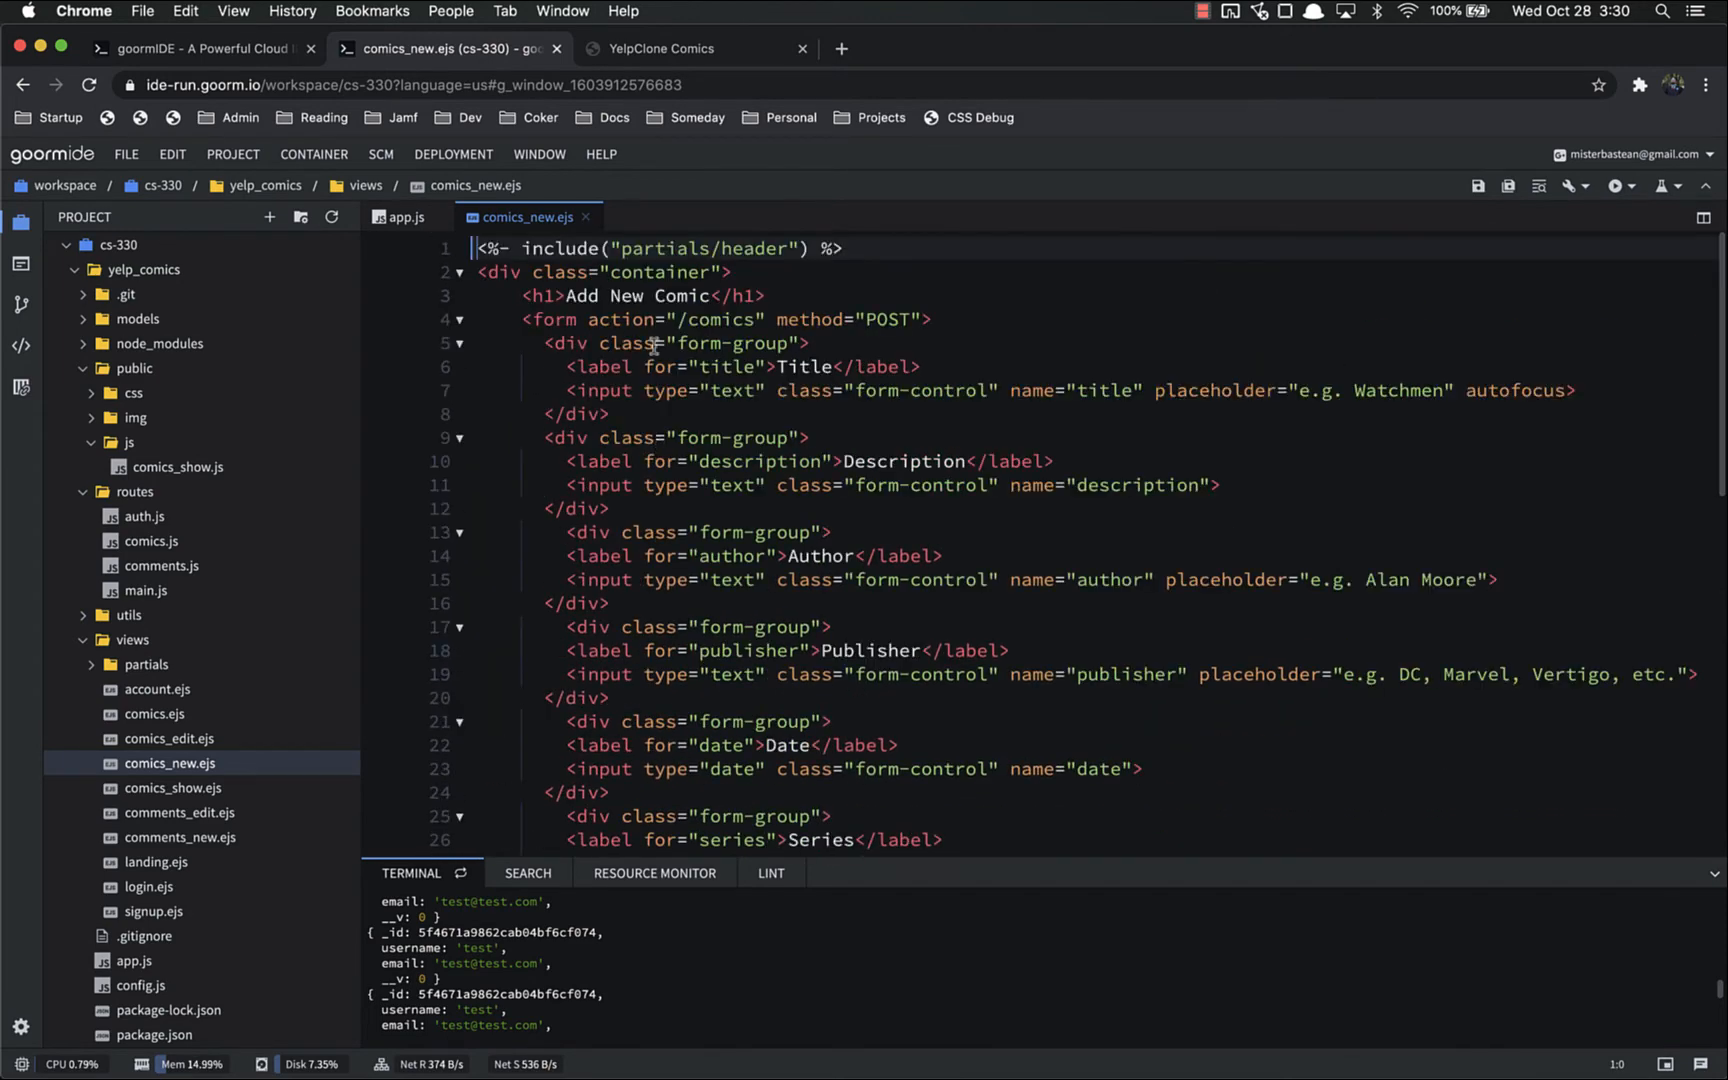
{"action": "left_click", "coordinate": [172, 787]}
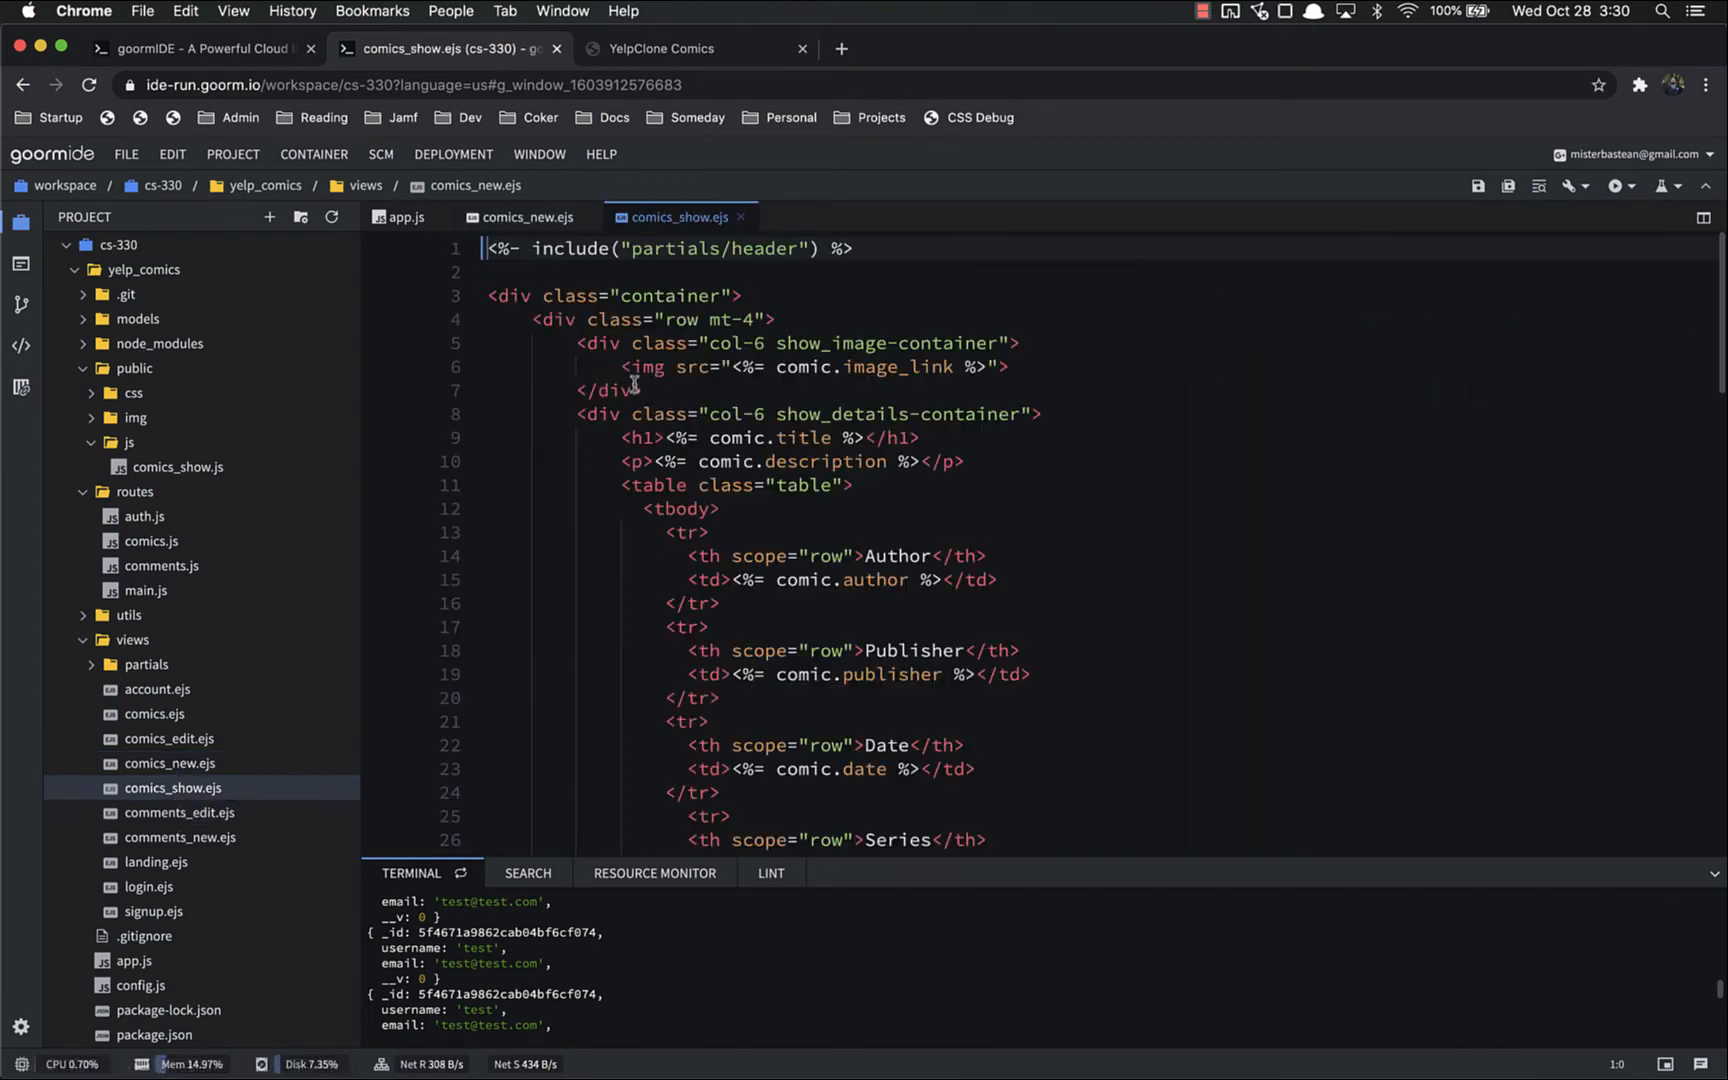
{"action": "scroll", "scroll_direction": "down", "scroll_amount": 3}
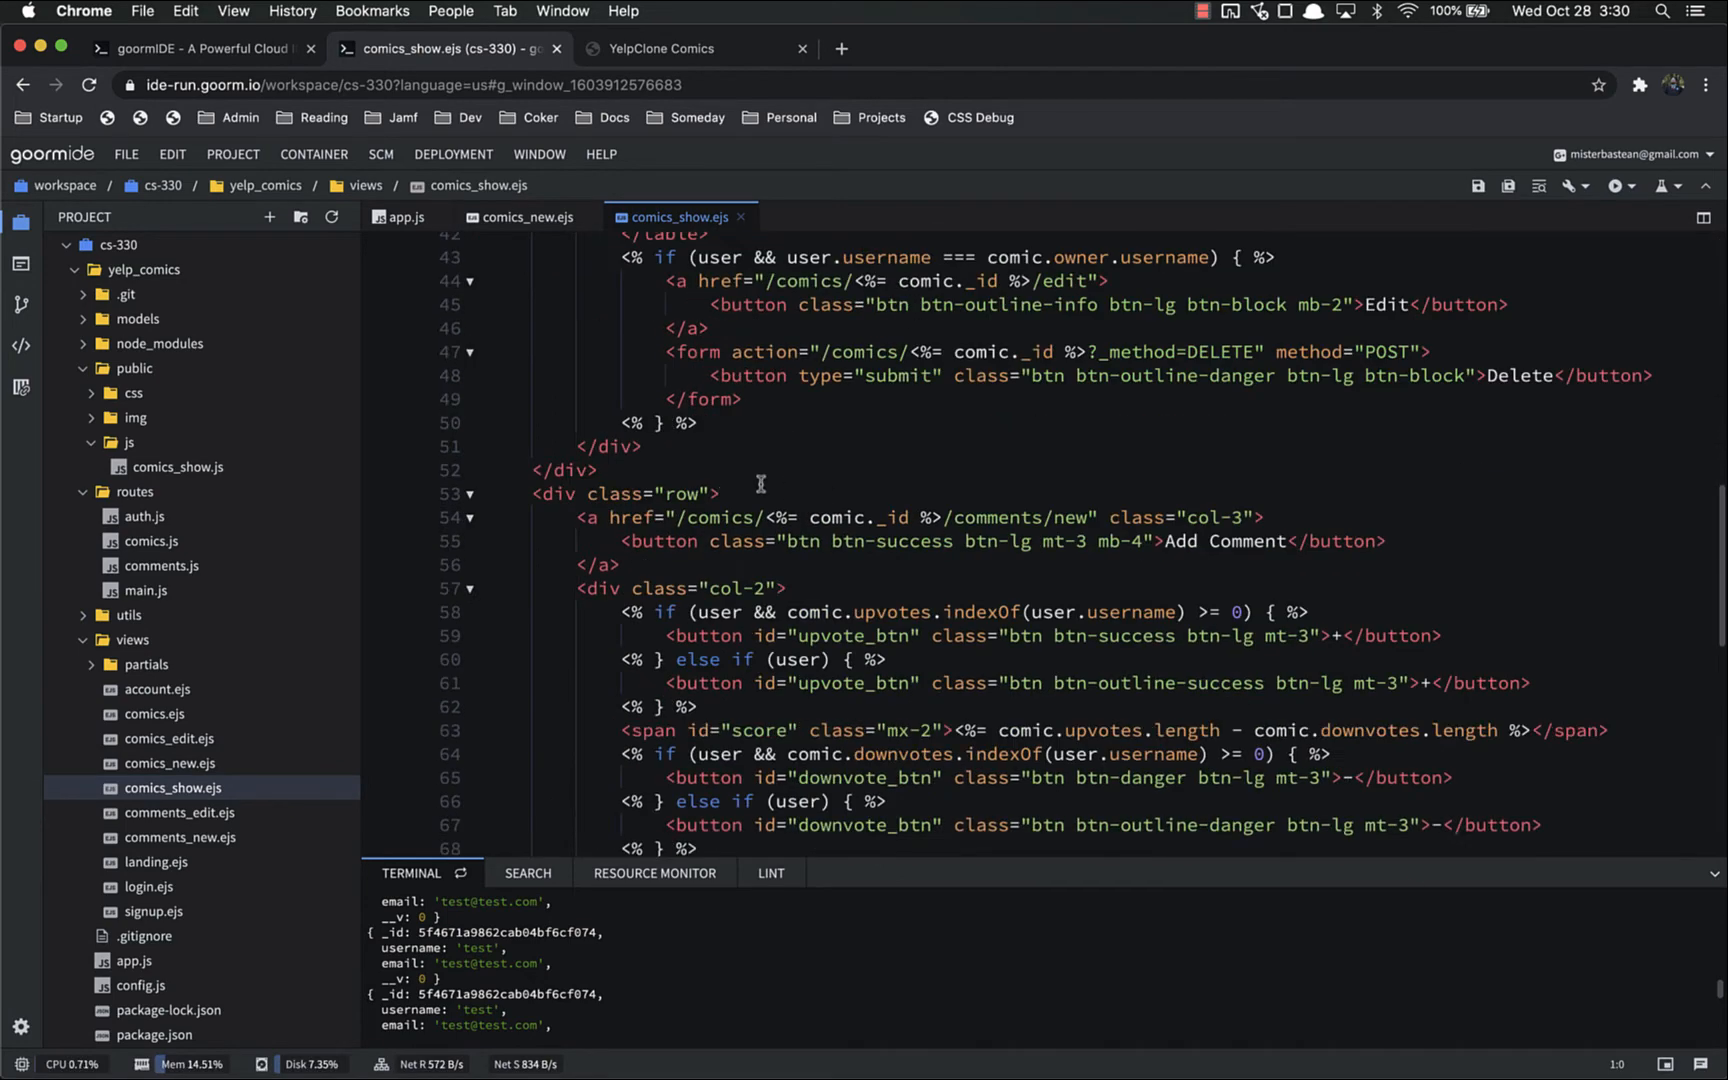
{"action": "left_click", "coordinate": [170, 738]}
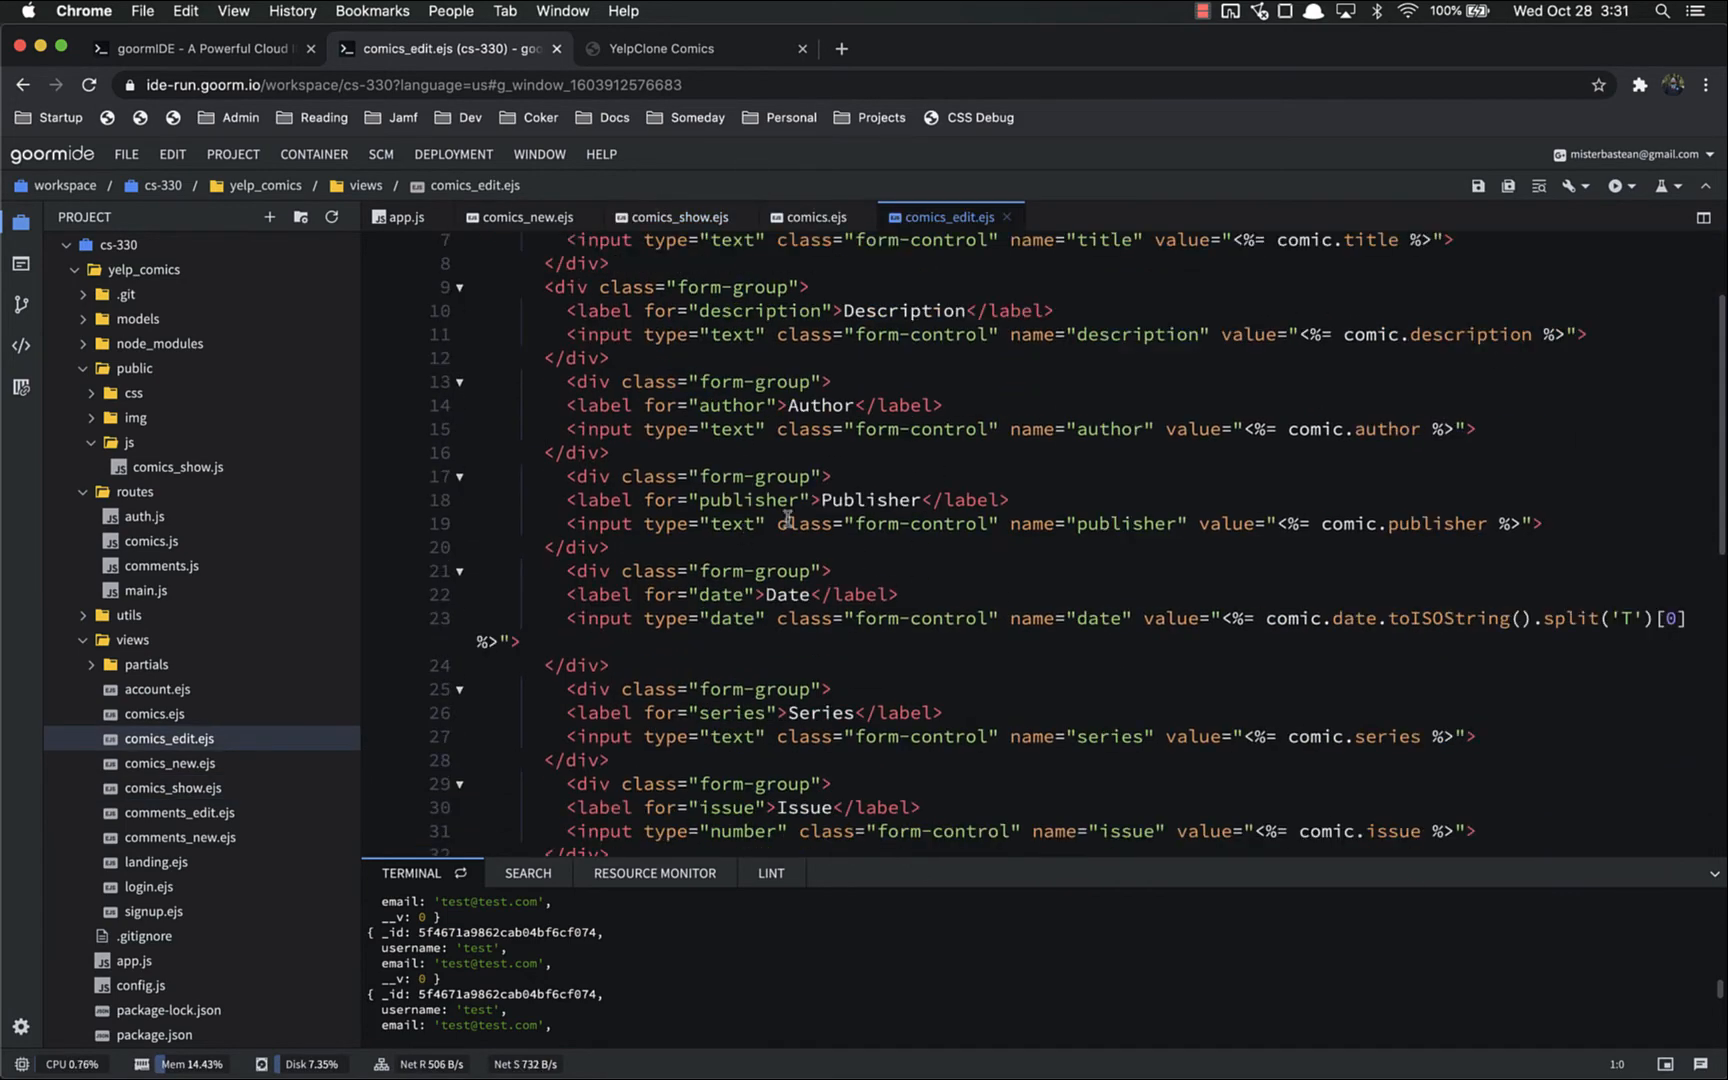
{"action": "scroll", "scroll_direction": "down", "scroll_amount": 3}
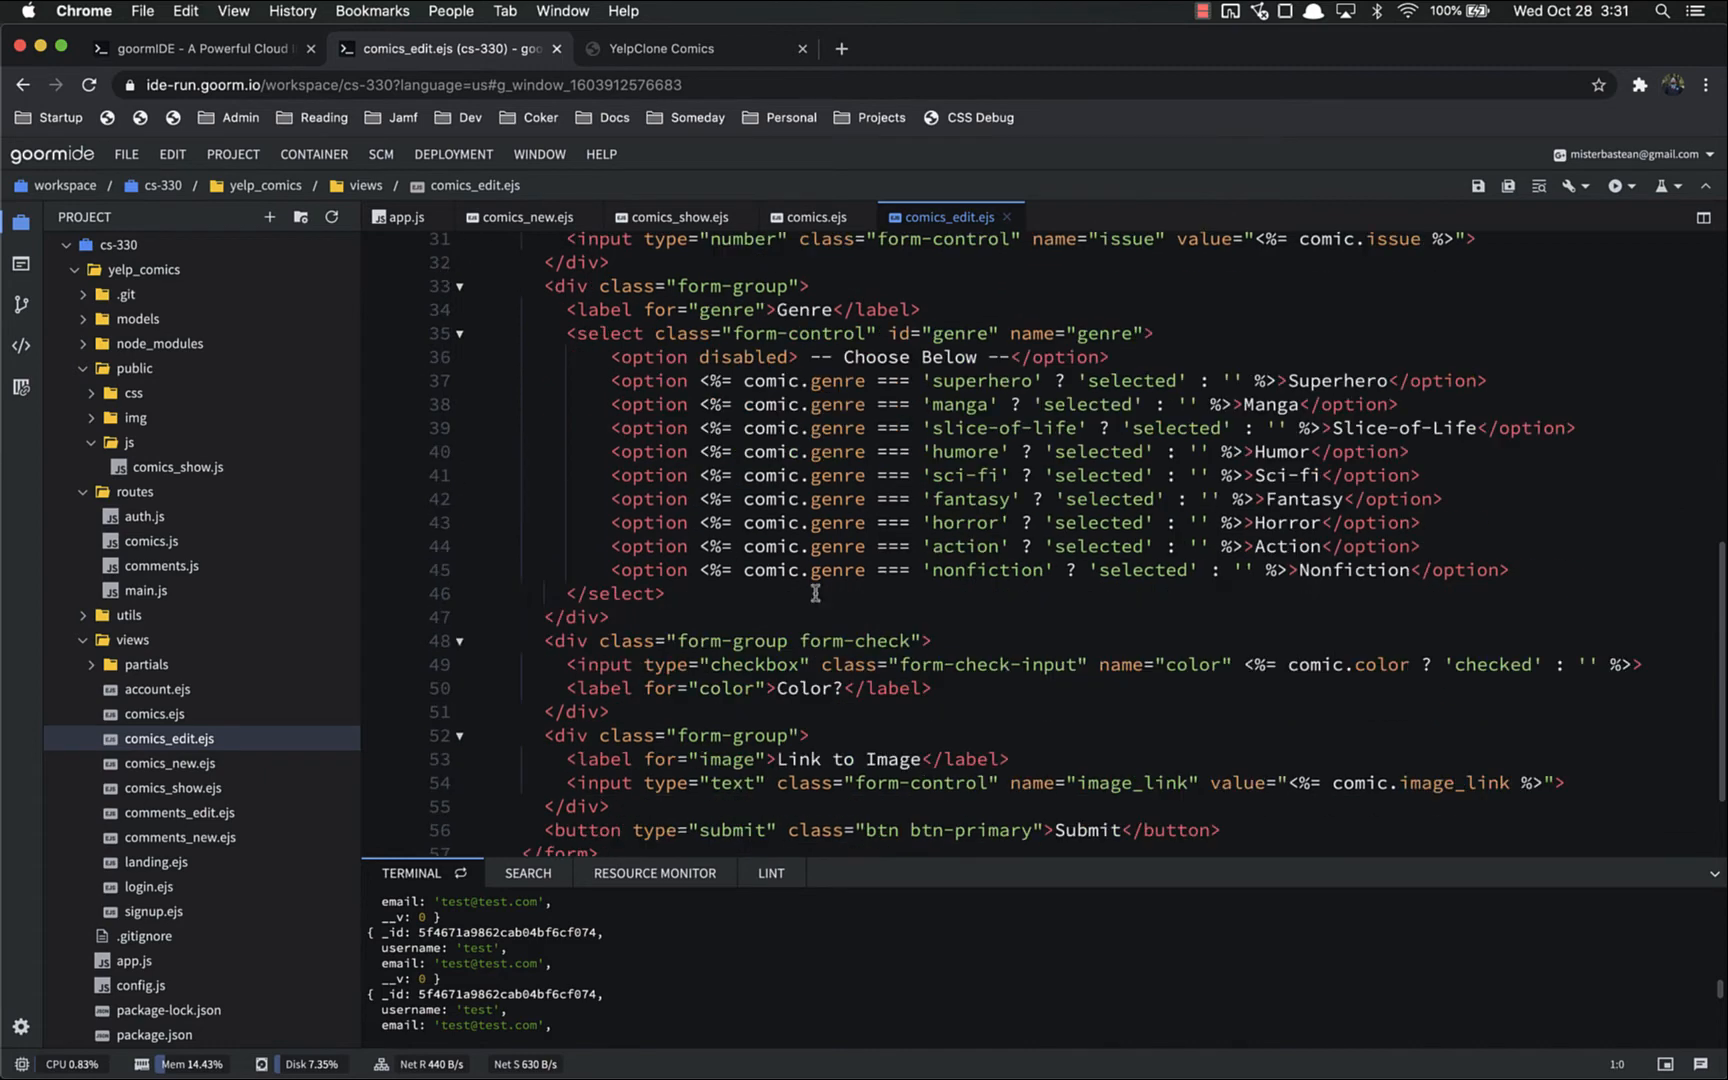
{"action": "scroll", "scroll_direction": "down", "scroll_amount": 3}
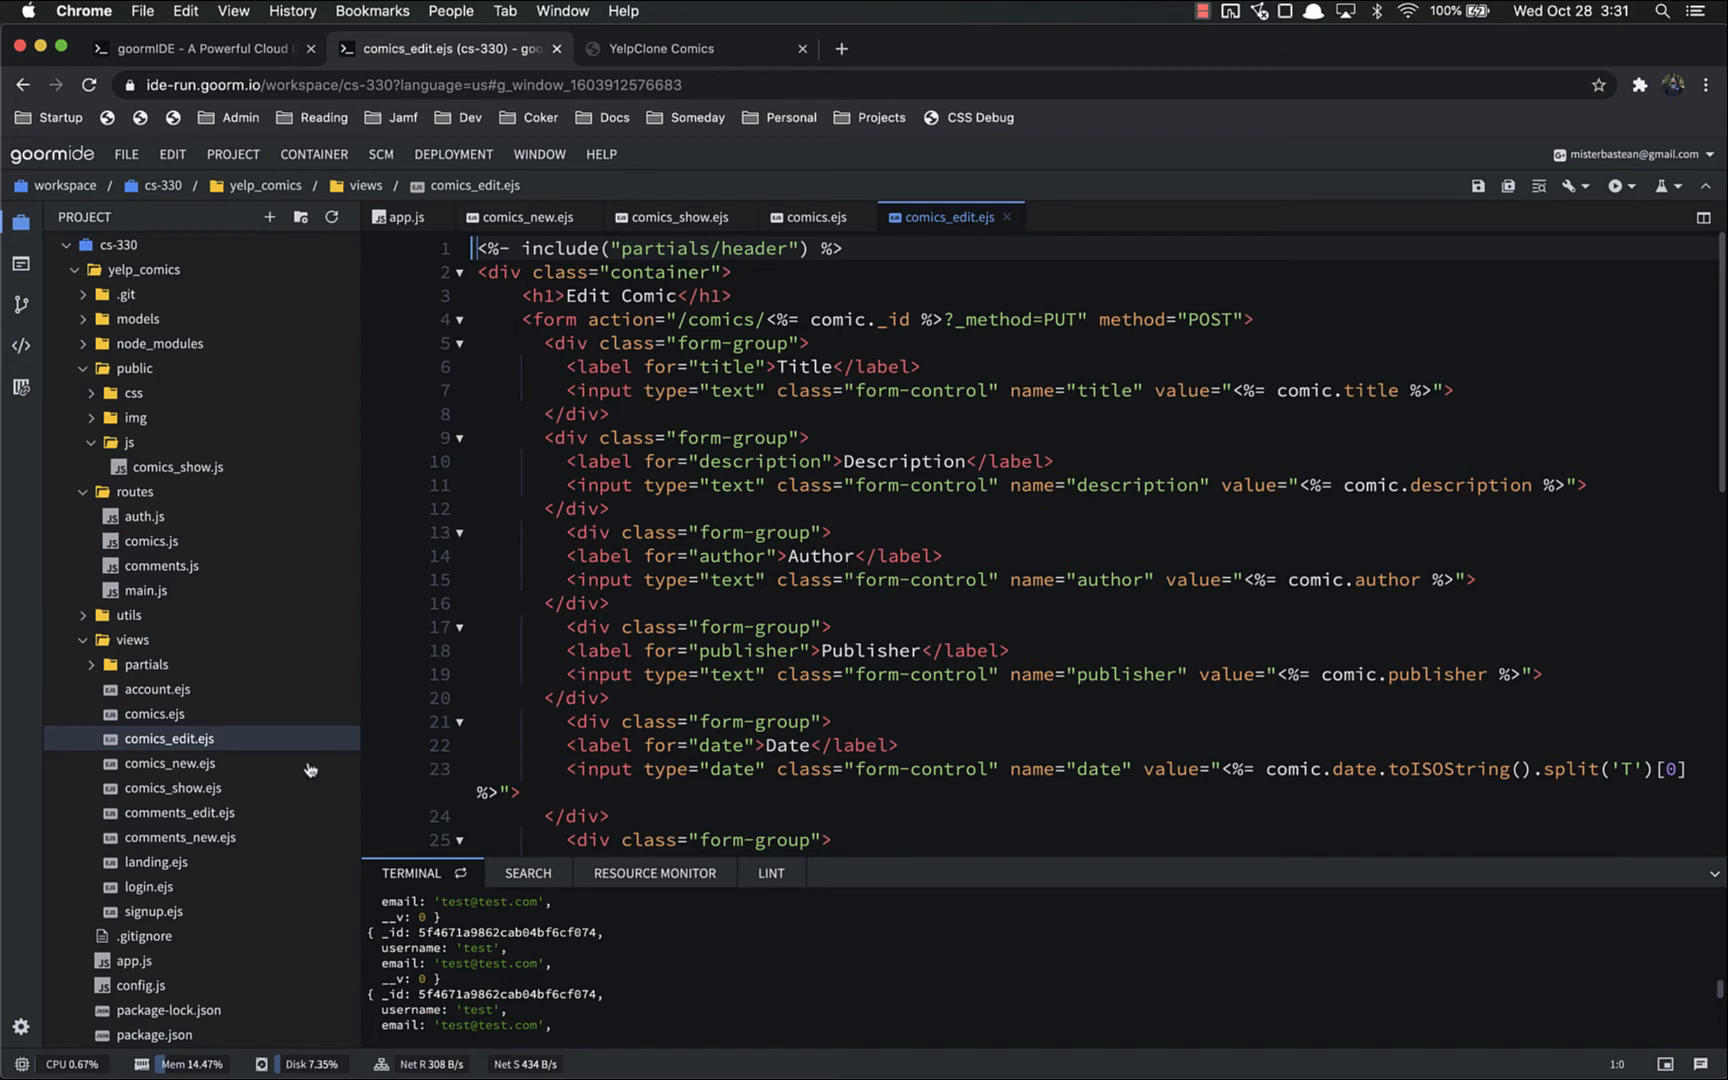
{"action": "mouse_move", "coordinate": [793, 456]}
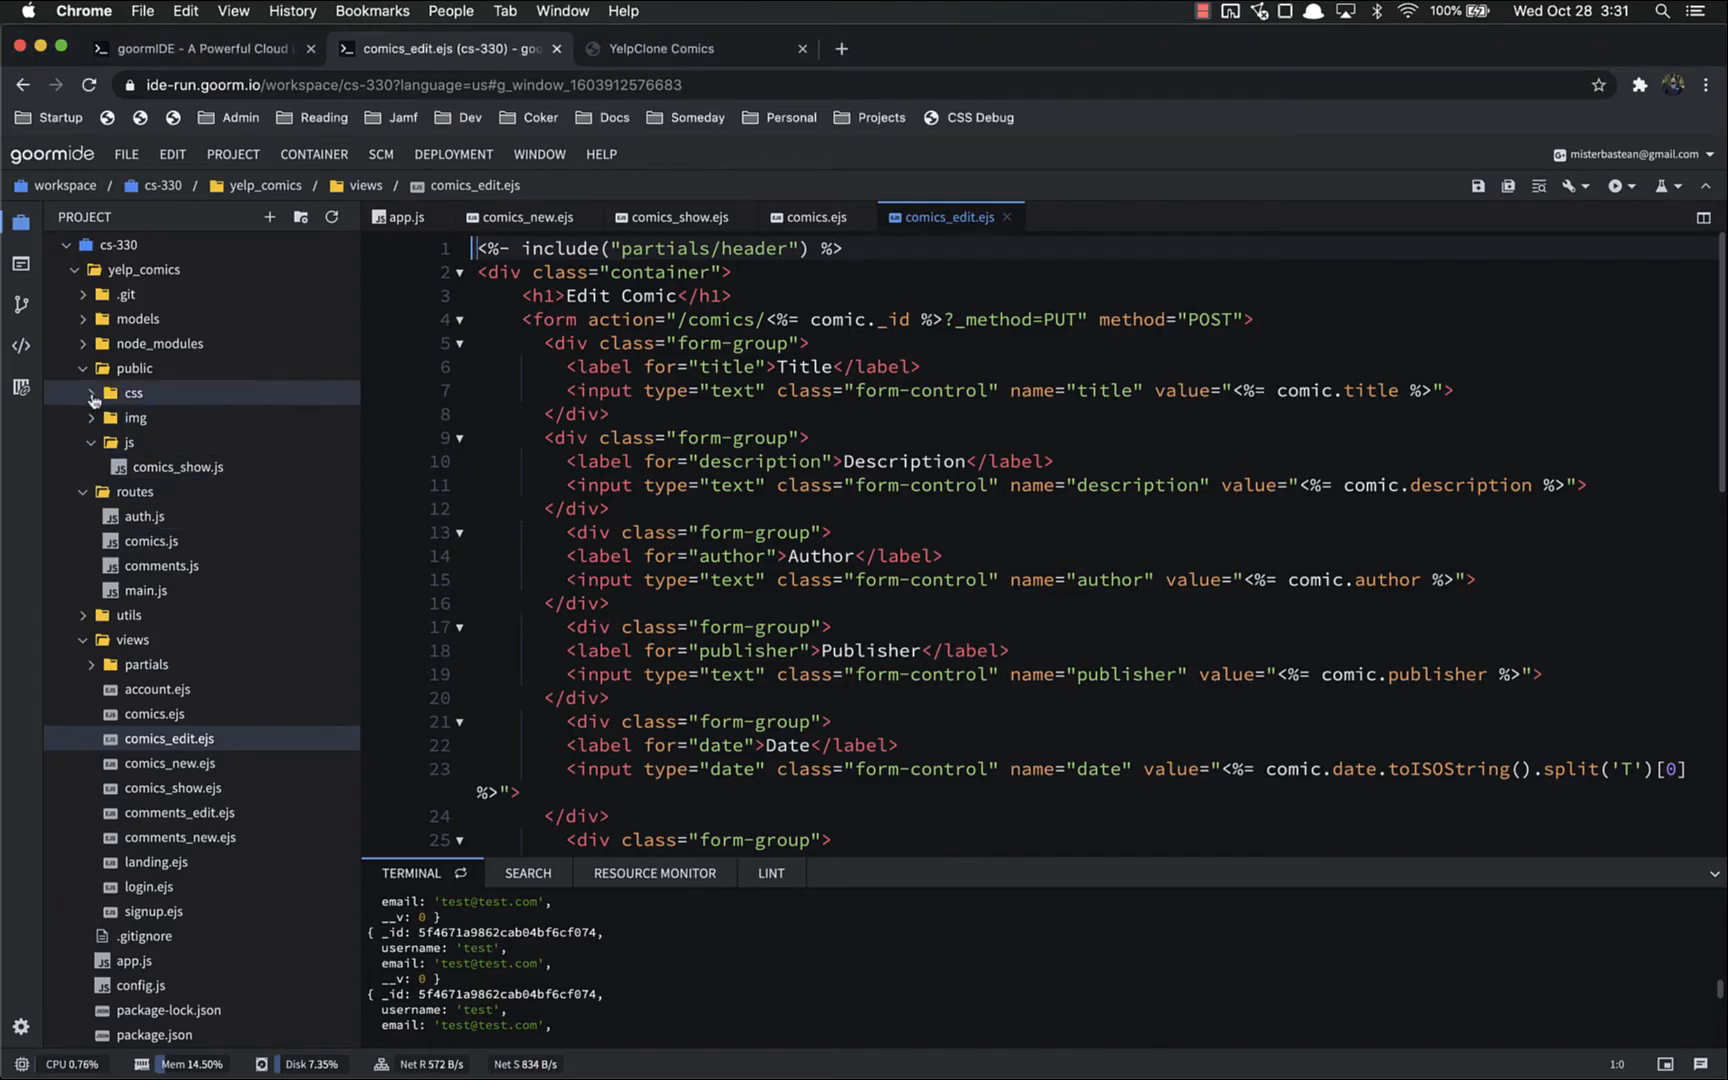
Expand public/css and scroll through the card and show-page image rules in styles.css.
{"action": "left_click", "coordinate": [133, 392]}
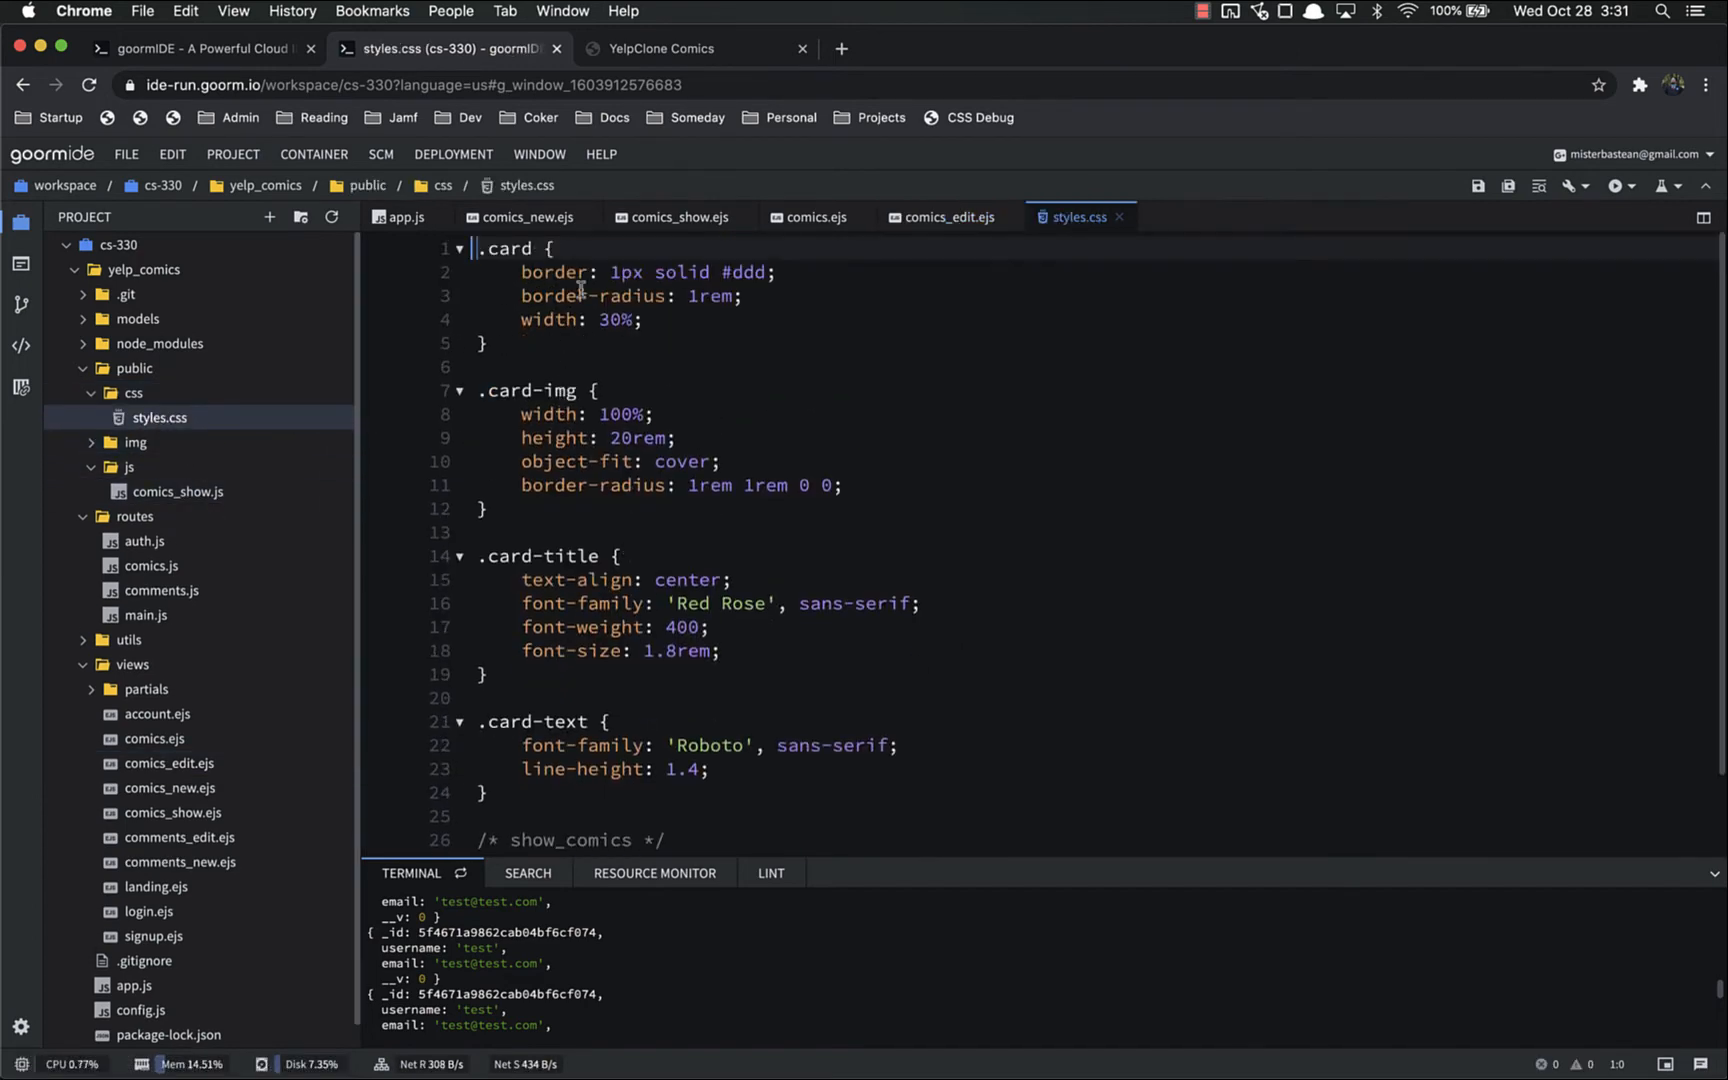
{"action": "scroll", "scroll_direction": "down", "scroll_amount": 3}
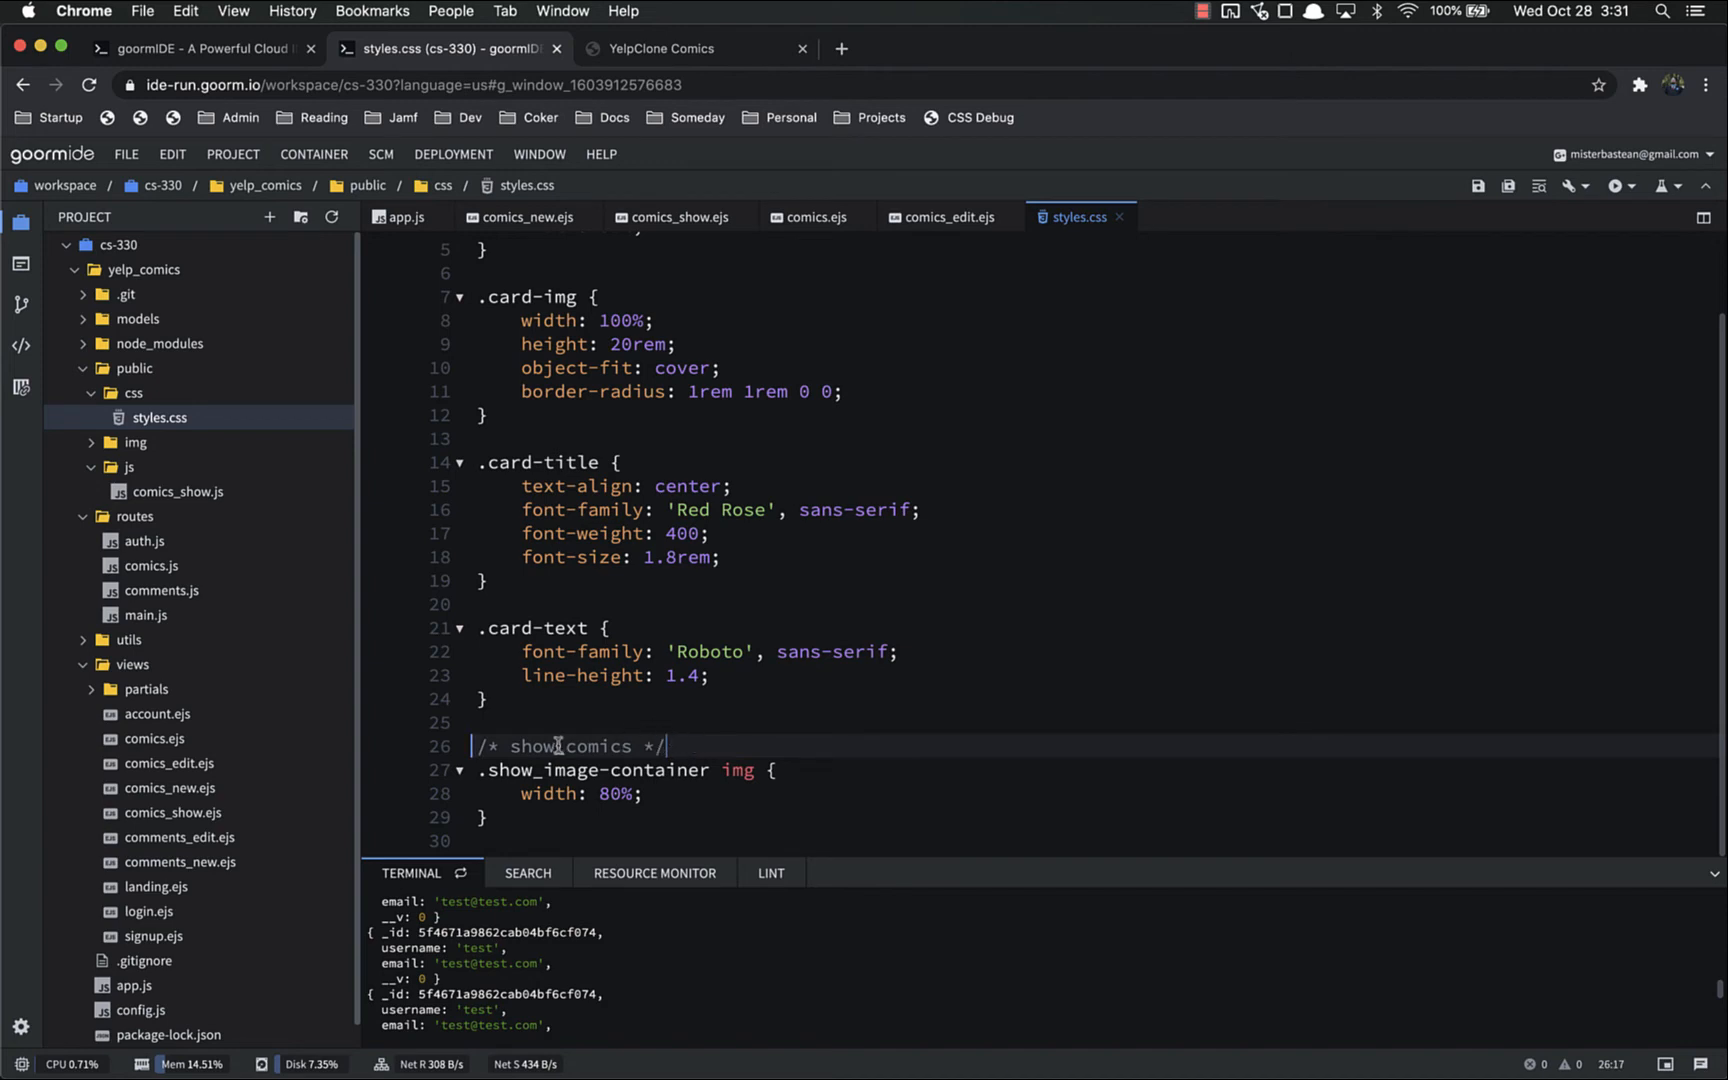
{"action": "mouse_move", "coordinate": [601, 557]}
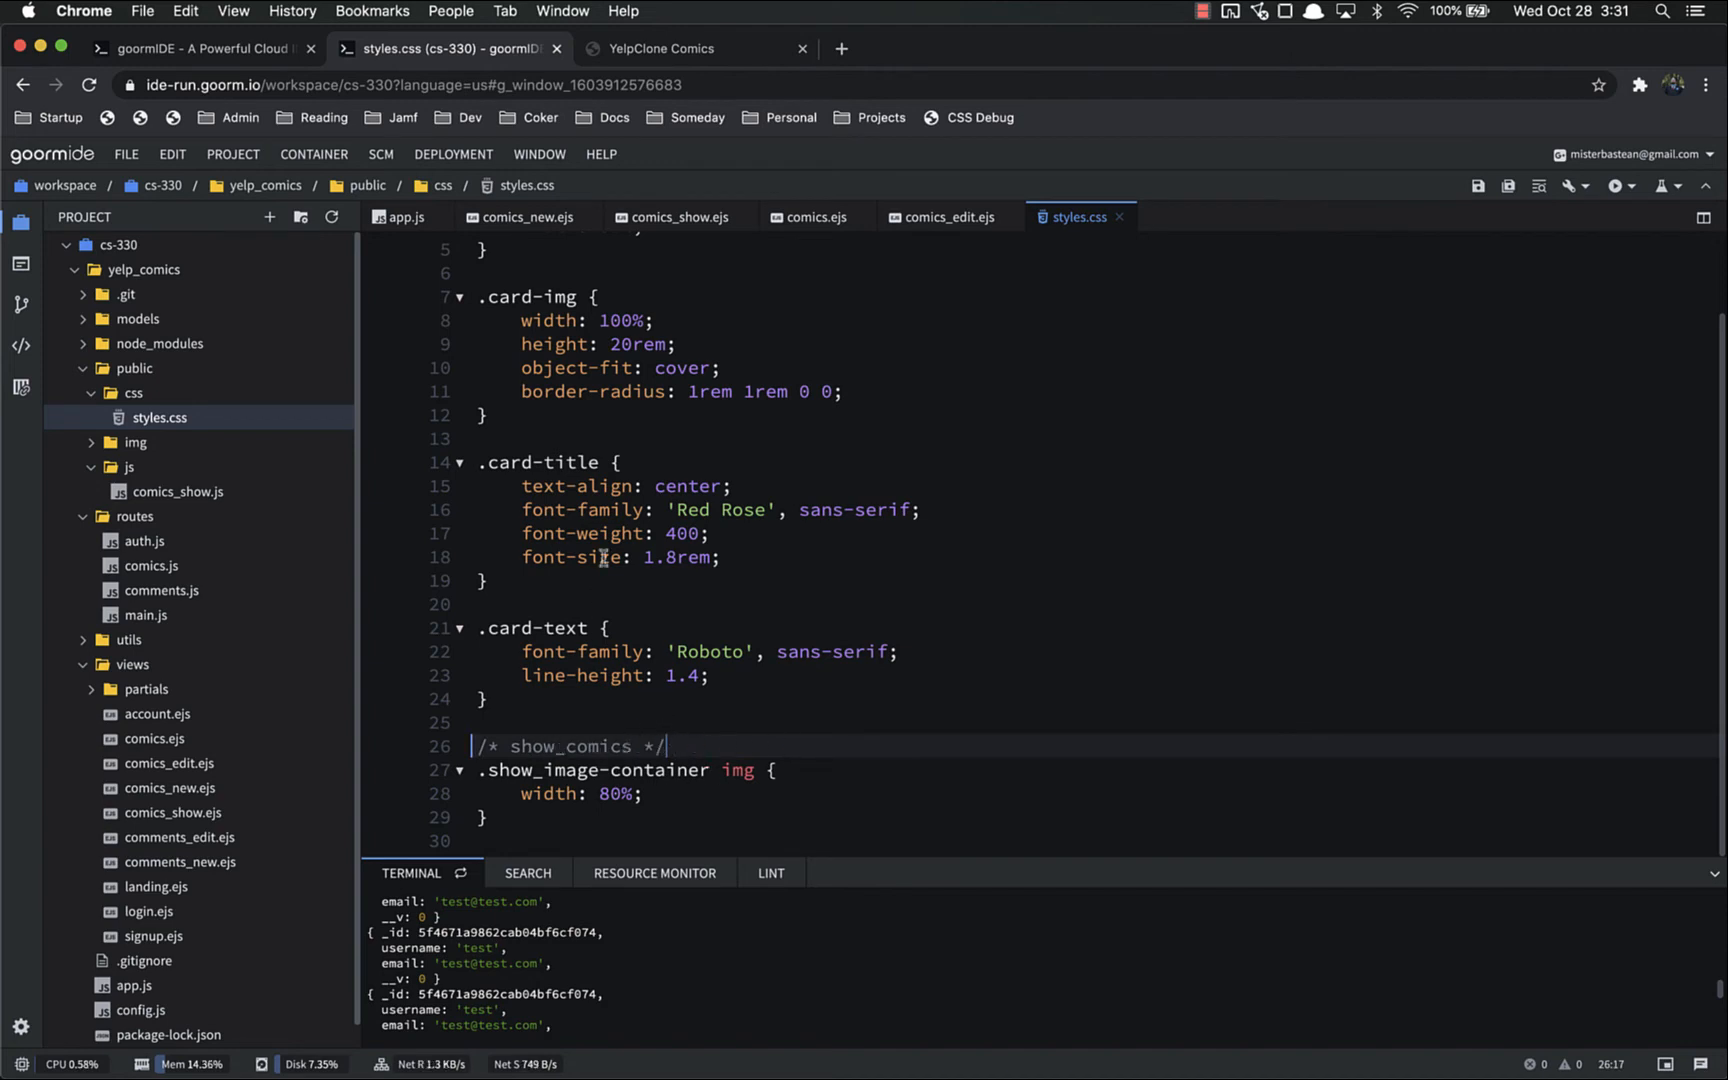
{"action": "scroll", "scroll_direction": "up", "scroll_amount": 3}
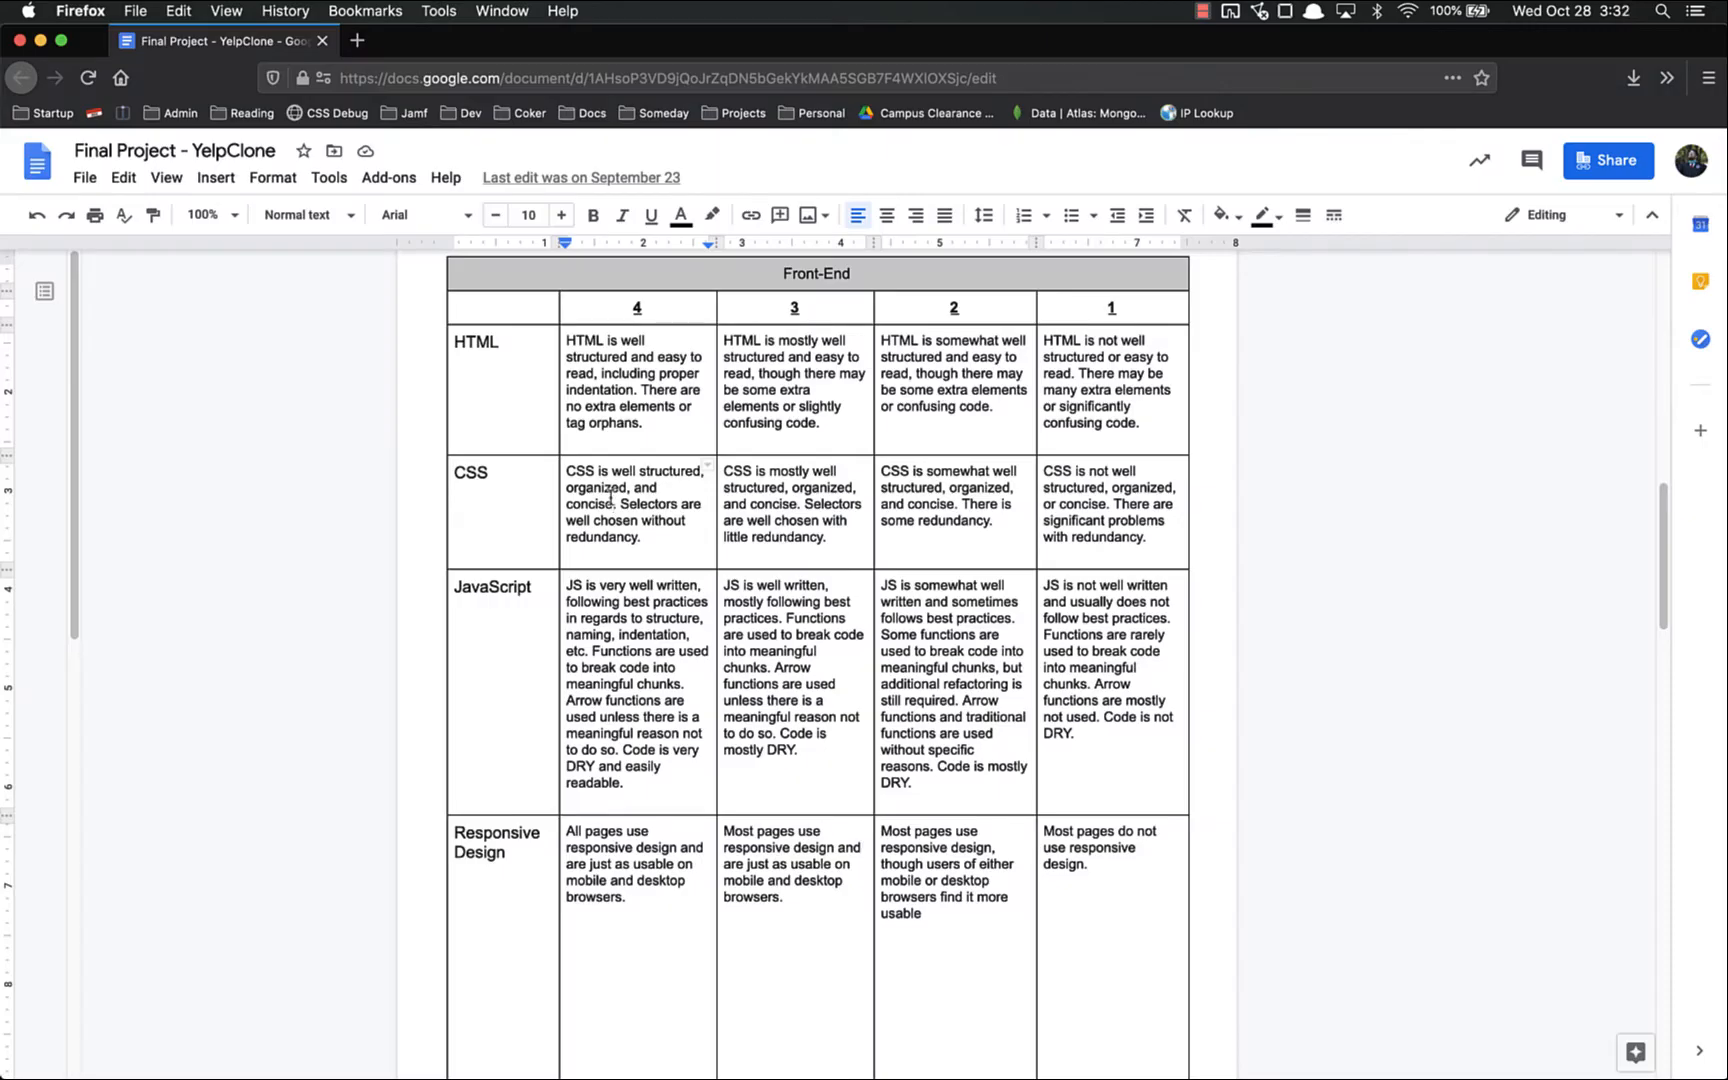
{"action": "mouse_move", "coordinate": [613, 563]}
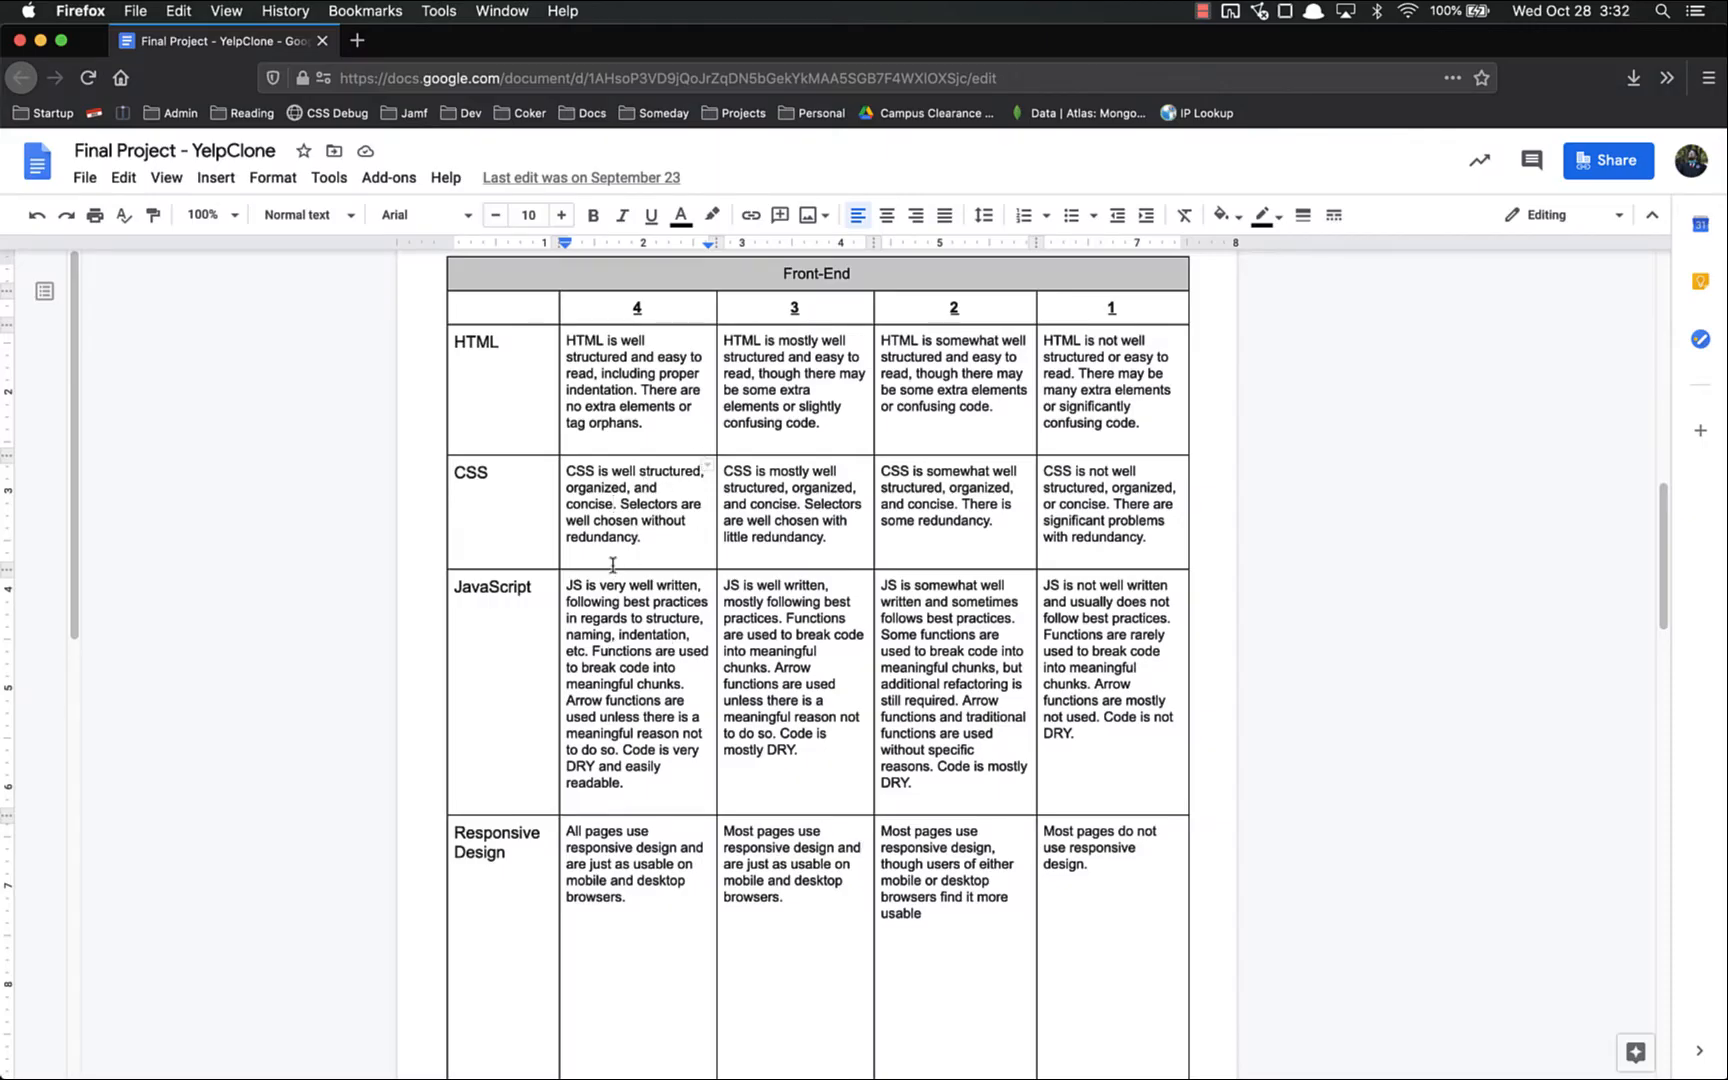
{"action": "scroll", "scroll_direction": "down", "scroll_amount": 3}
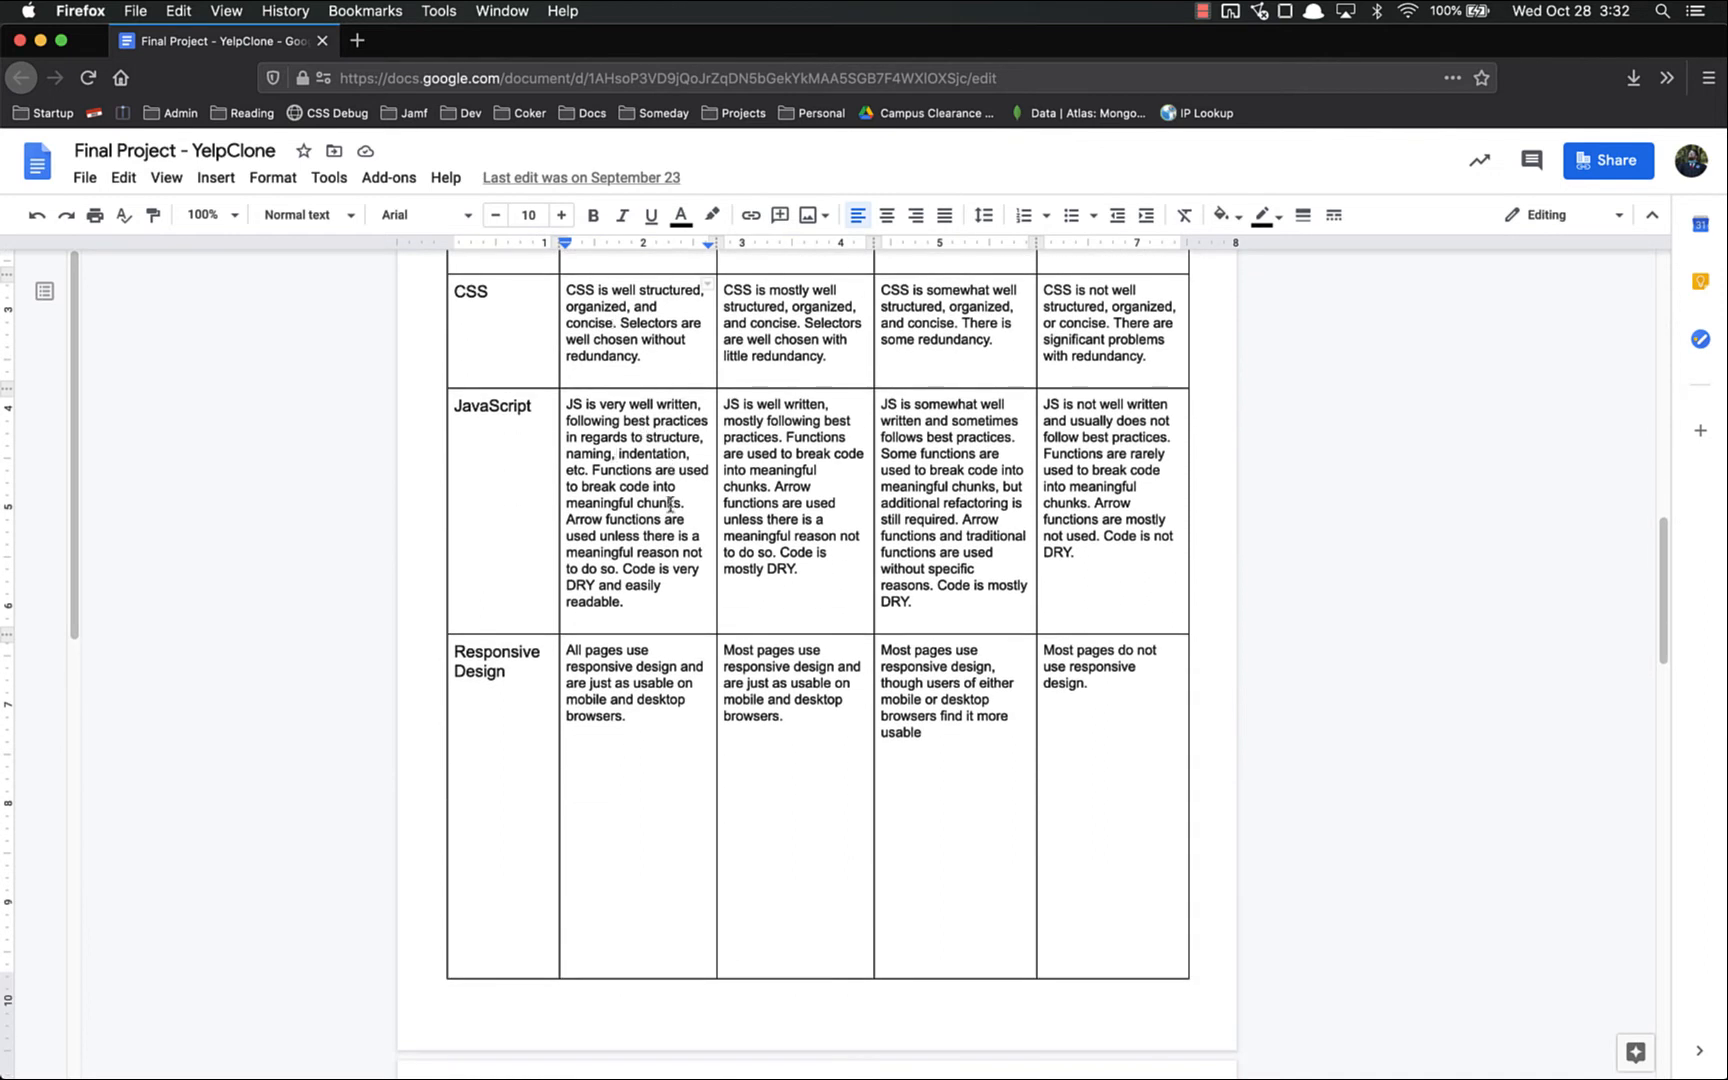
{"action": "mouse_move", "coordinate": [585, 436]}
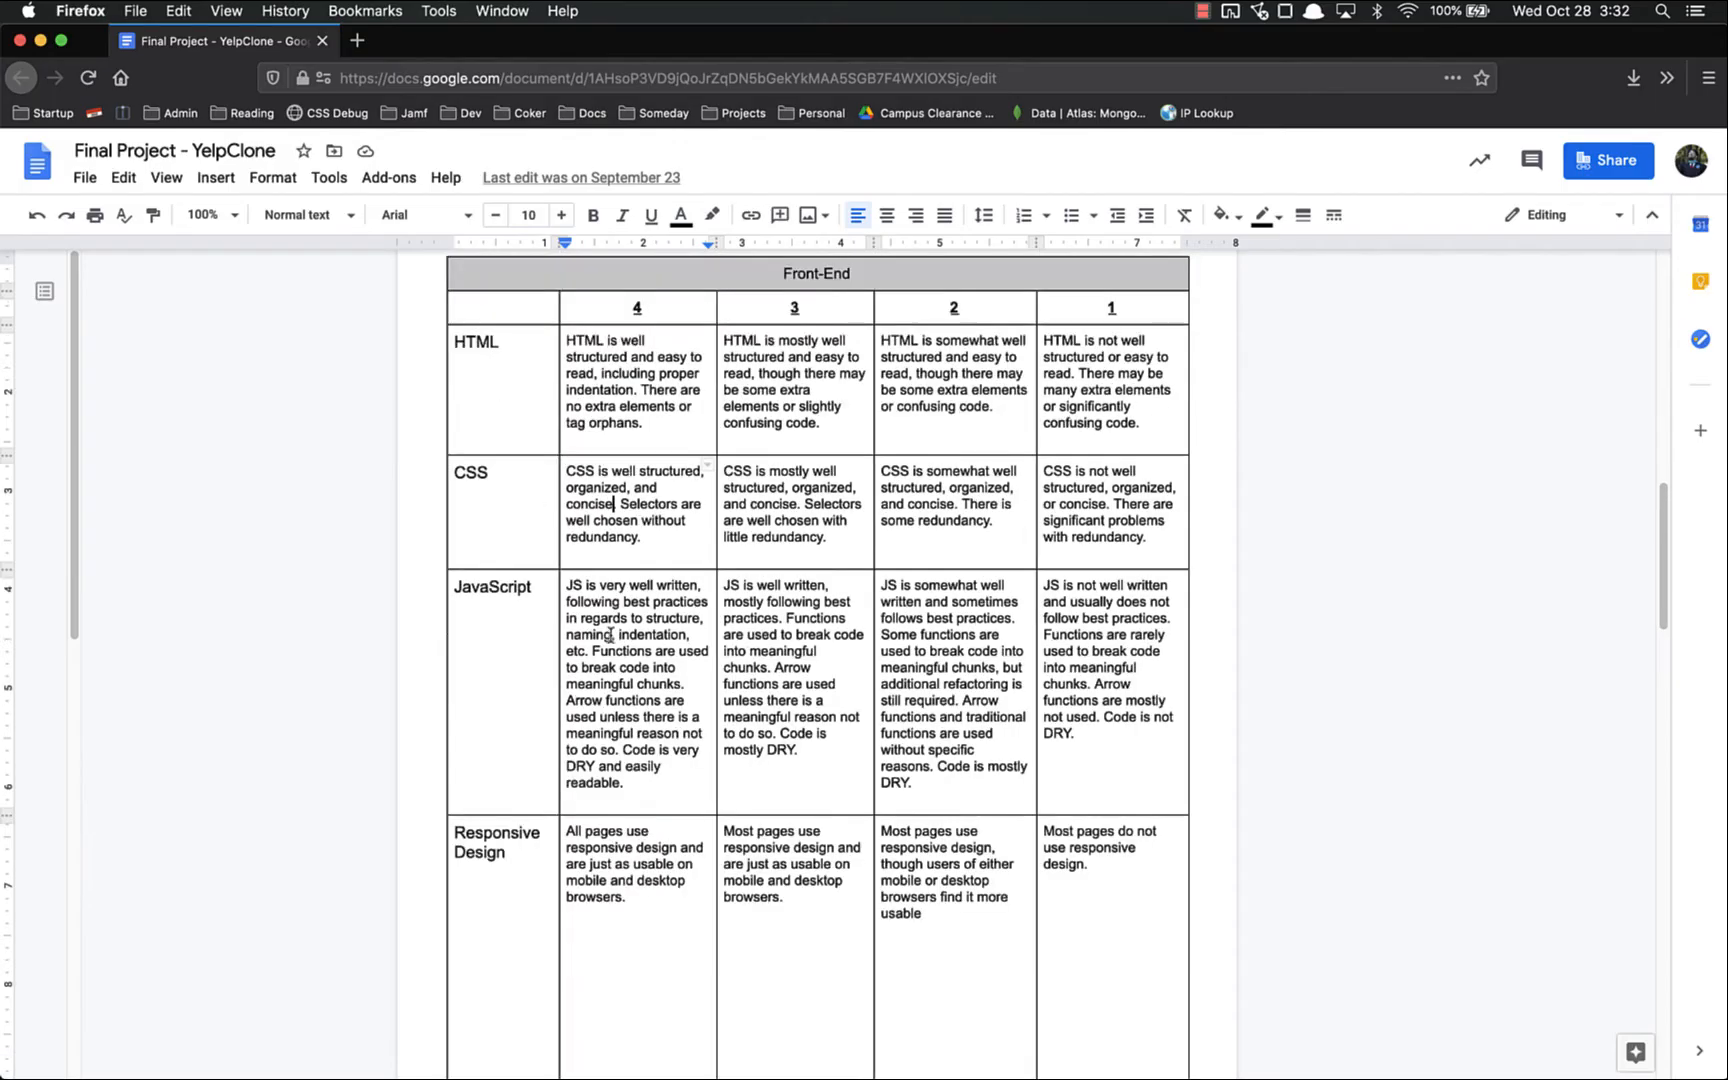
{"action": "left_click", "coordinate": [816, 273]}
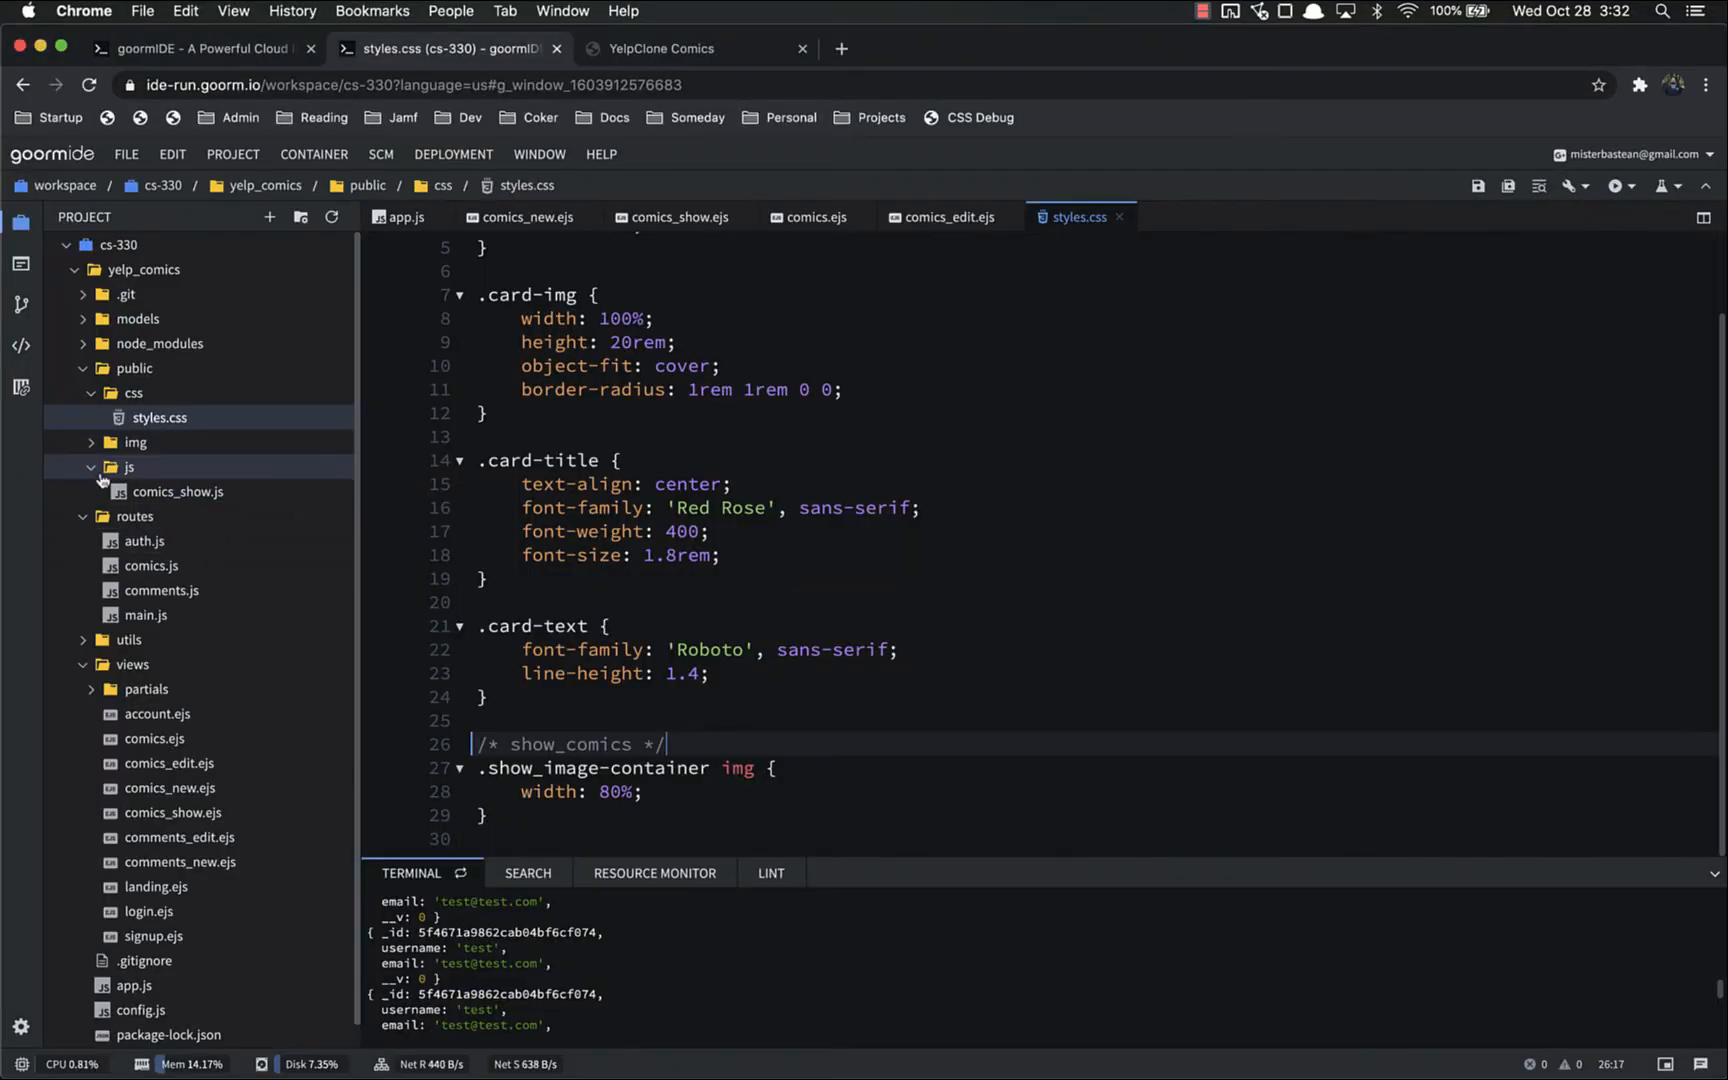
Read comics_show.js from its vote helpers down to the upvote and downvote listeners.
{"action": "left_click", "coordinate": [177, 492]}
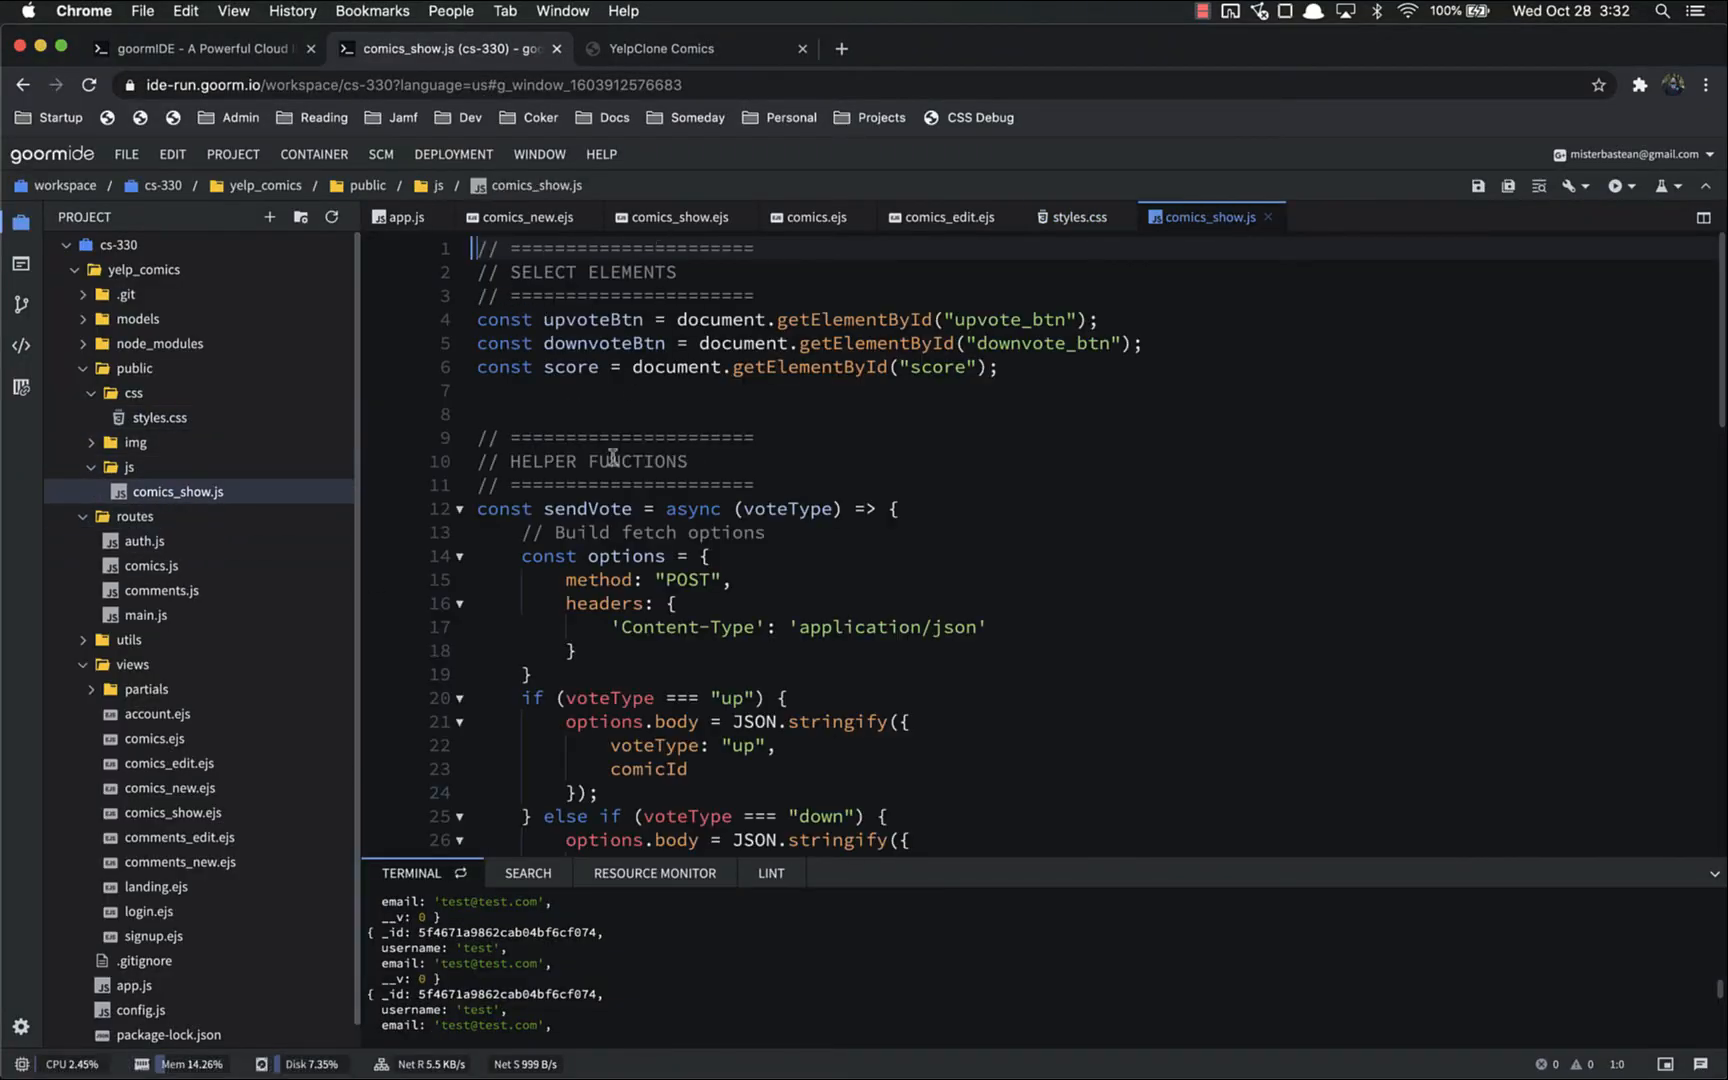
{"action": "scroll", "scroll_direction": "down", "scroll_amount": 3}
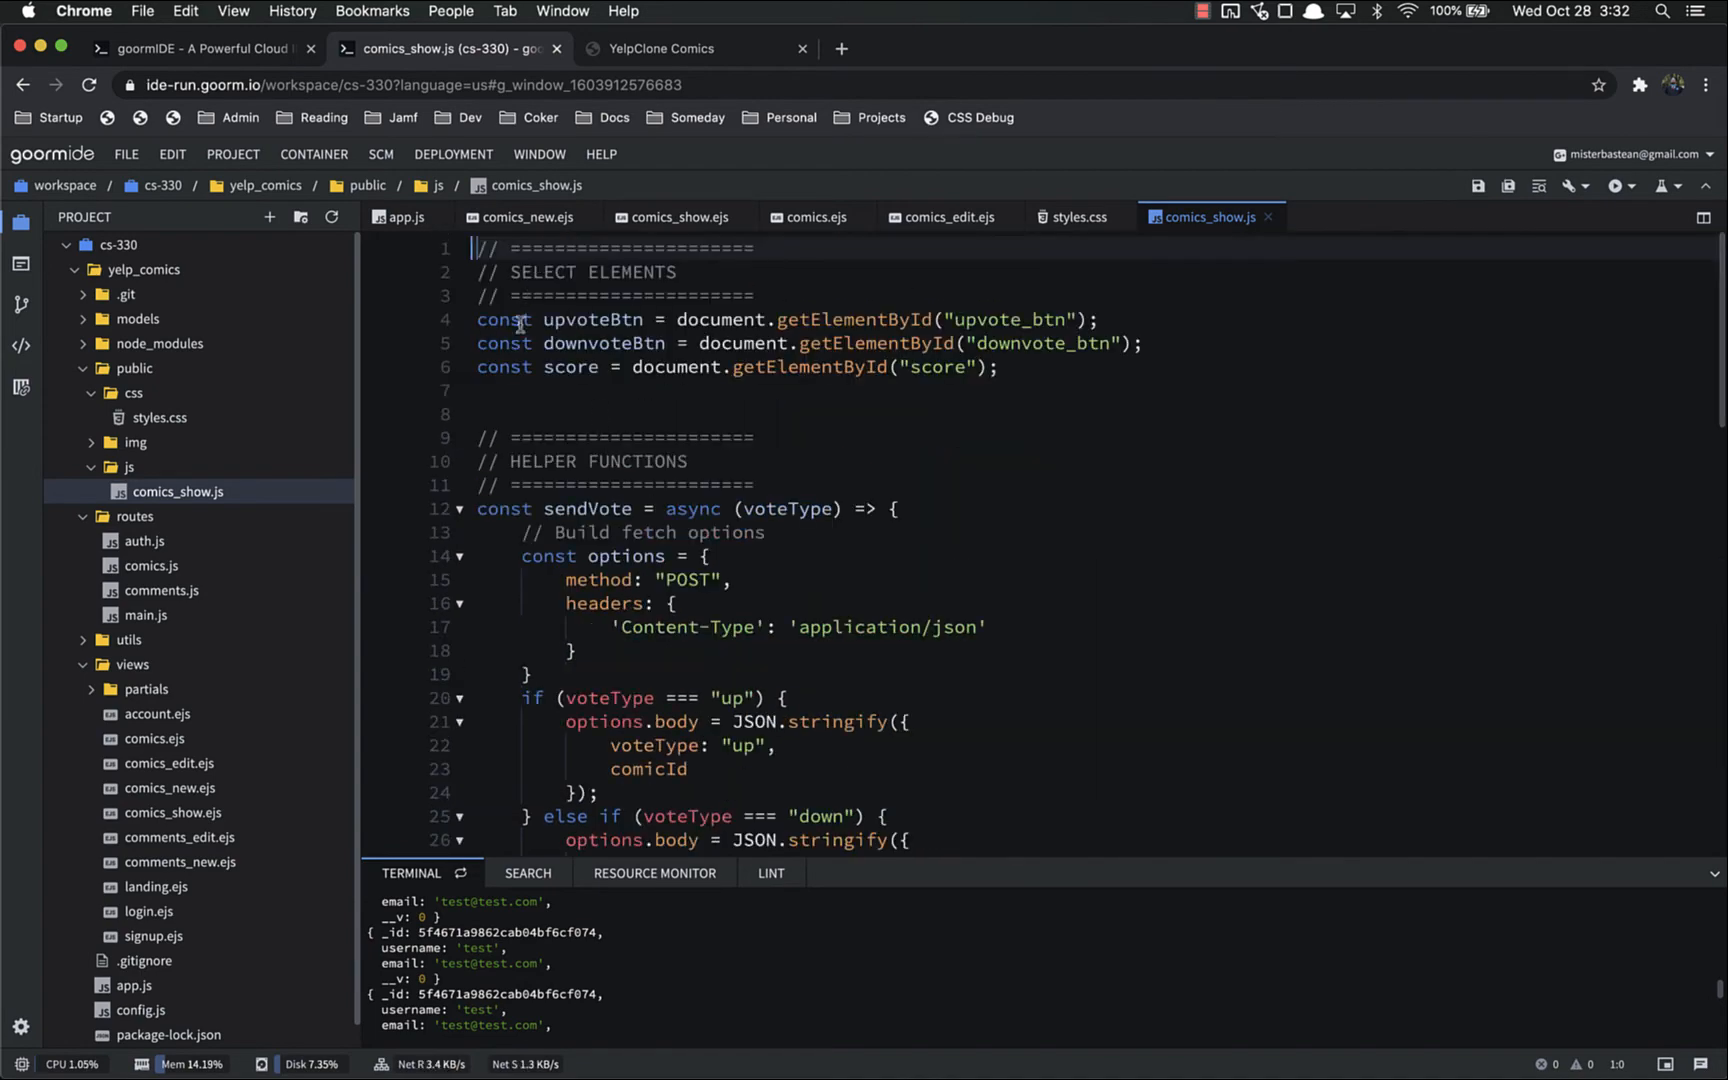
{"action": "scroll", "scroll_direction": "down", "scroll_amount": 3}
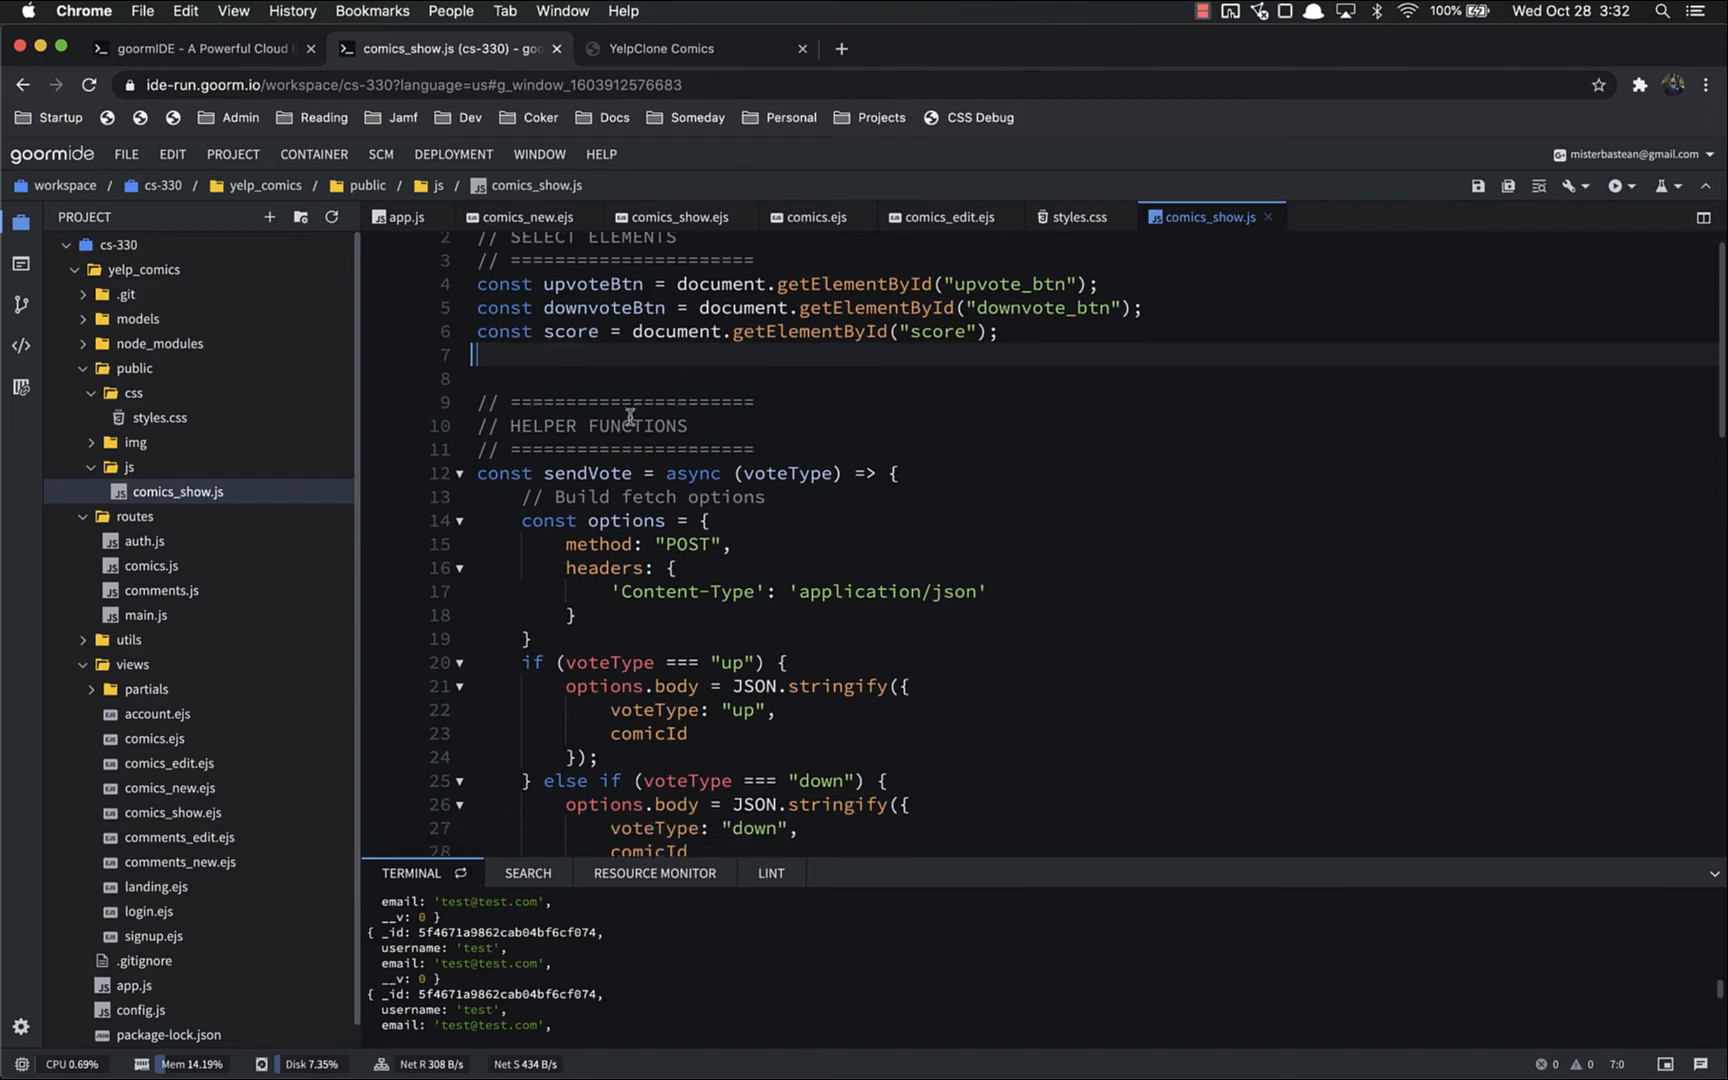
{"action": "scroll", "scroll_direction": "down", "scroll_amount": 3}
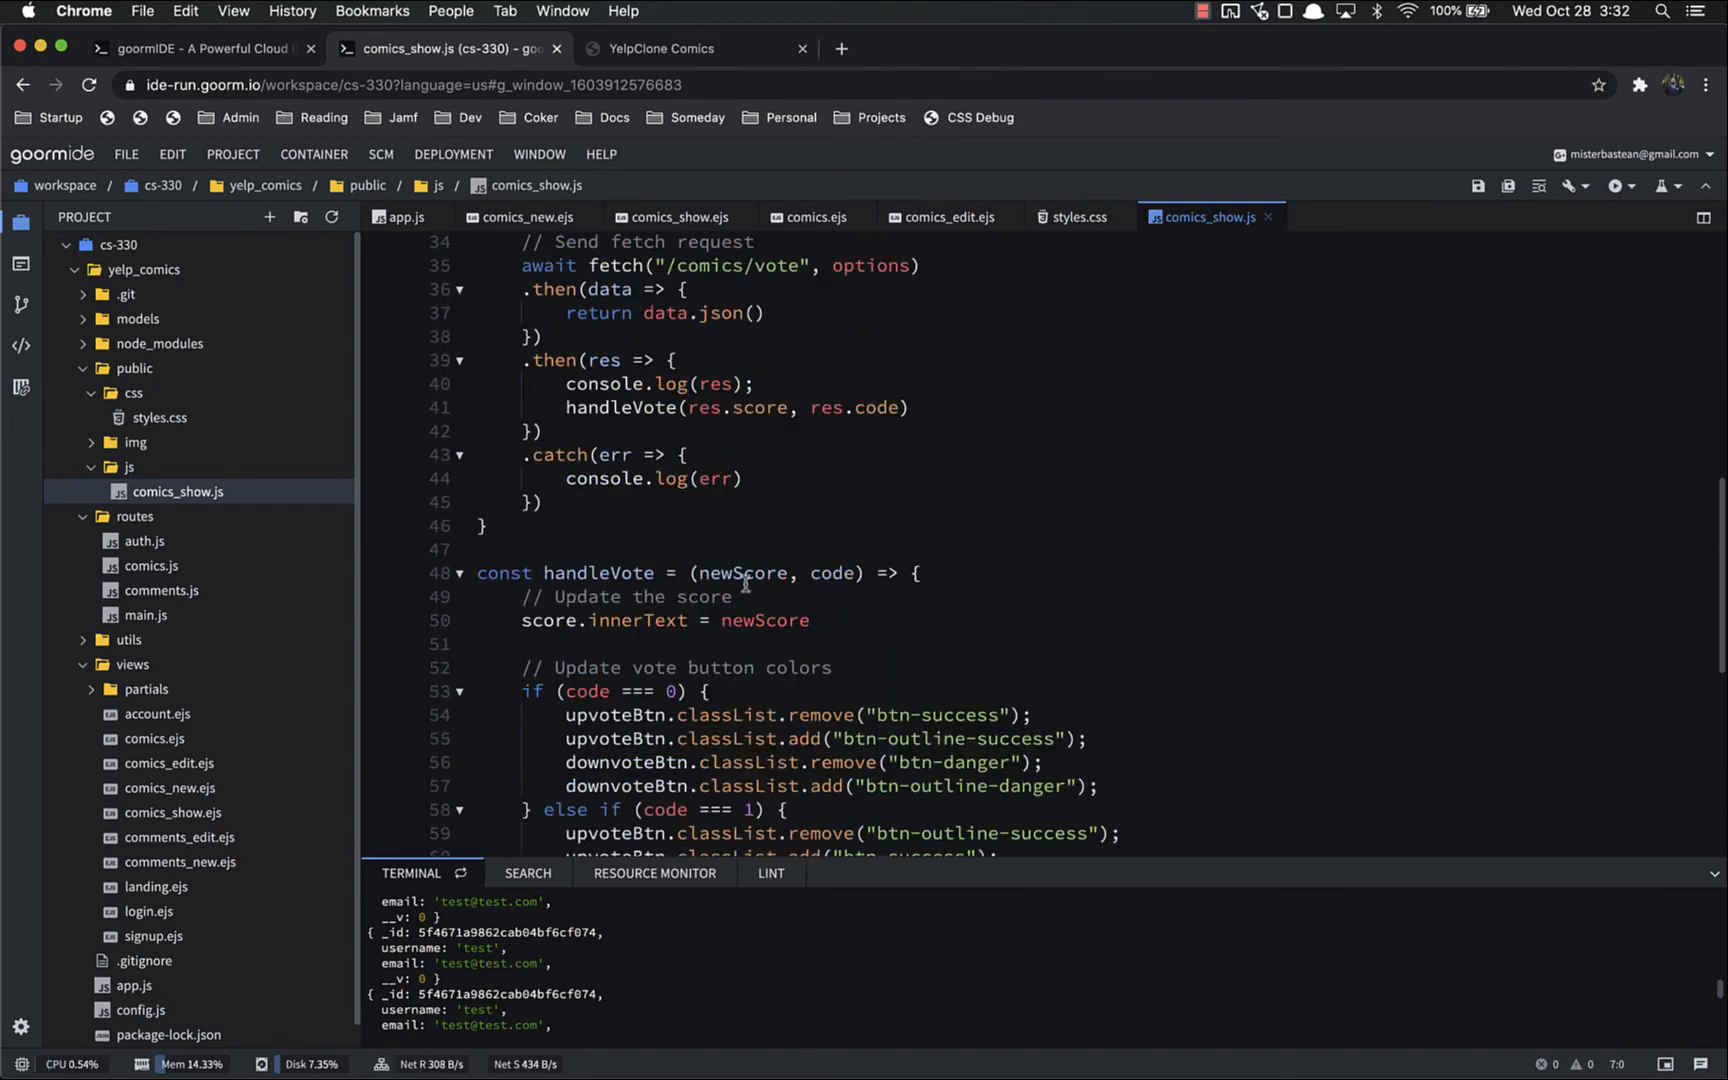
{"action": "scroll", "scroll_direction": "down", "scroll_amount": 3}
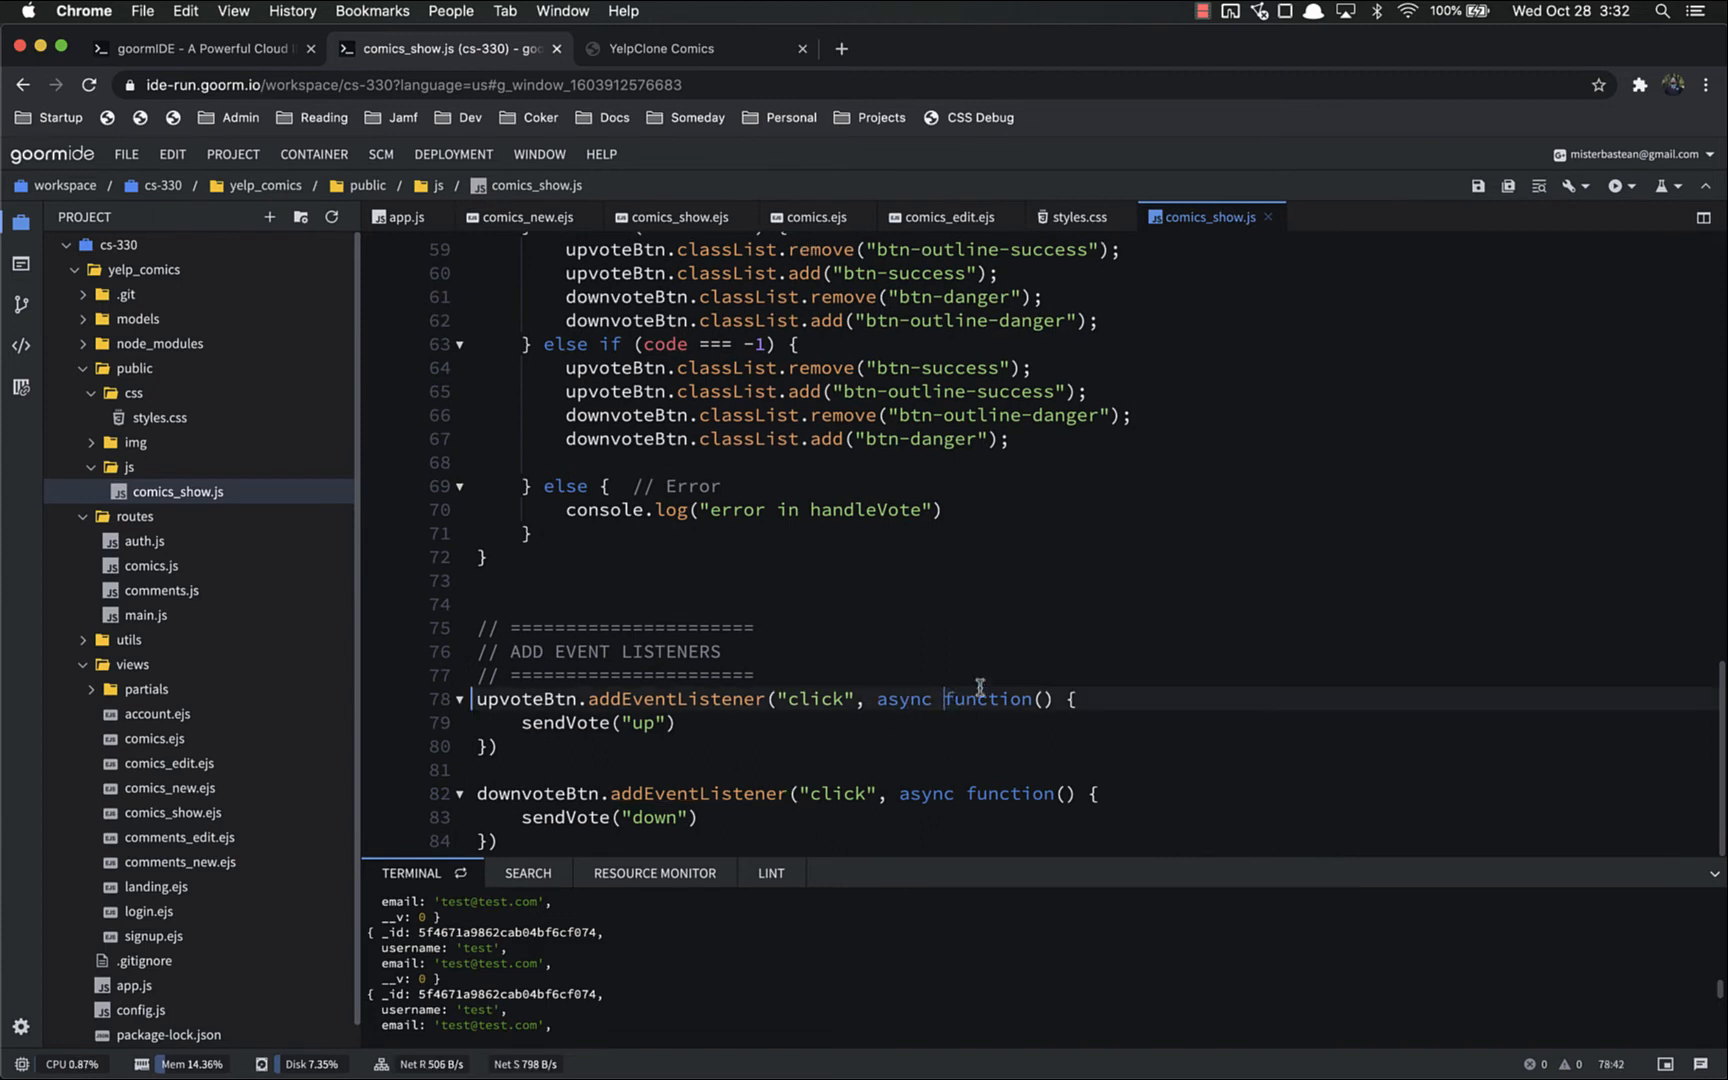
{"action": "mouse_move", "coordinate": [744, 765]}
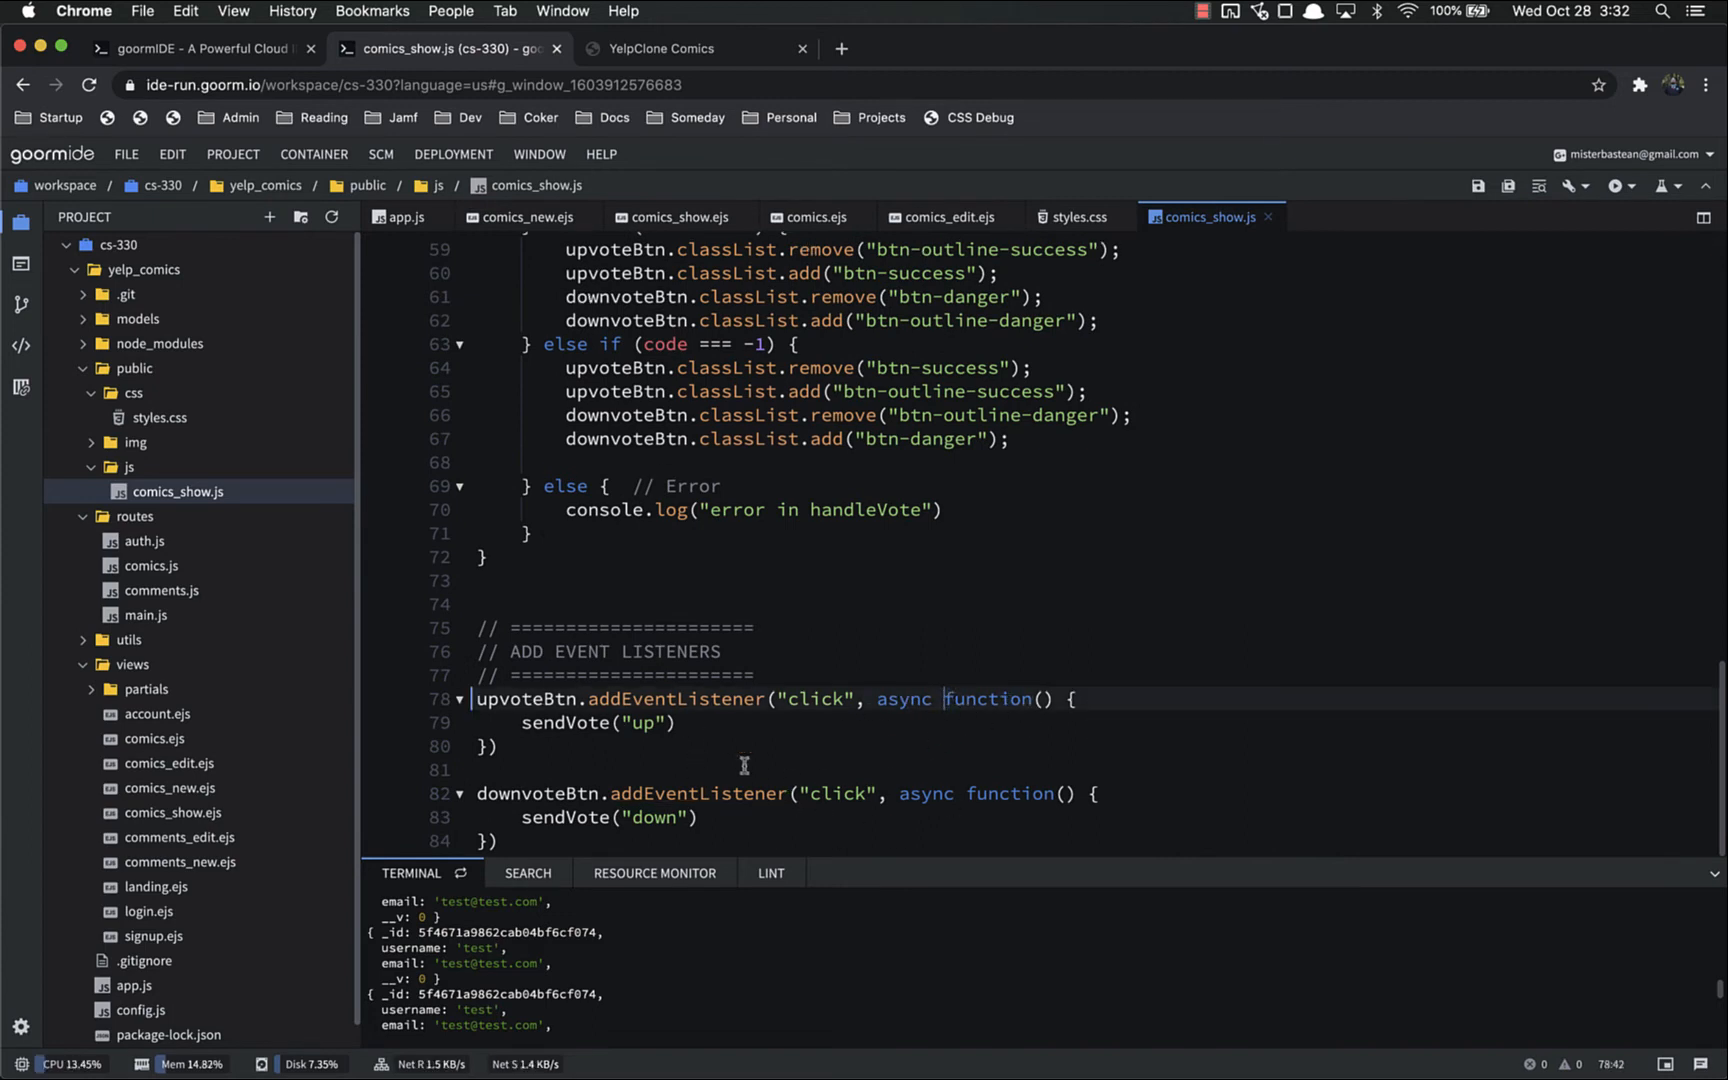
{"action": "mouse_move", "coordinate": [768, 736]}
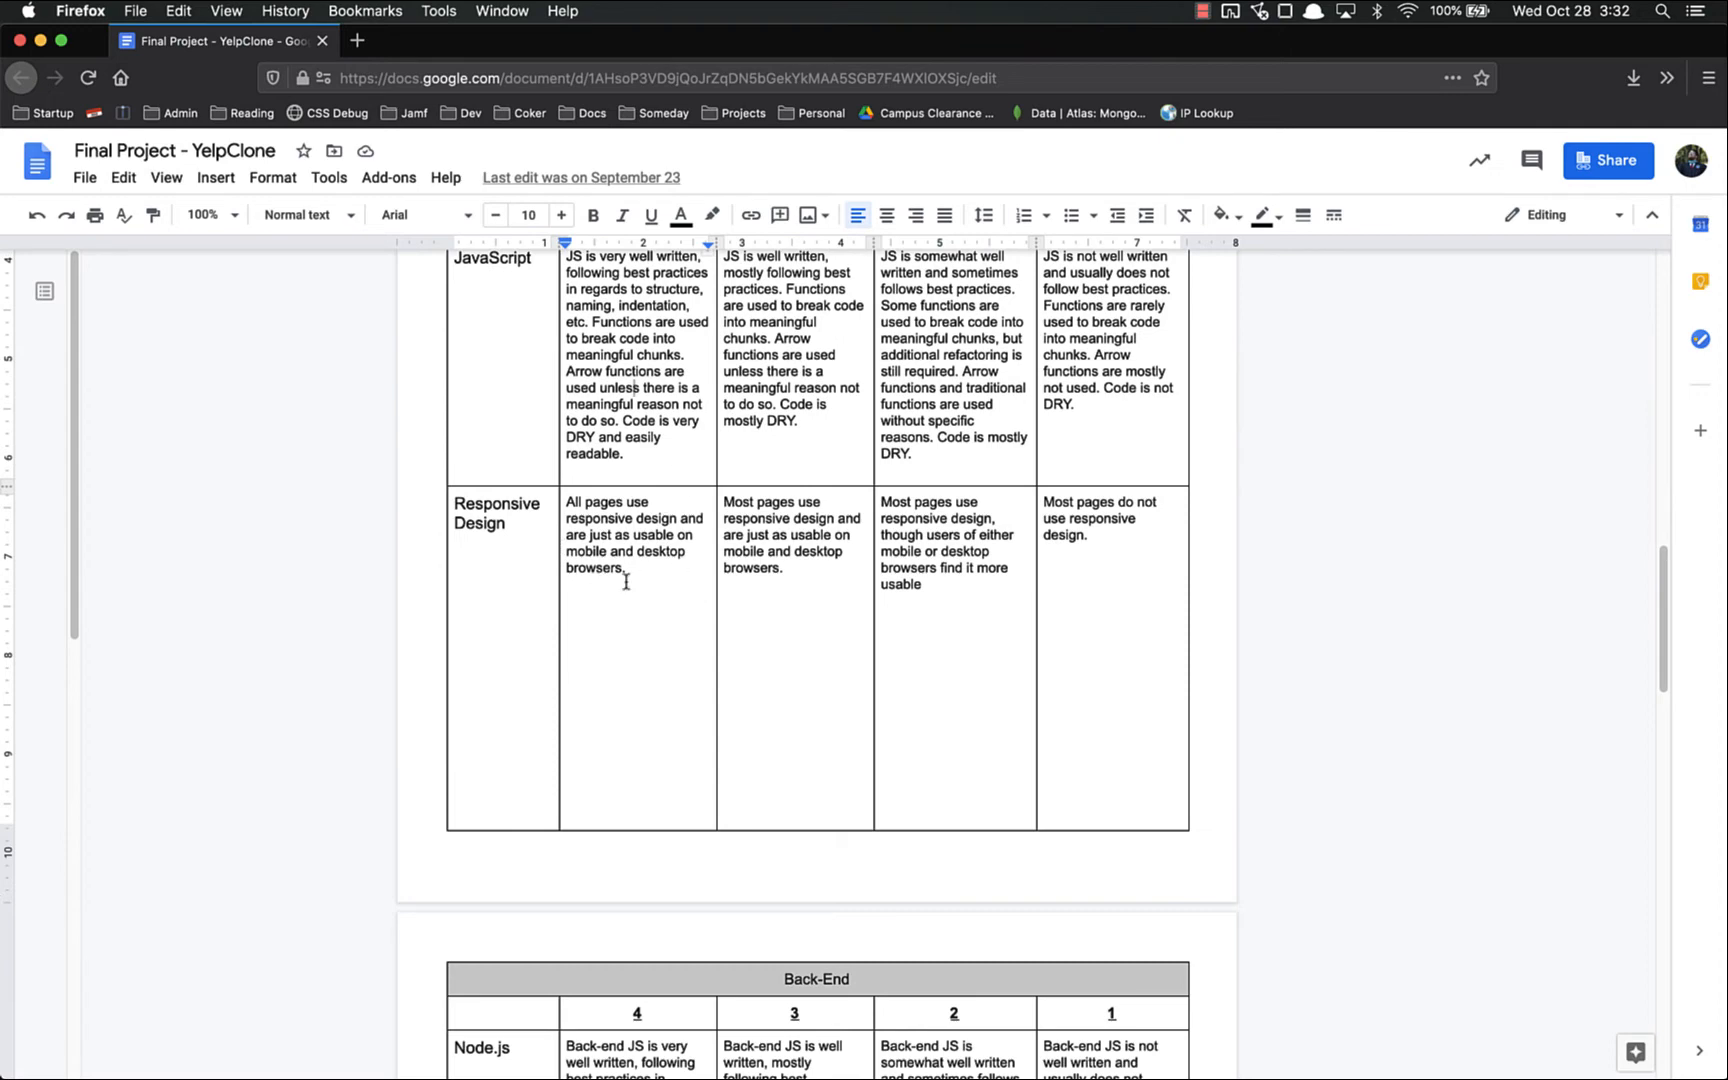
Scroll to the Back-End table with its Node.js, EJS, MongoDB Atlas and Passport.js rows.
{"action": "scroll", "scroll_direction": "down", "scroll_amount": 3}
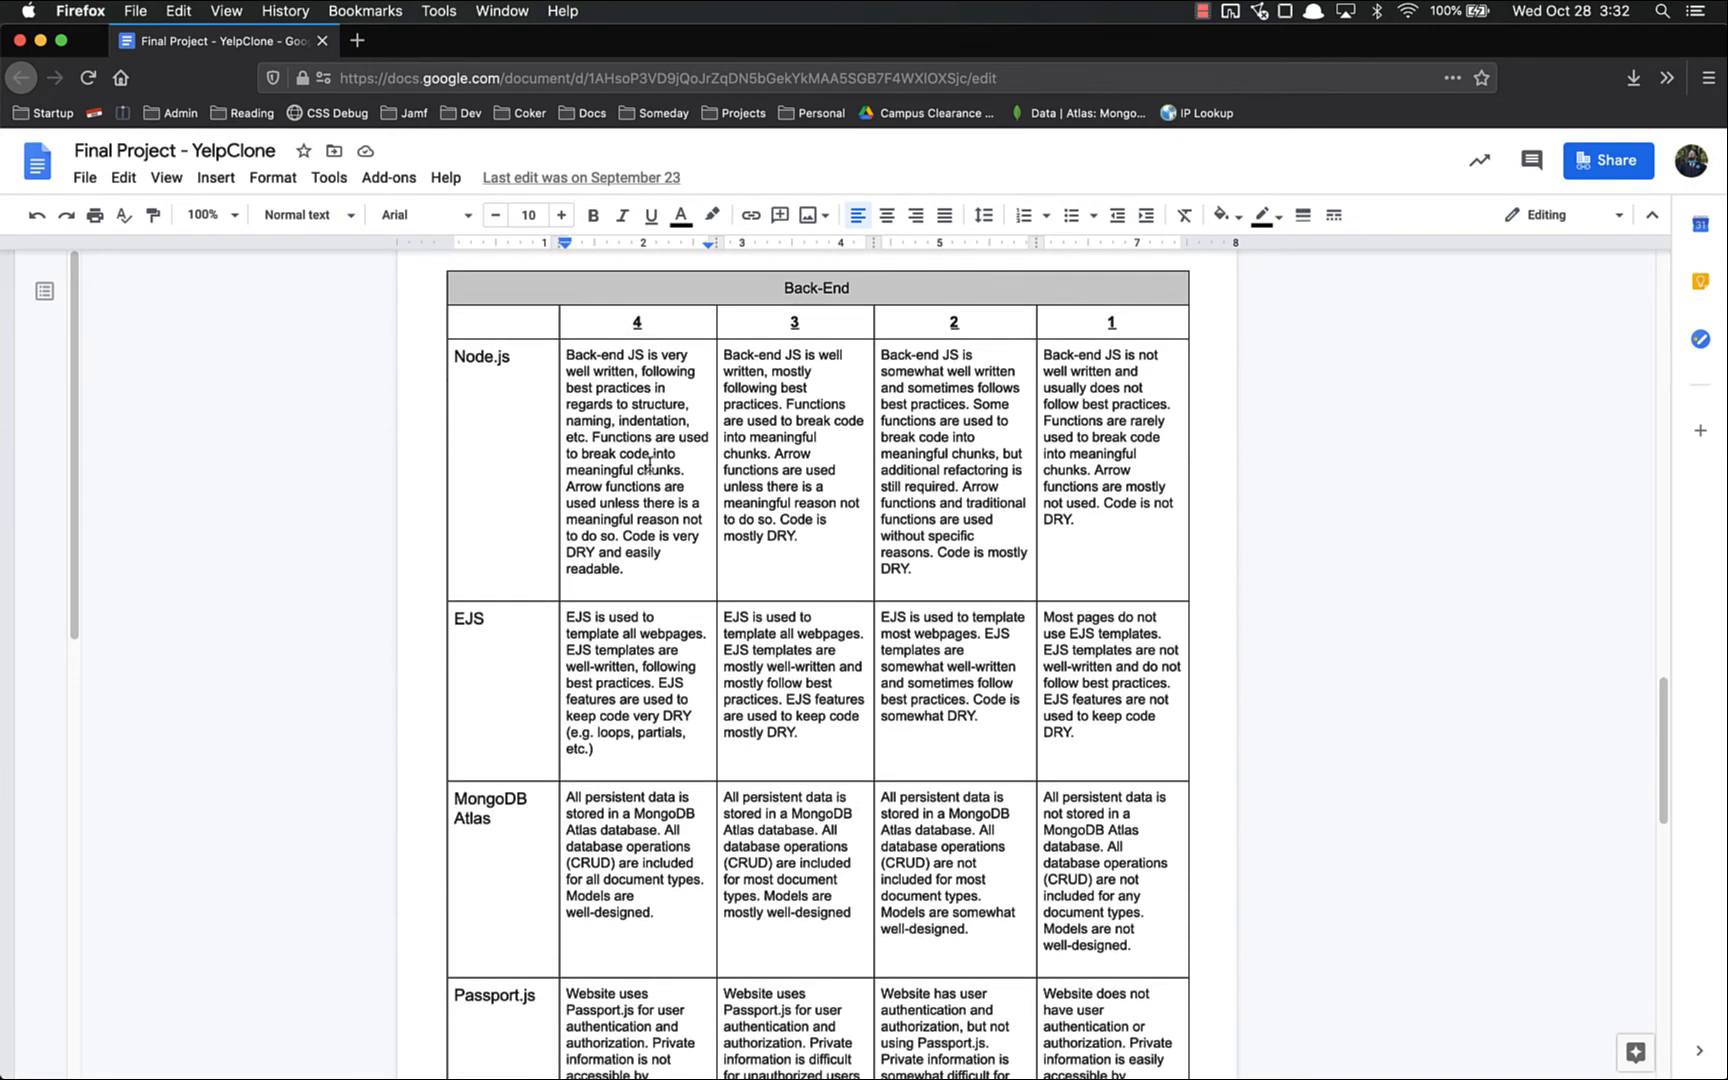
{"action": "mouse_move", "coordinate": [587, 417]}
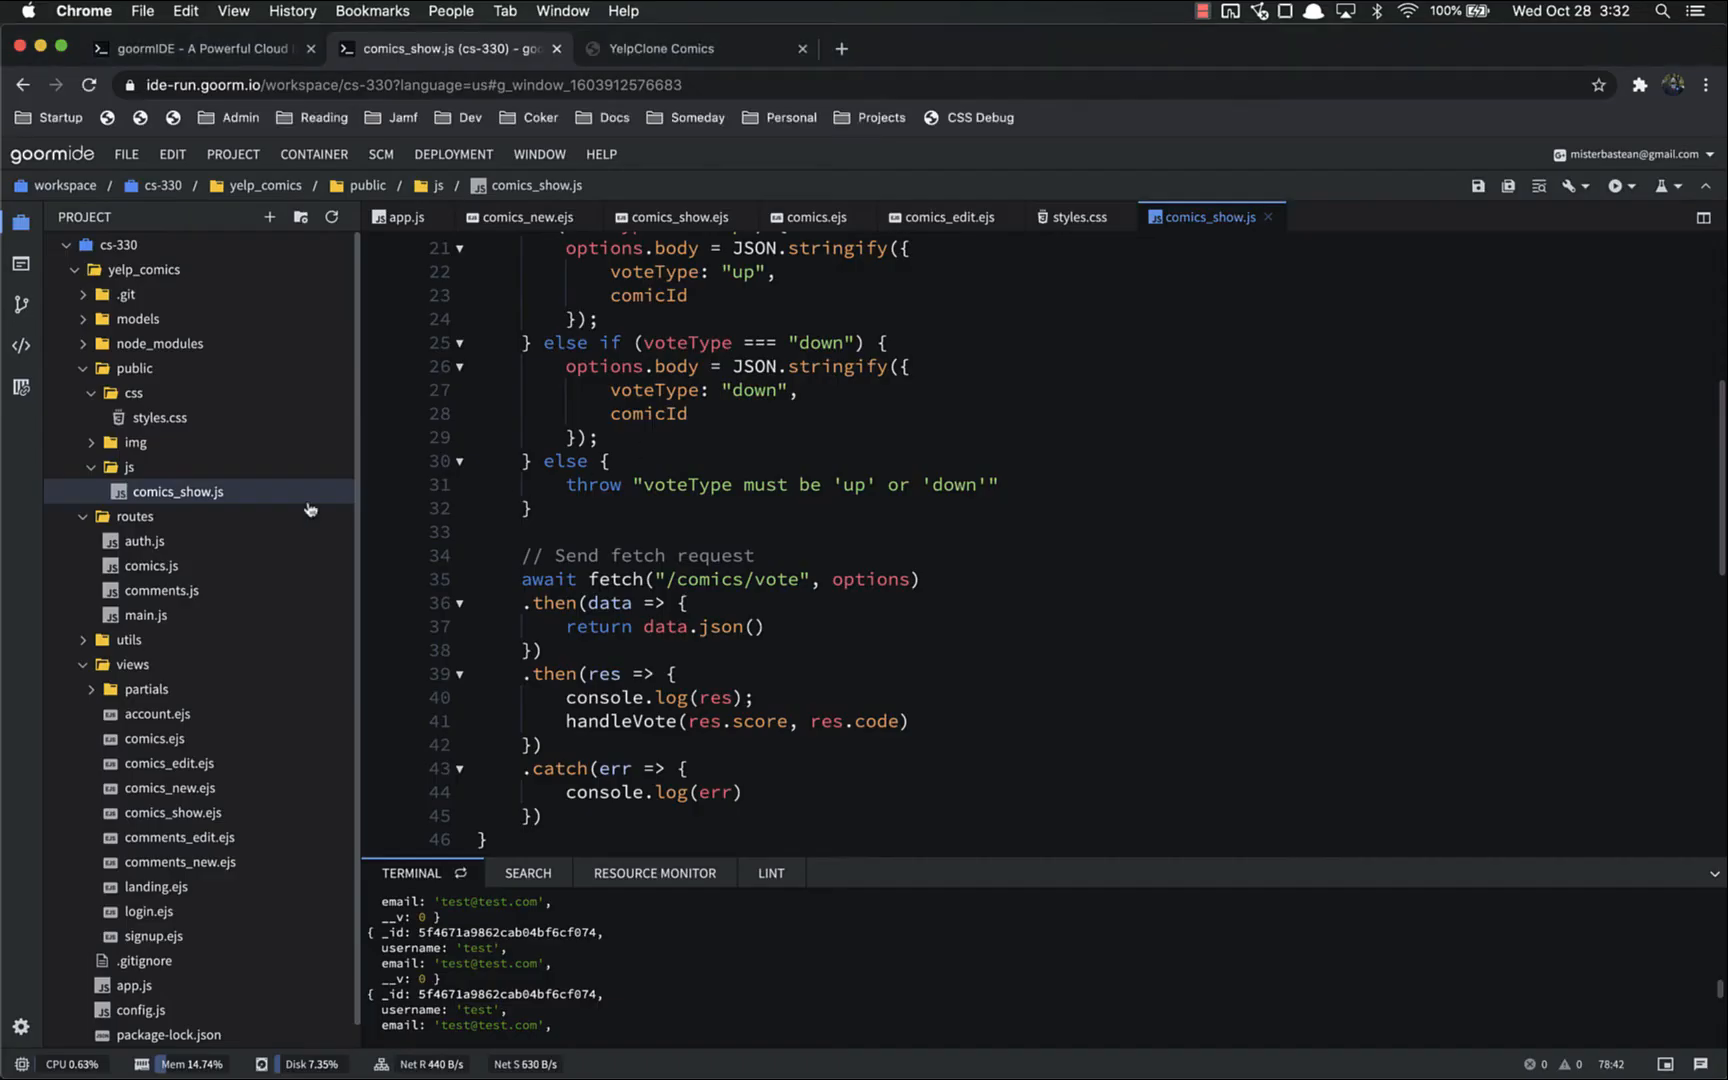
Open routes/comics.js and scroll down to the Search and Vote routes.
{"action": "left_click", "coordinate": [118, 368]}
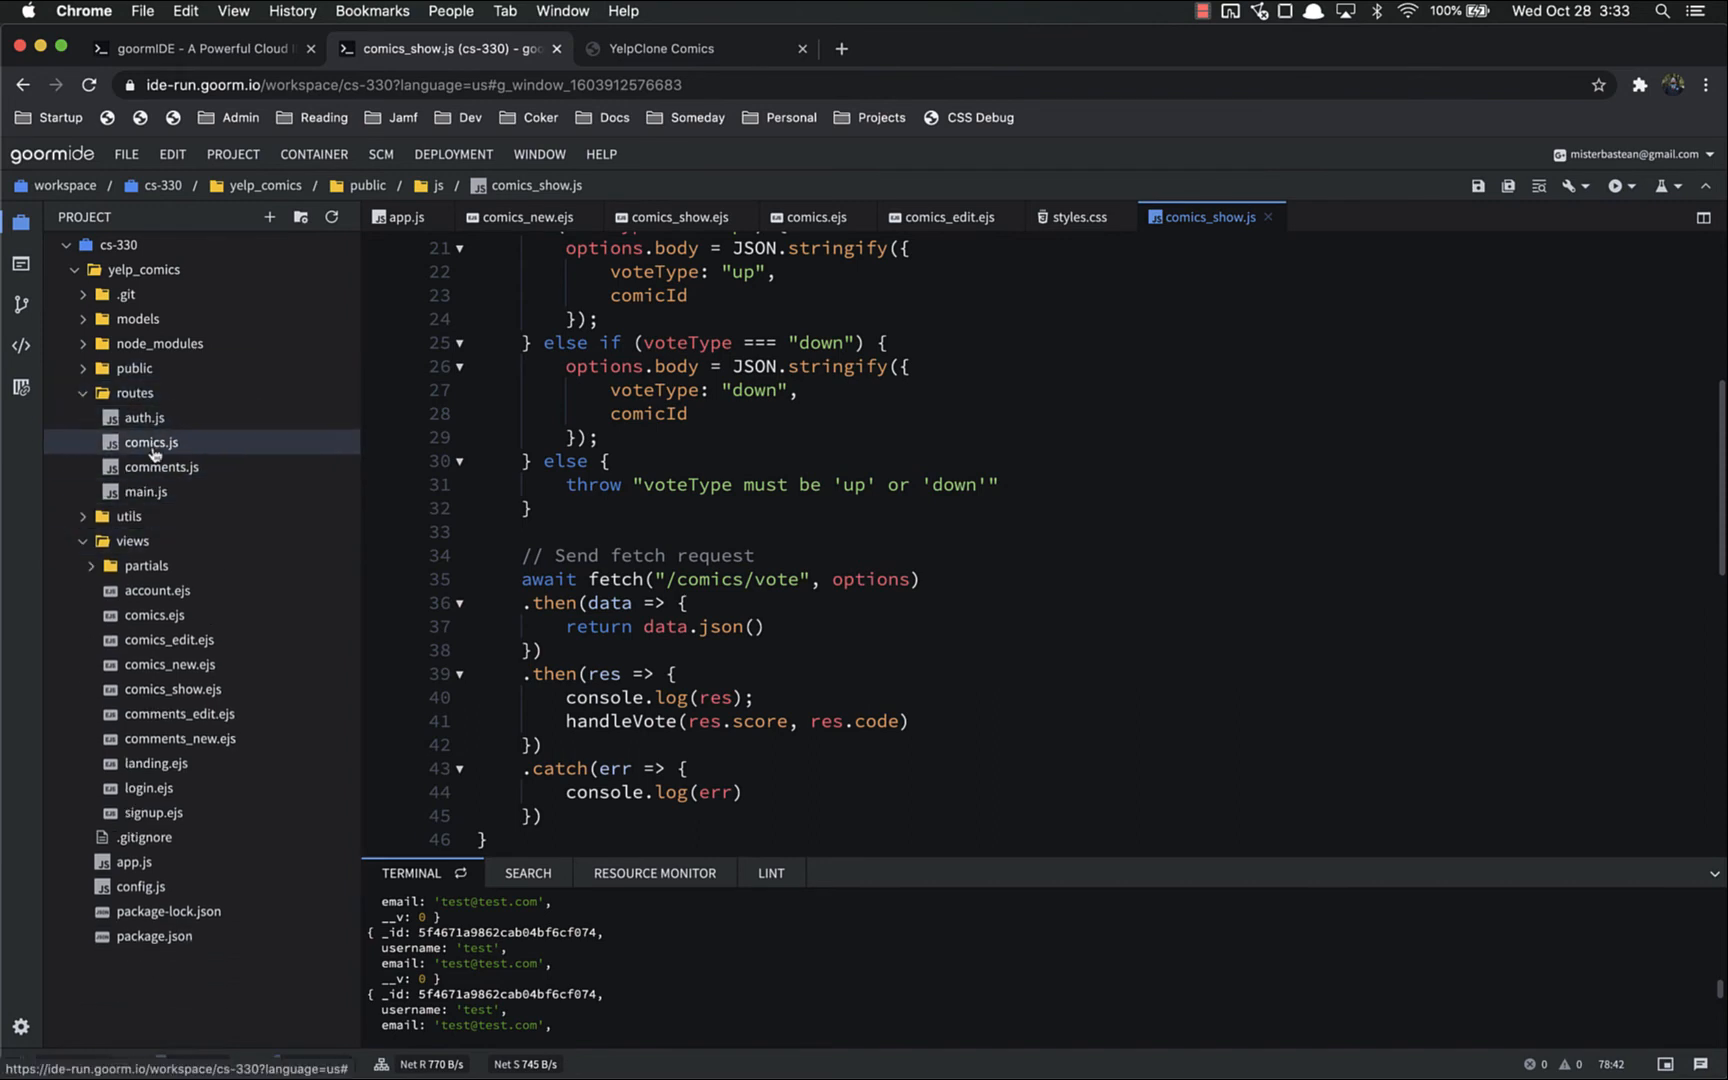
{"action": "left_click", "coordinate": [151, 442]}
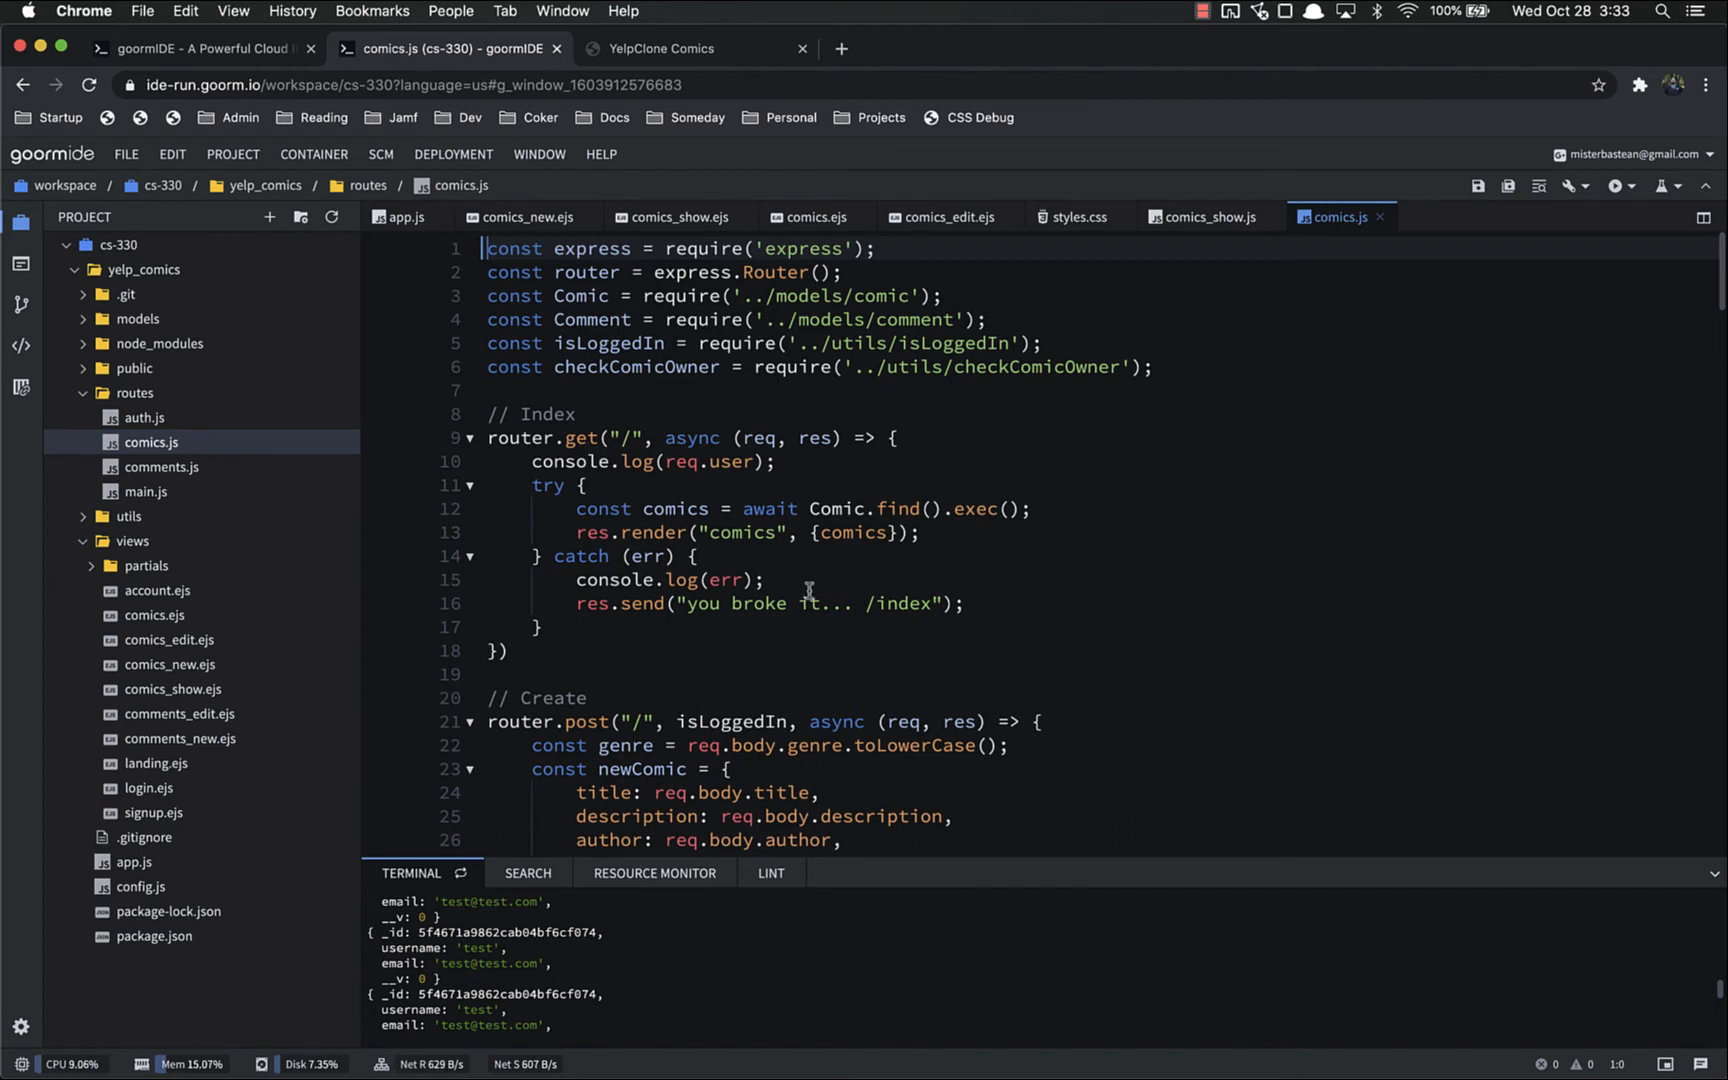
{"action": "mouse_move", "coordinate": [598, 692]}
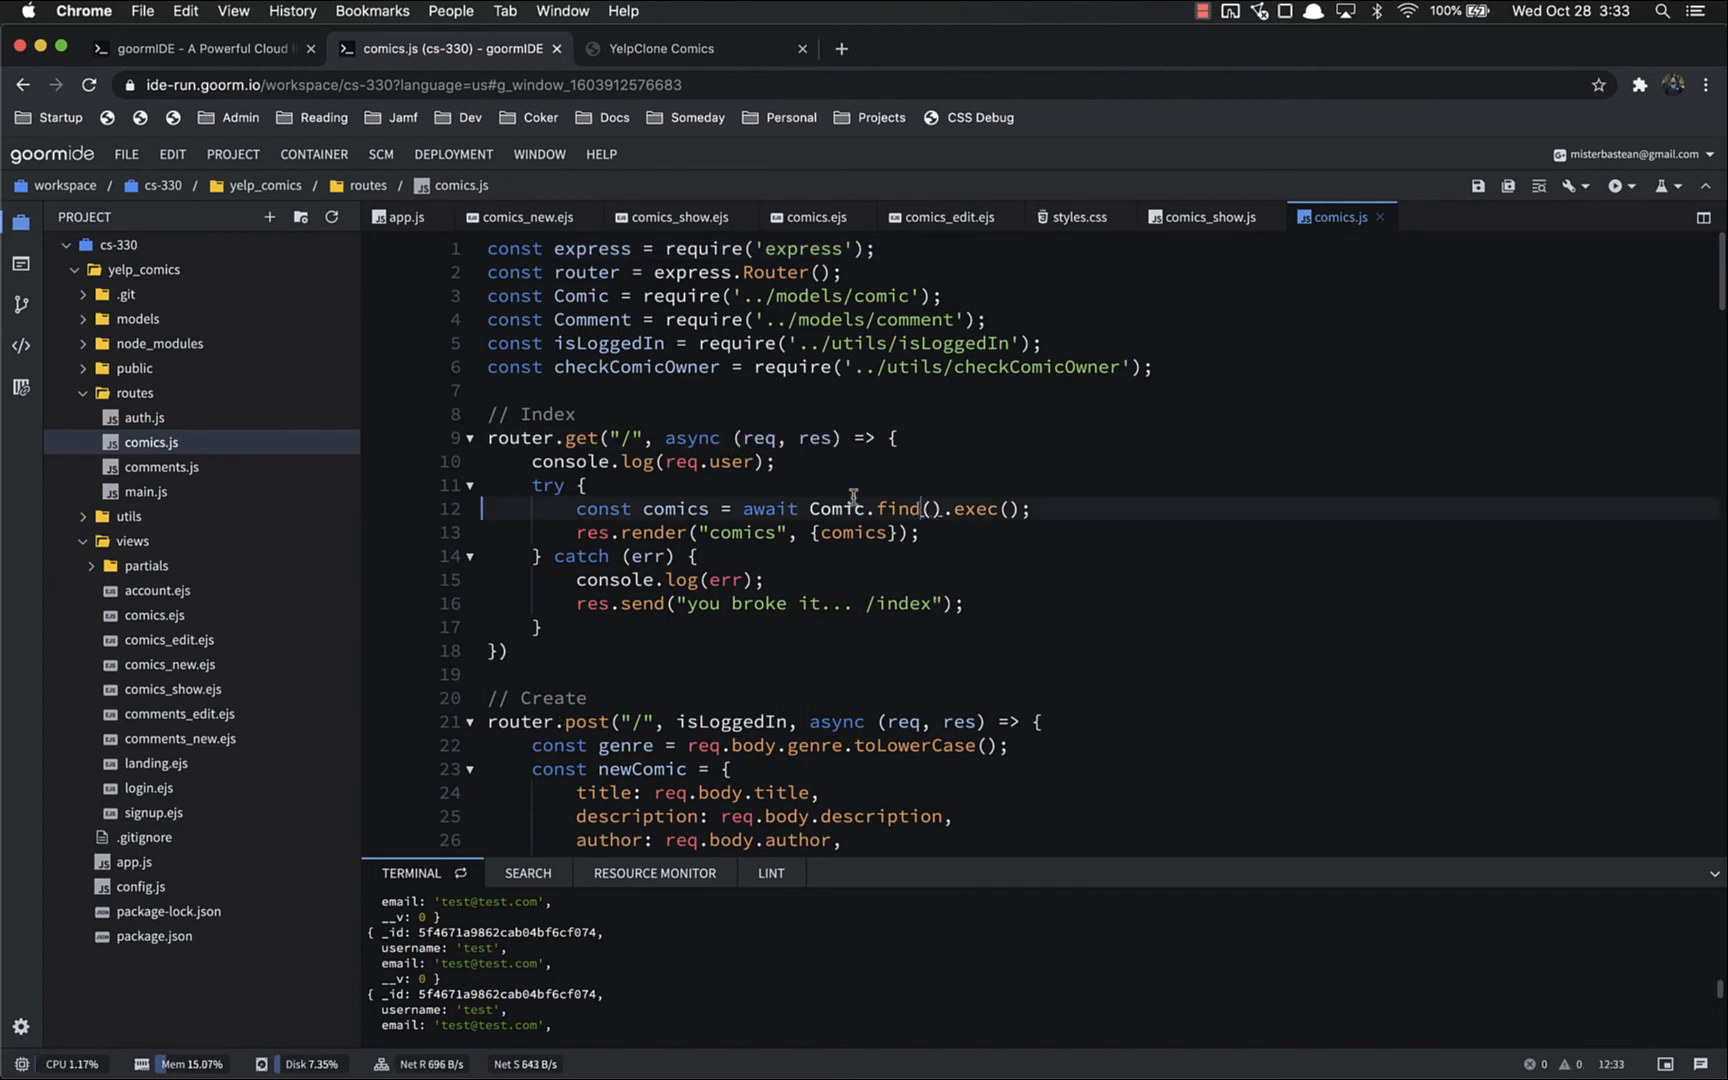
{"action": "scroll", "scroll_direction": "down", "scroll_amount": 3}
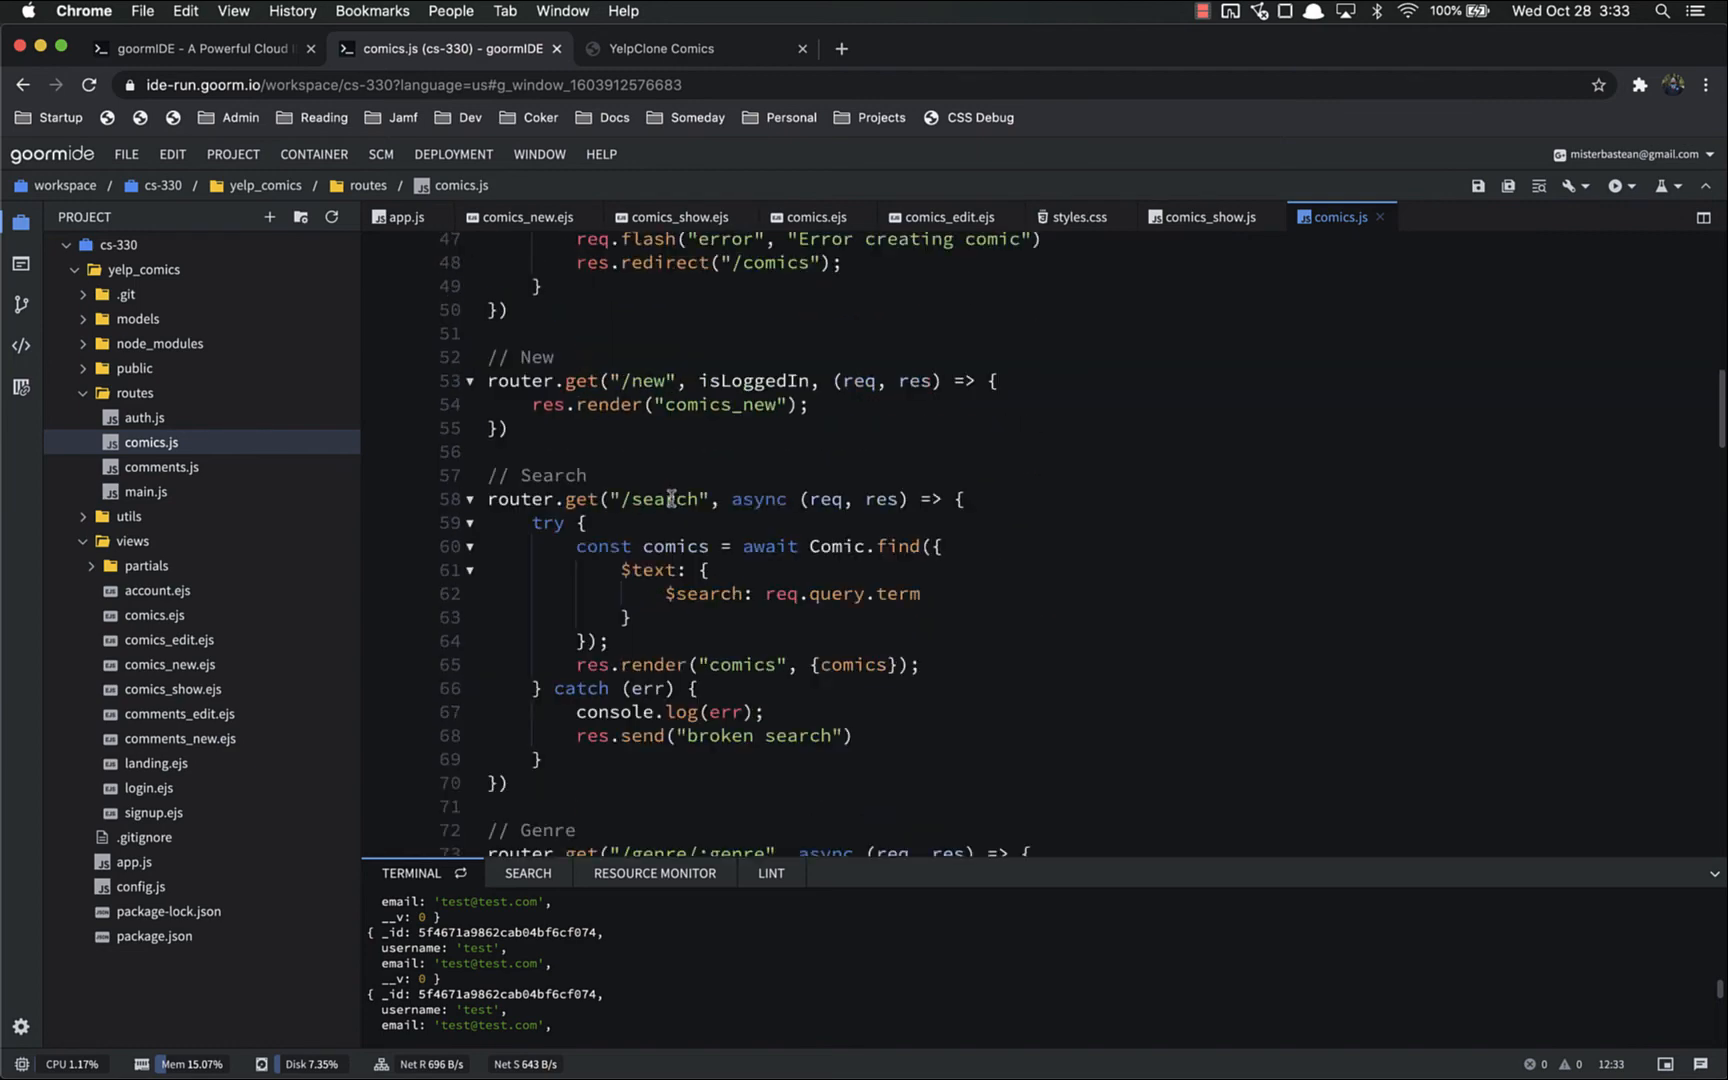
{"action": "scroll", "scroll_direction": "down", "scroll_amount": 3}
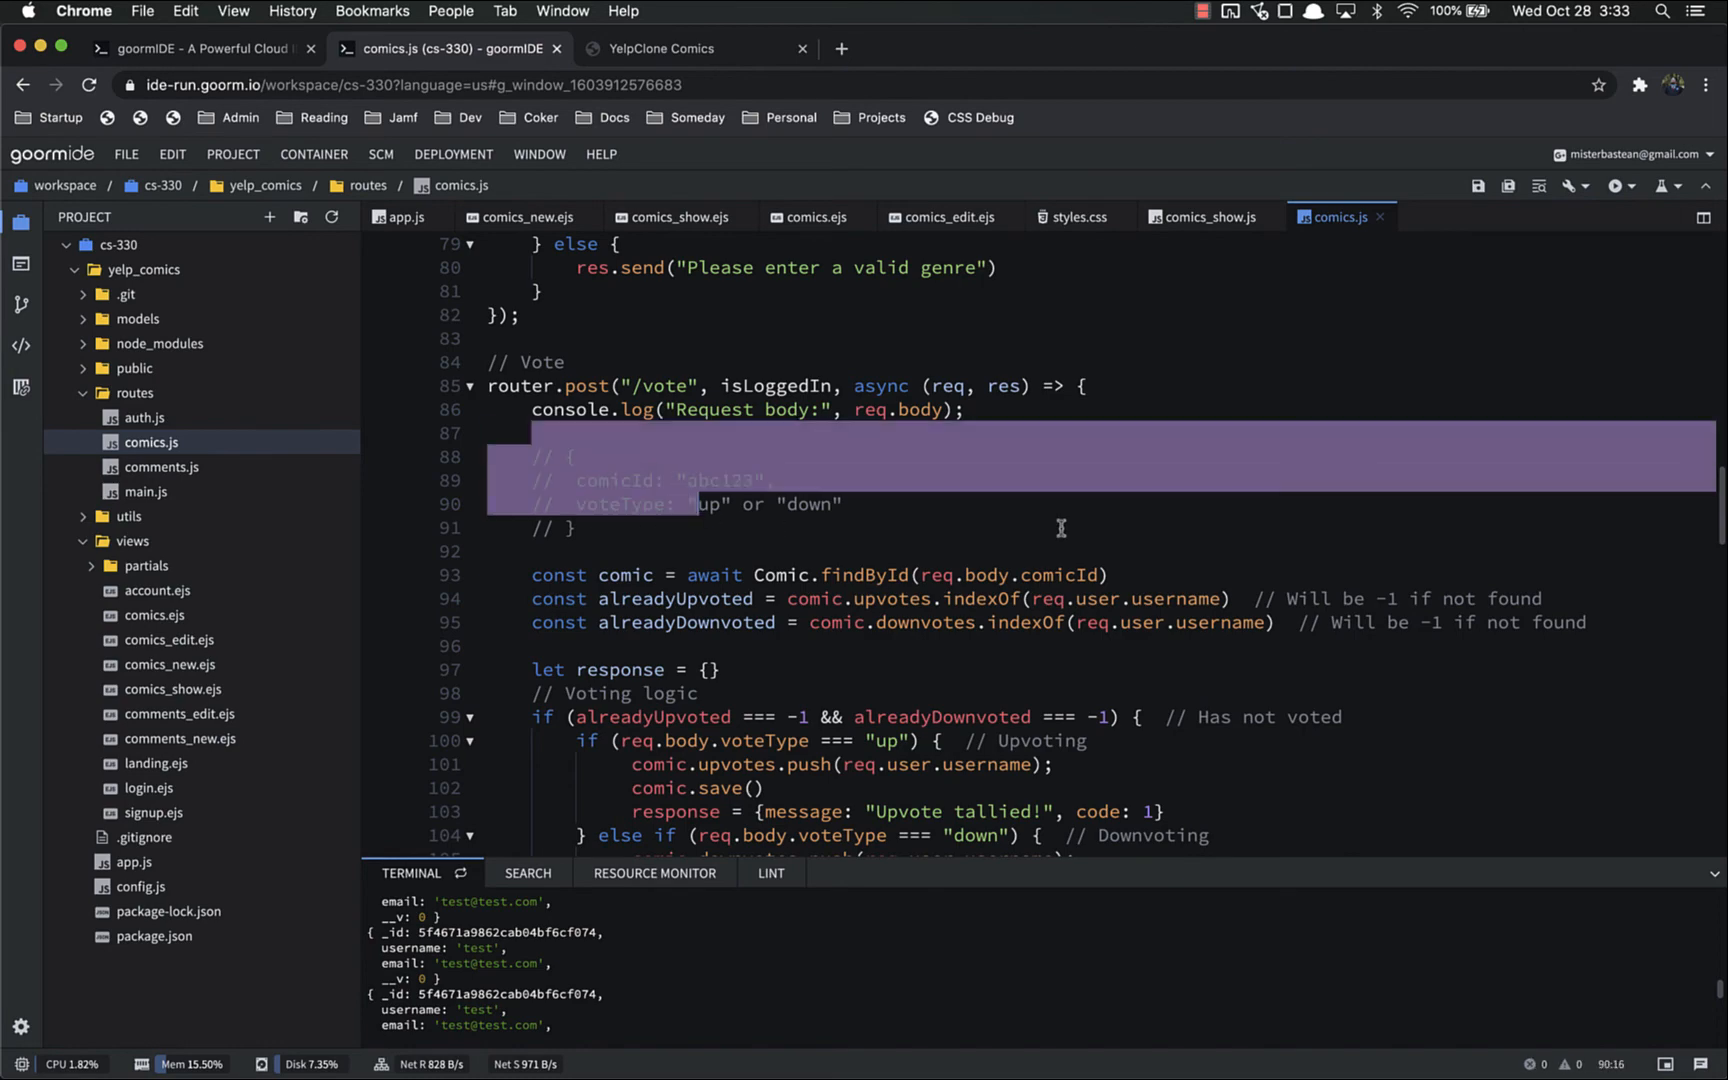
{"action": "scroll", "scroll_direction": "down", "scroll_amount": 3}
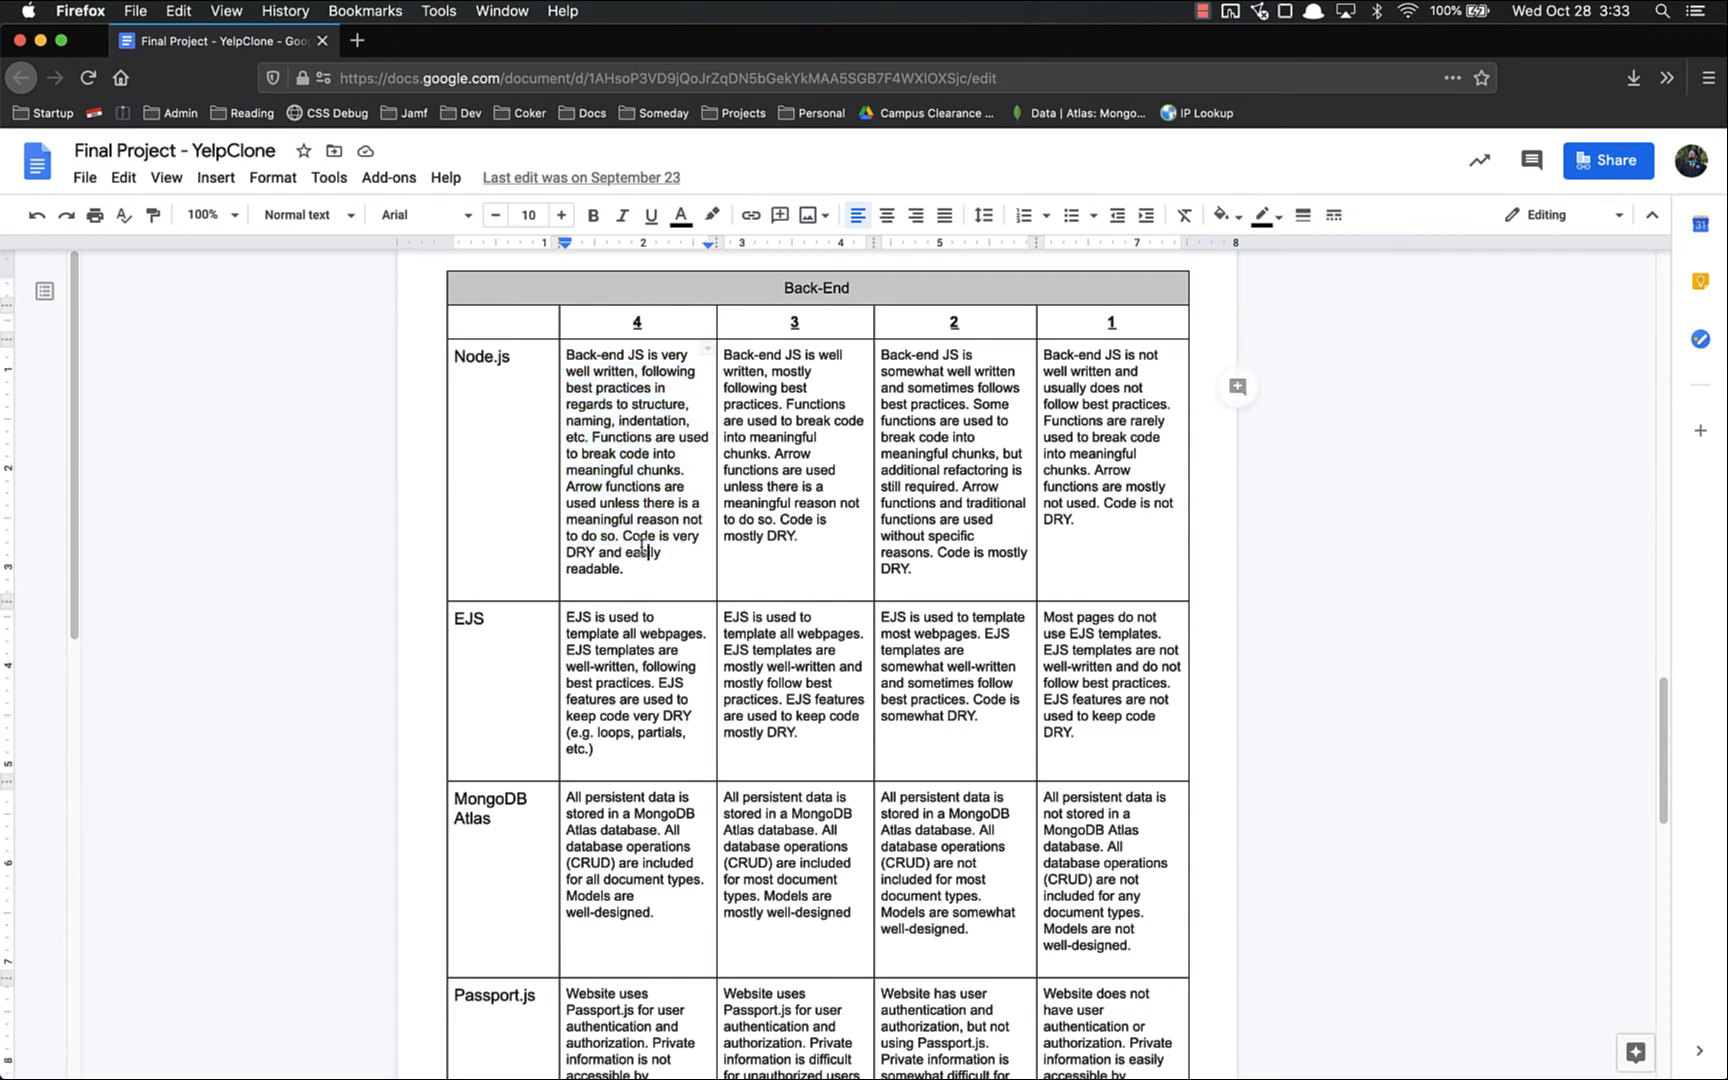
Read through the EJS criteria row of the Back-End rubric.
{"action": "scroll", "scroll_direction": "down", "scroll_amount": 3}
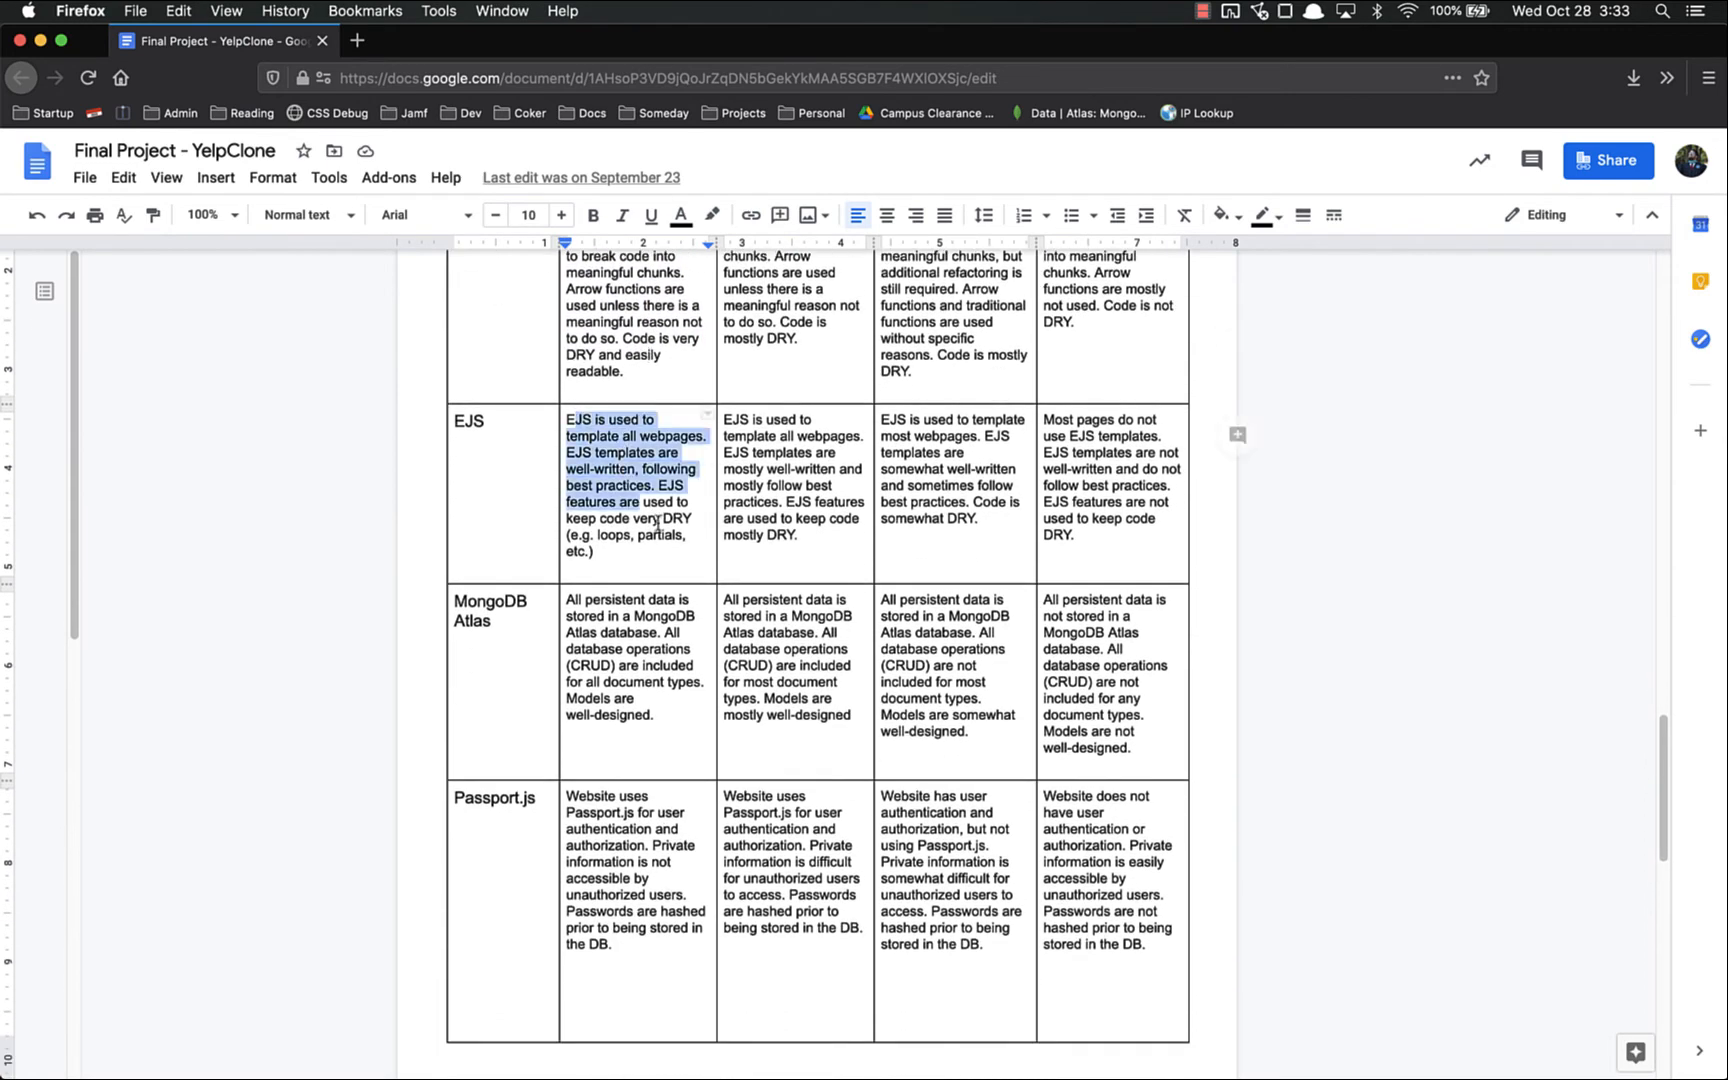
{"action": "left_click", "coordinate": [598, 419]}
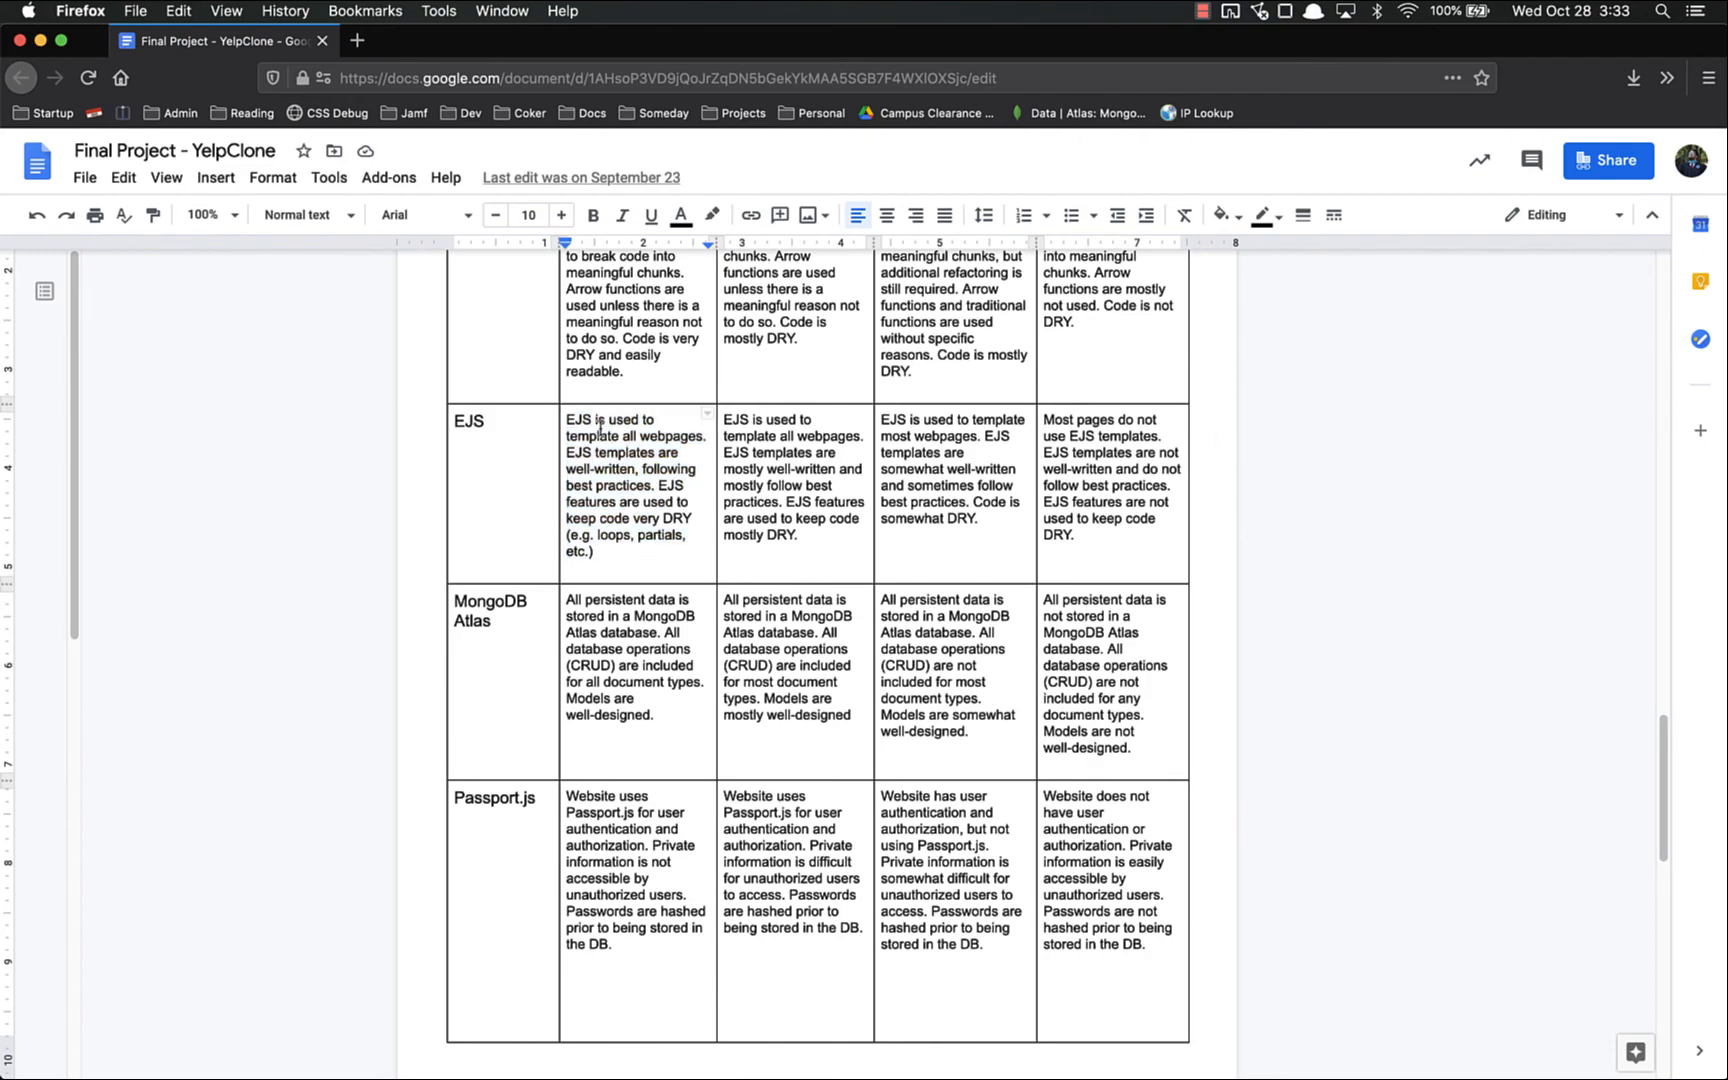
{"action": "scroll", "scroll_direction": "up", "scroll_amount": 3}
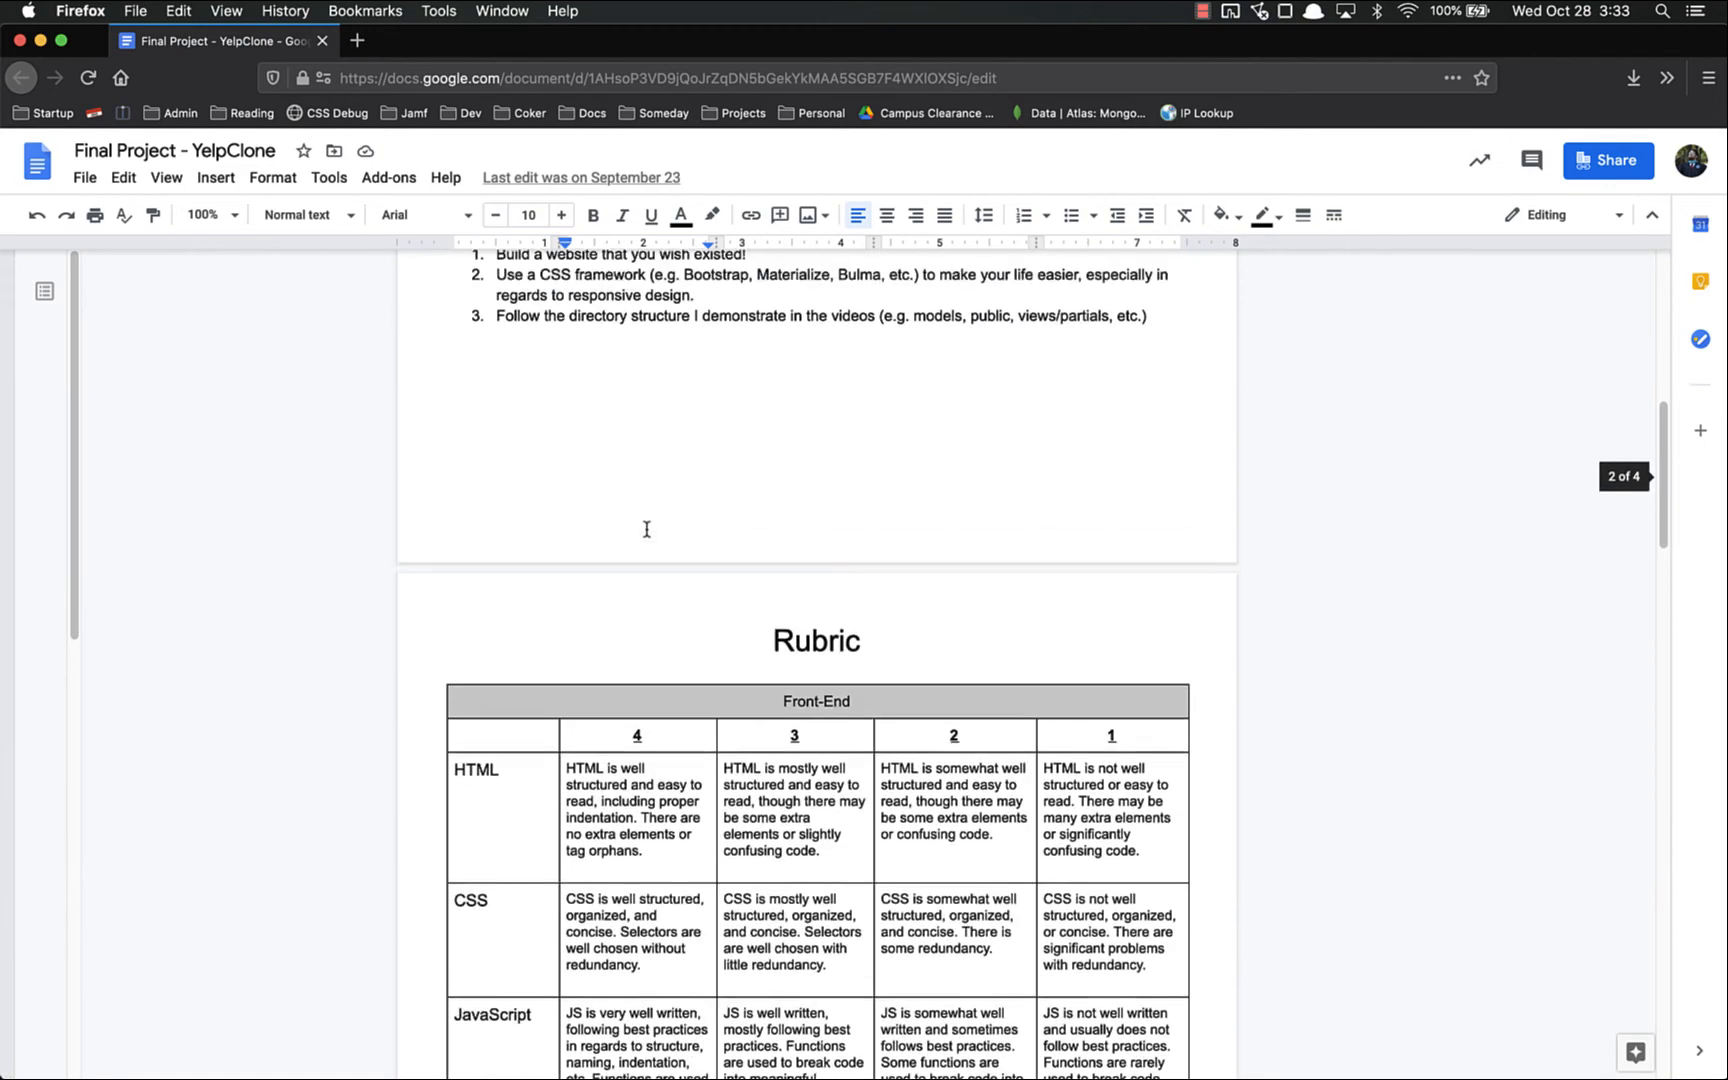
{"action": "scroll", "scroll_direction": "down", "scroll_amount": 3}
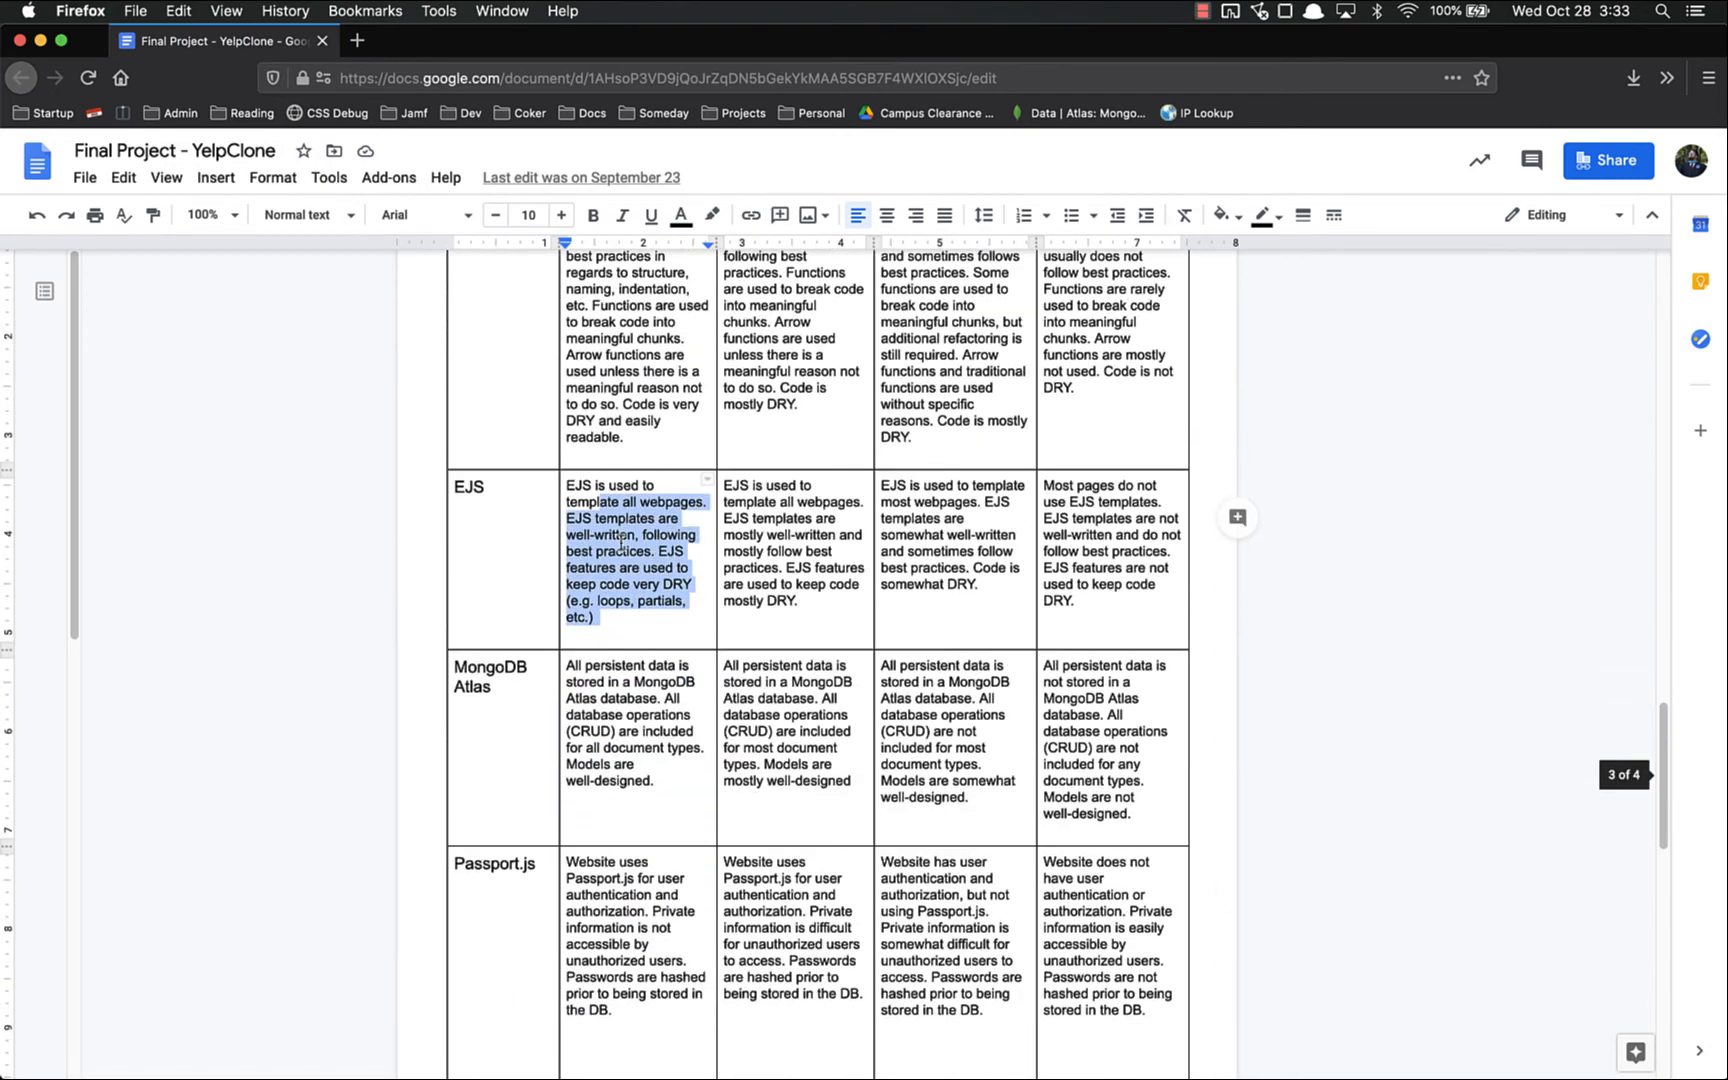
{"action": "left_click", "coordinate": [628, 544]}
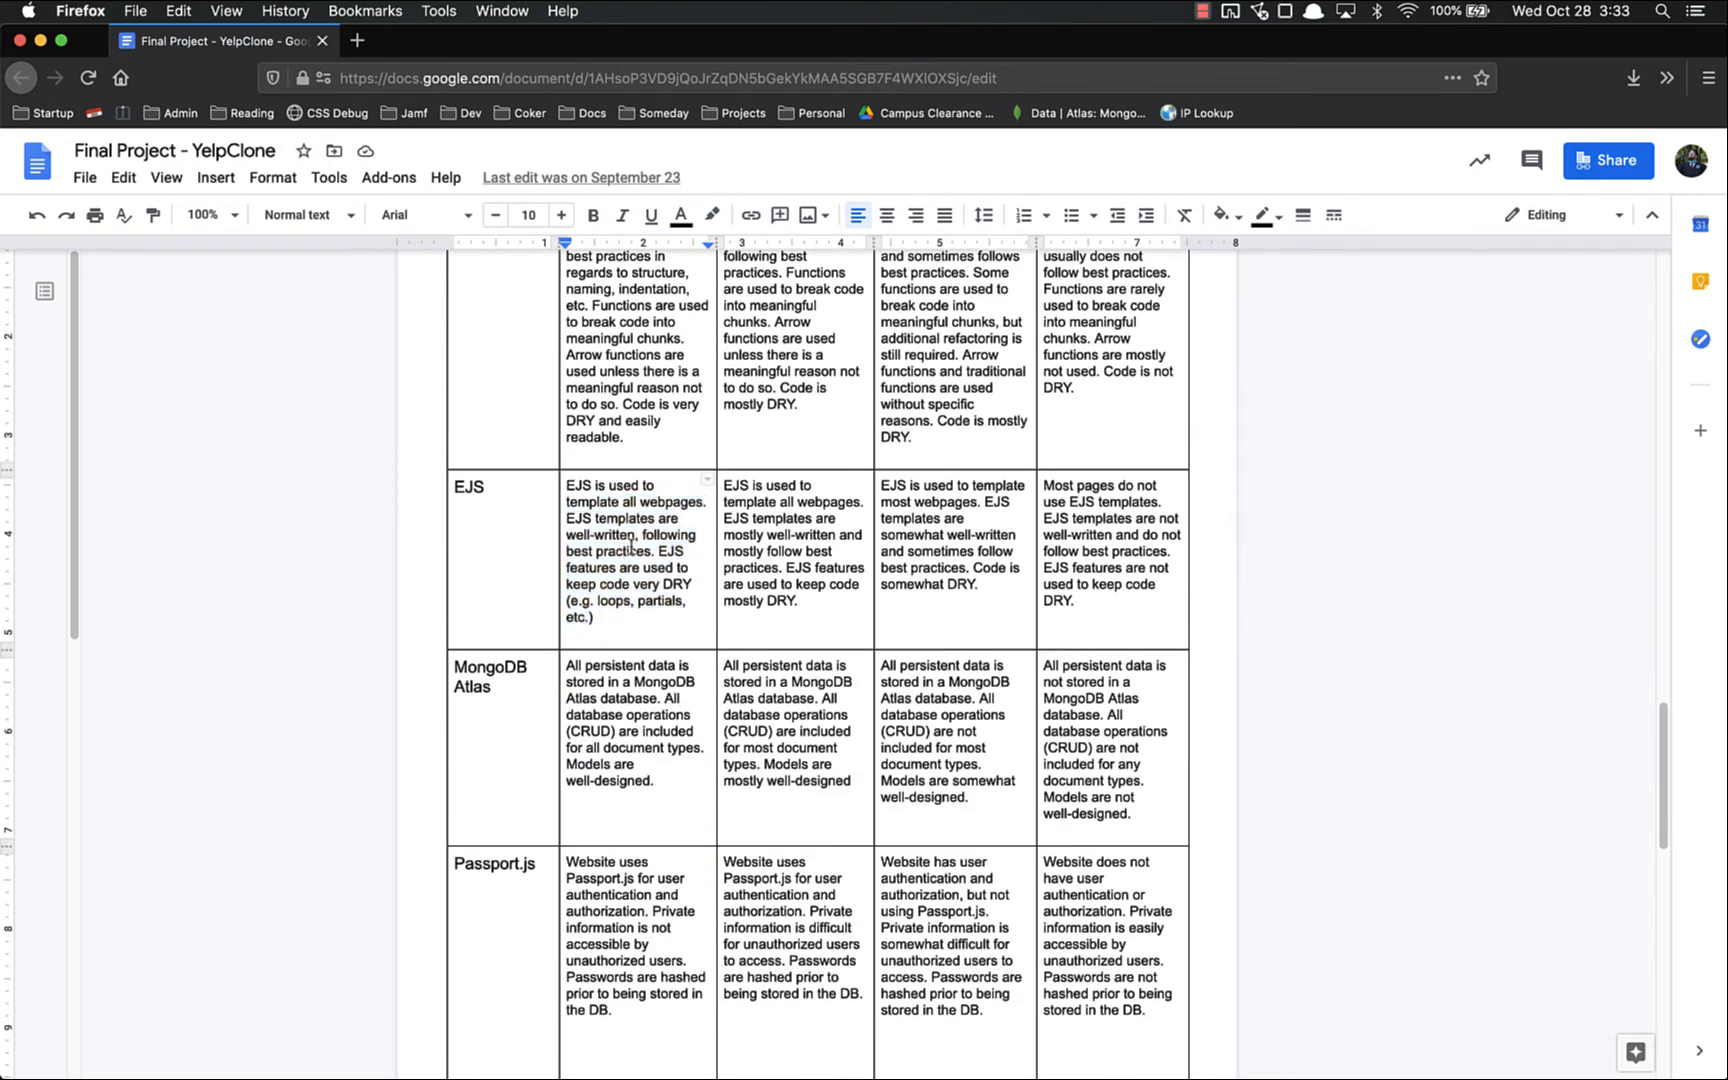
Read the MongoDB Atlas criteria, pointing out CRUD, and continue down.
{"action": "scroll", "scroll_direction": "down", "scroll_amount": 3}
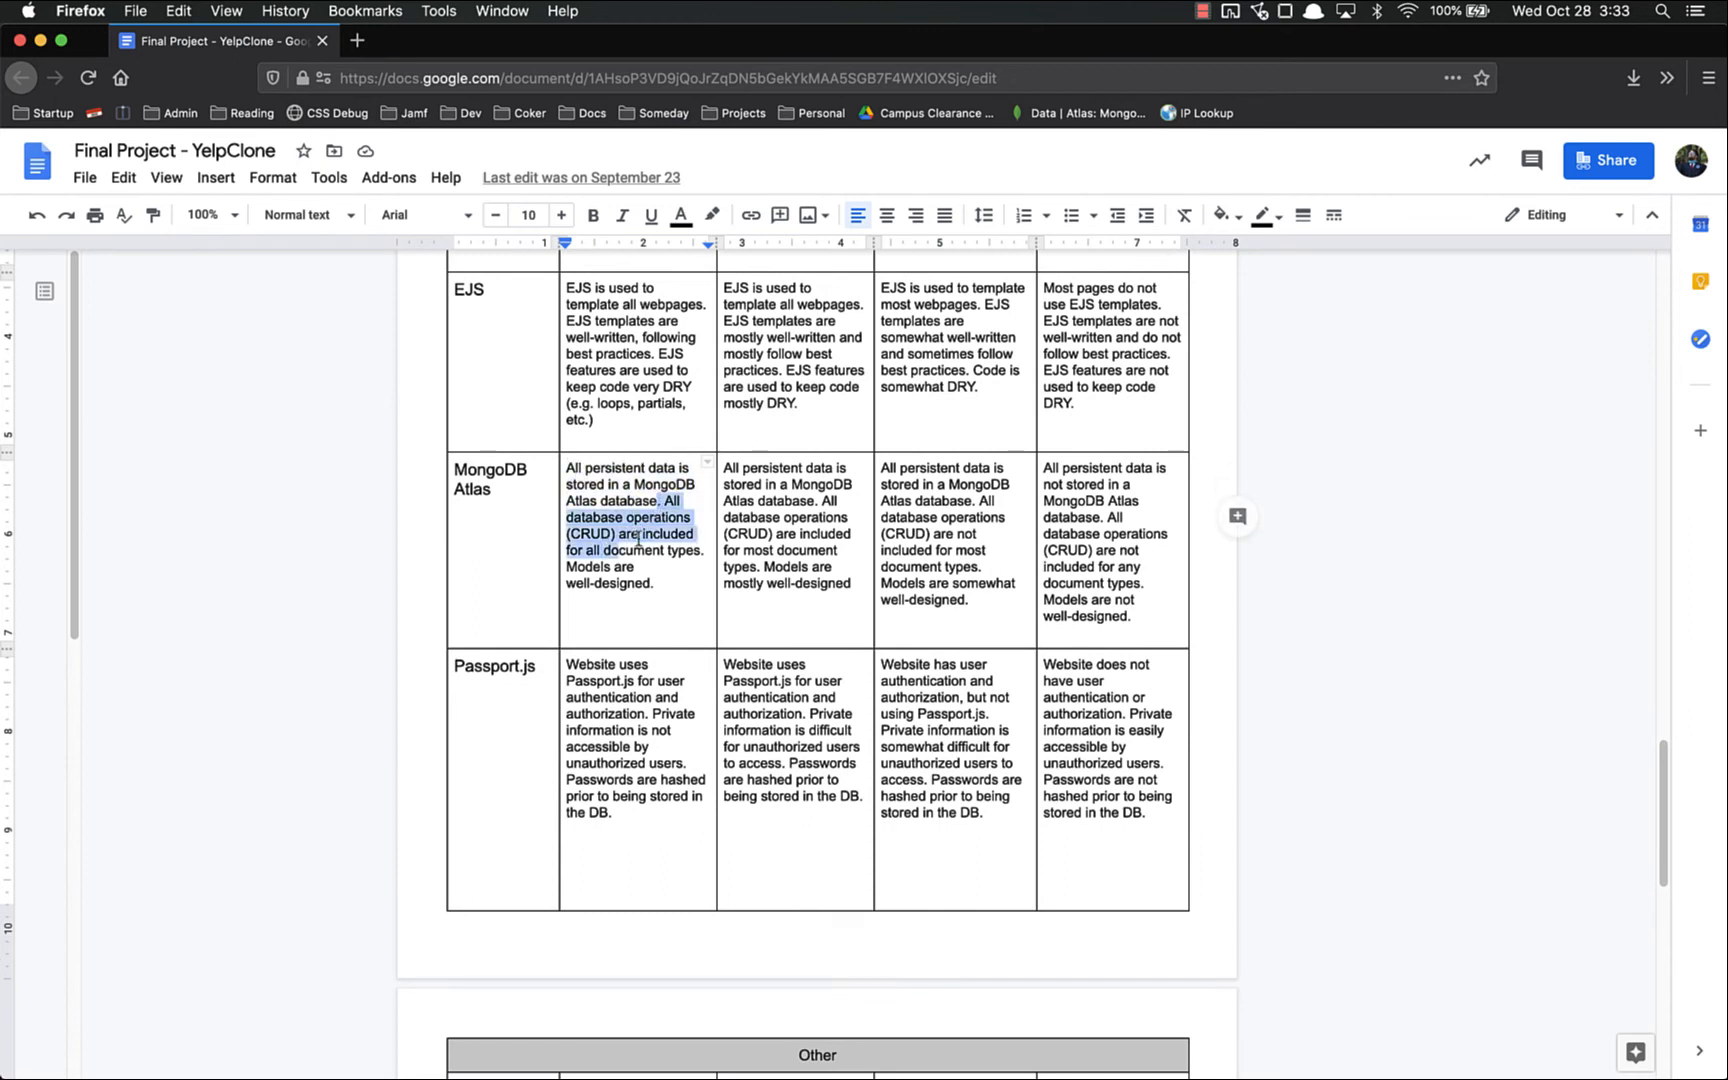
{"action": "left_click", "coordinate": [604, 534]}
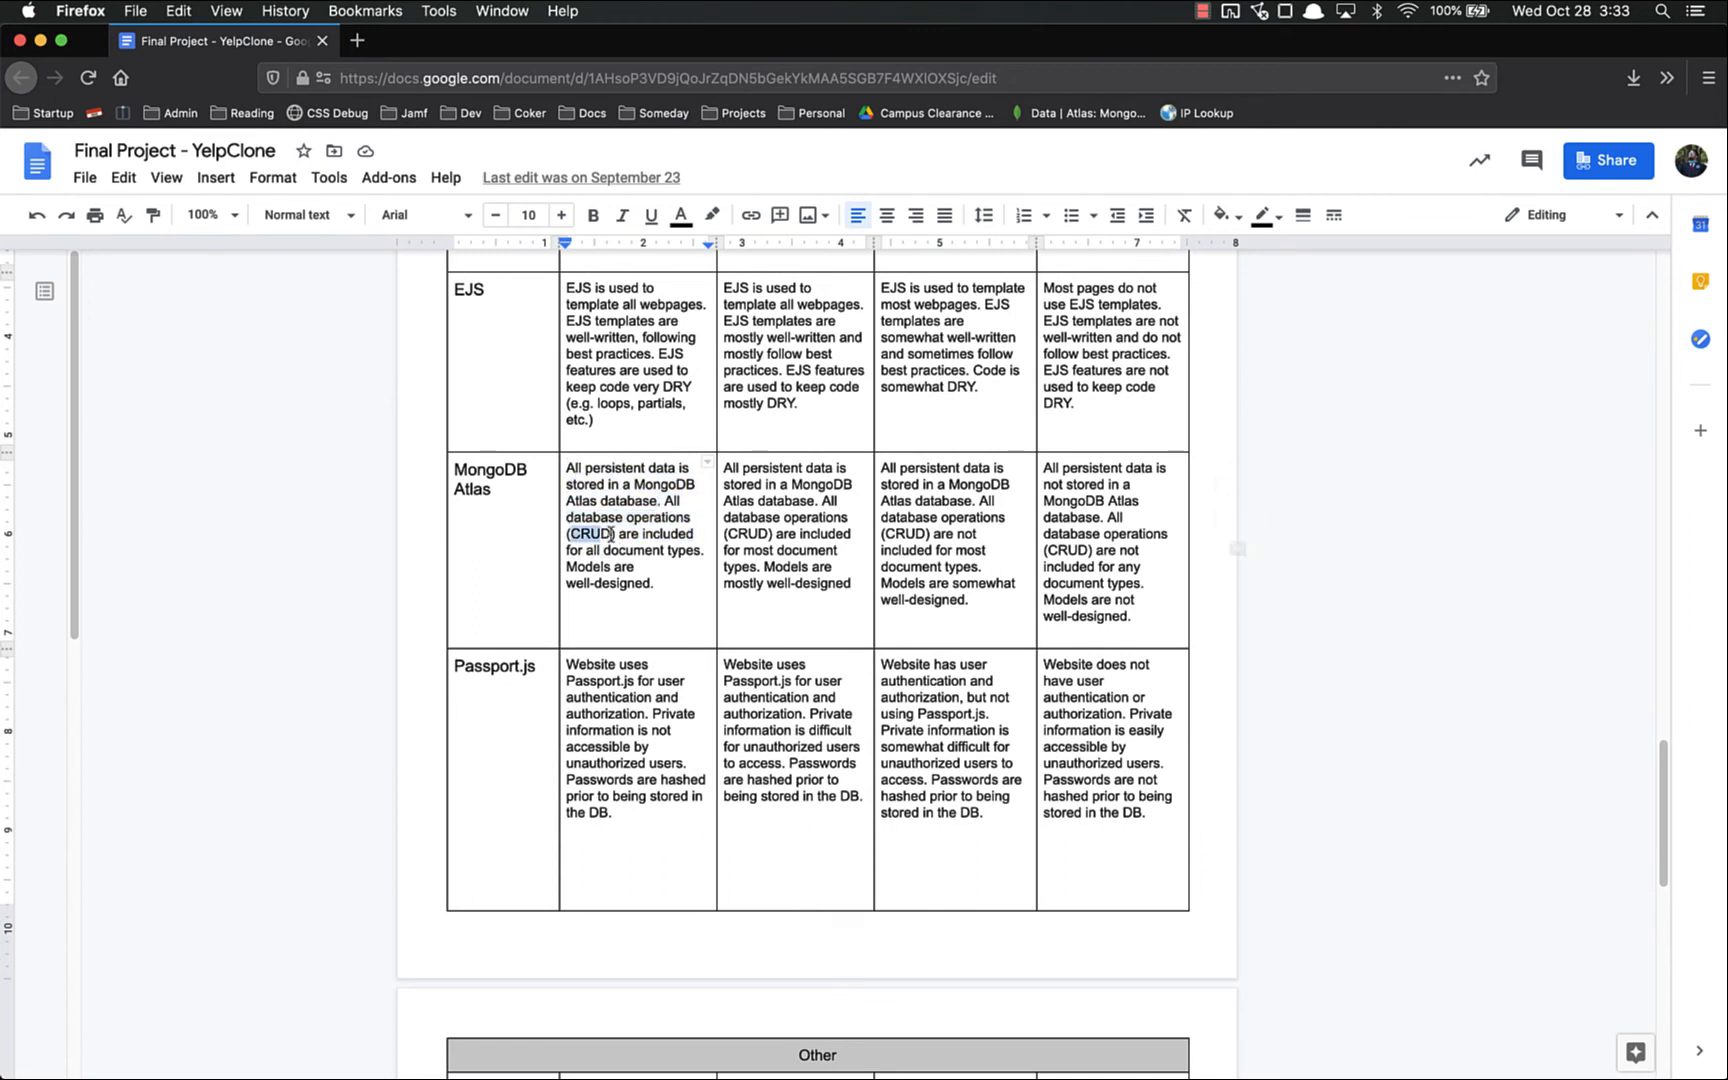
{"action": "left_click", "coordinate": [603, 509]}
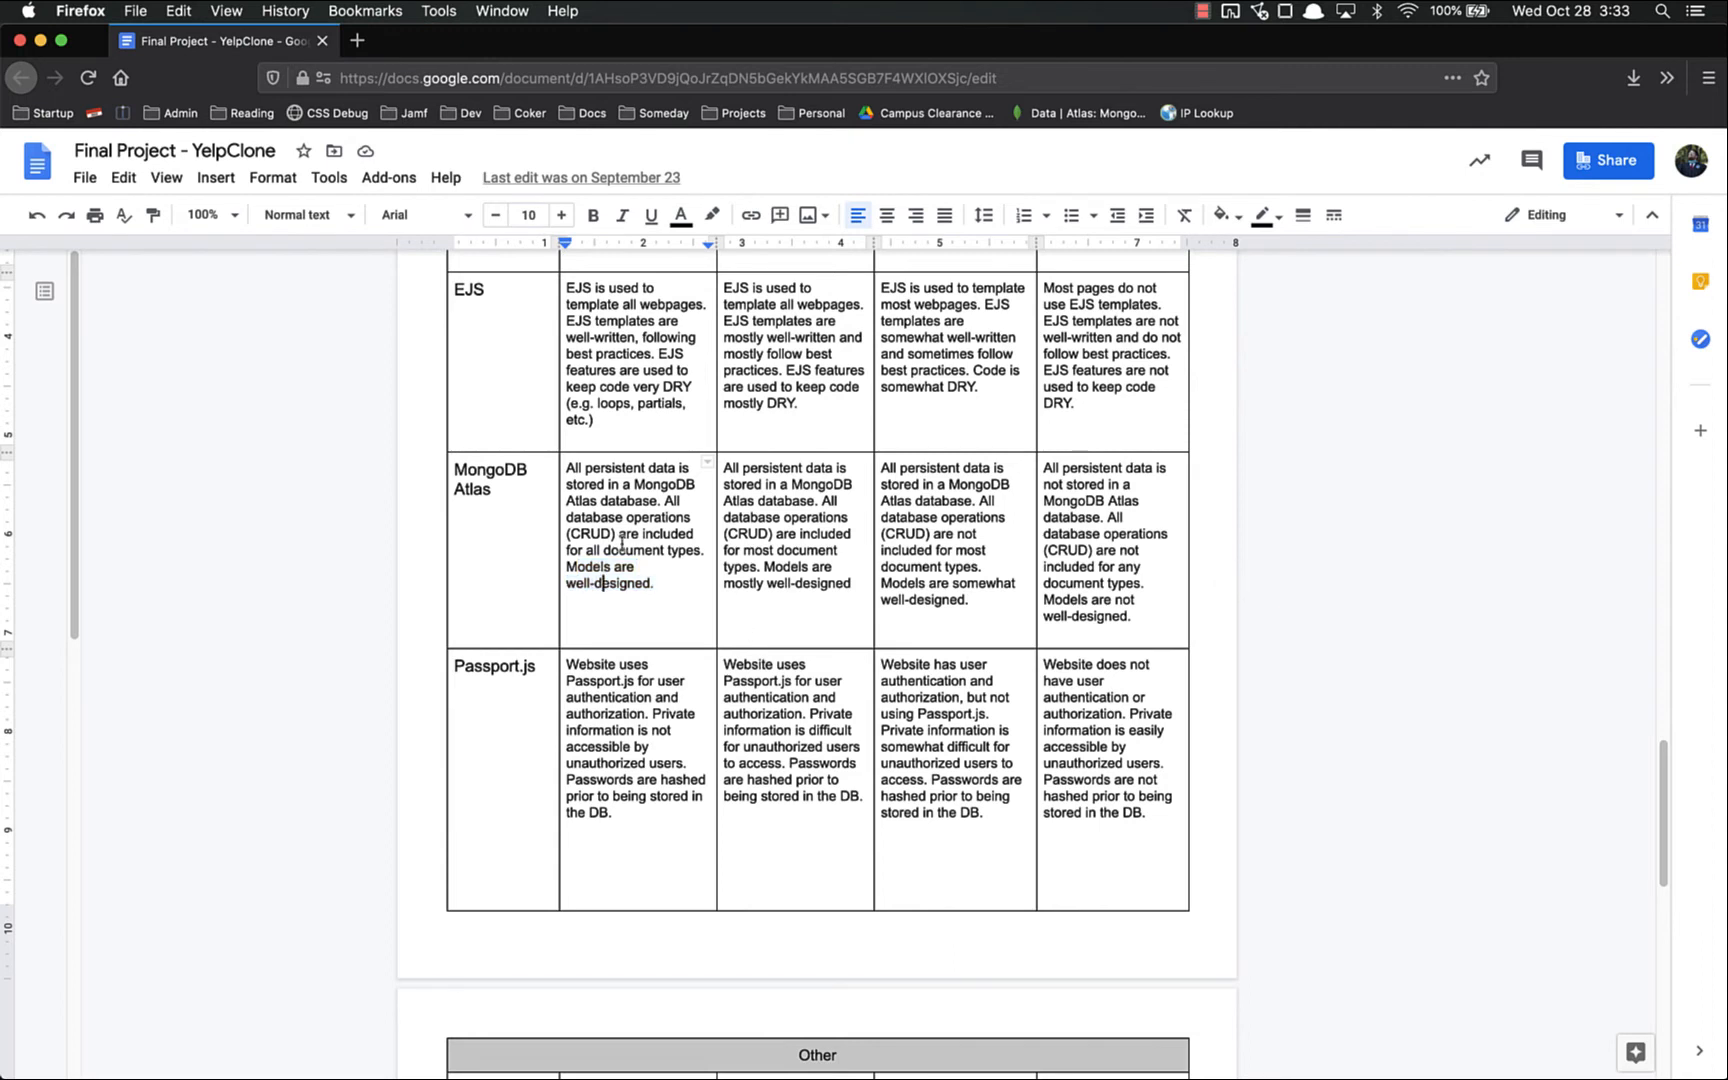
{"action": "scroll", "scroll_direction": "down", "scroll_amount": 3}
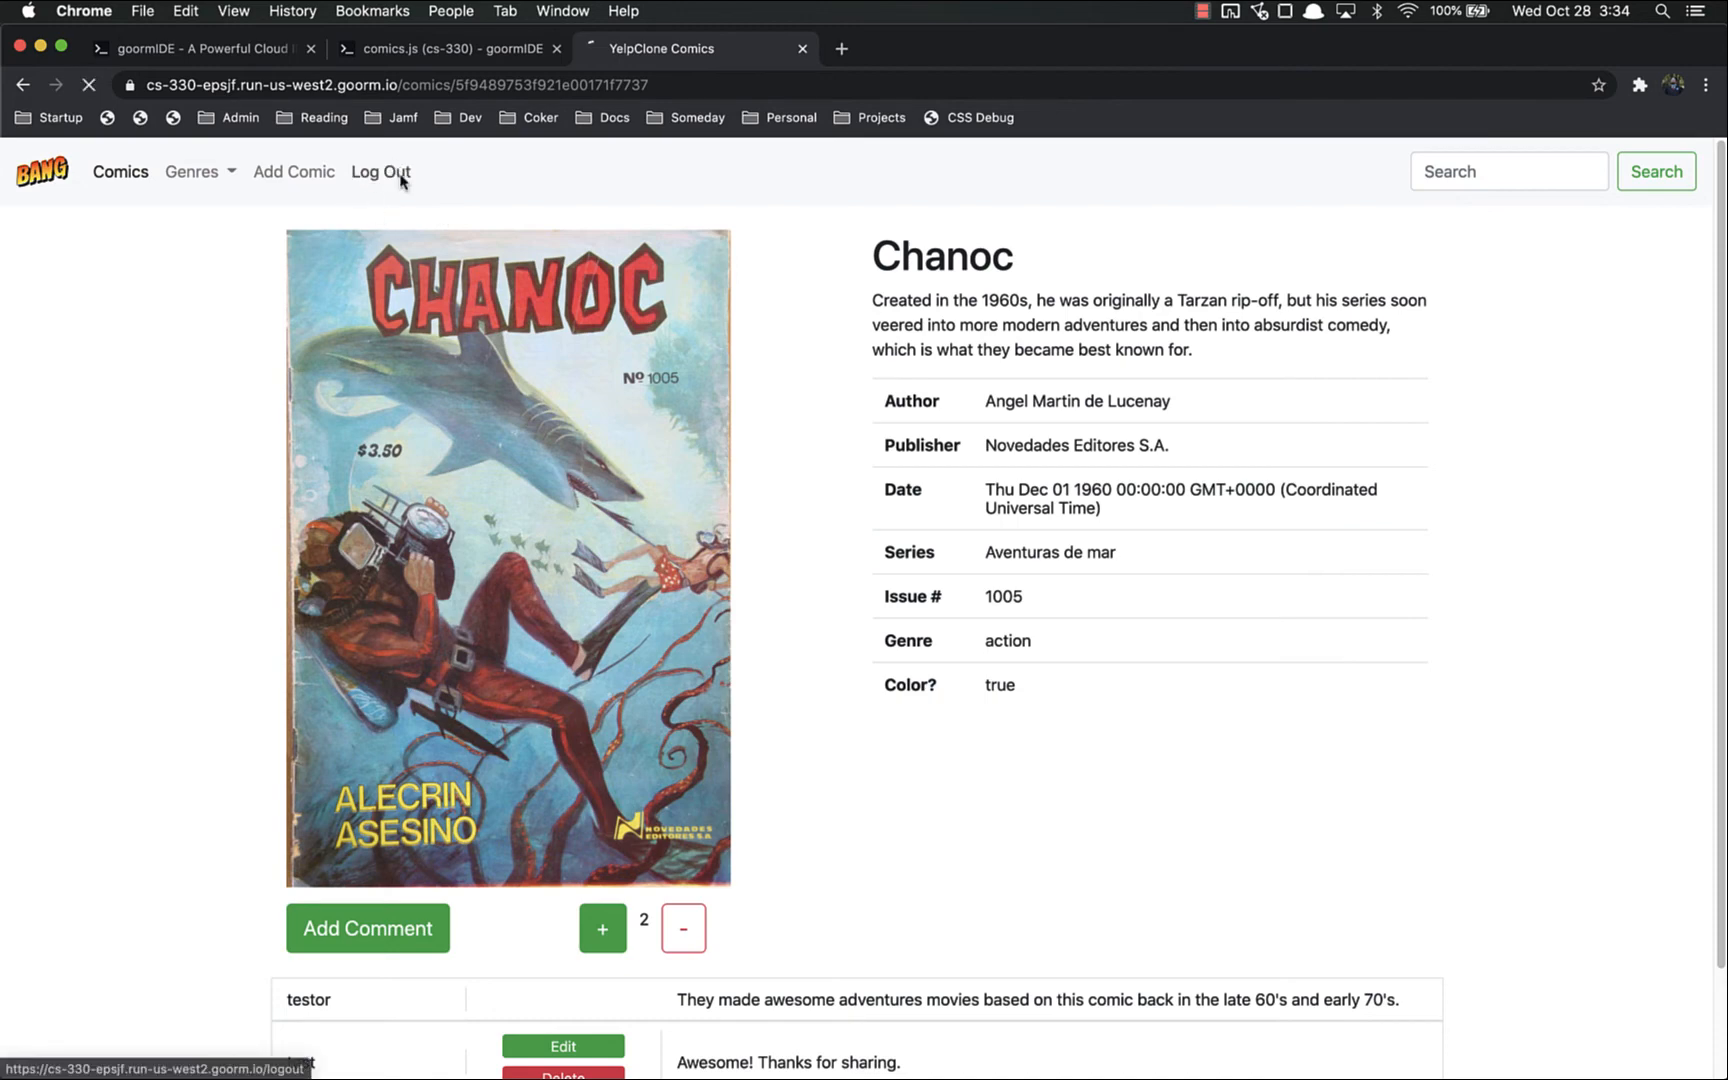
Log out of YelpClone Comics and open Chanoc's show page.
{"action": "left_click", "coordinate": [379, 172]}
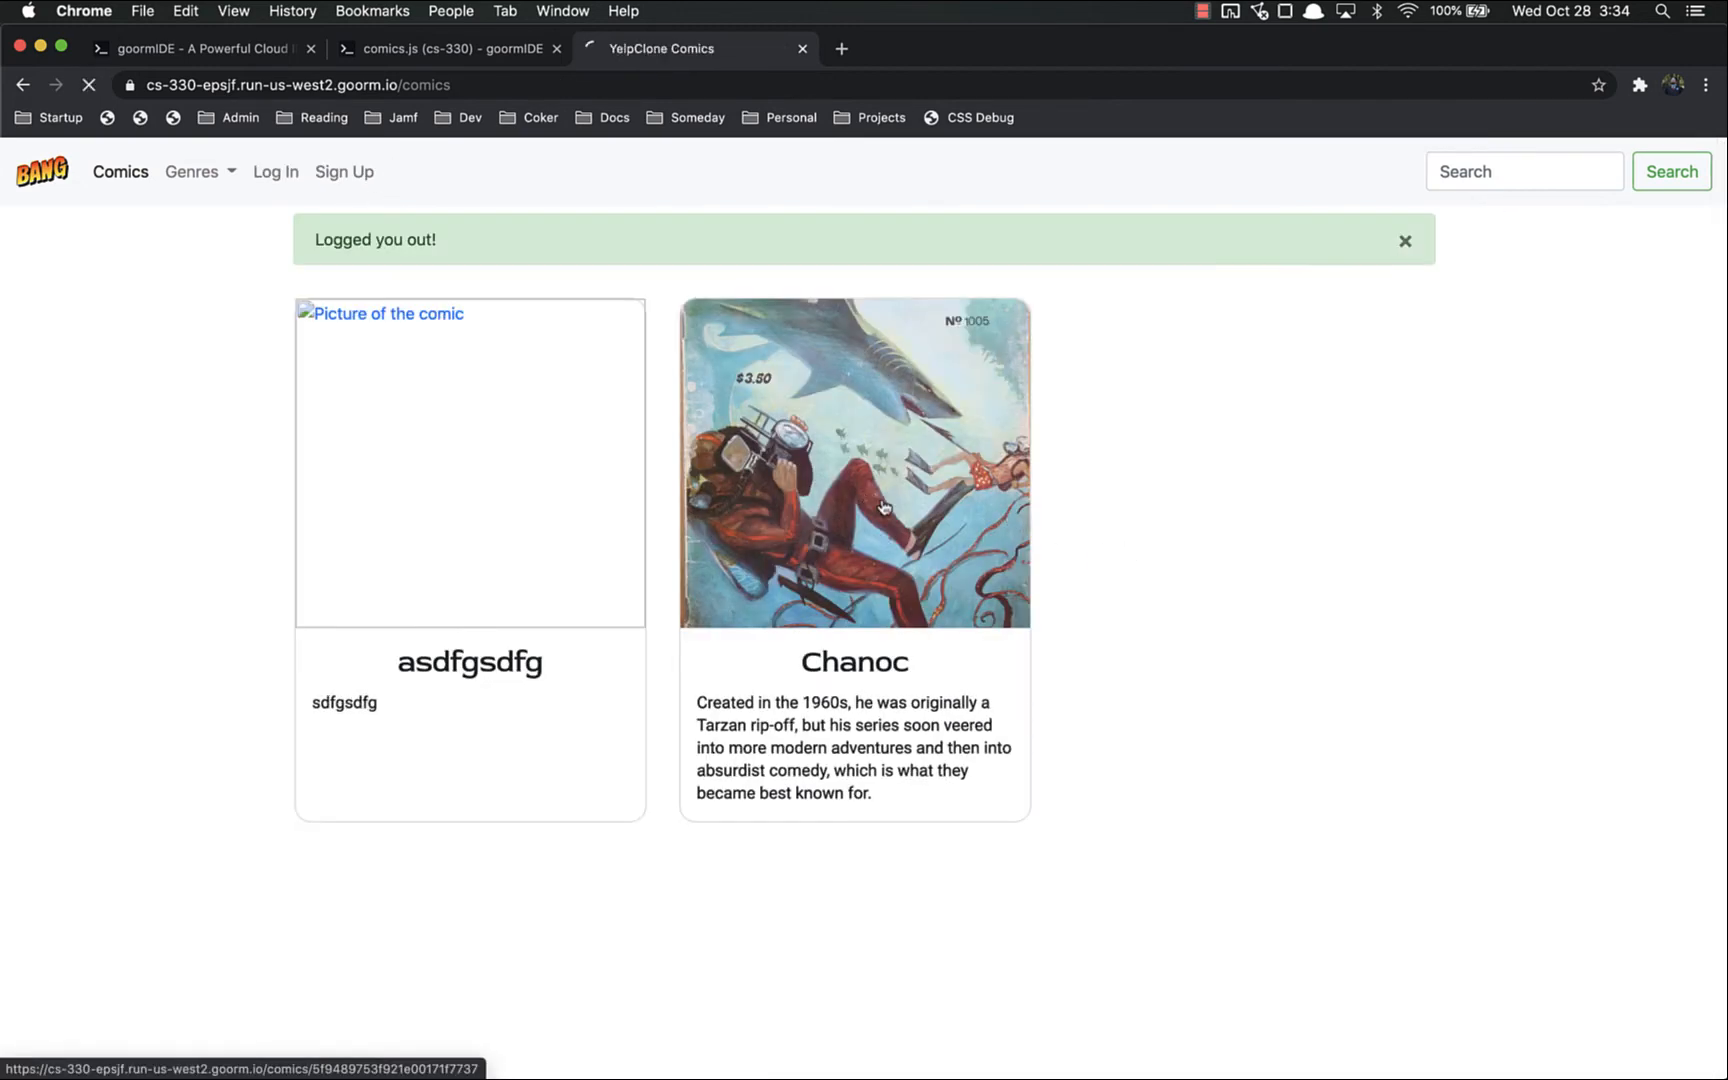
{"action": "left_click", "coordinate": [853, 461]}
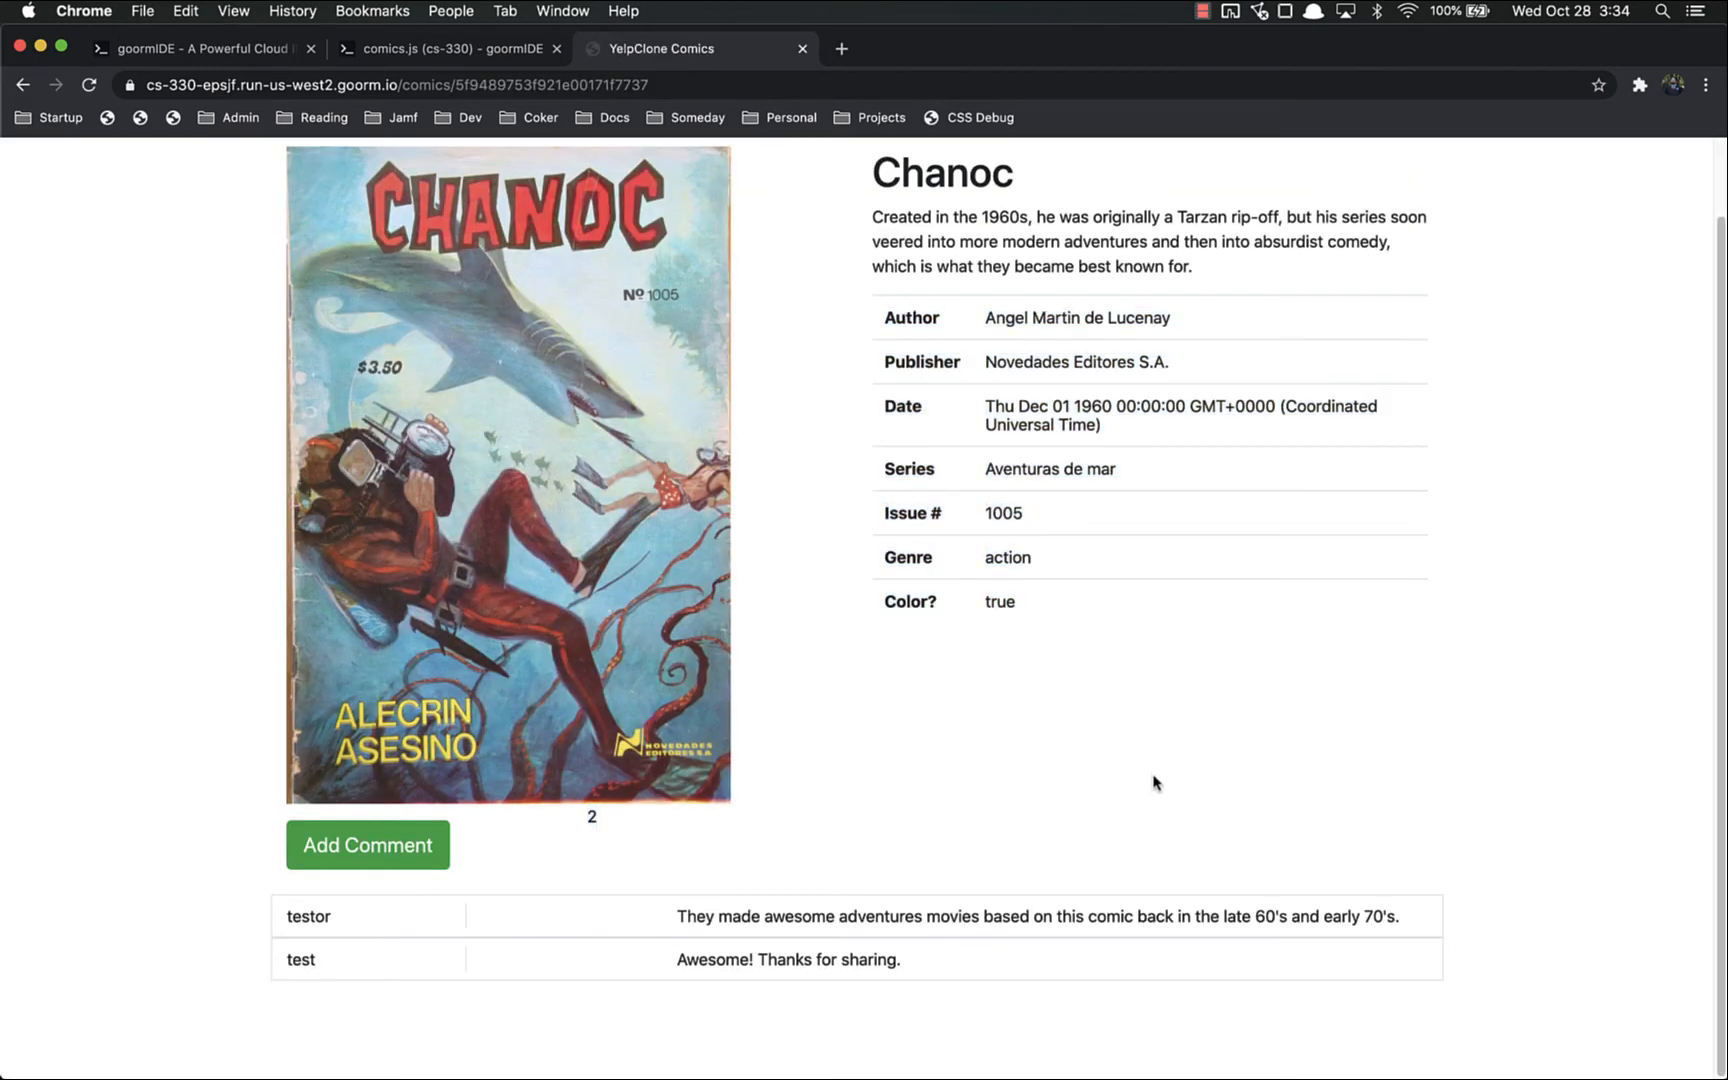
{"action": "mouse_move", "coordinate": [1110, 667]}
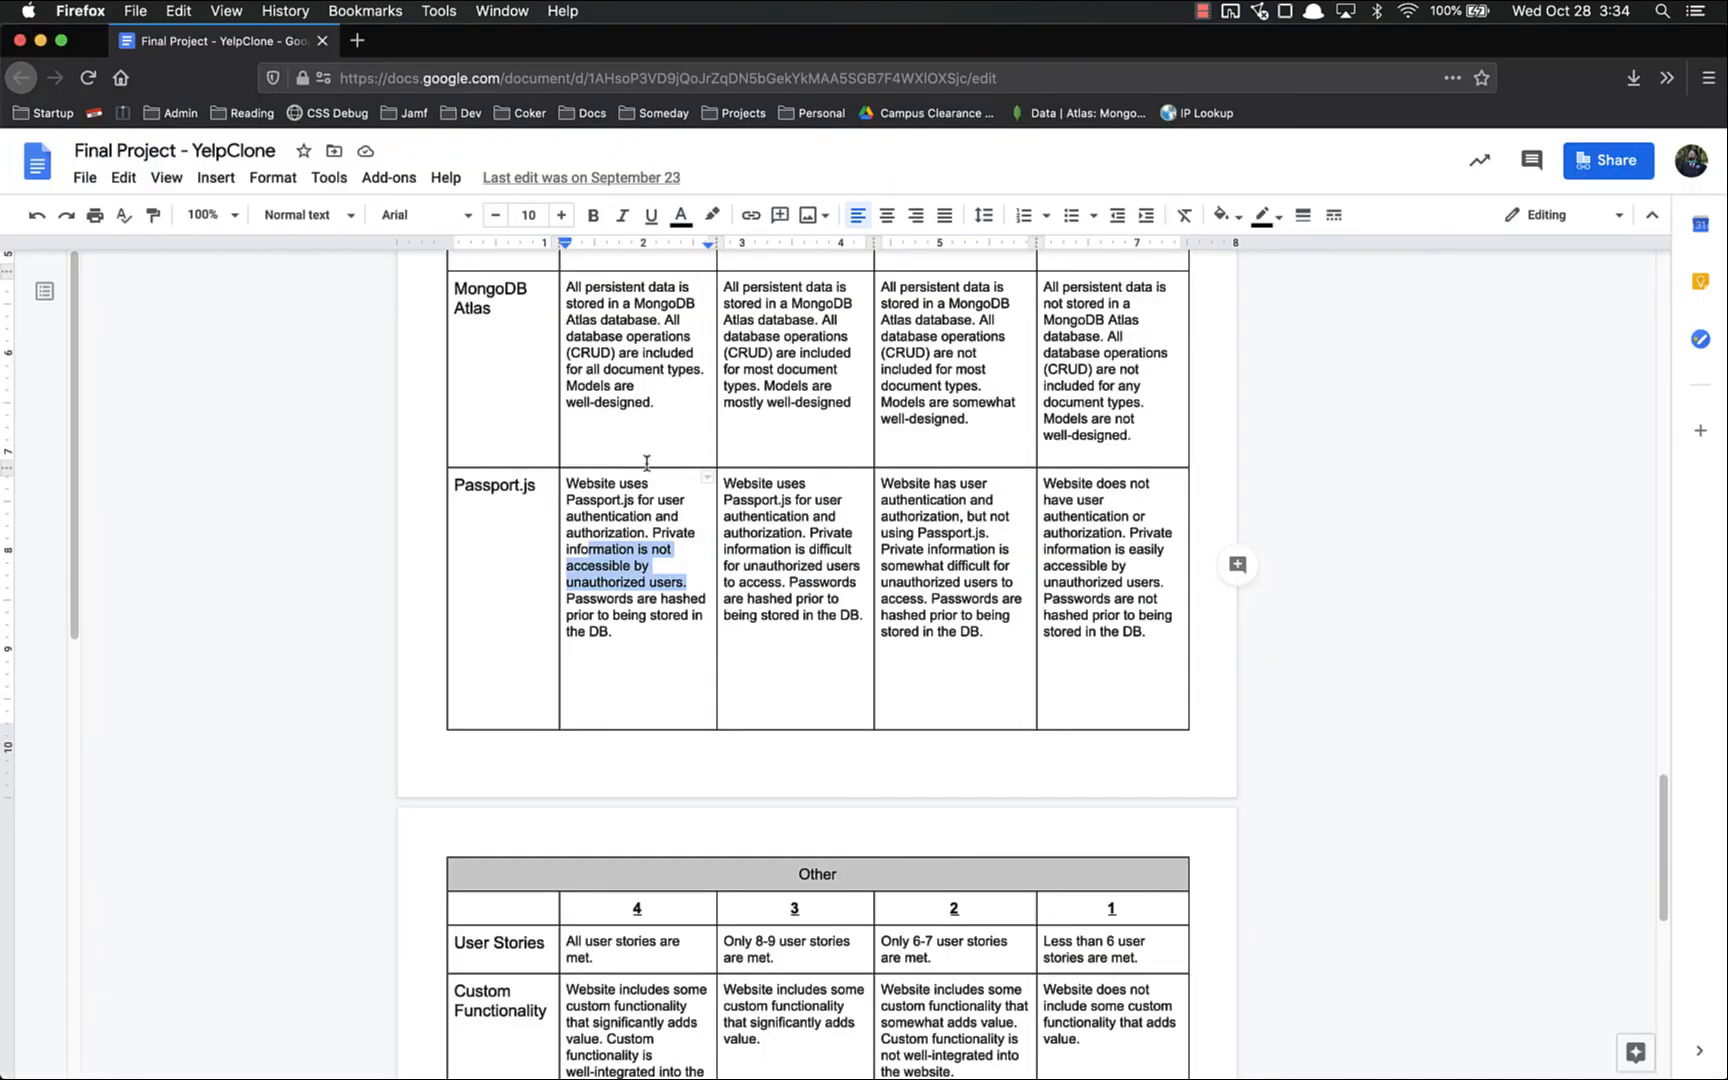
Mark the Passport.js password-hashing criteria, then select the Custom Functionality row.
{"action": "left_click", "coordinate": [570, 598]}
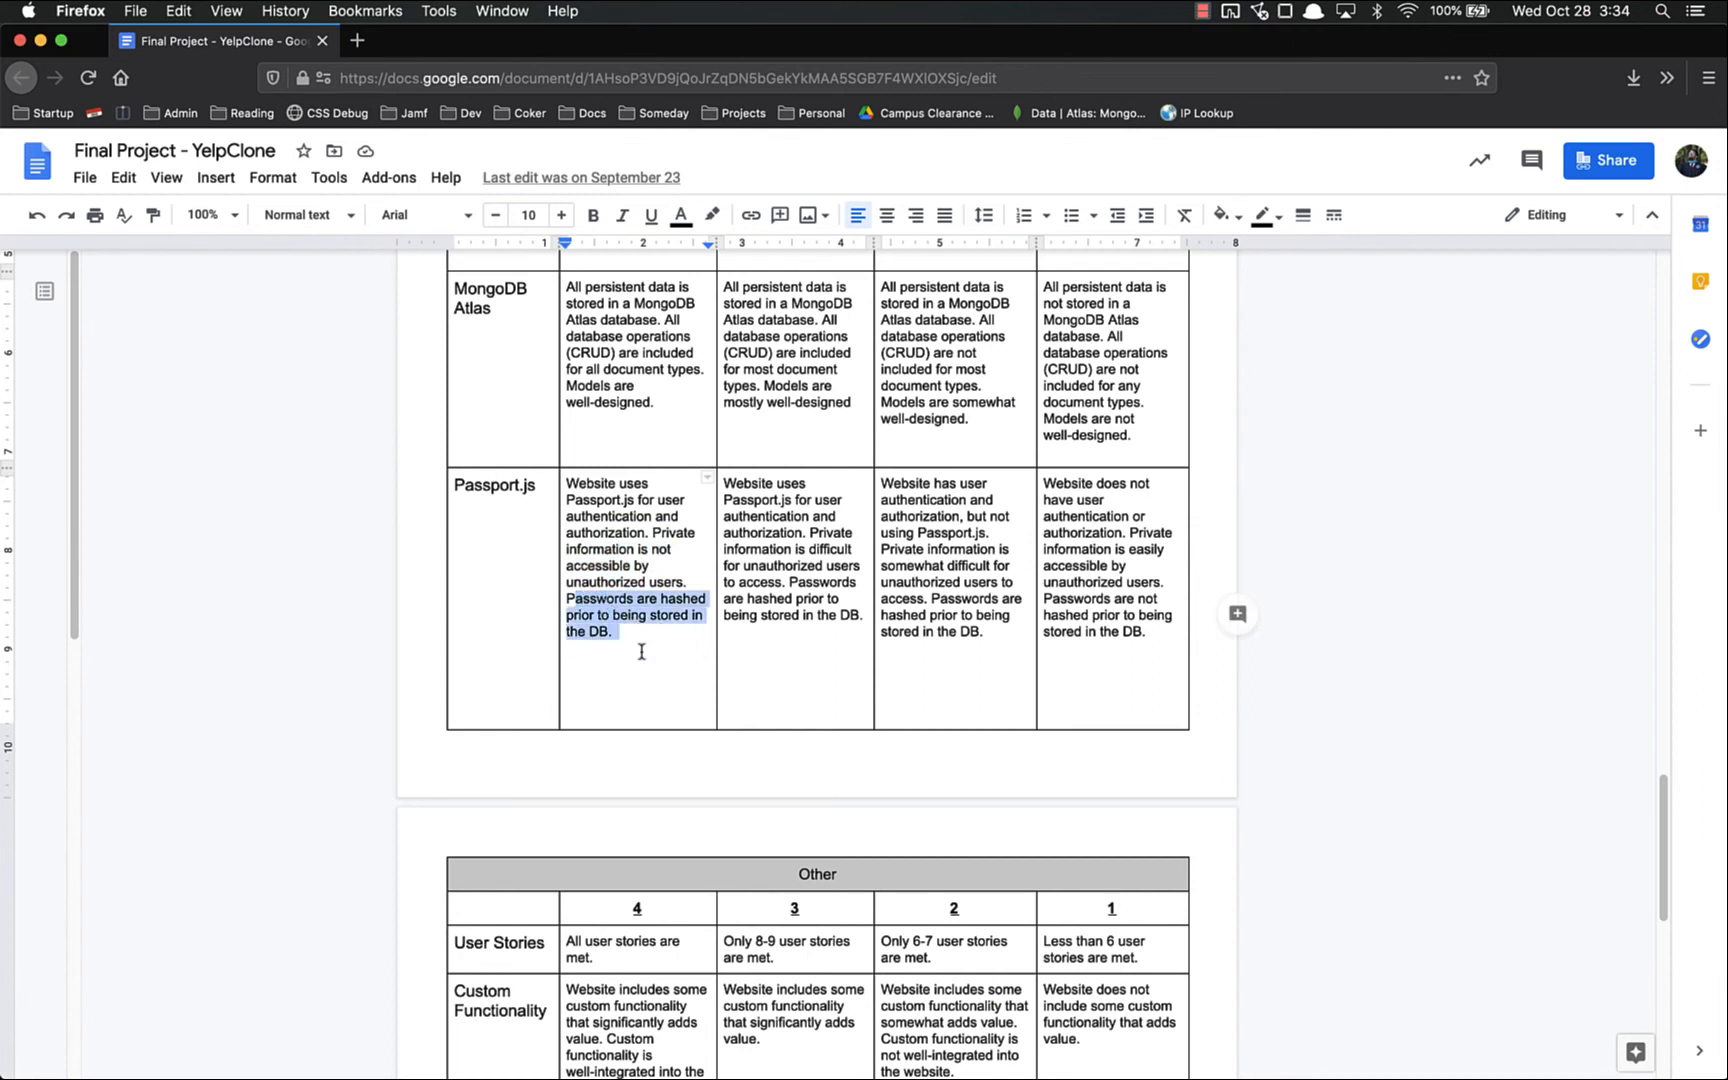
{"action": "left_click", "coordinate": [634, 639]}
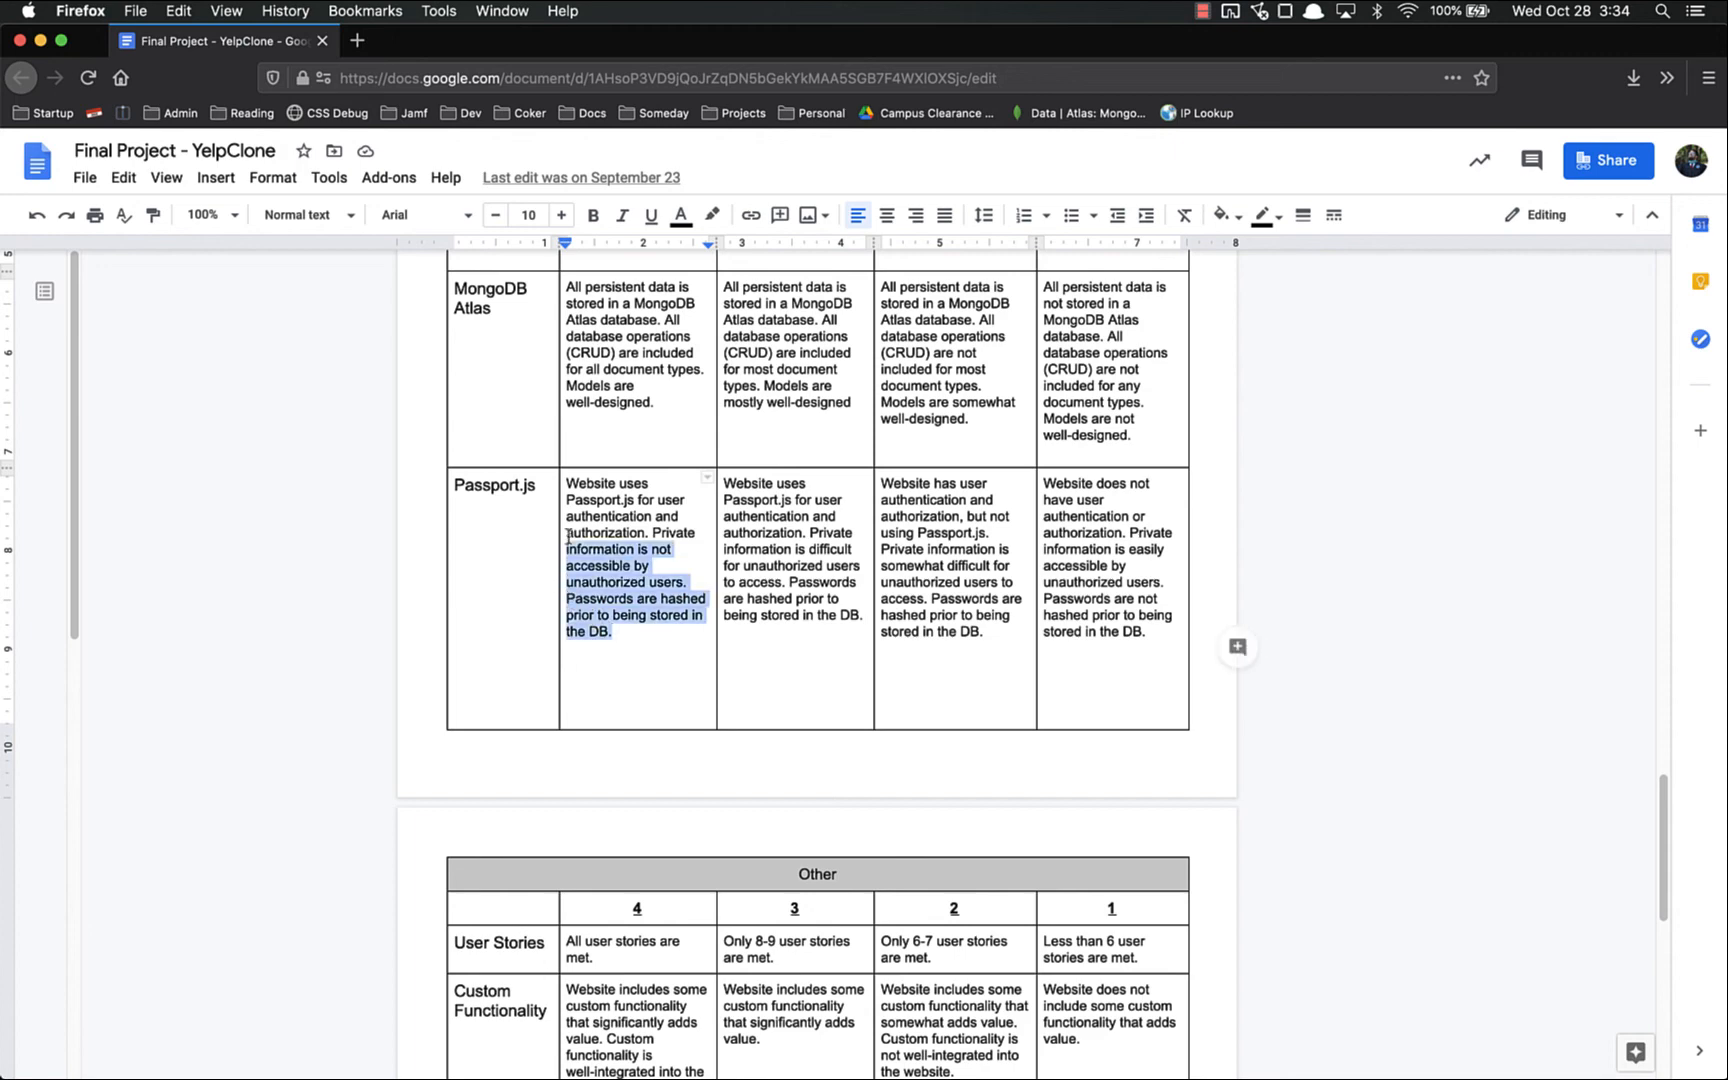
{"action": "scroll", "scroll_direction": "down", "scroll_amount": 3}
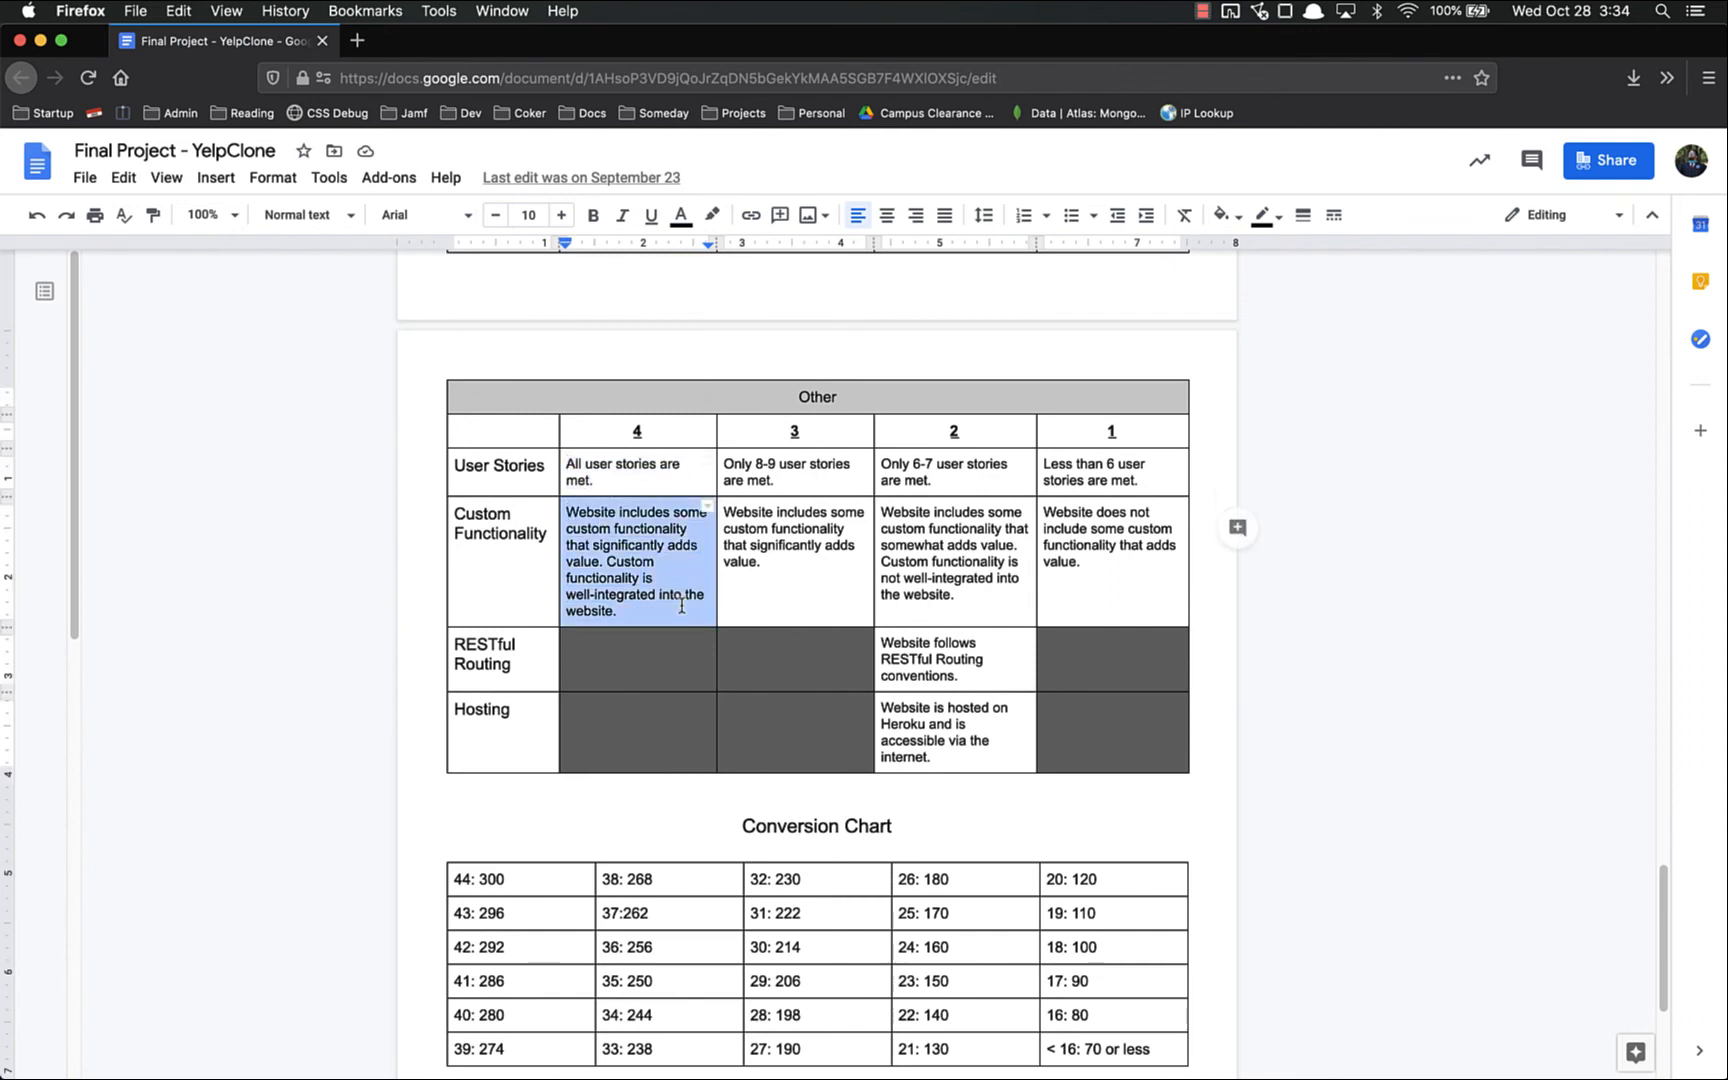
{"action": "left_click", "coordinate": [1113, 562]}
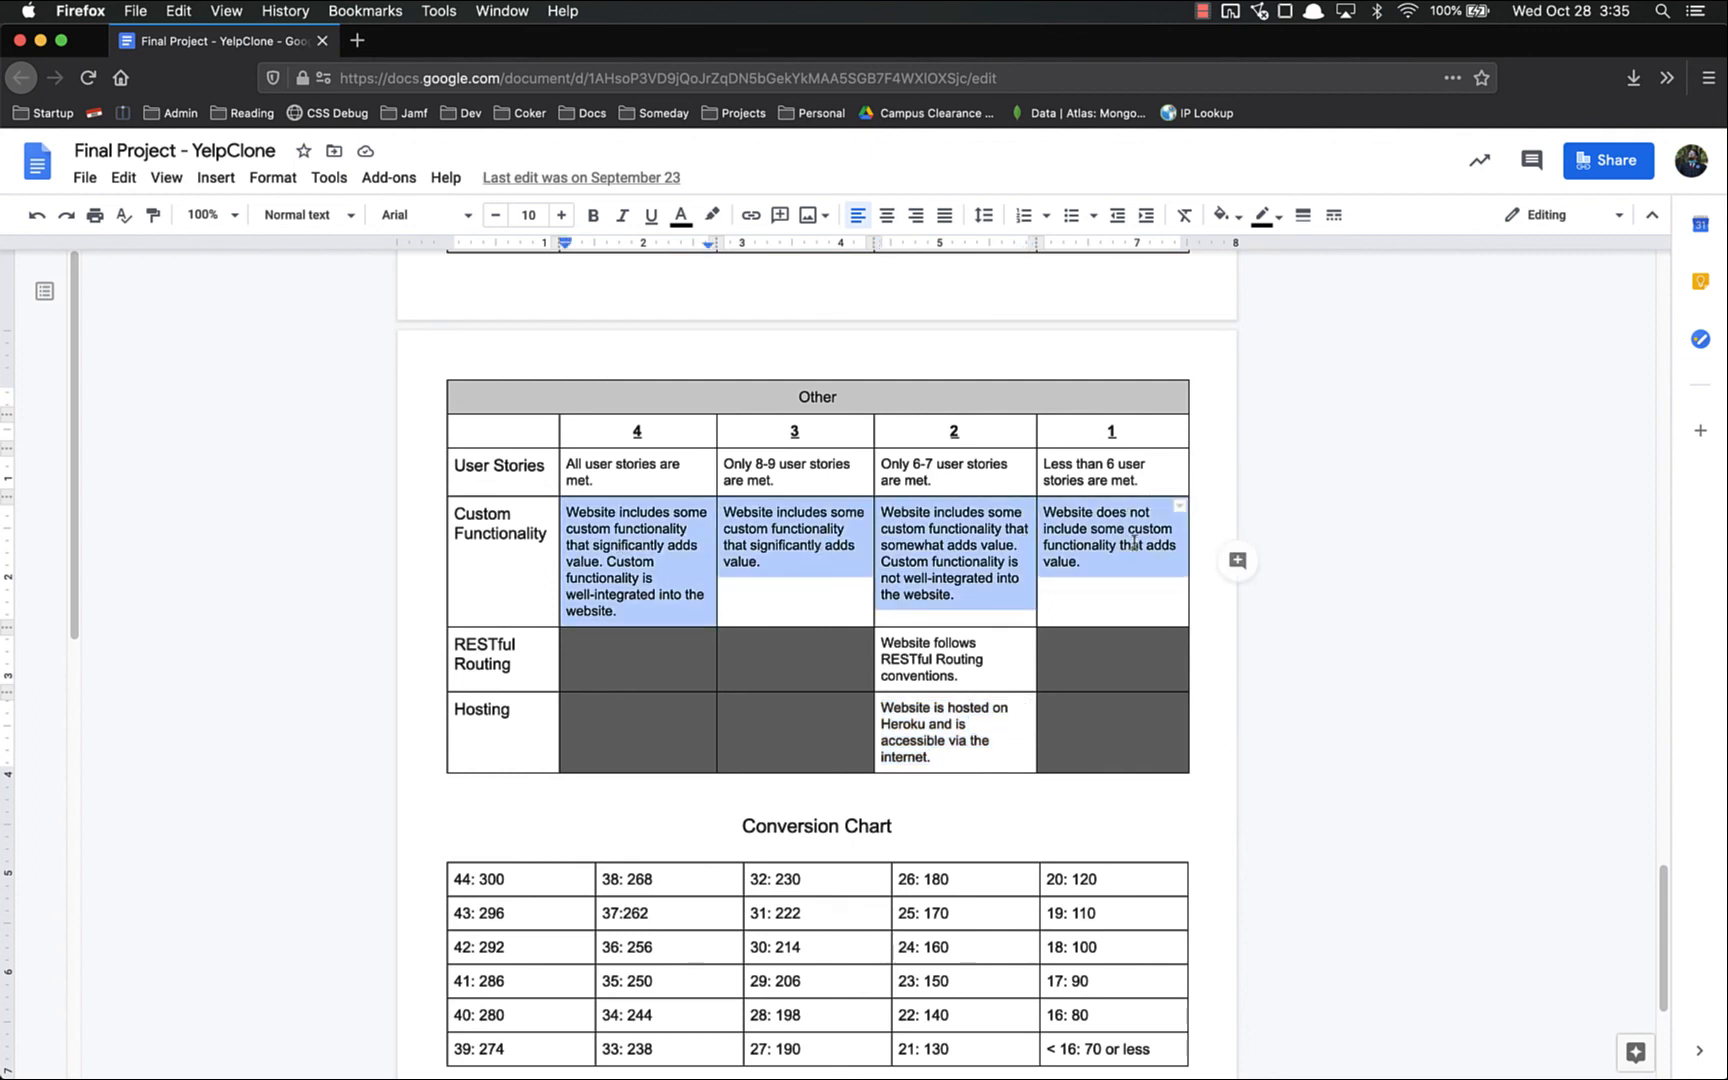
Find 286 for 41 points in the Conversion Chart and calculate 286/300.
{"action": "scroll", "scroll_direction": "down", "scroll_amount": 3}
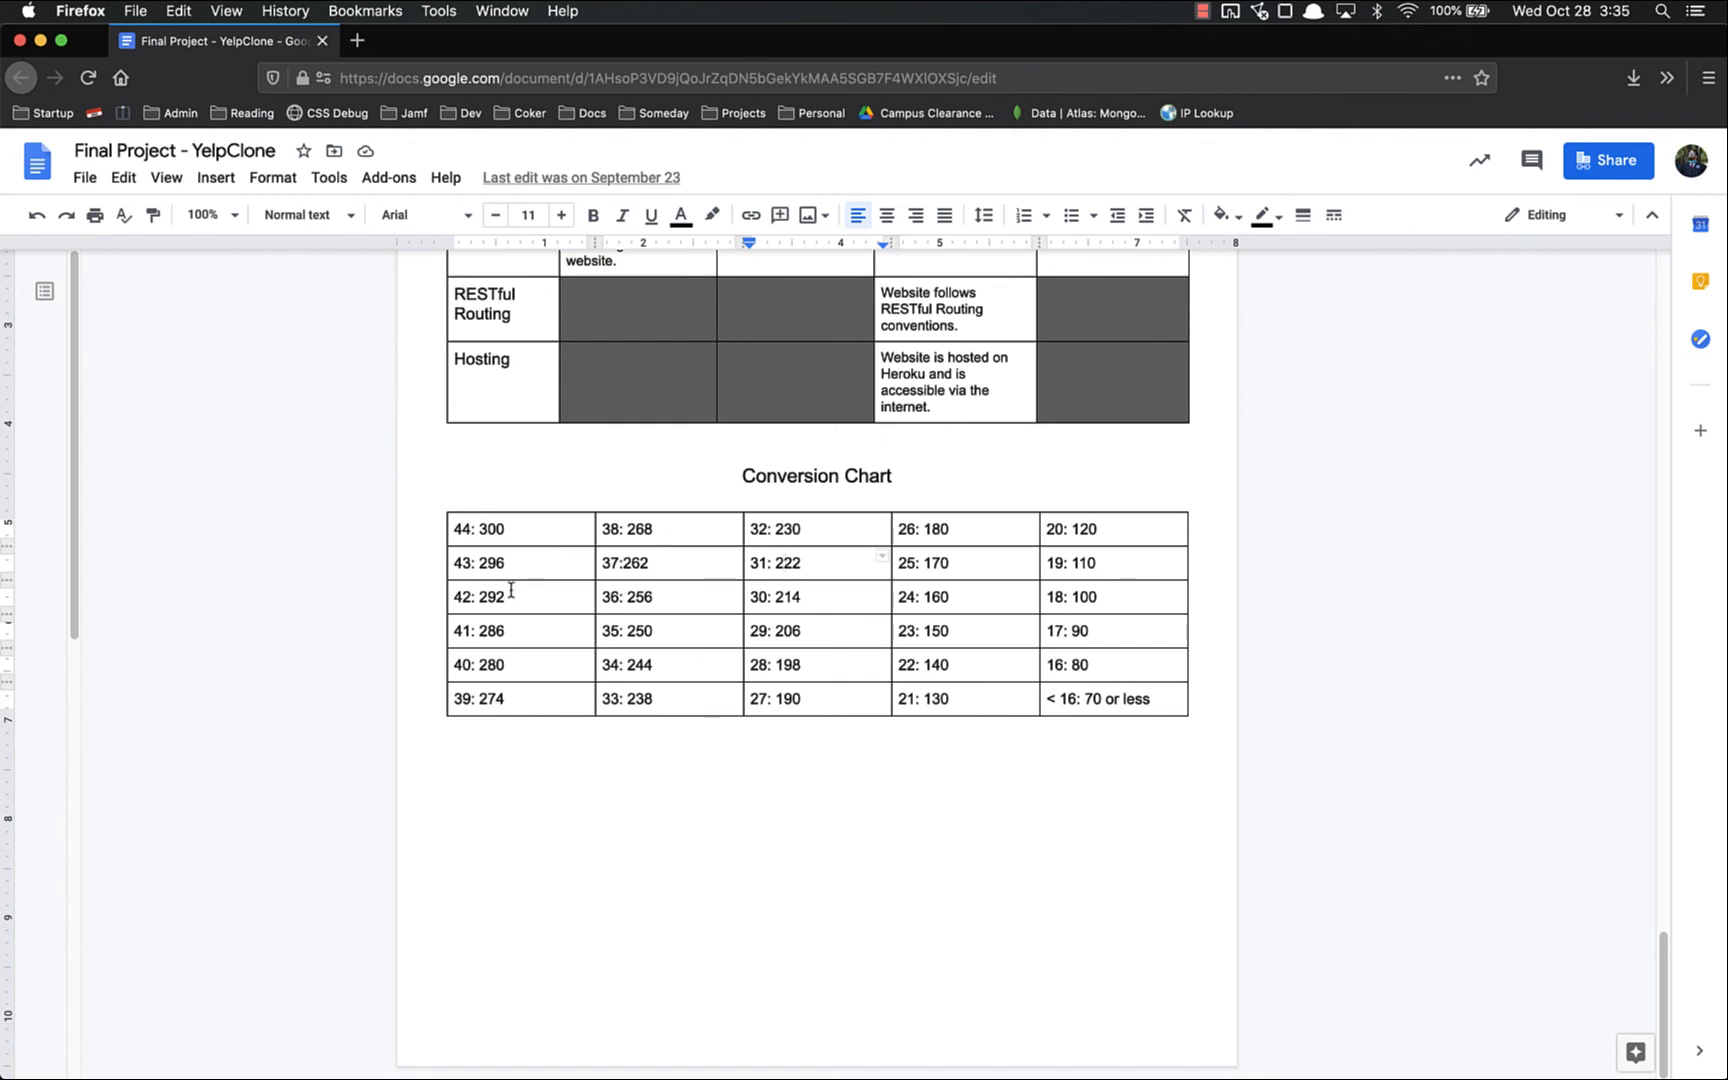
{"action": "double_click", "coordinate": [490, 629]}
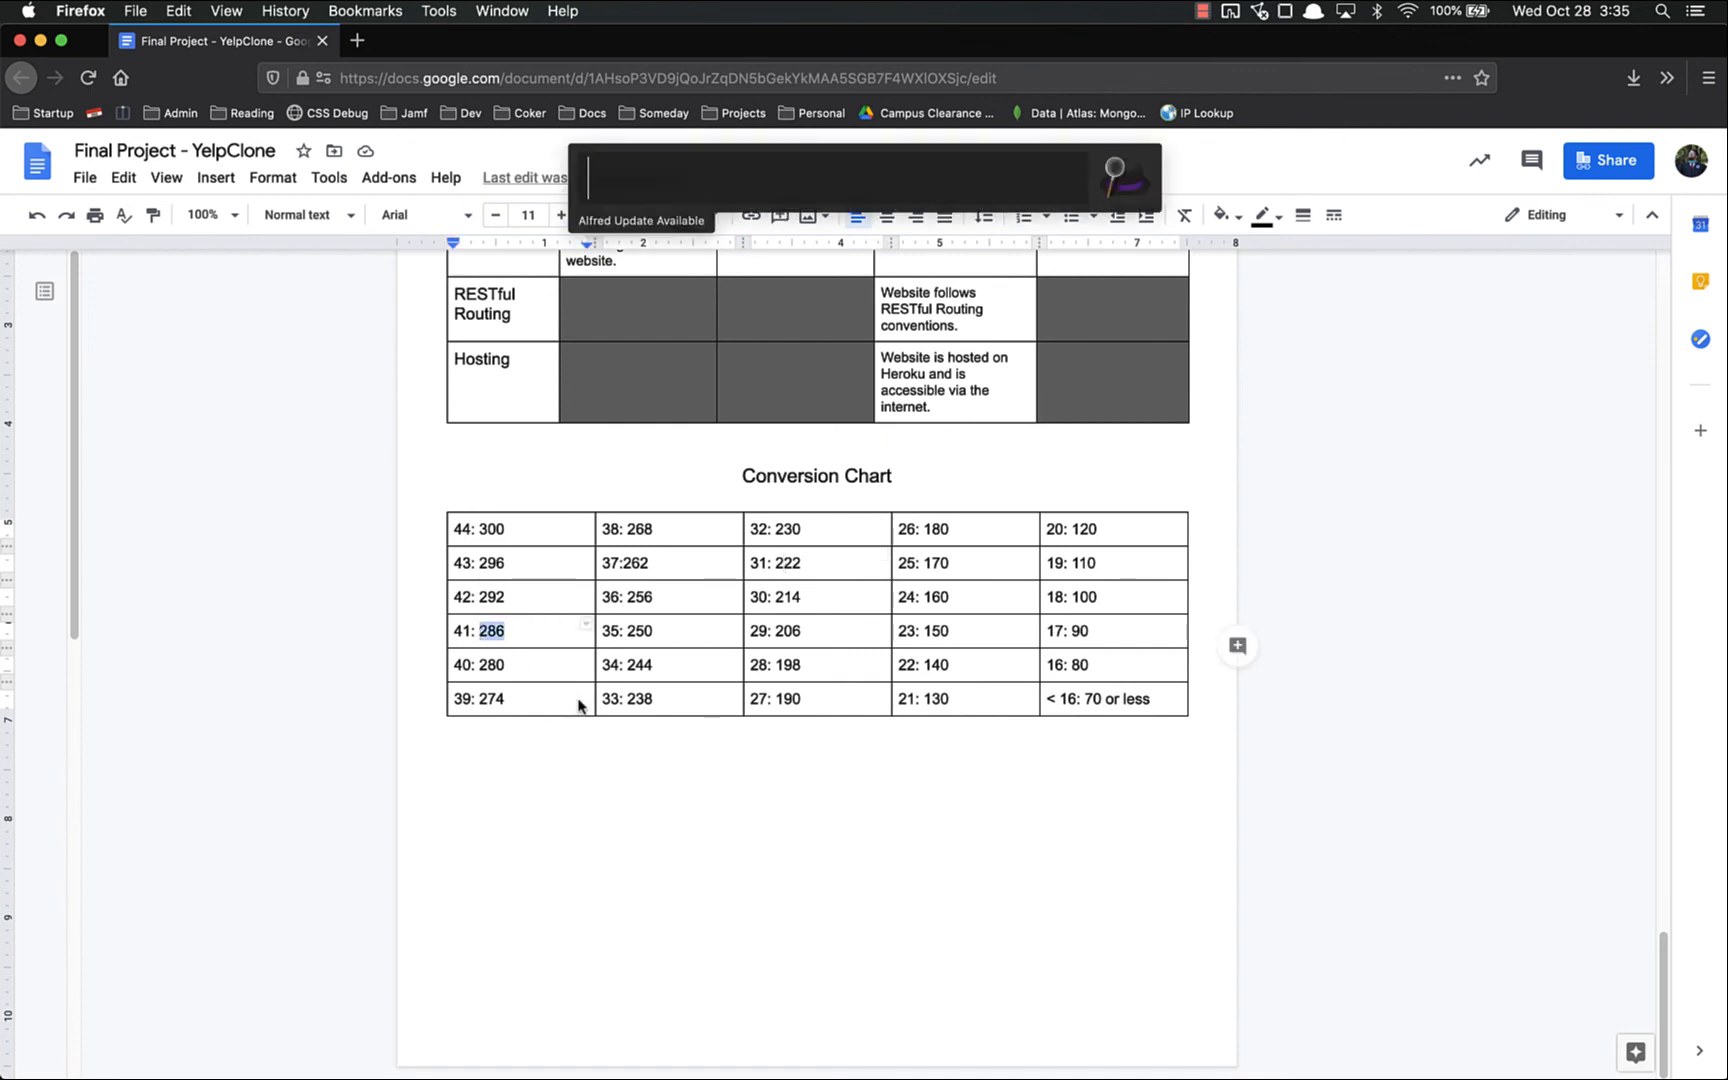
{"action": "type", "text": "286"}
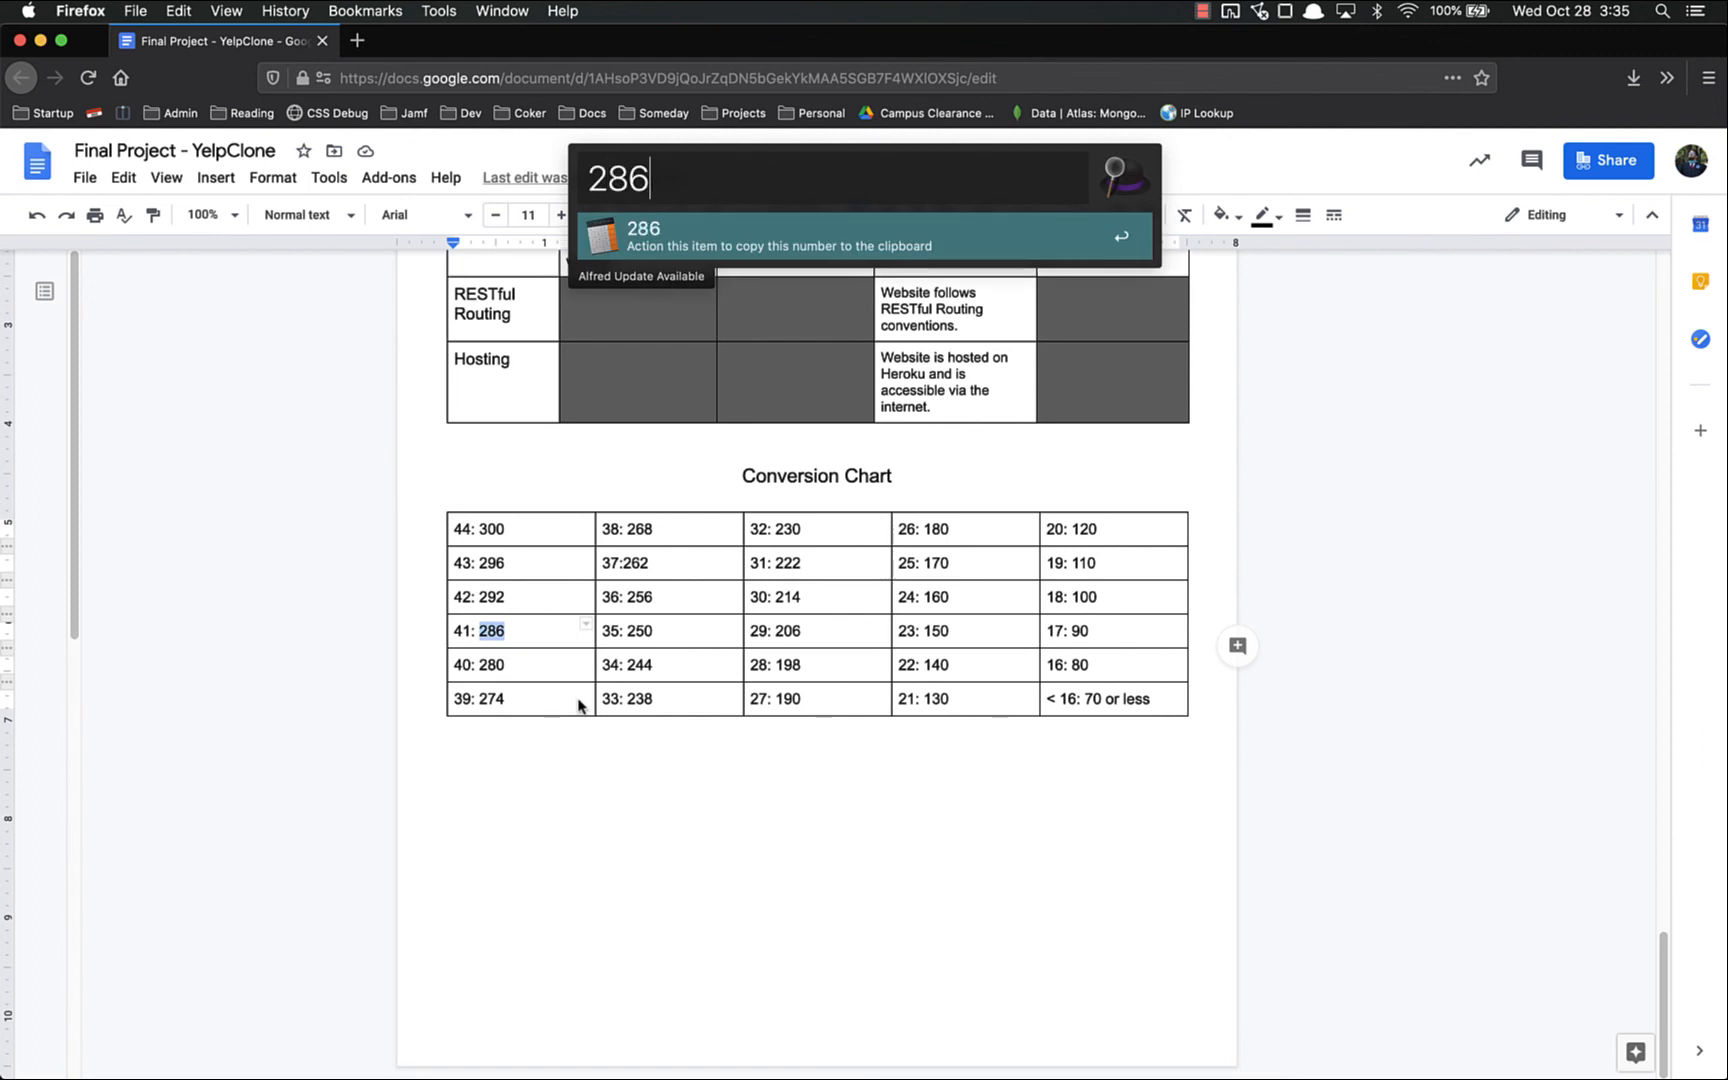
{"action": "type", "text": "/300"}
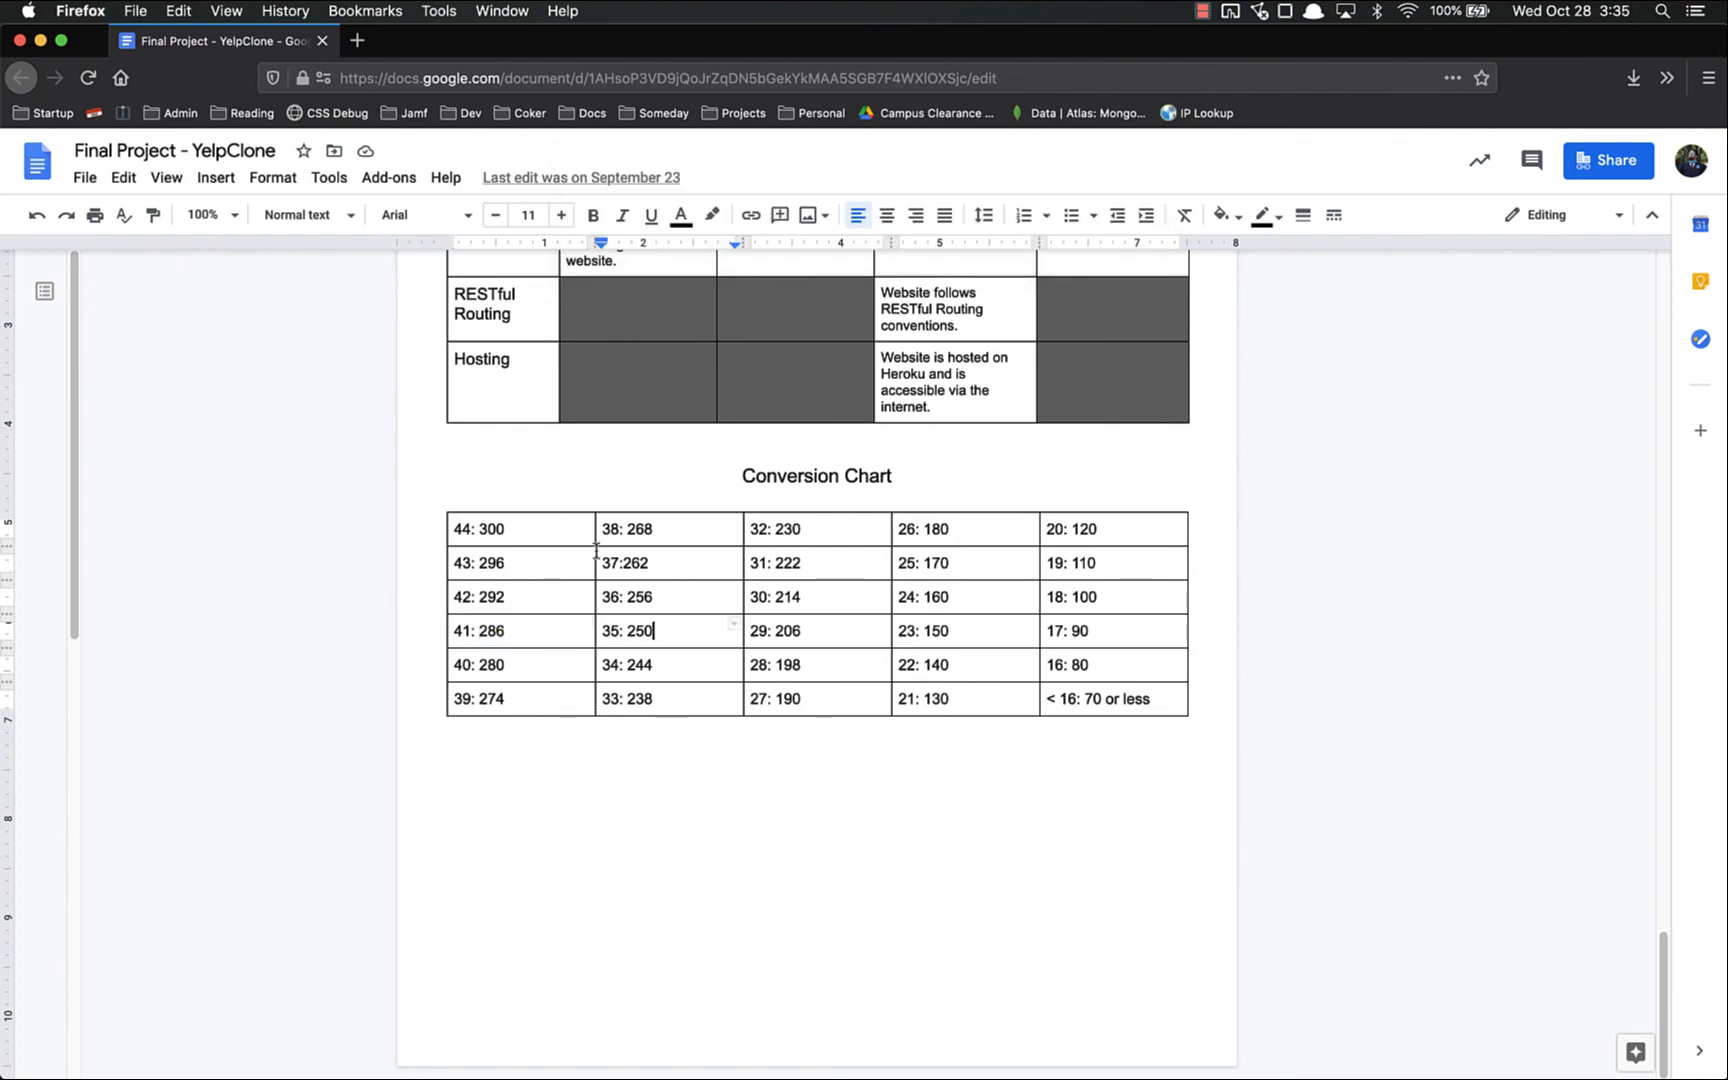
{"action": "scroll", "scroll_direction": "down", "scroll_amount": 3}
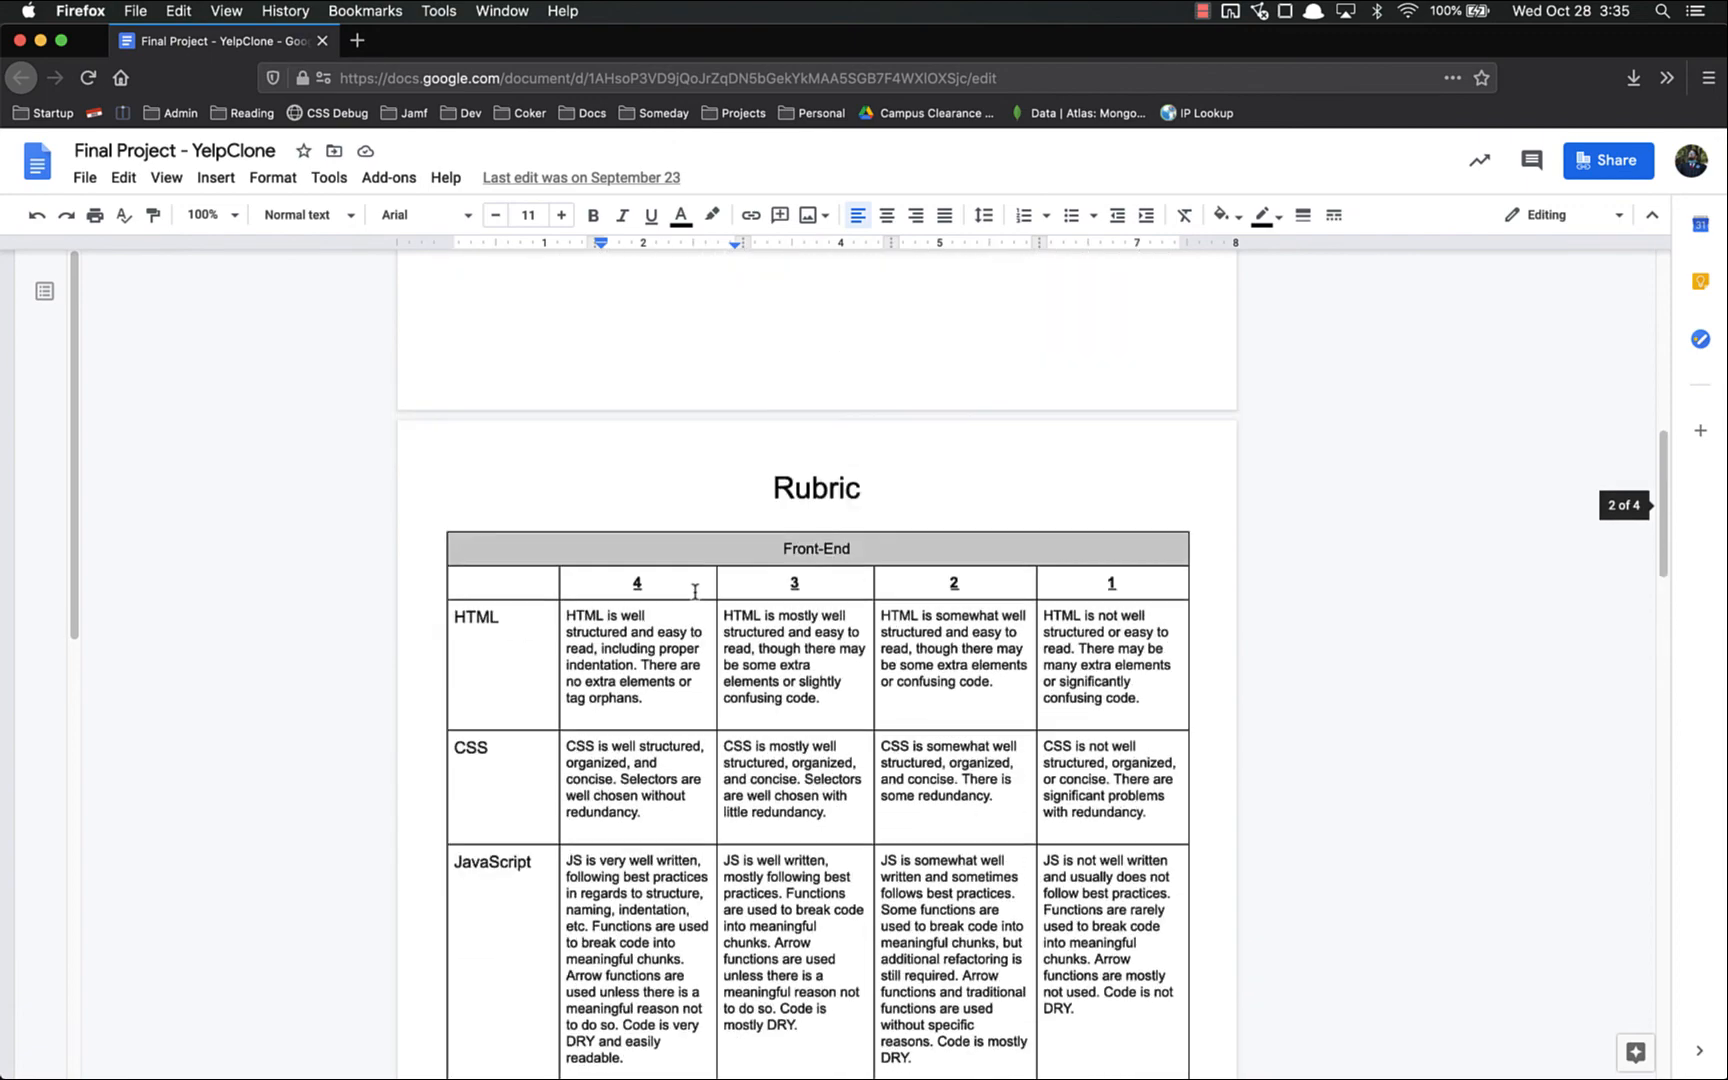
{"action": "scroll", "scroll_direction": "up", "scroll_amount": 3}
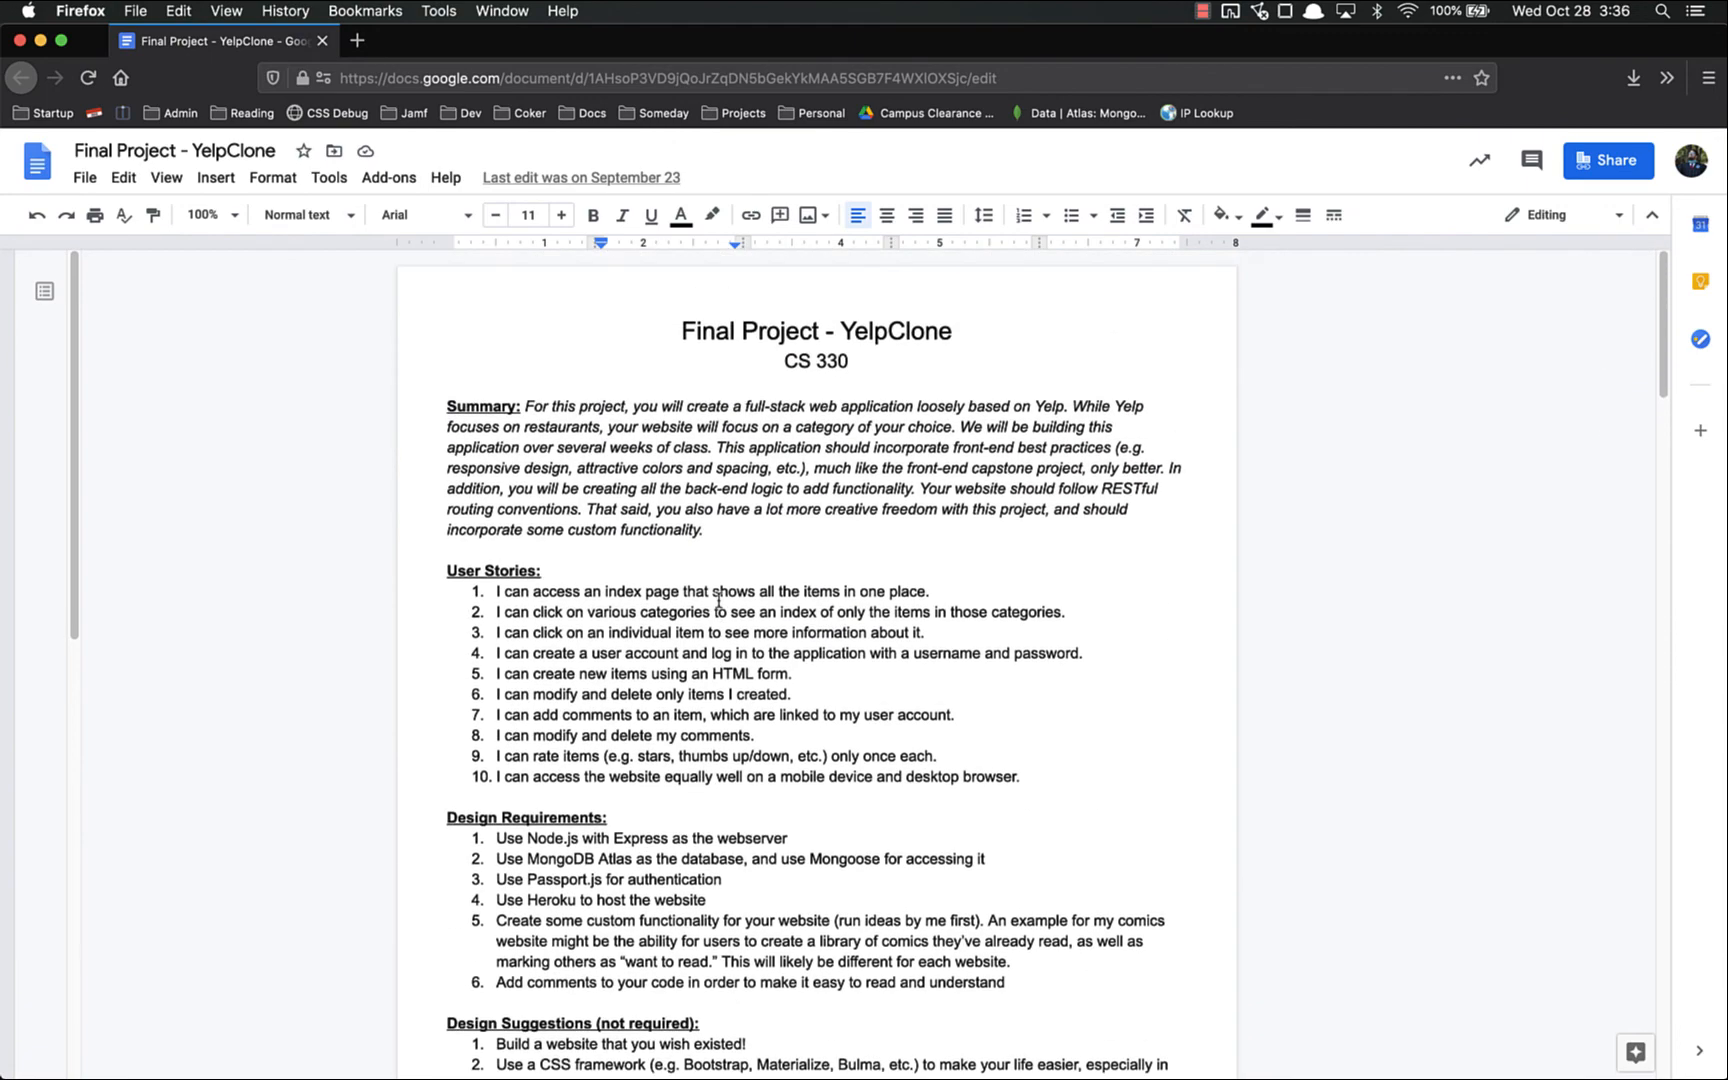